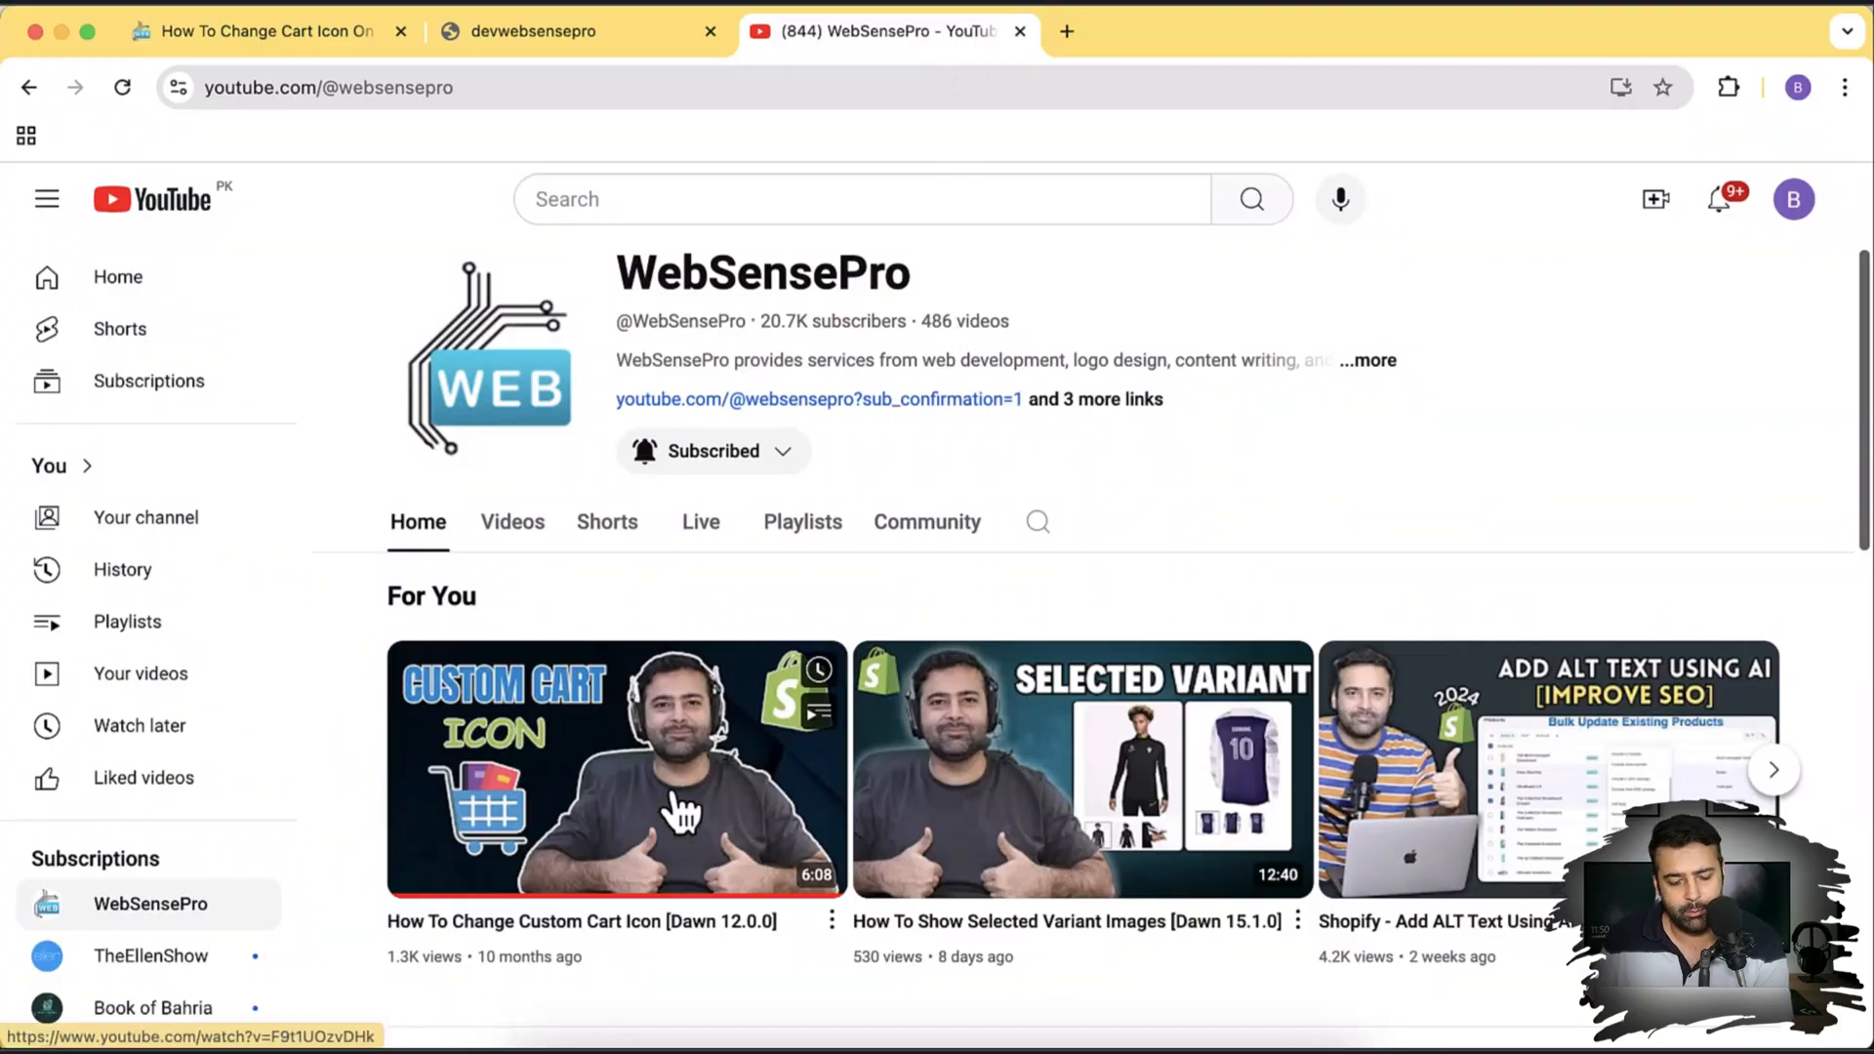
mouse_move(742, 962)
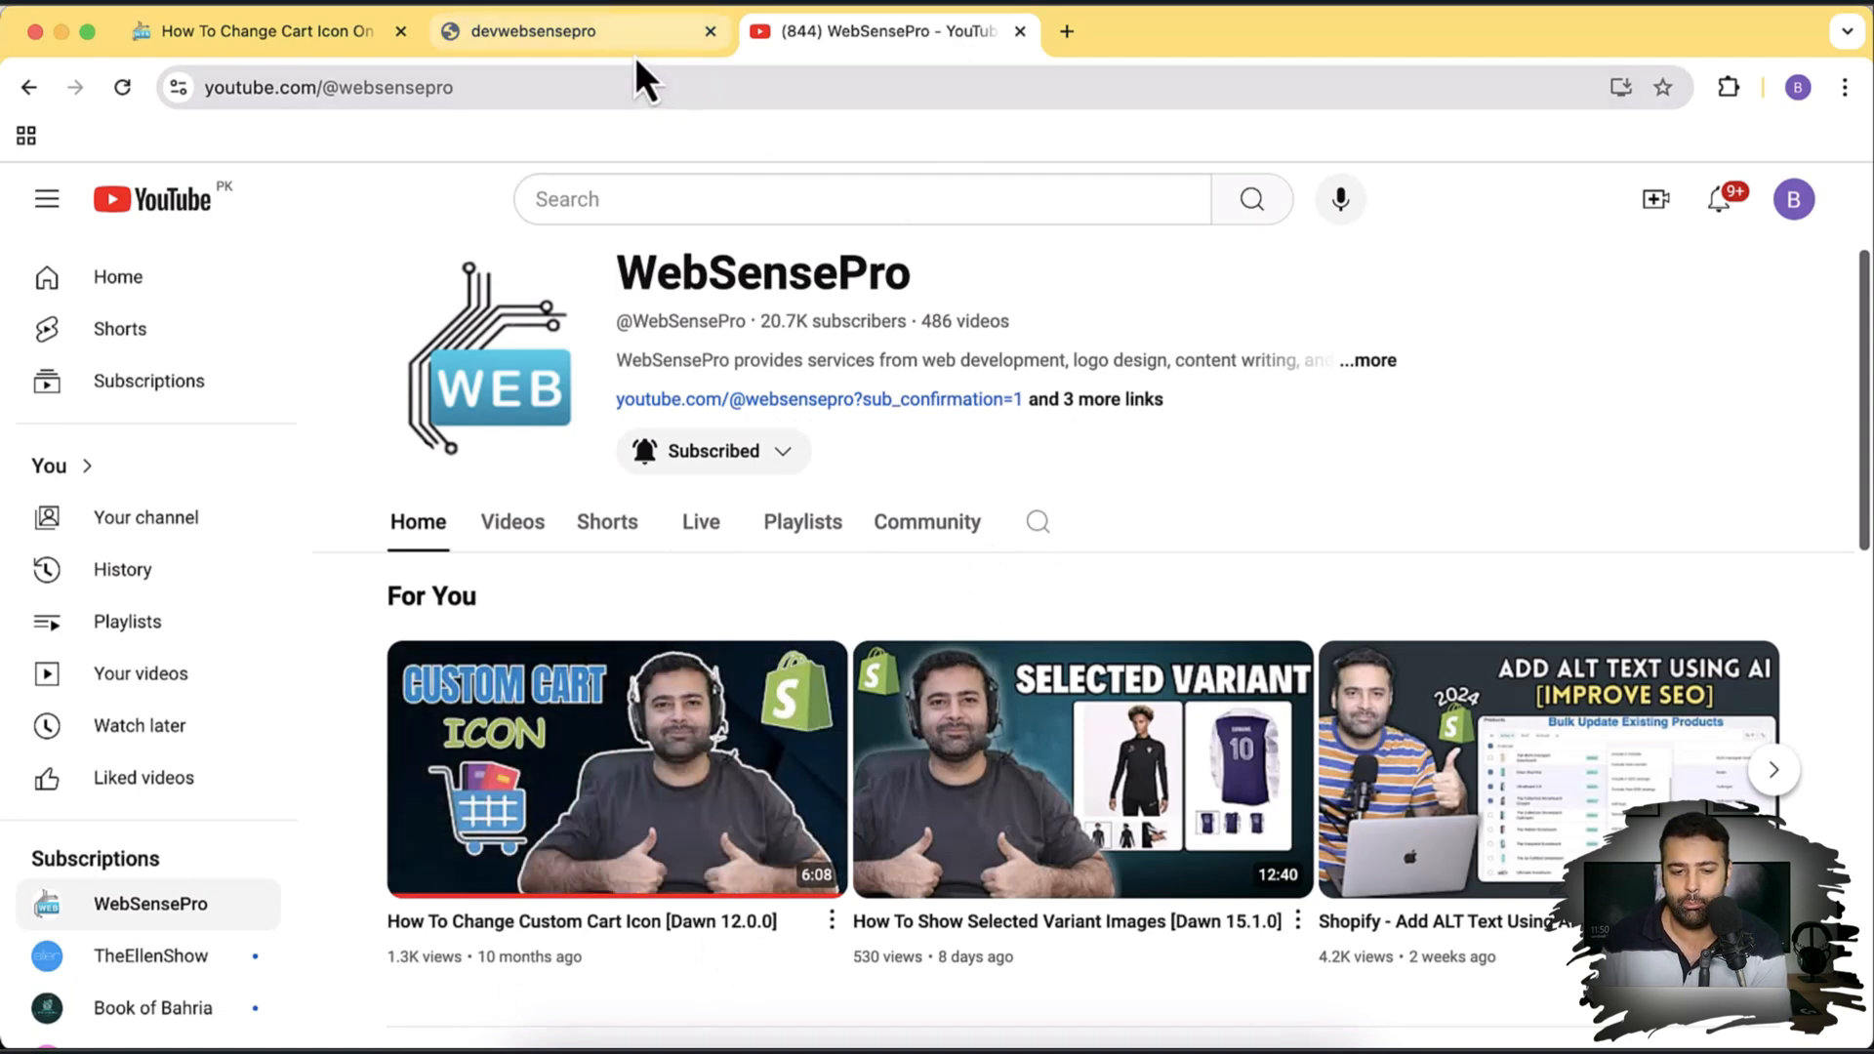
- View the devwebsensepro storefront's header cart icon, then start a new page for the Shopify admin
left_click(580, 31)
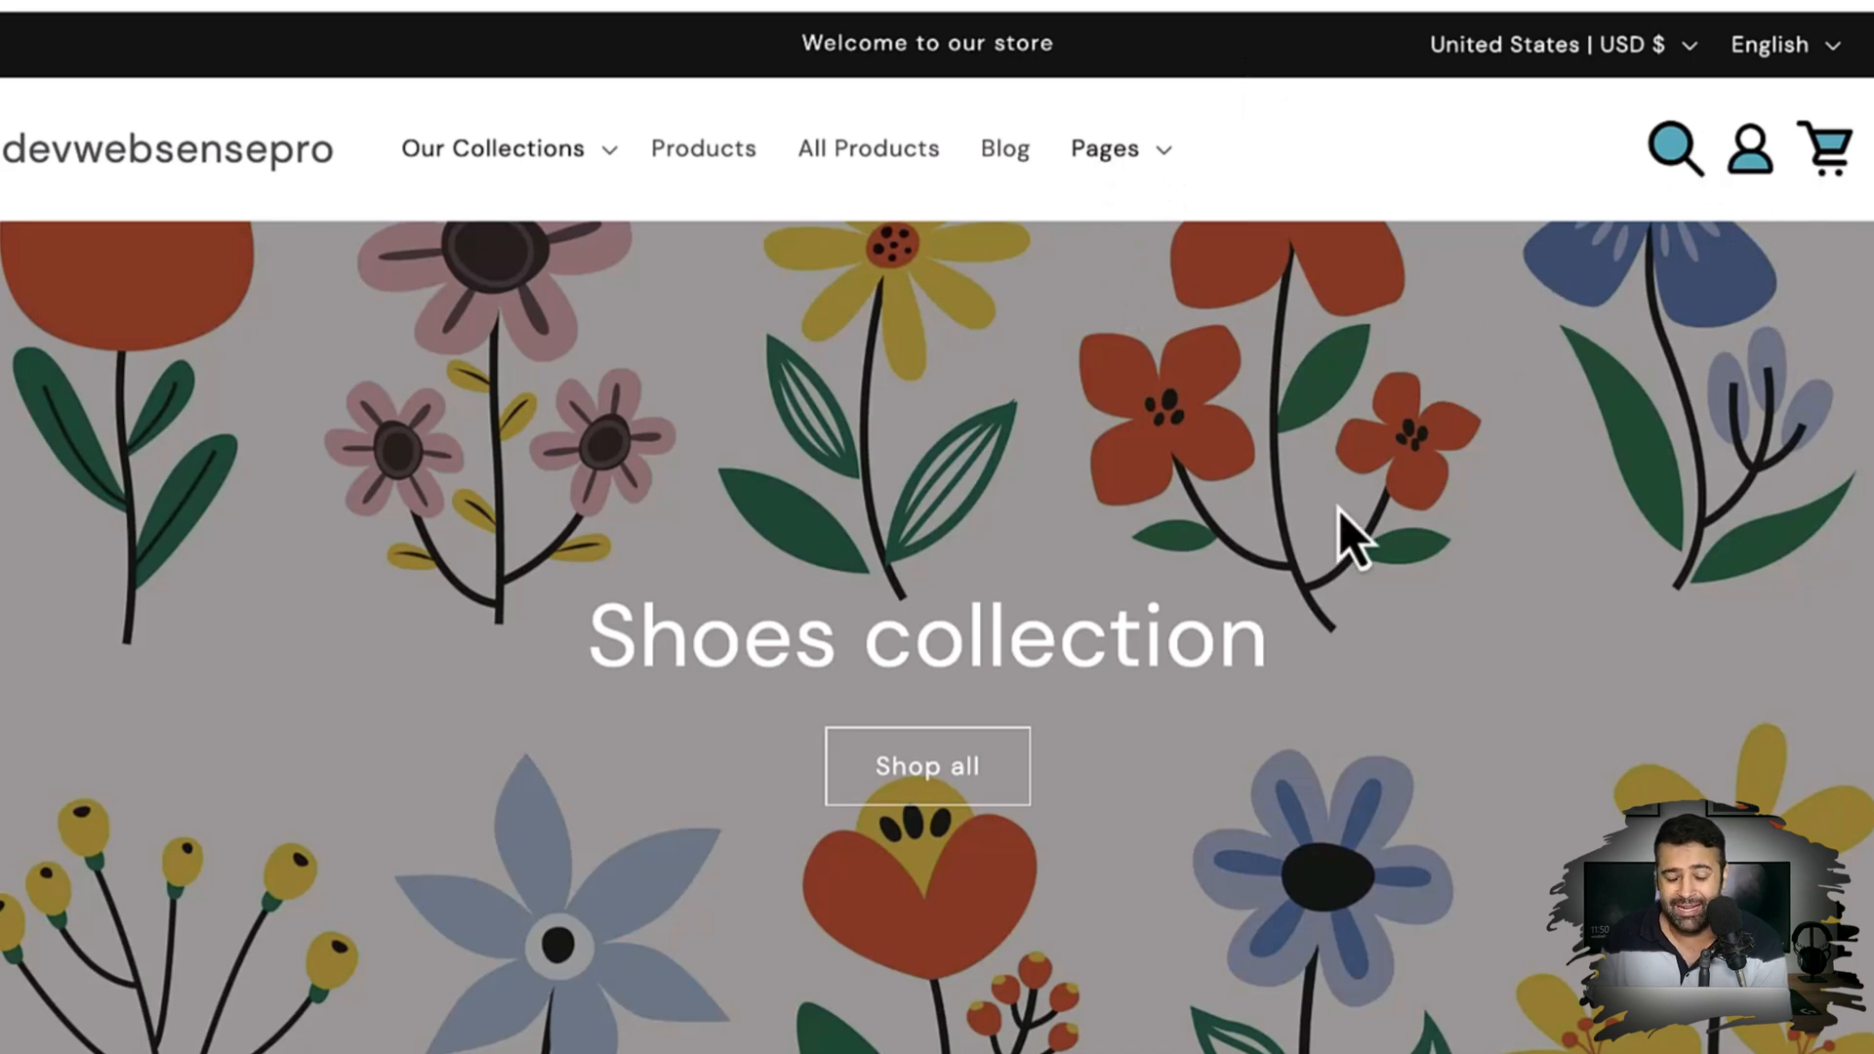
mouse_move(833, 162)
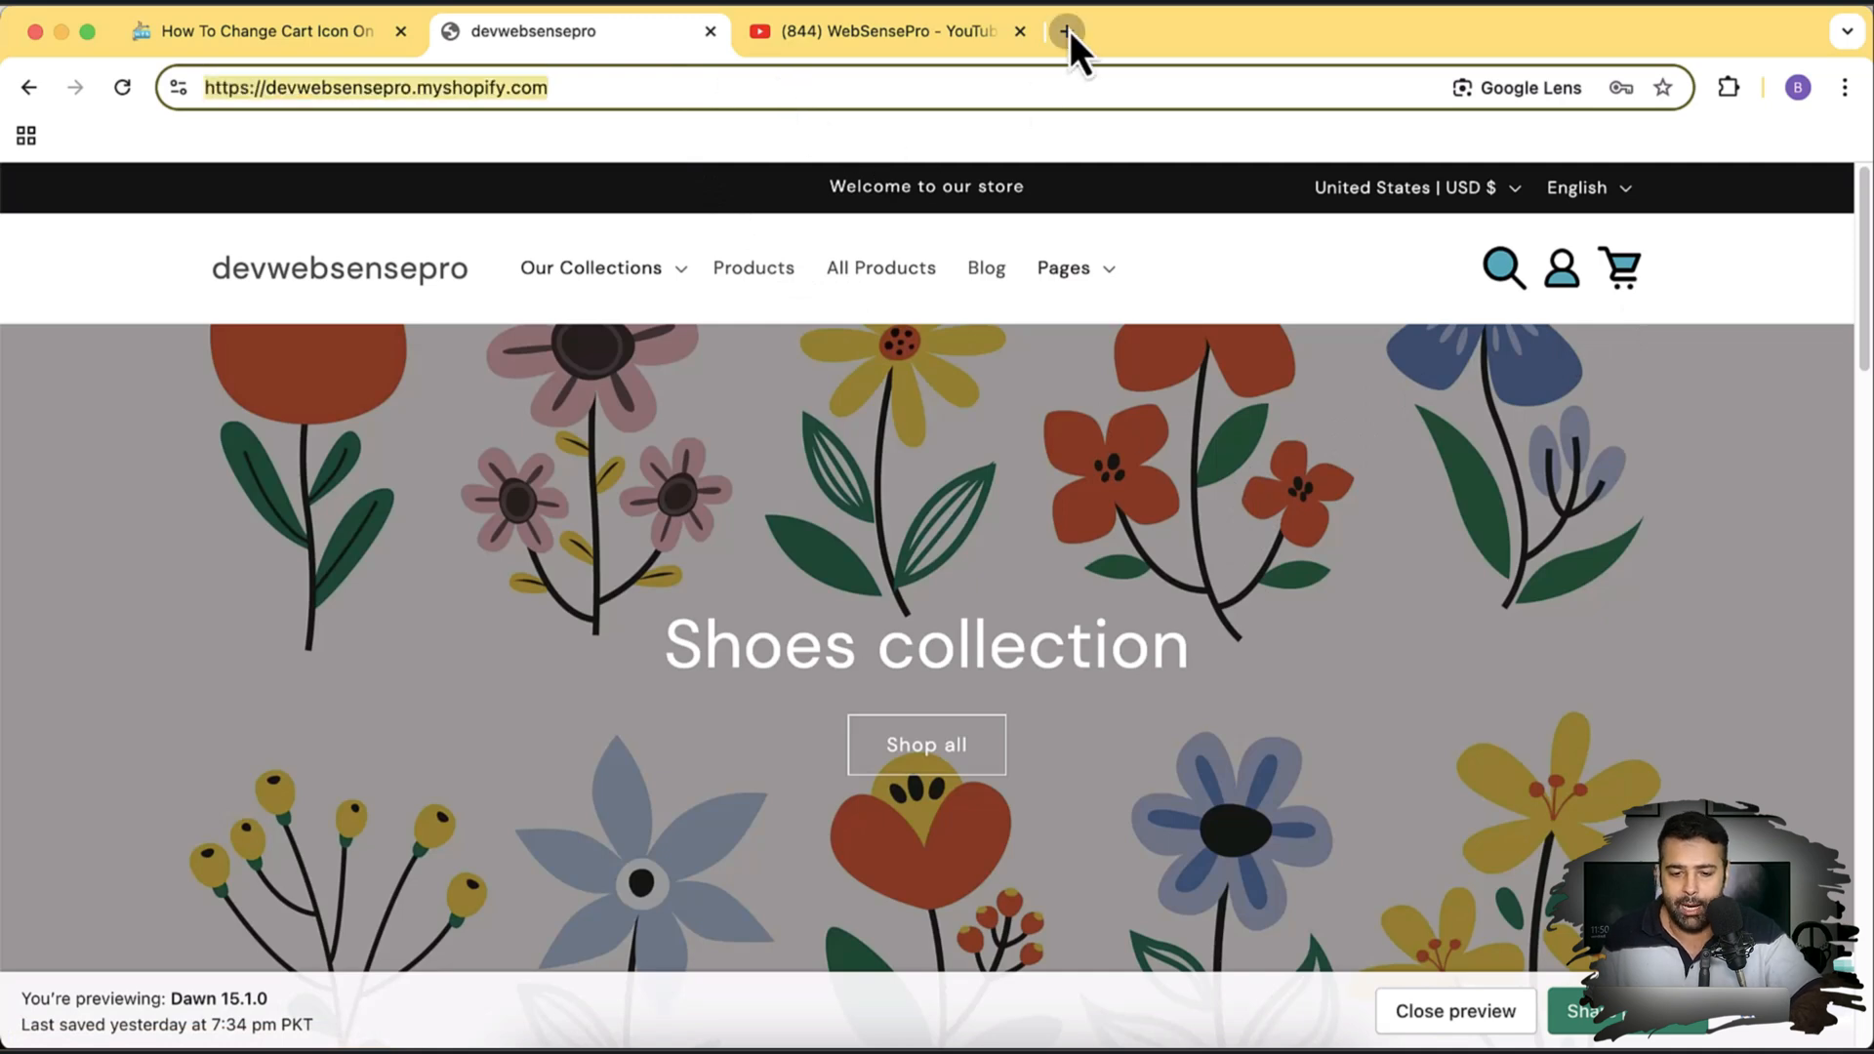
left_click(1064, 32)
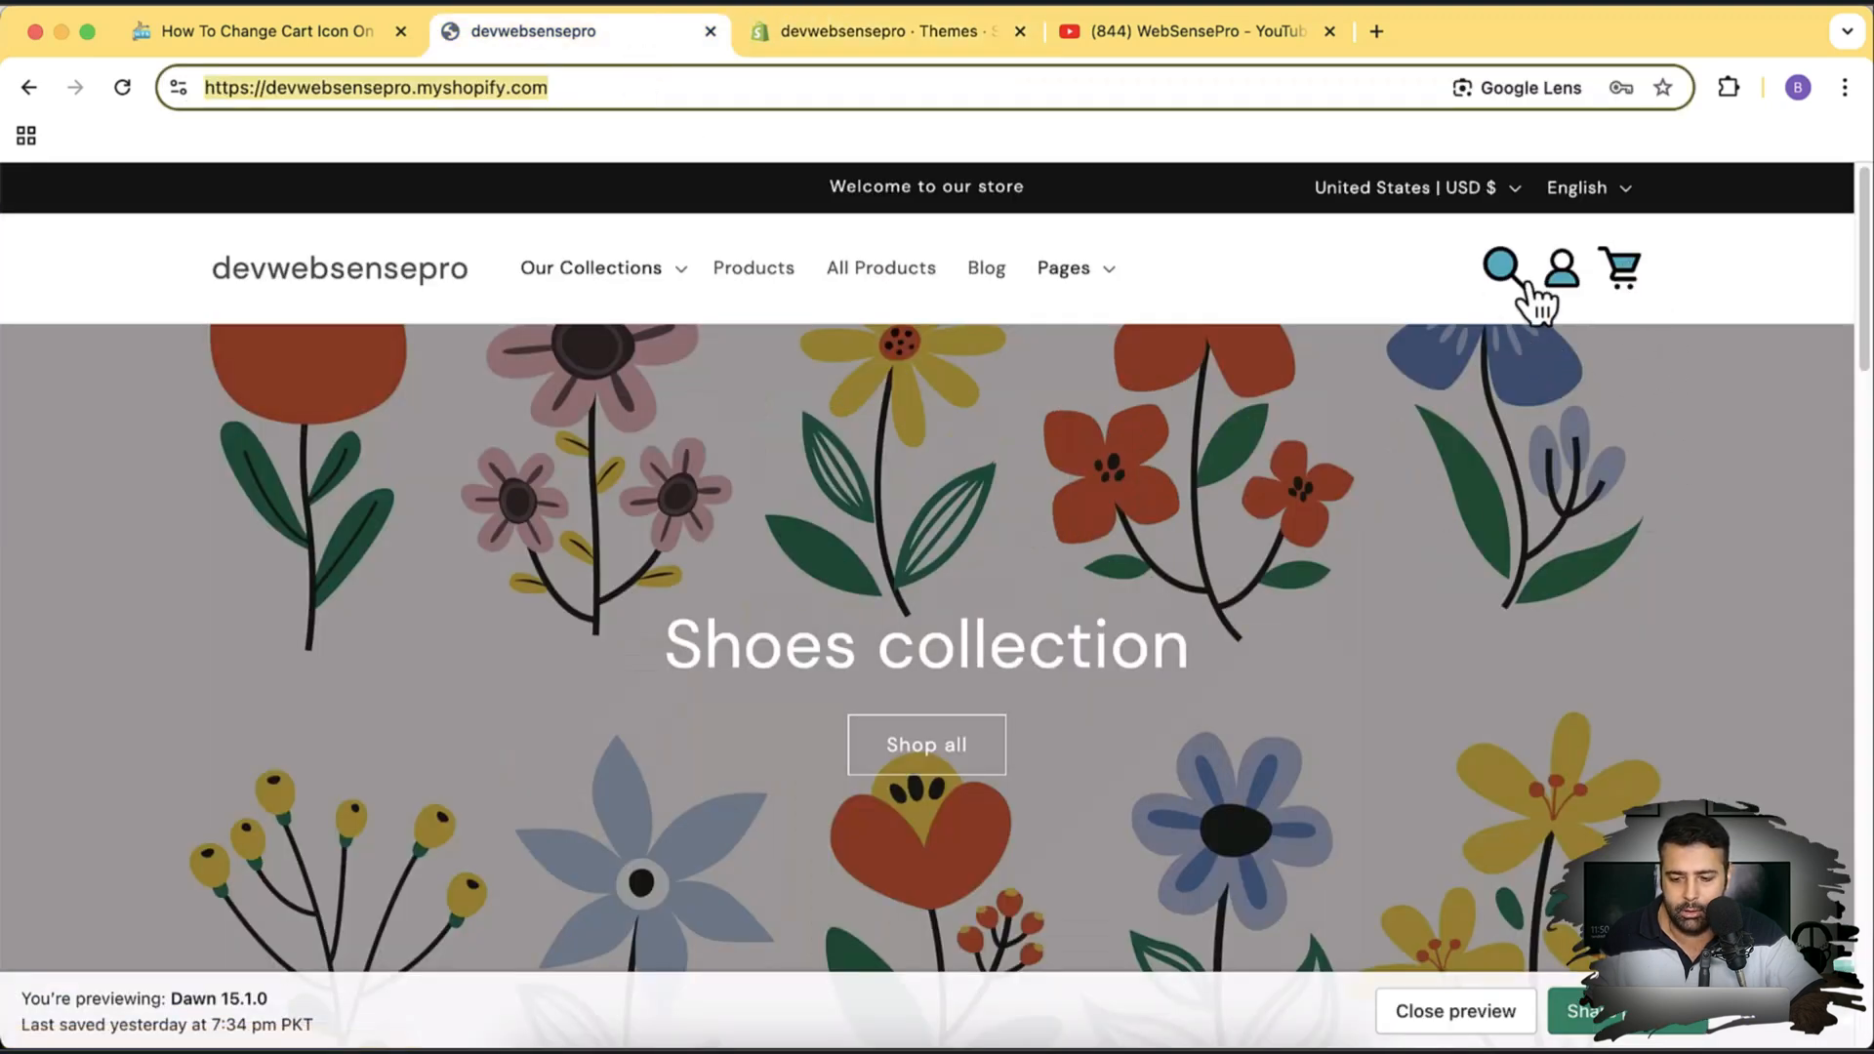
- In Themes, reach the Theme library and bring up the actions for the older Dawn (Saturday 2:49 pm) theme
left_click(882, 31)
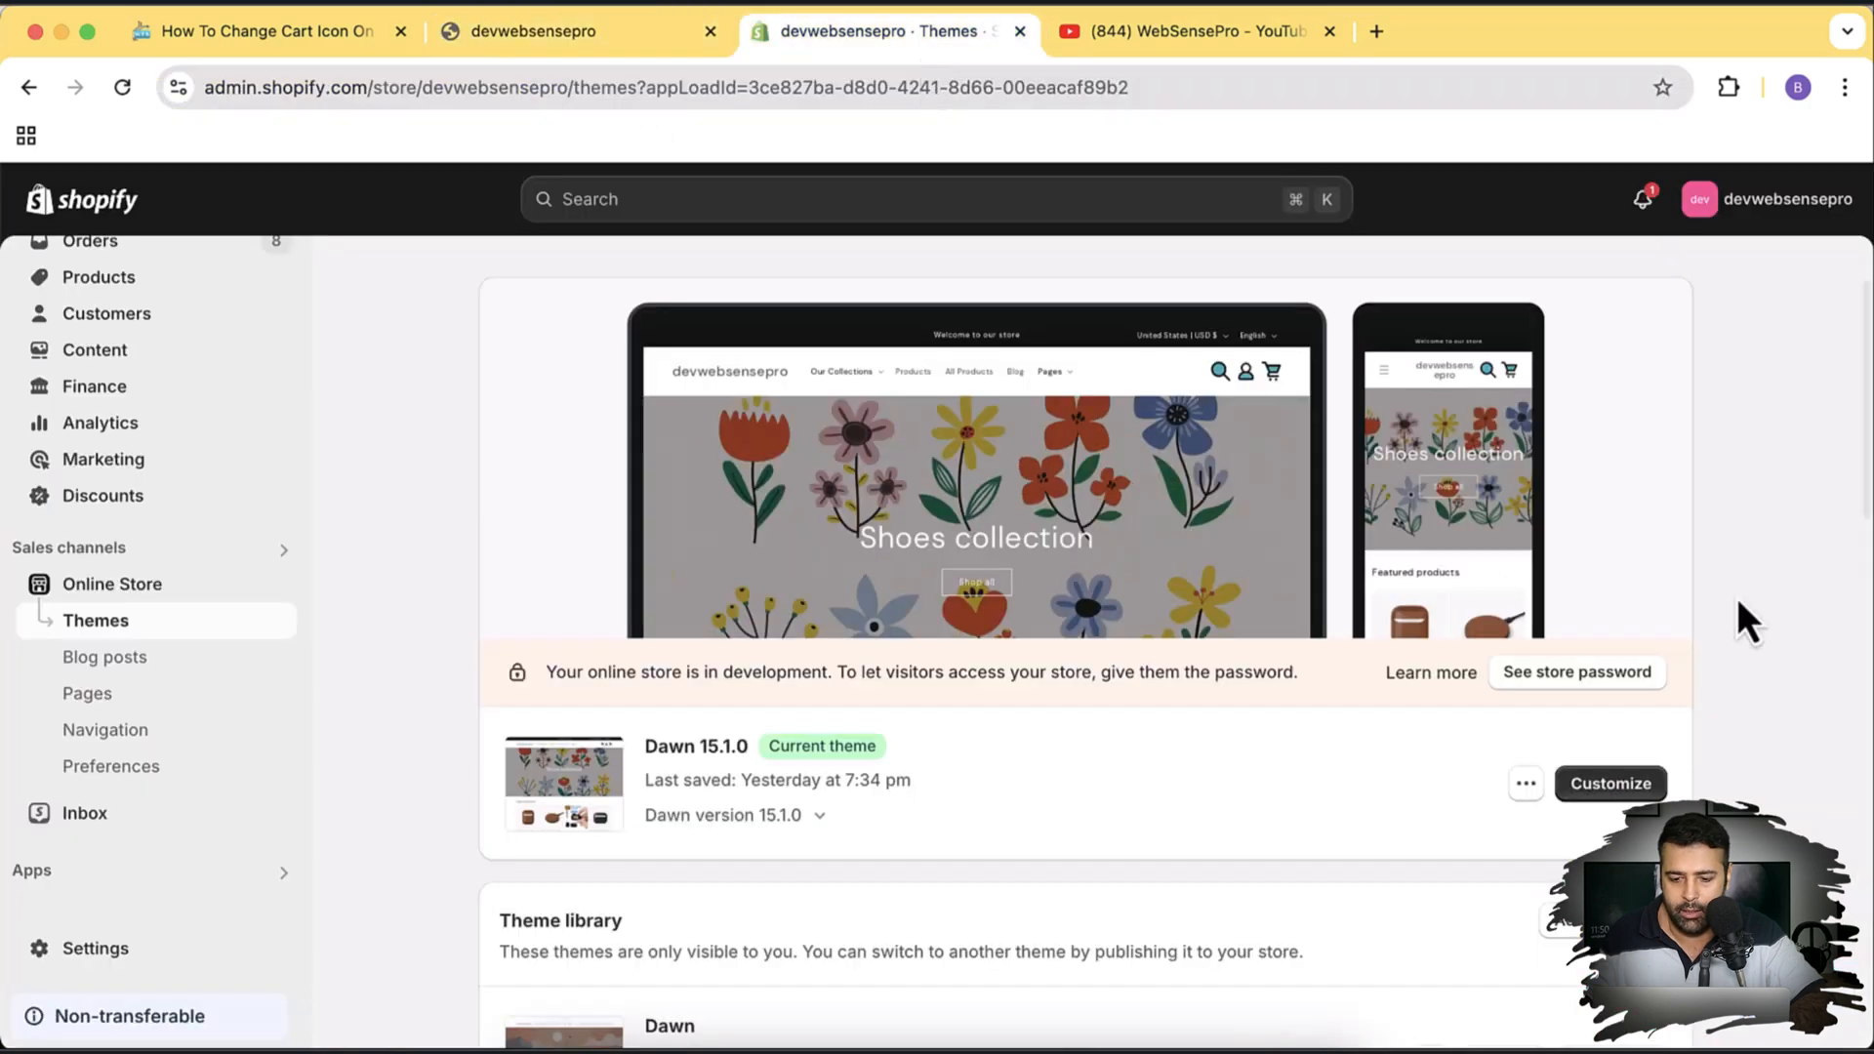
scroll("down", 3)
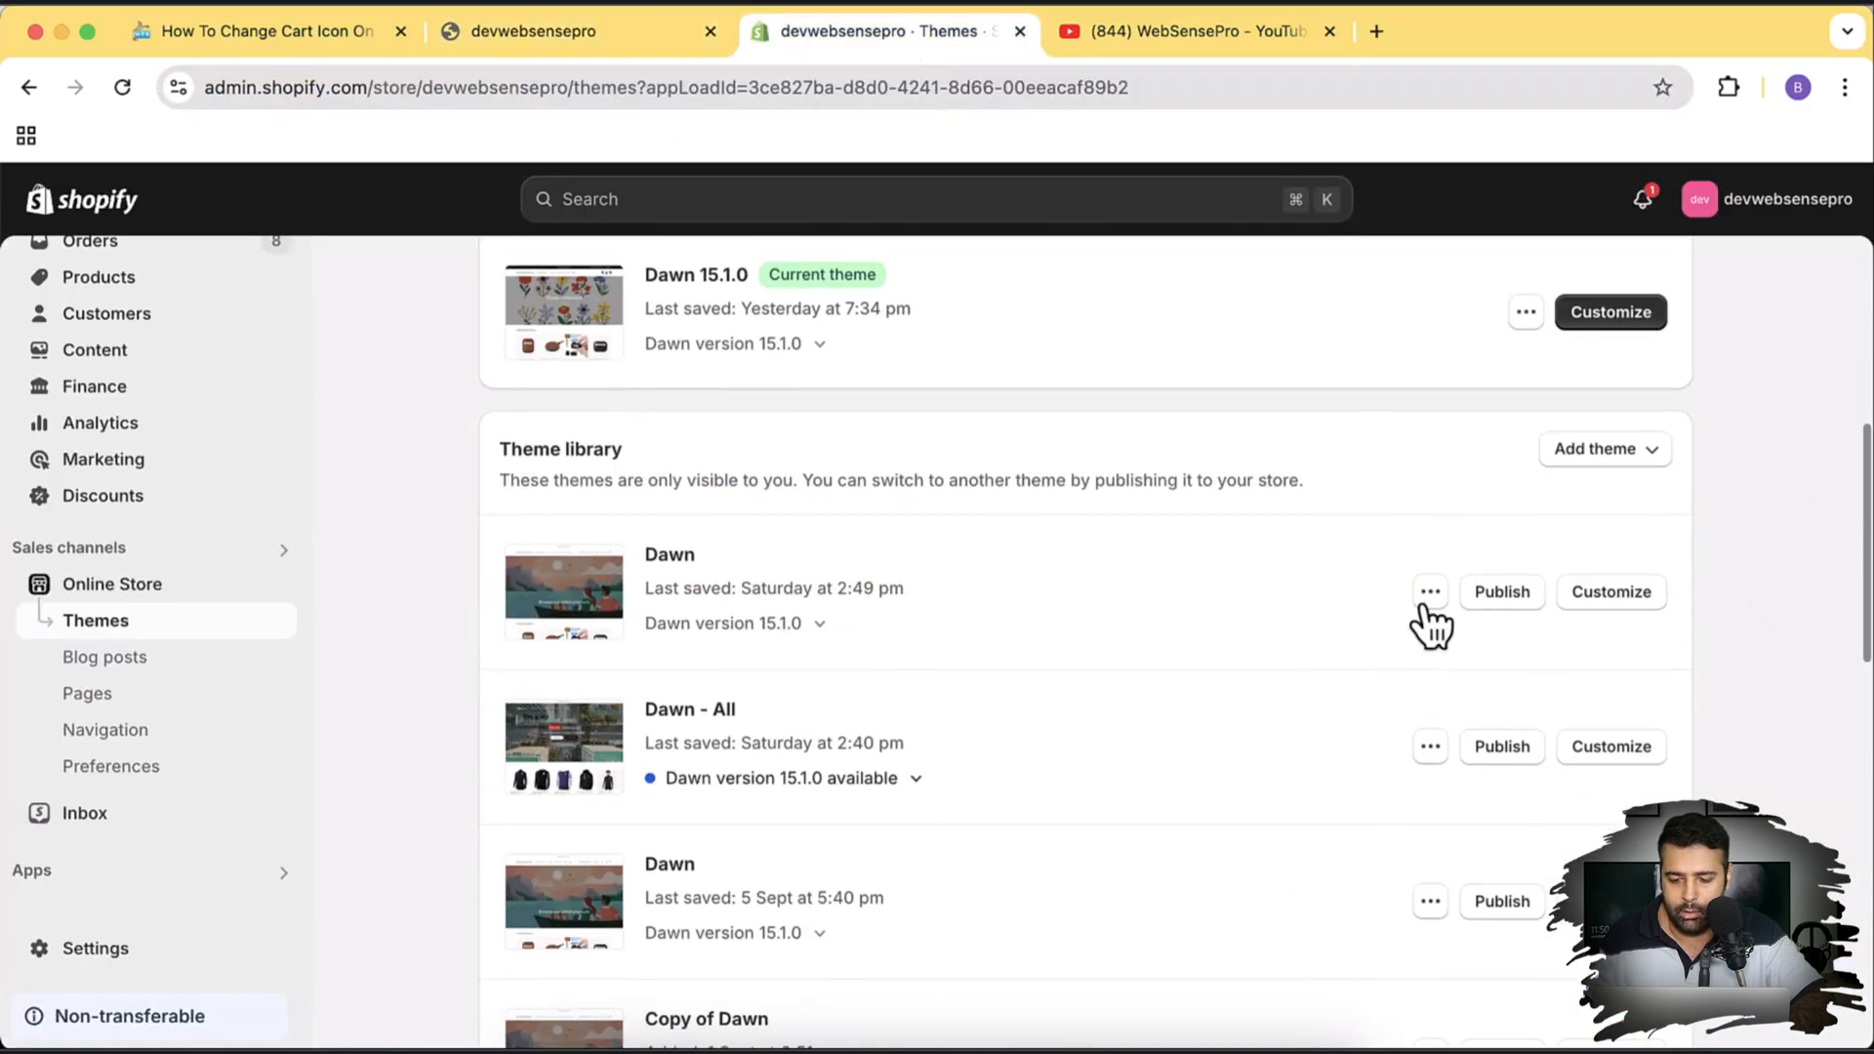
left_click(1429, 591)
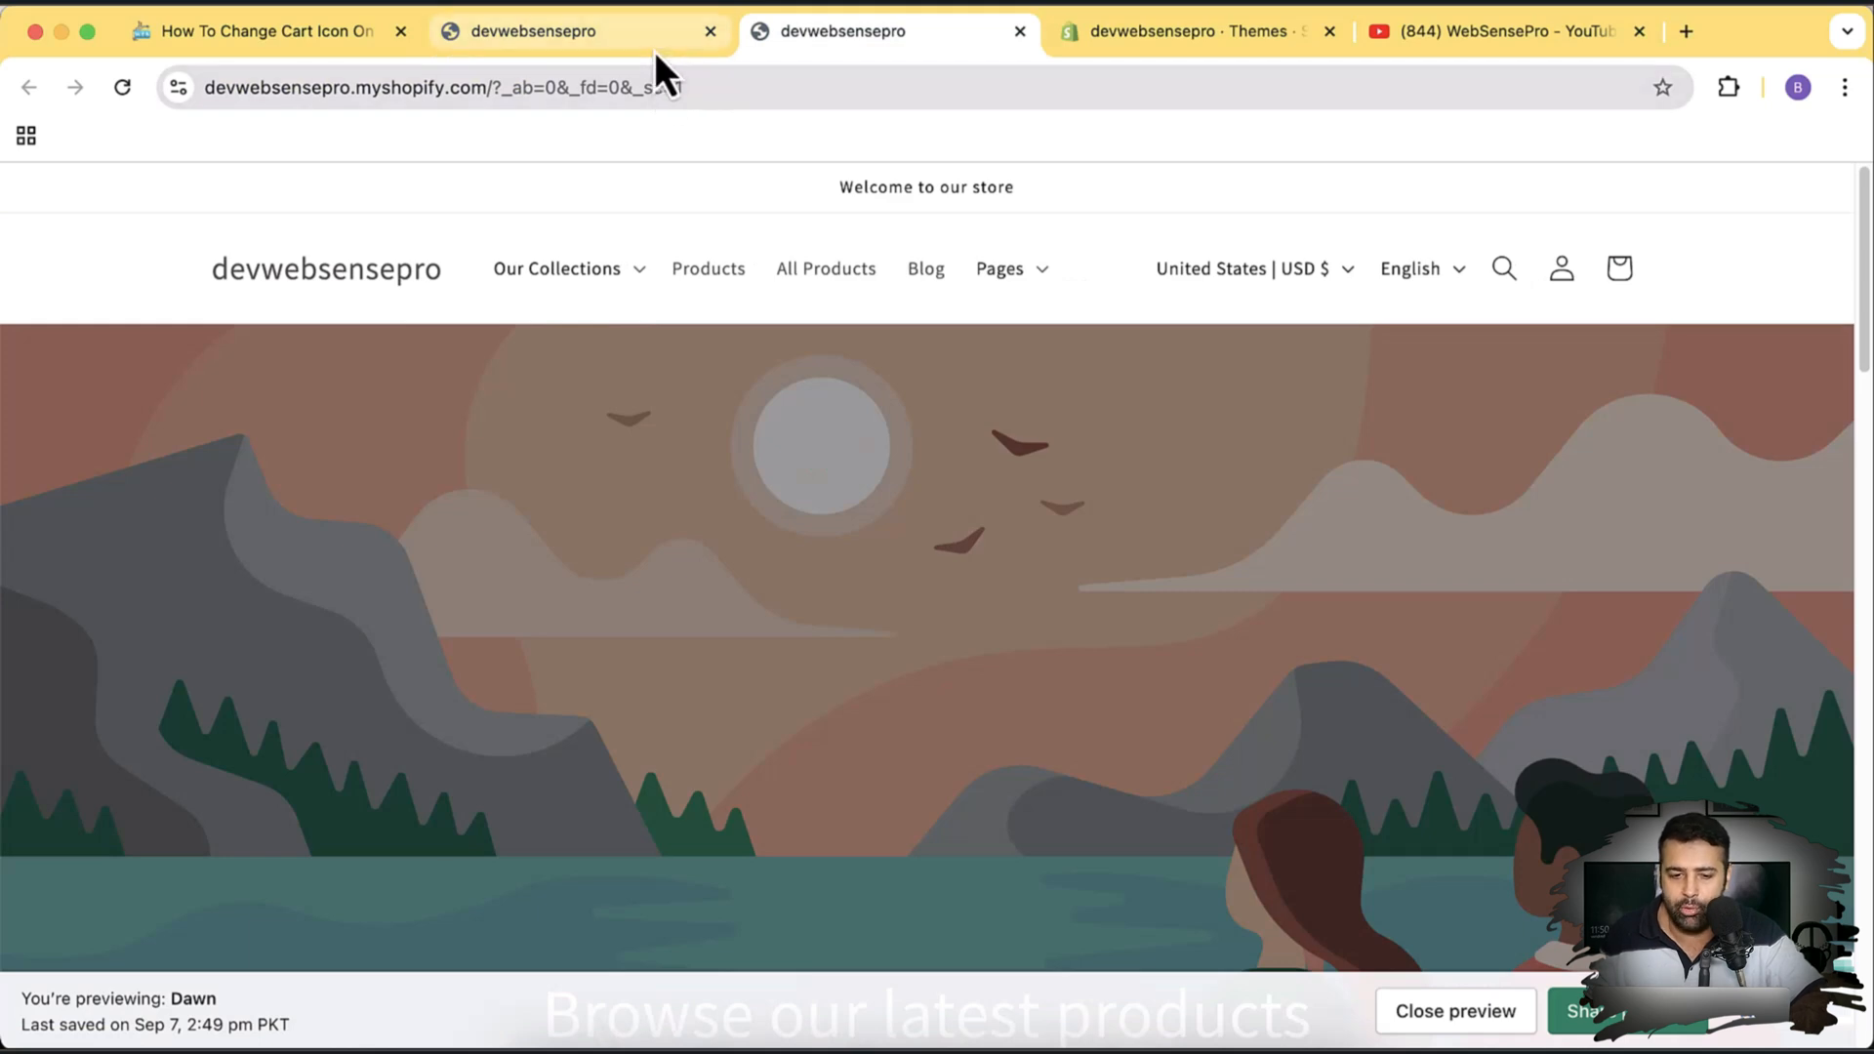
mouse_move(545, 31)
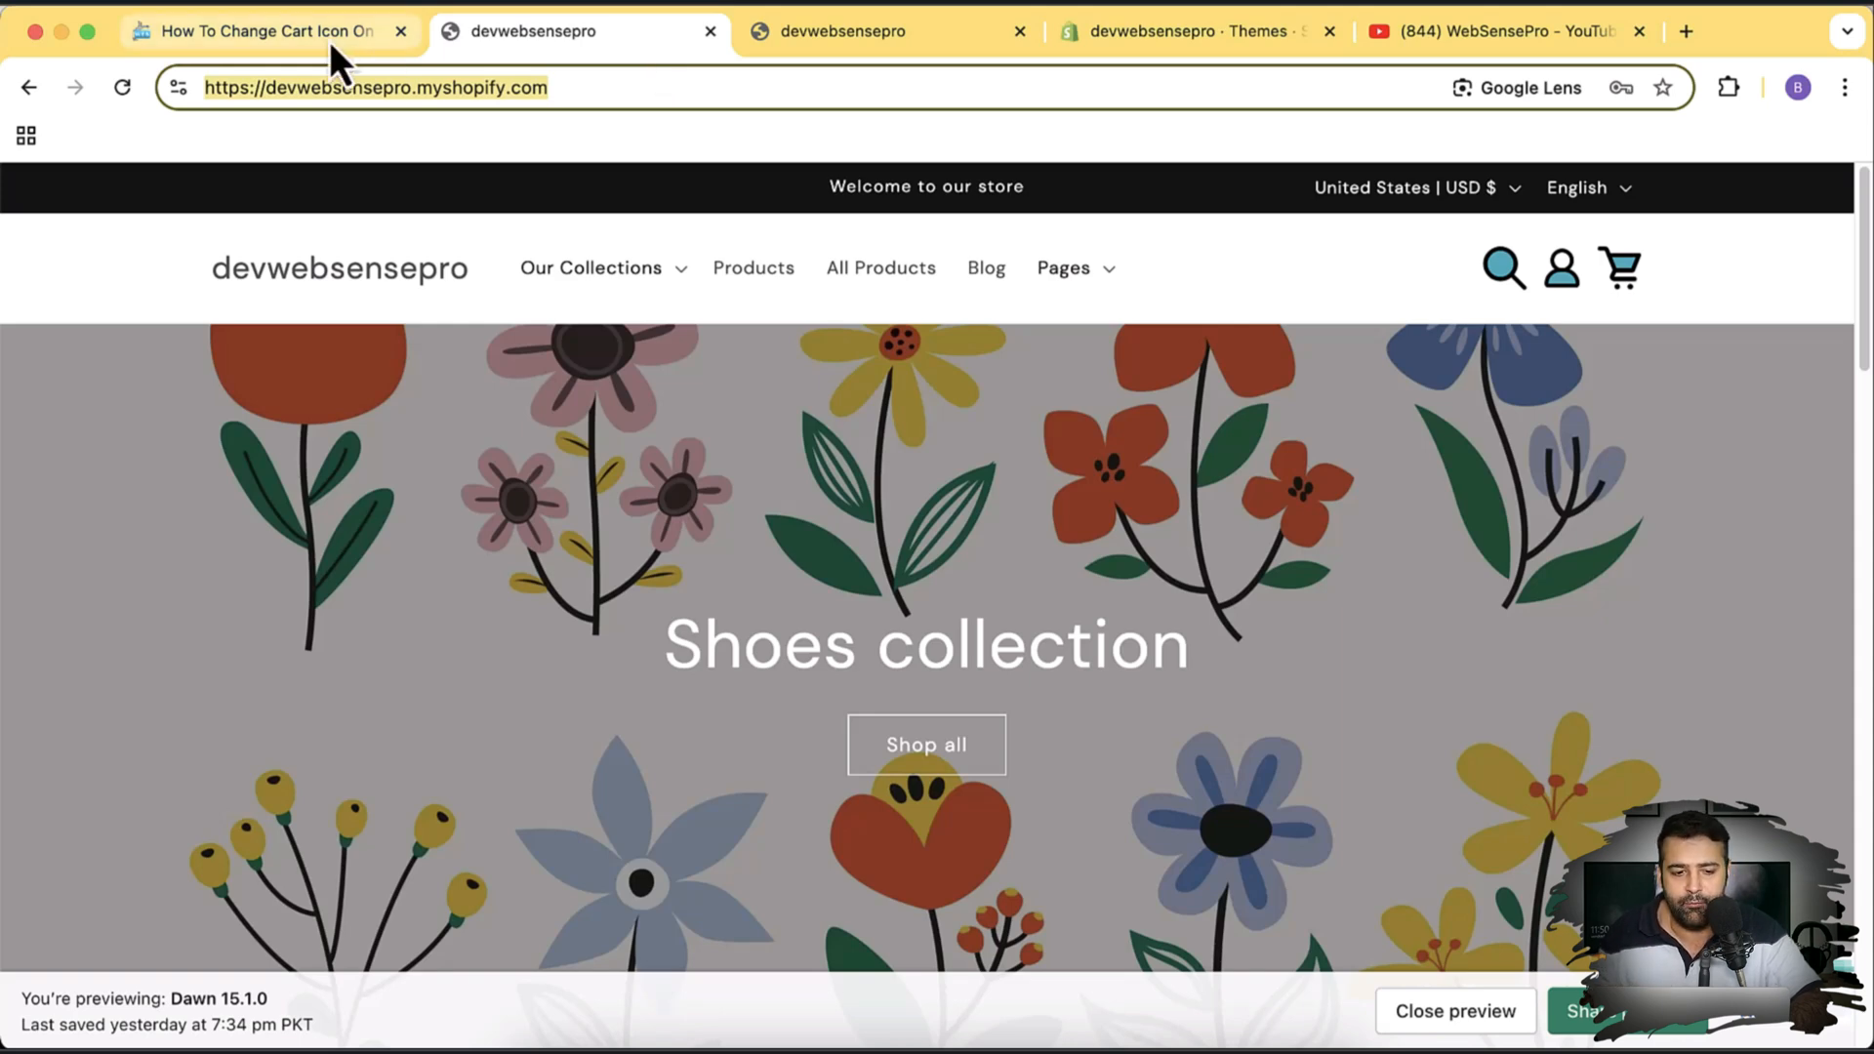
- Read the tutorial's Step 1 and Step 2 on websensepro.com, then return to the Shopify Themes admin
left_click(258, 31)
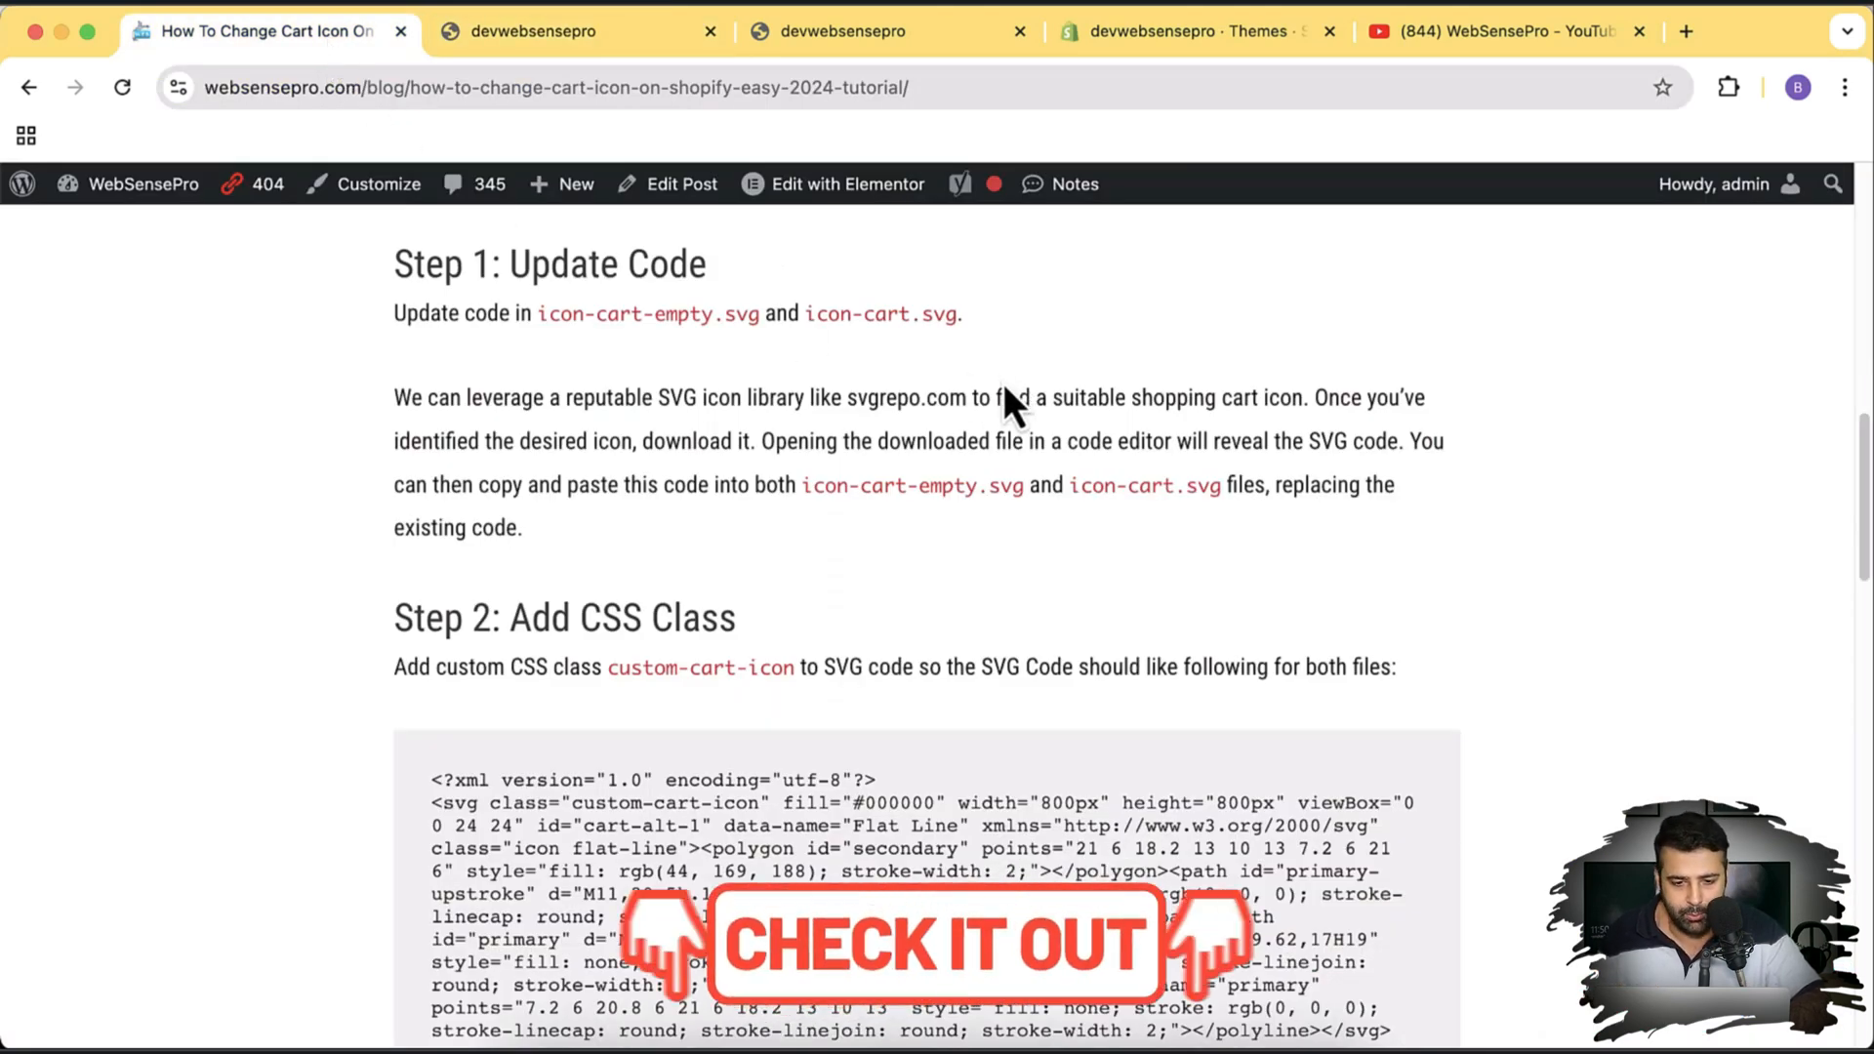
left_click(1189, 31)
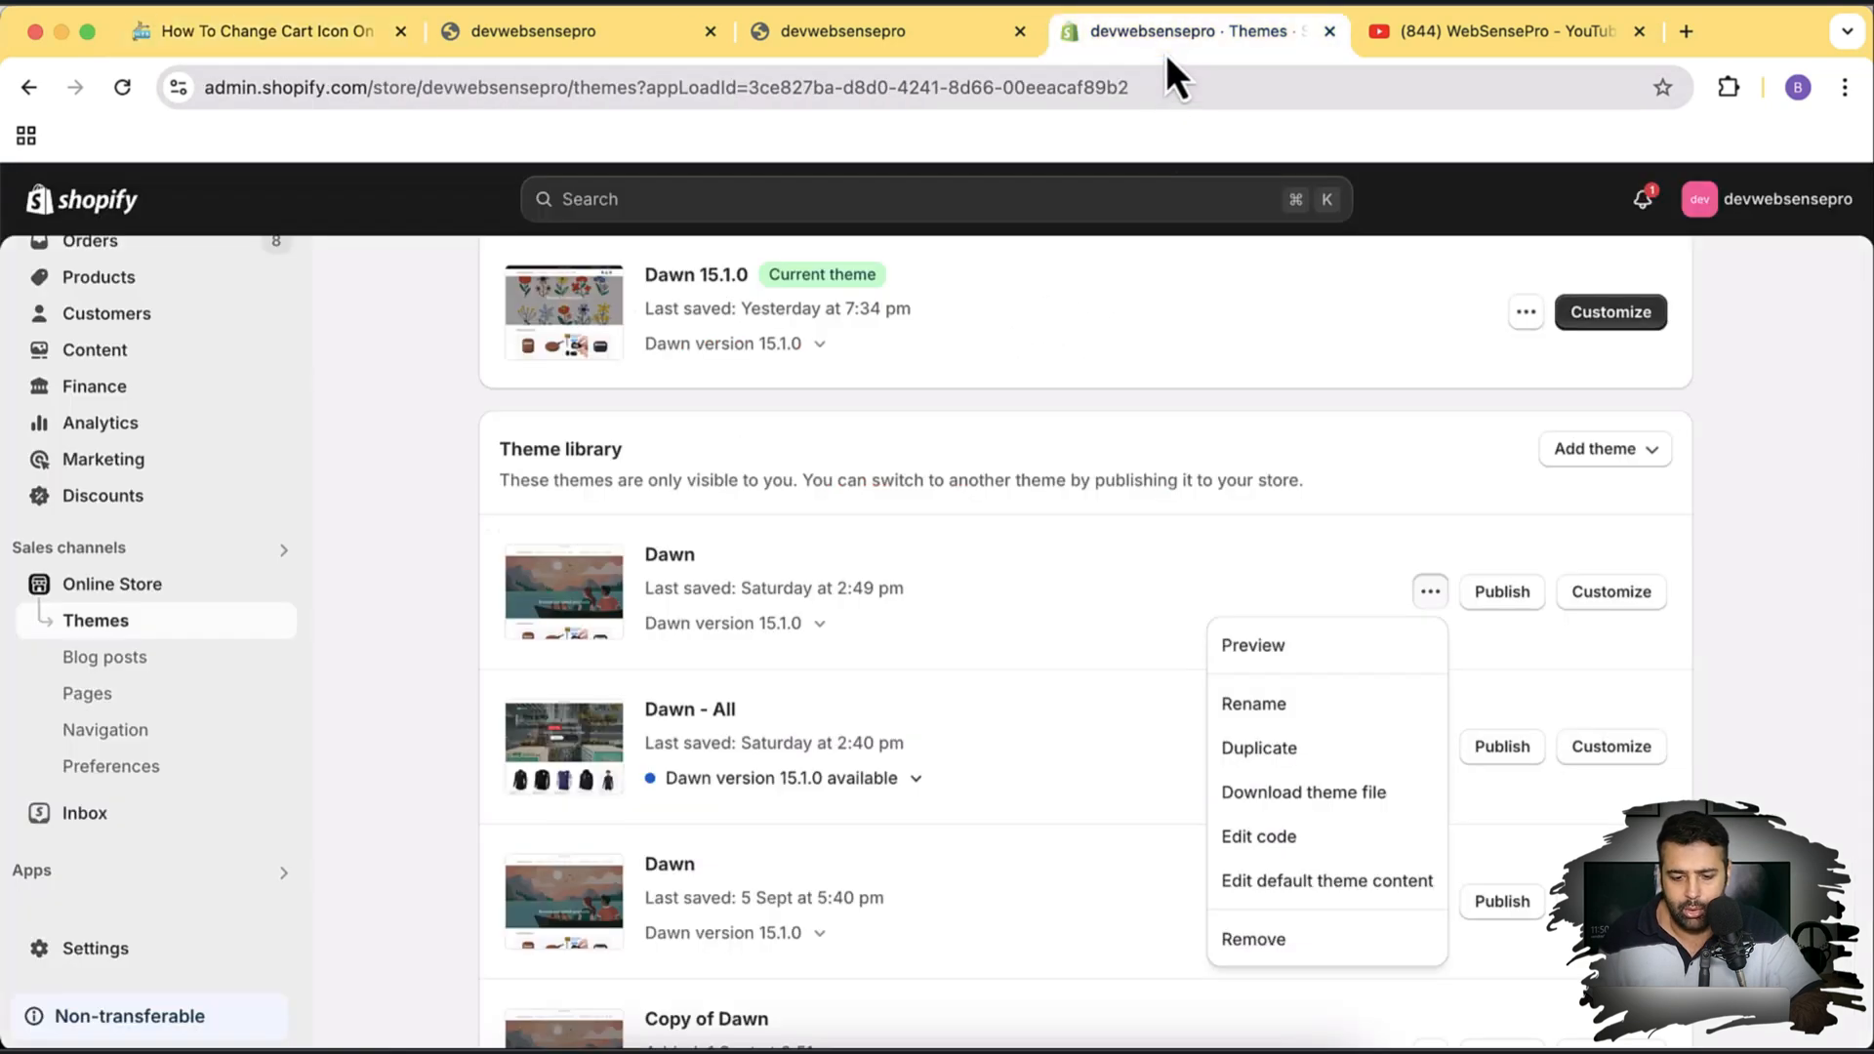
- Add the free Dawn theme from Popular free themes to the theme library
left_click(1740, 377)
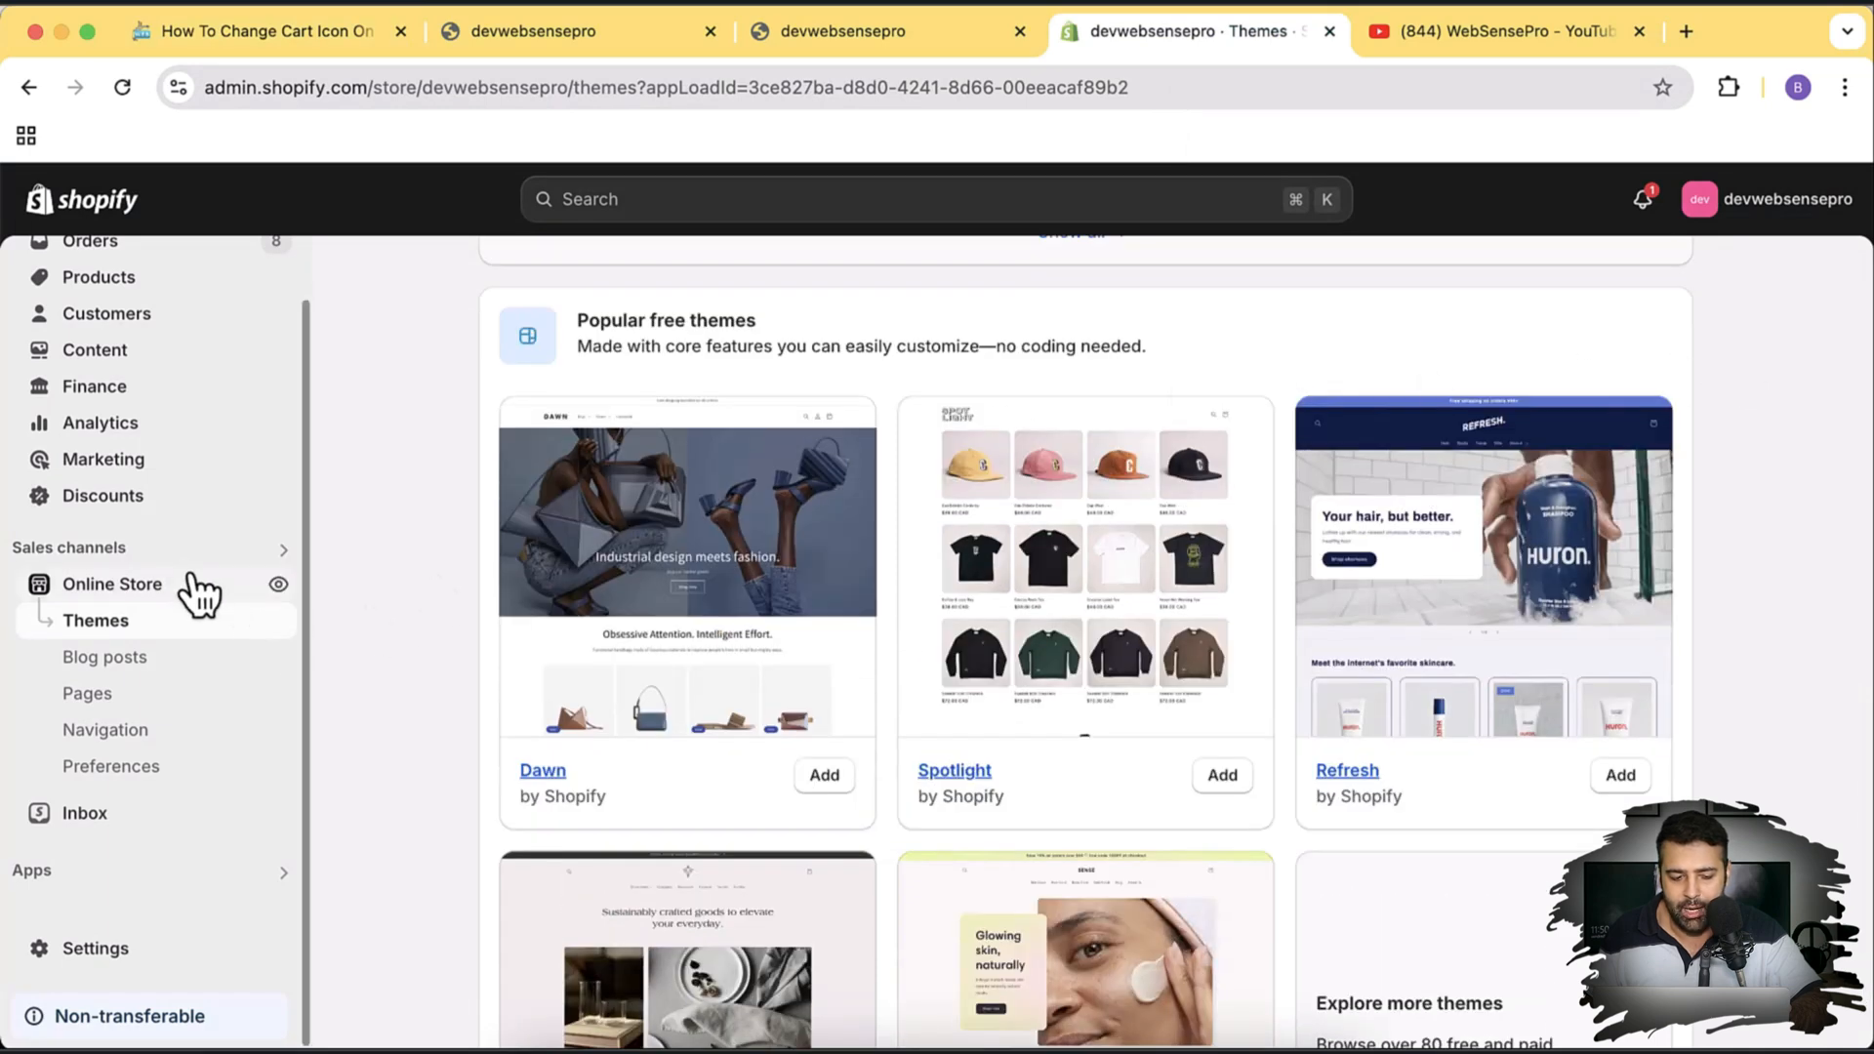
scroll("down", 3)
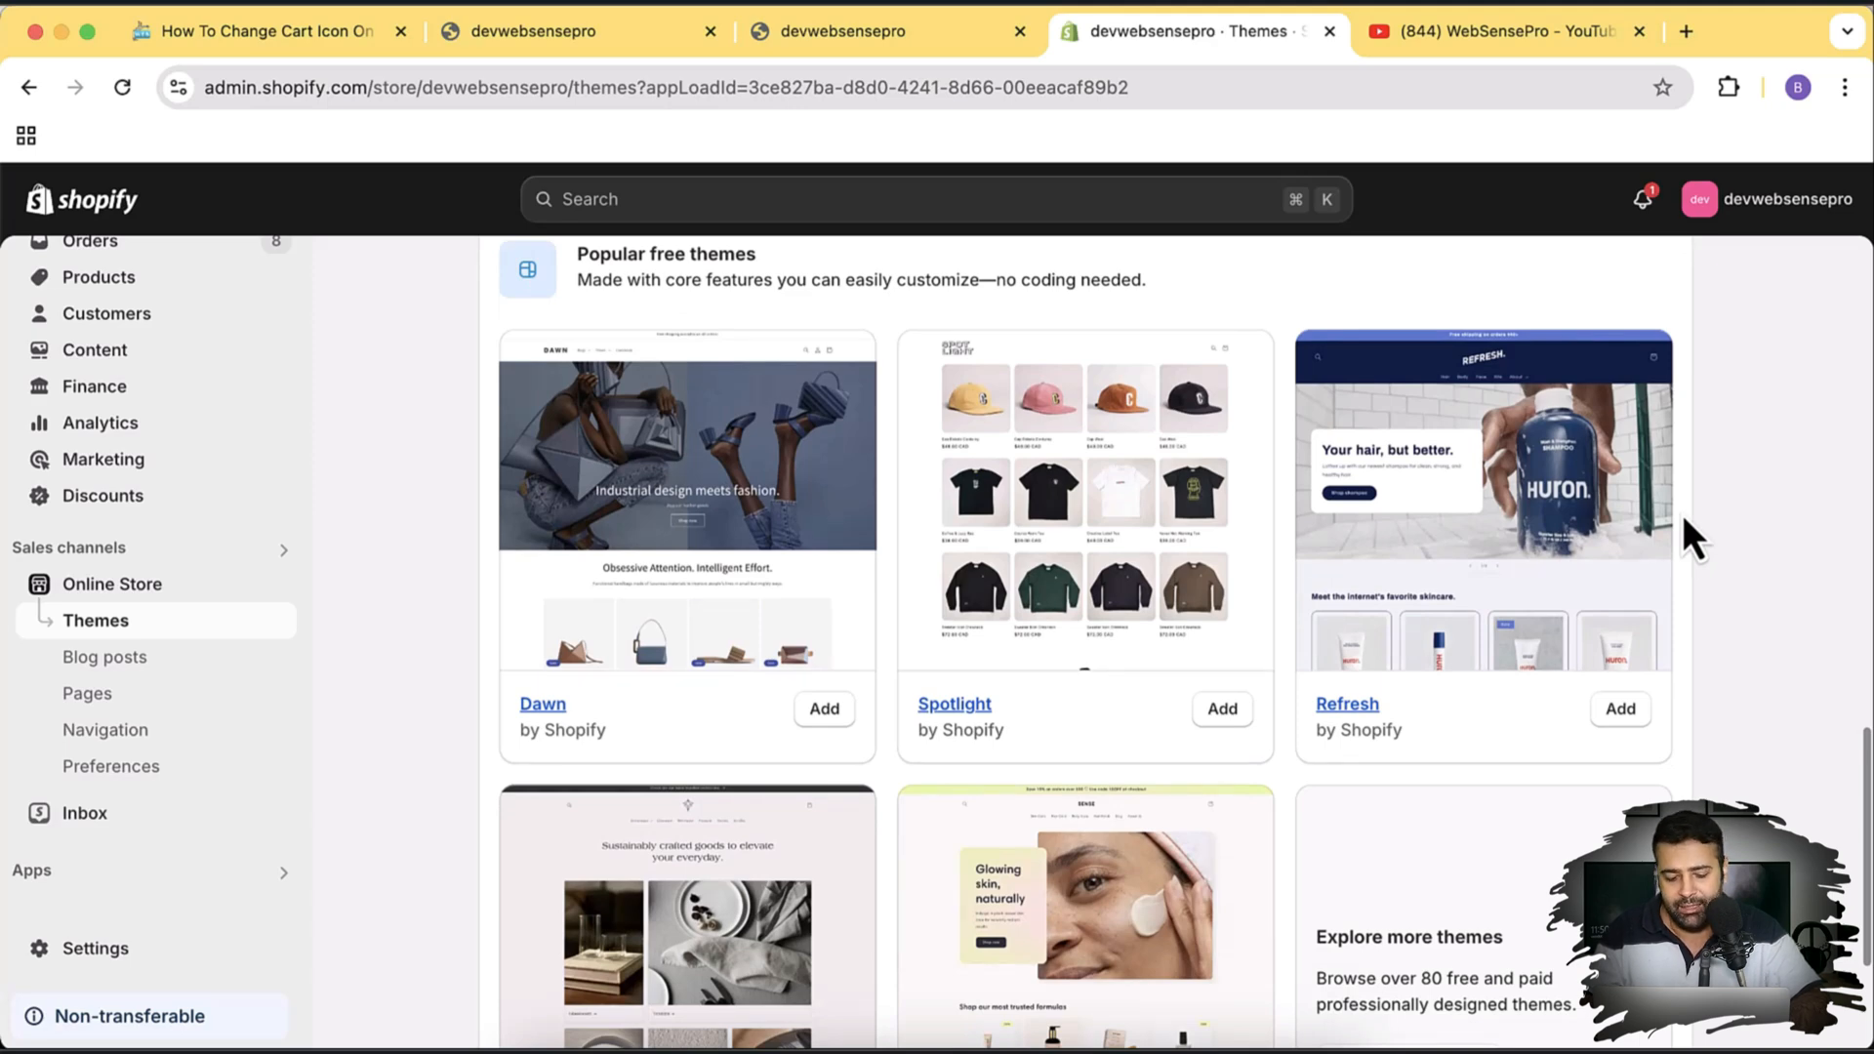
scroll("down", 3)
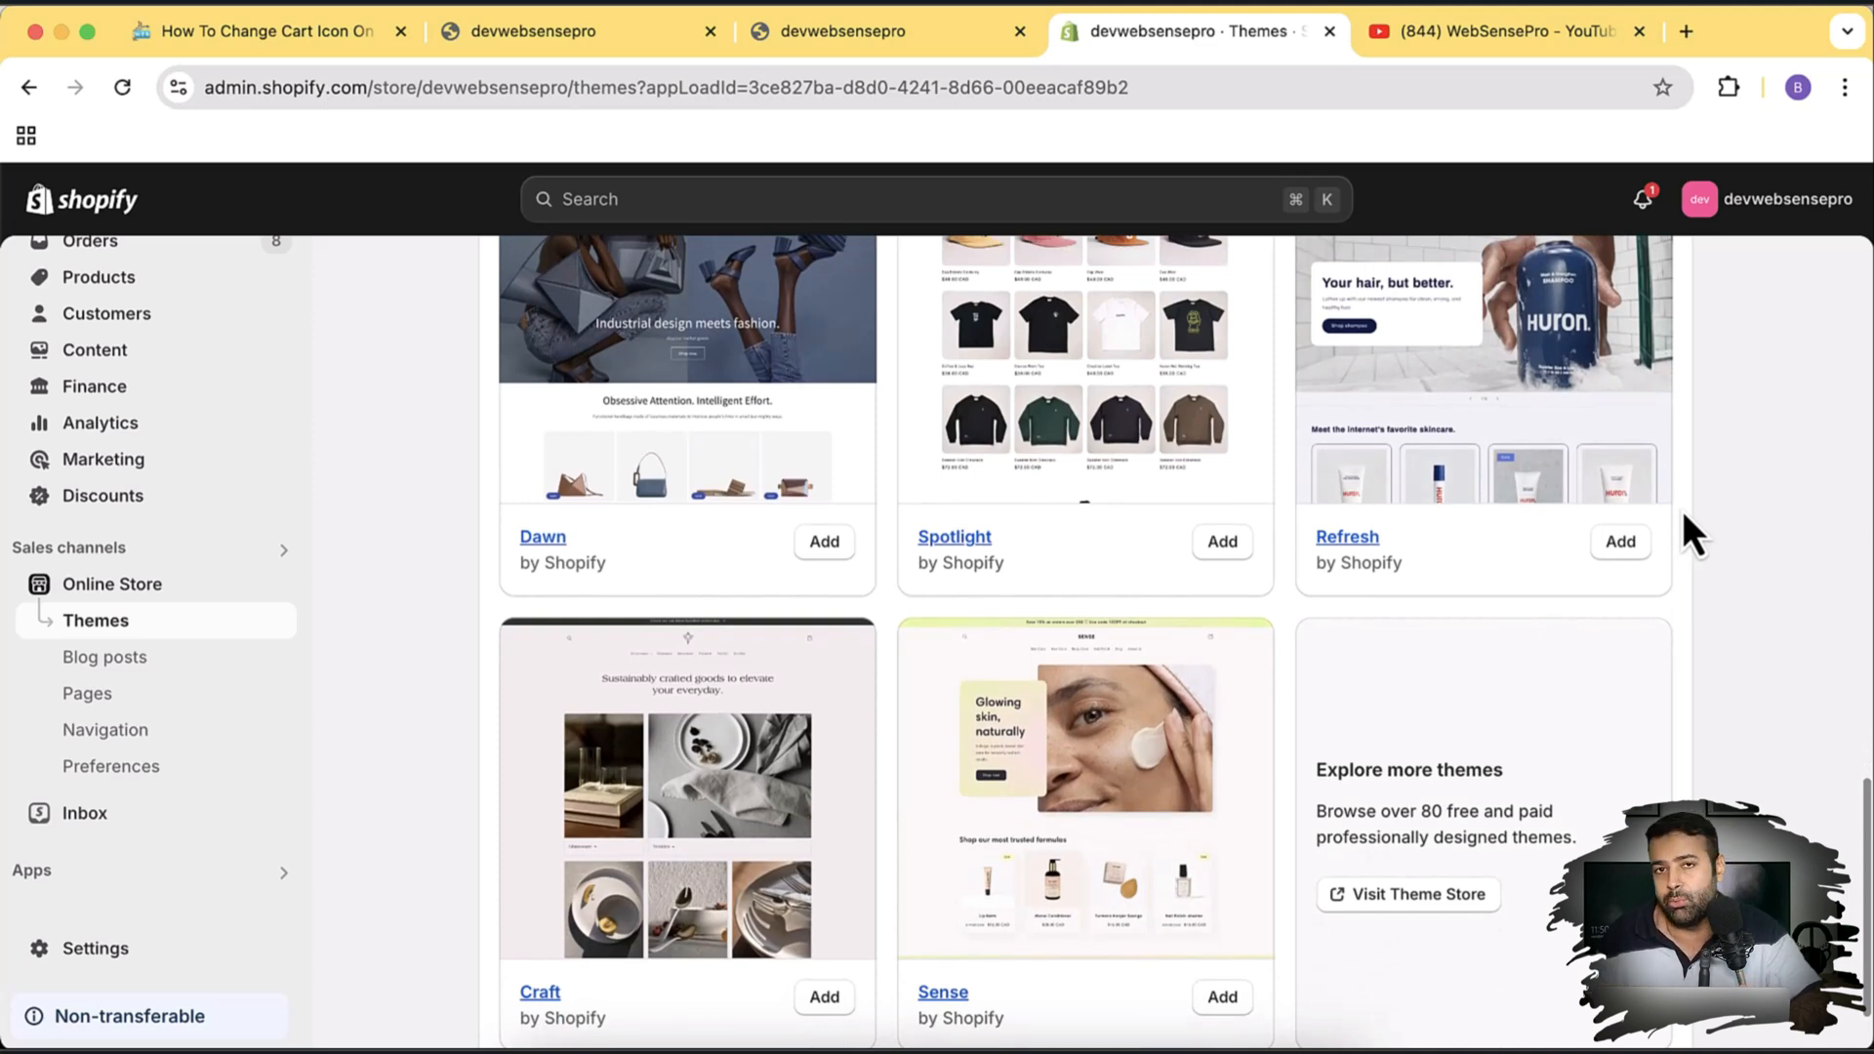
mouse_move(1542, 567)
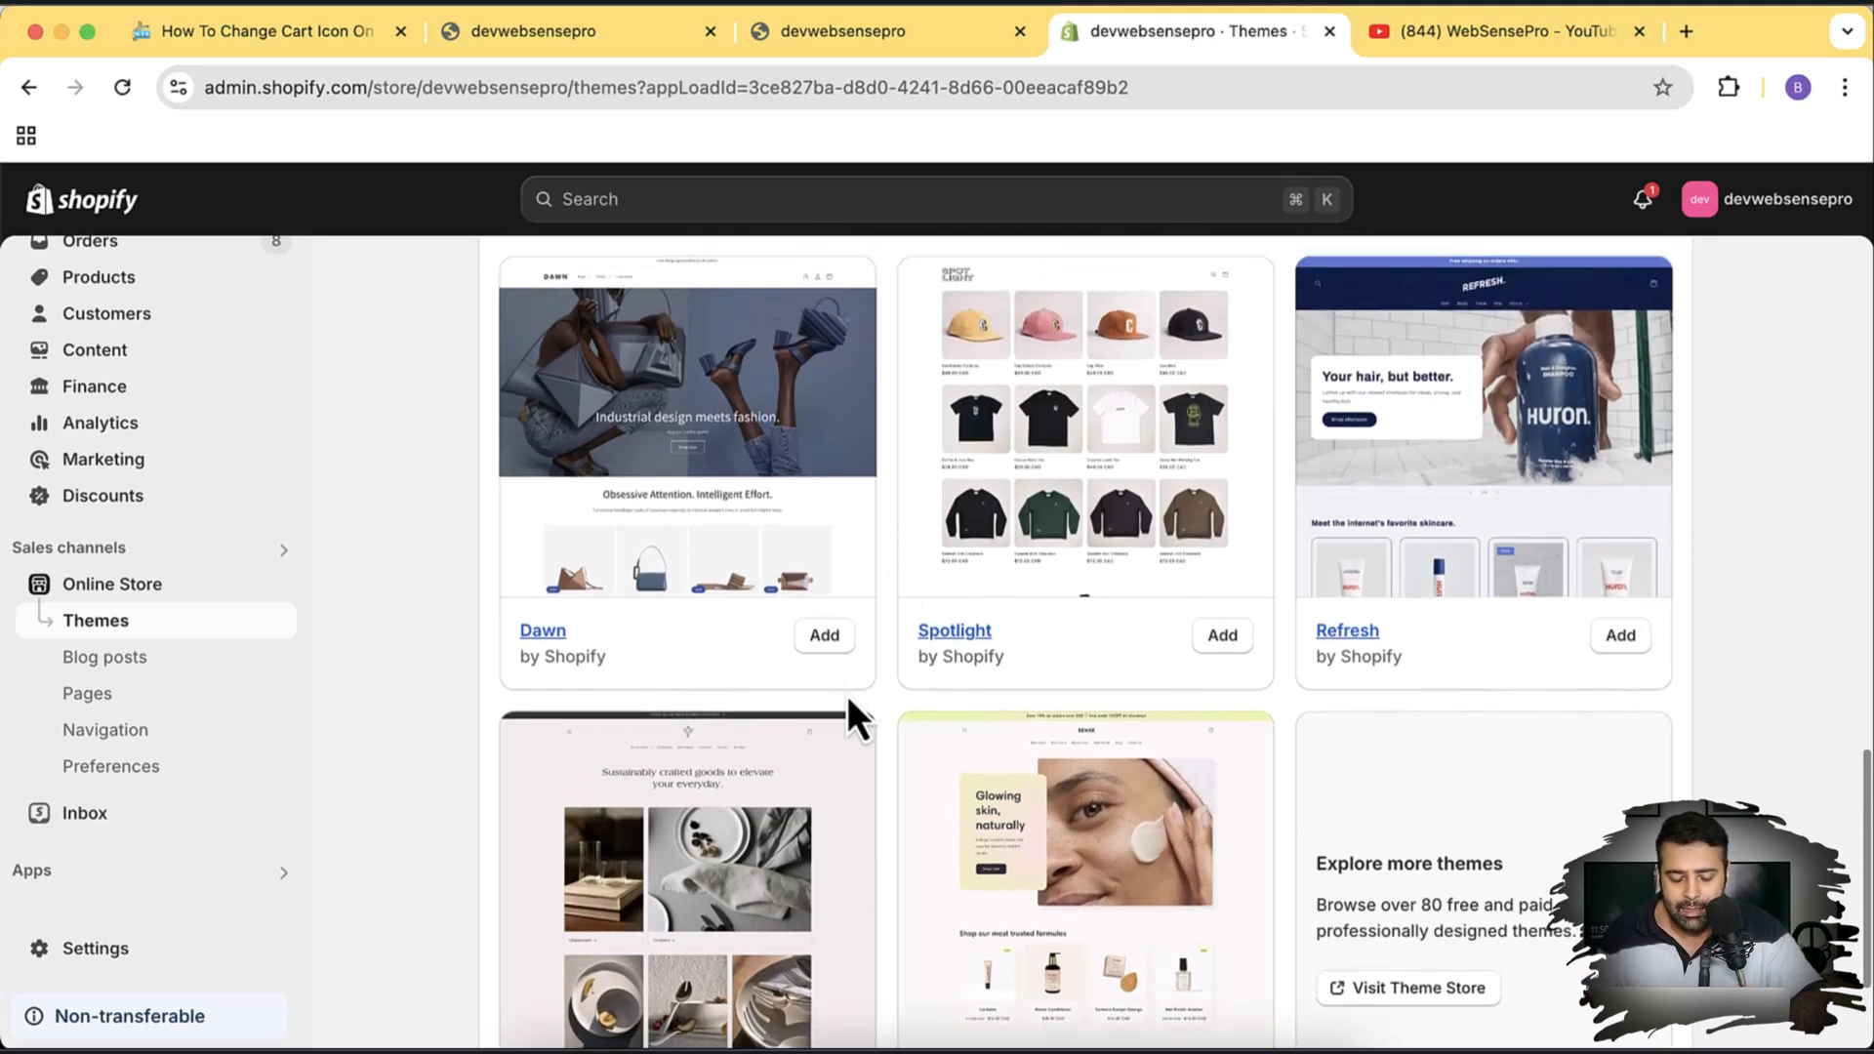
left_click(821, 635)
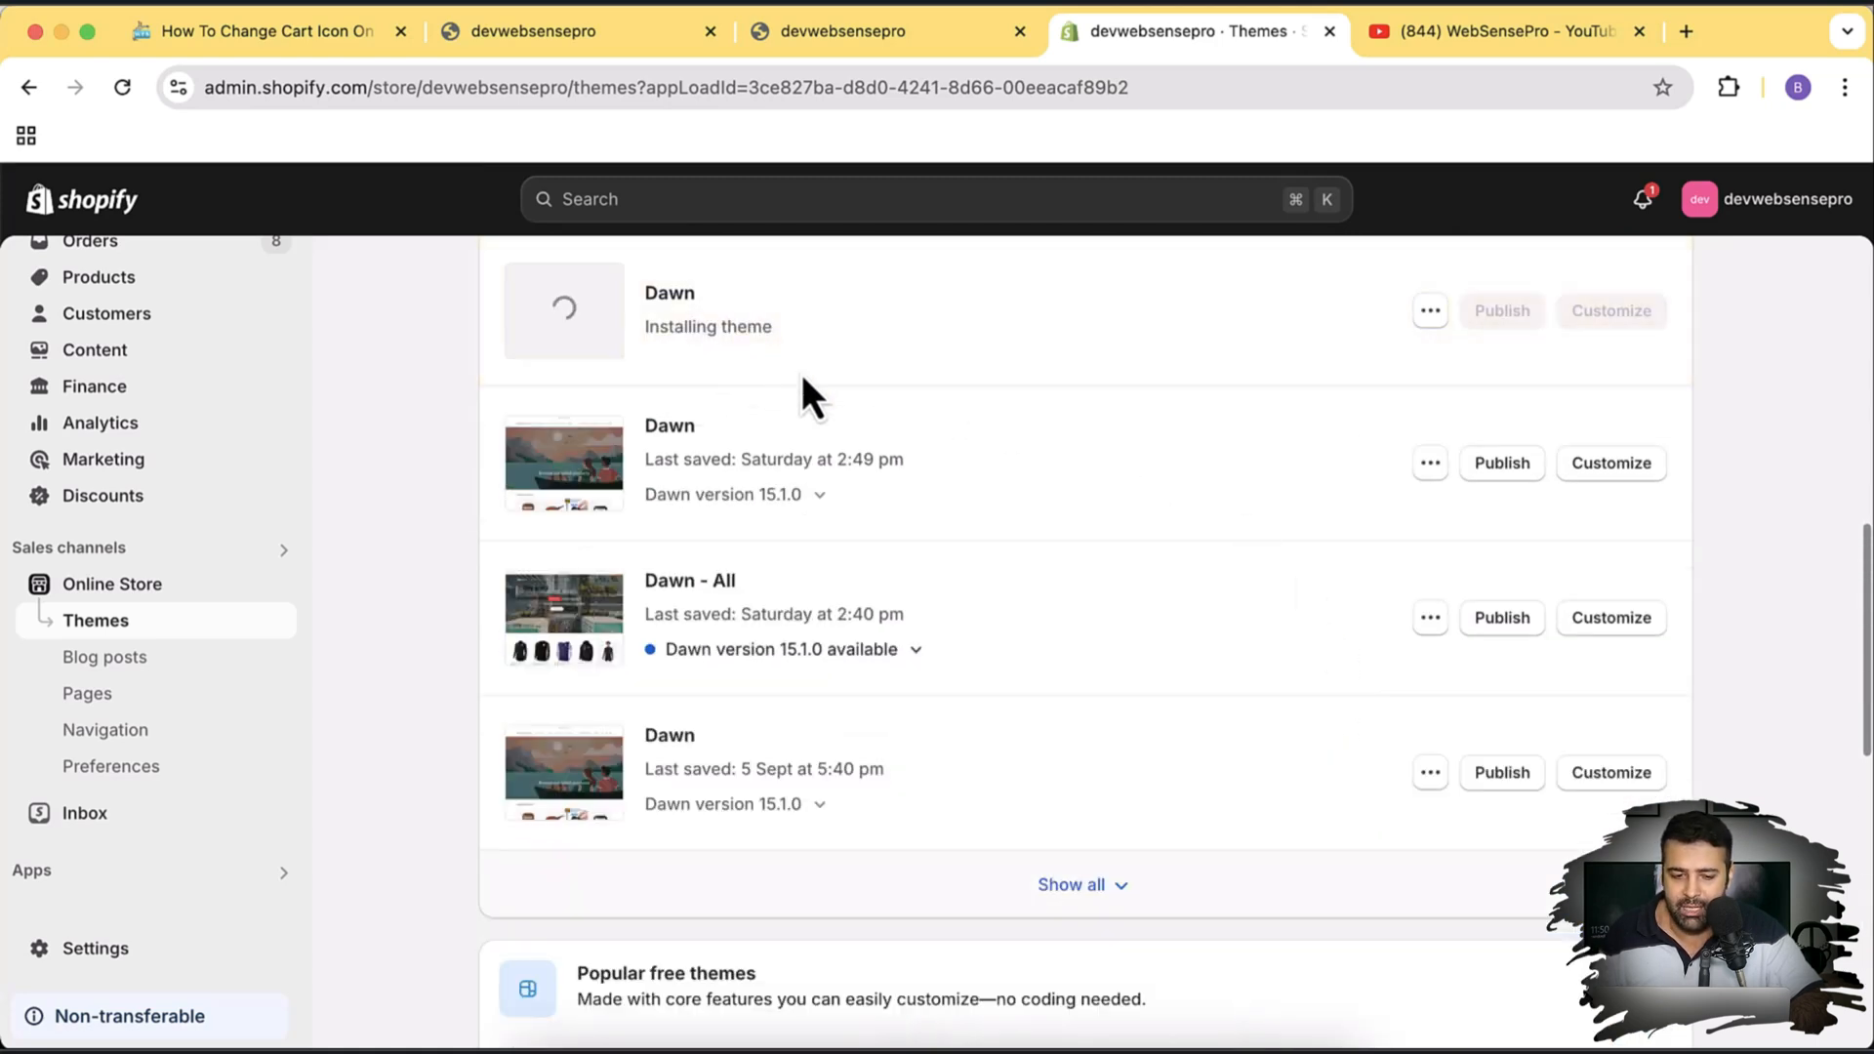
mouse_move(963, 371)
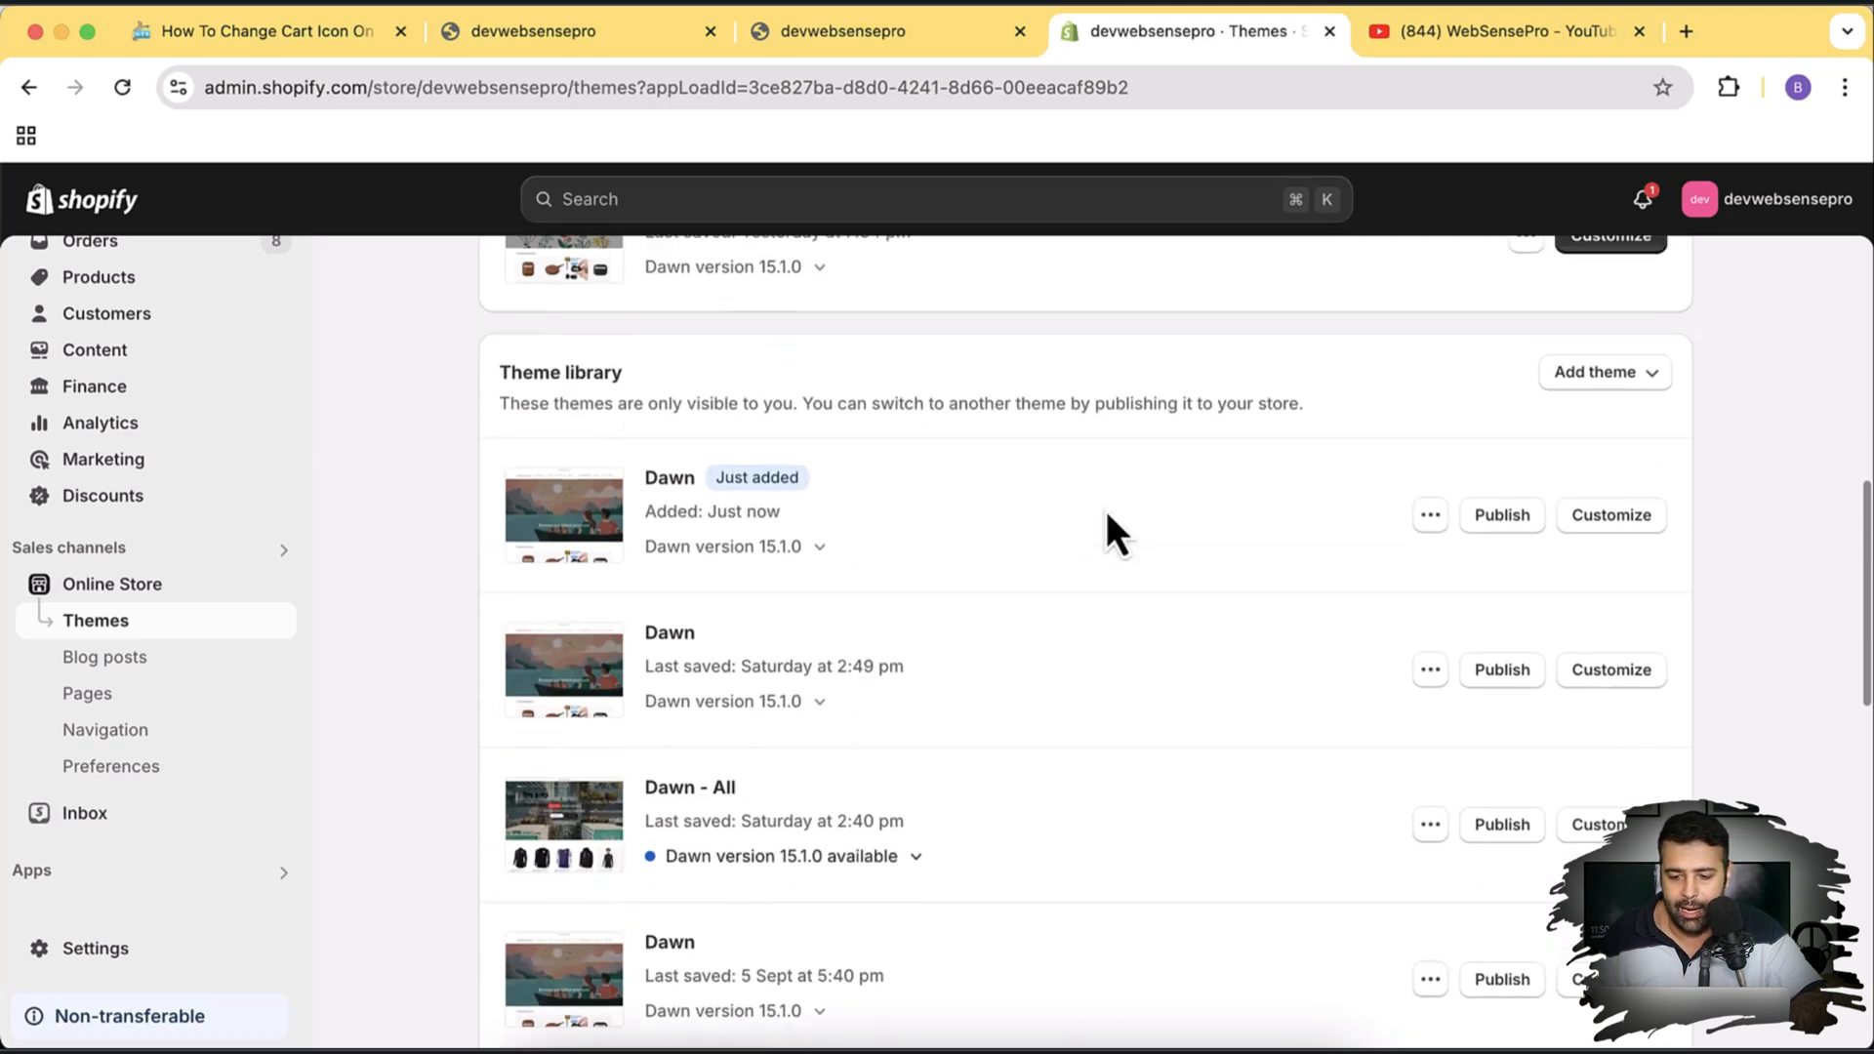
- Publish the newly added Dawn theme, confirming it replaces the current theme
left_click(1501, 513)
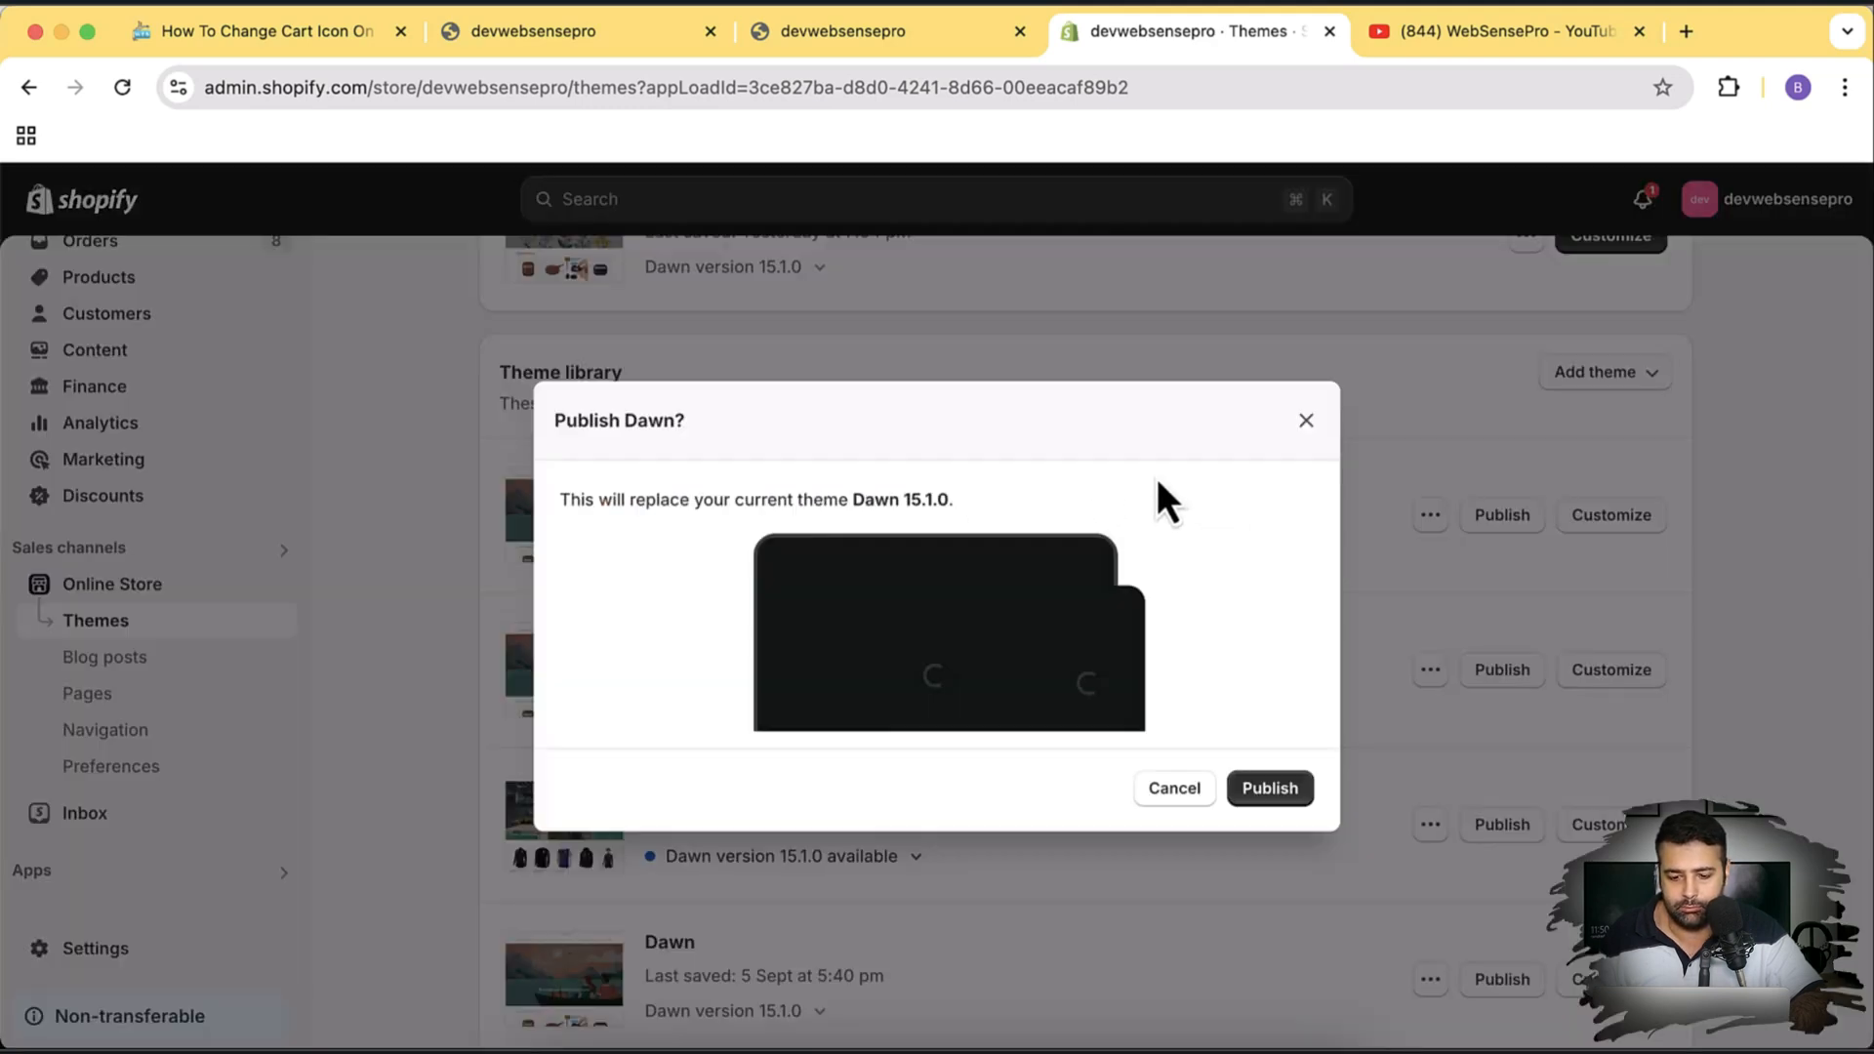
left_click(1269, 787)
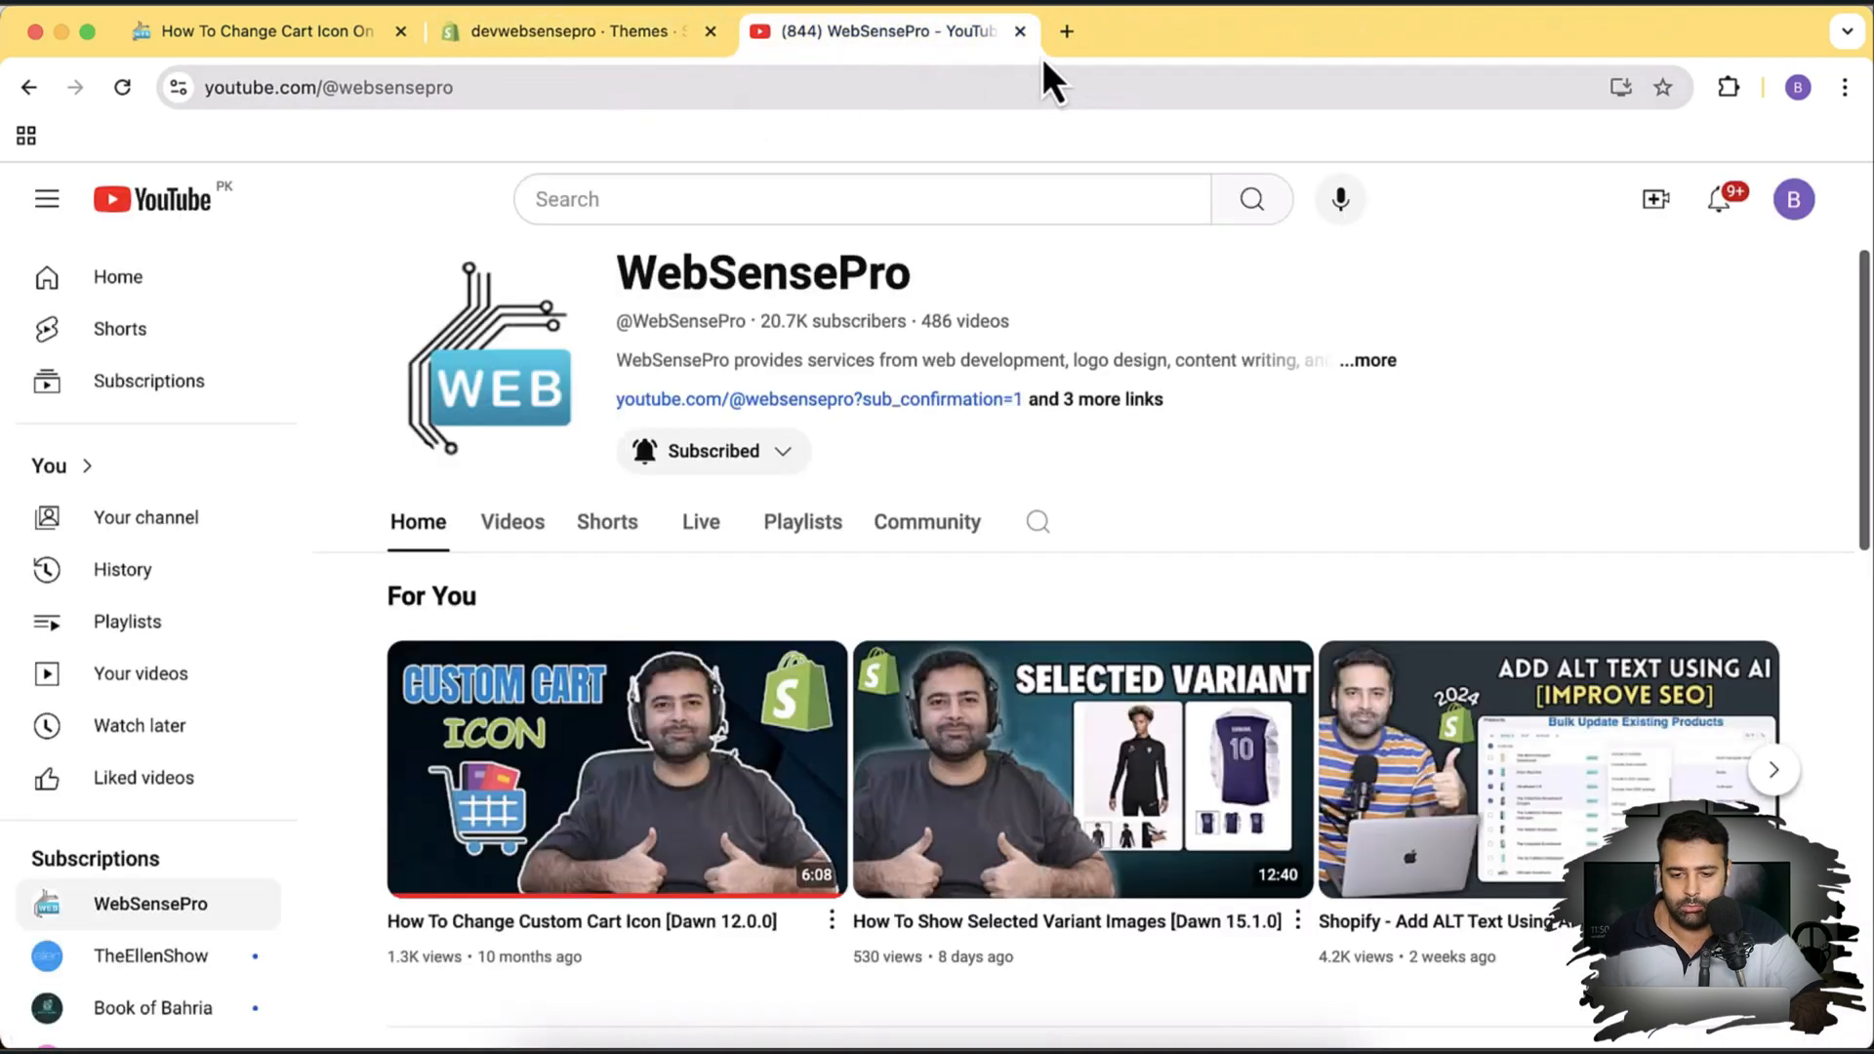
- Preview the current Dawn theme's storefront with its default cart icon, then return to the tutorial article
left_click(574, 32)
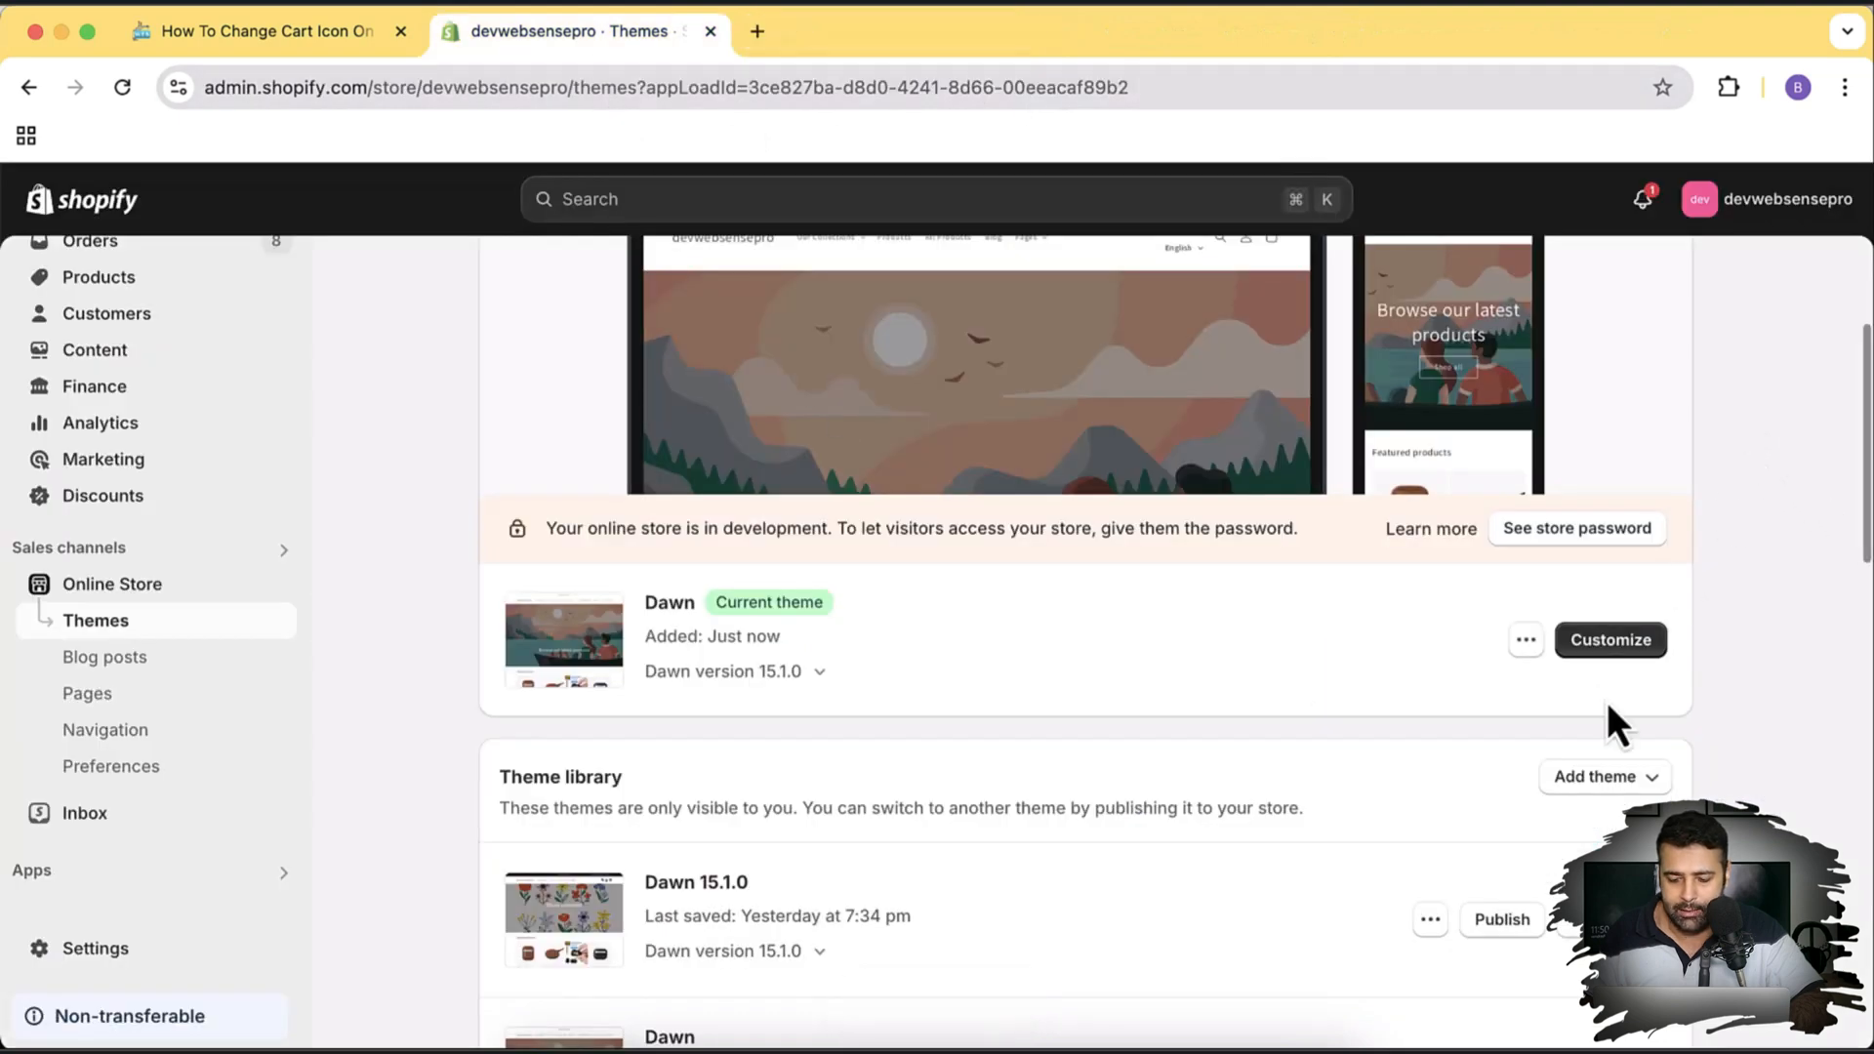
left_click(1524, 641)
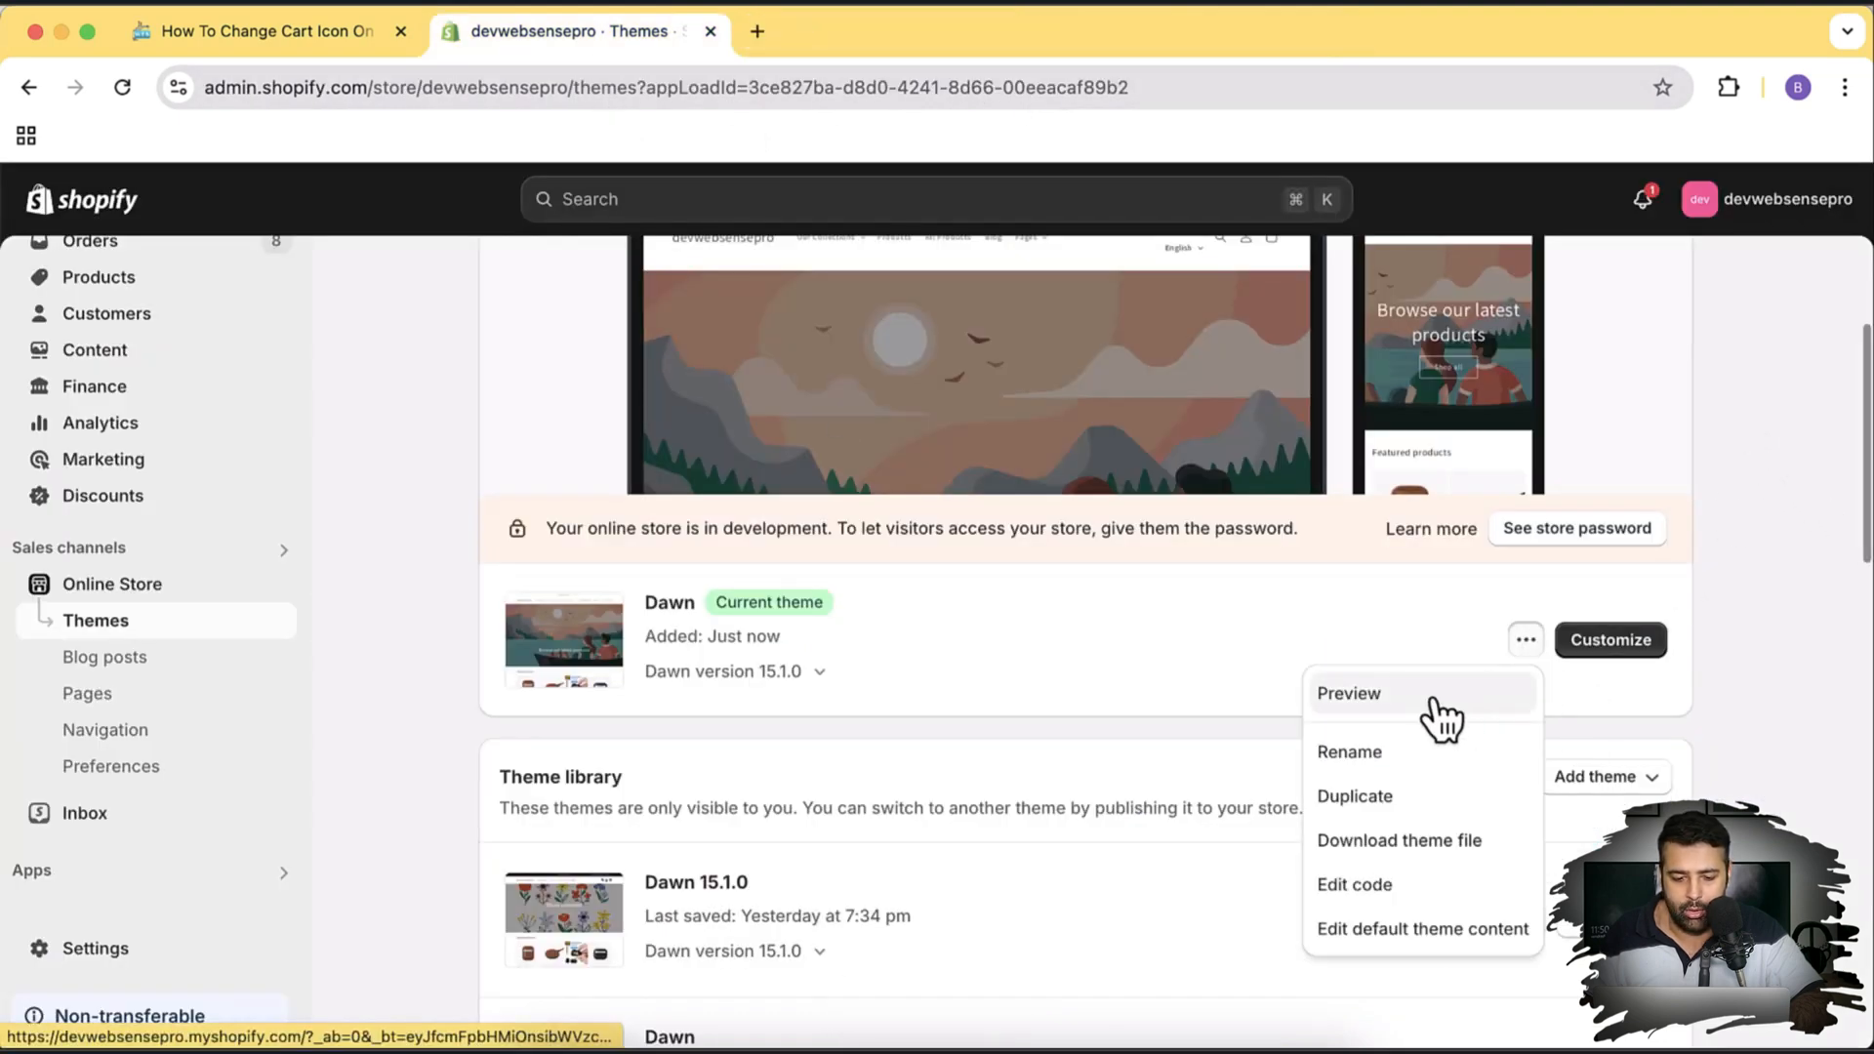
left_click(1349, 693)
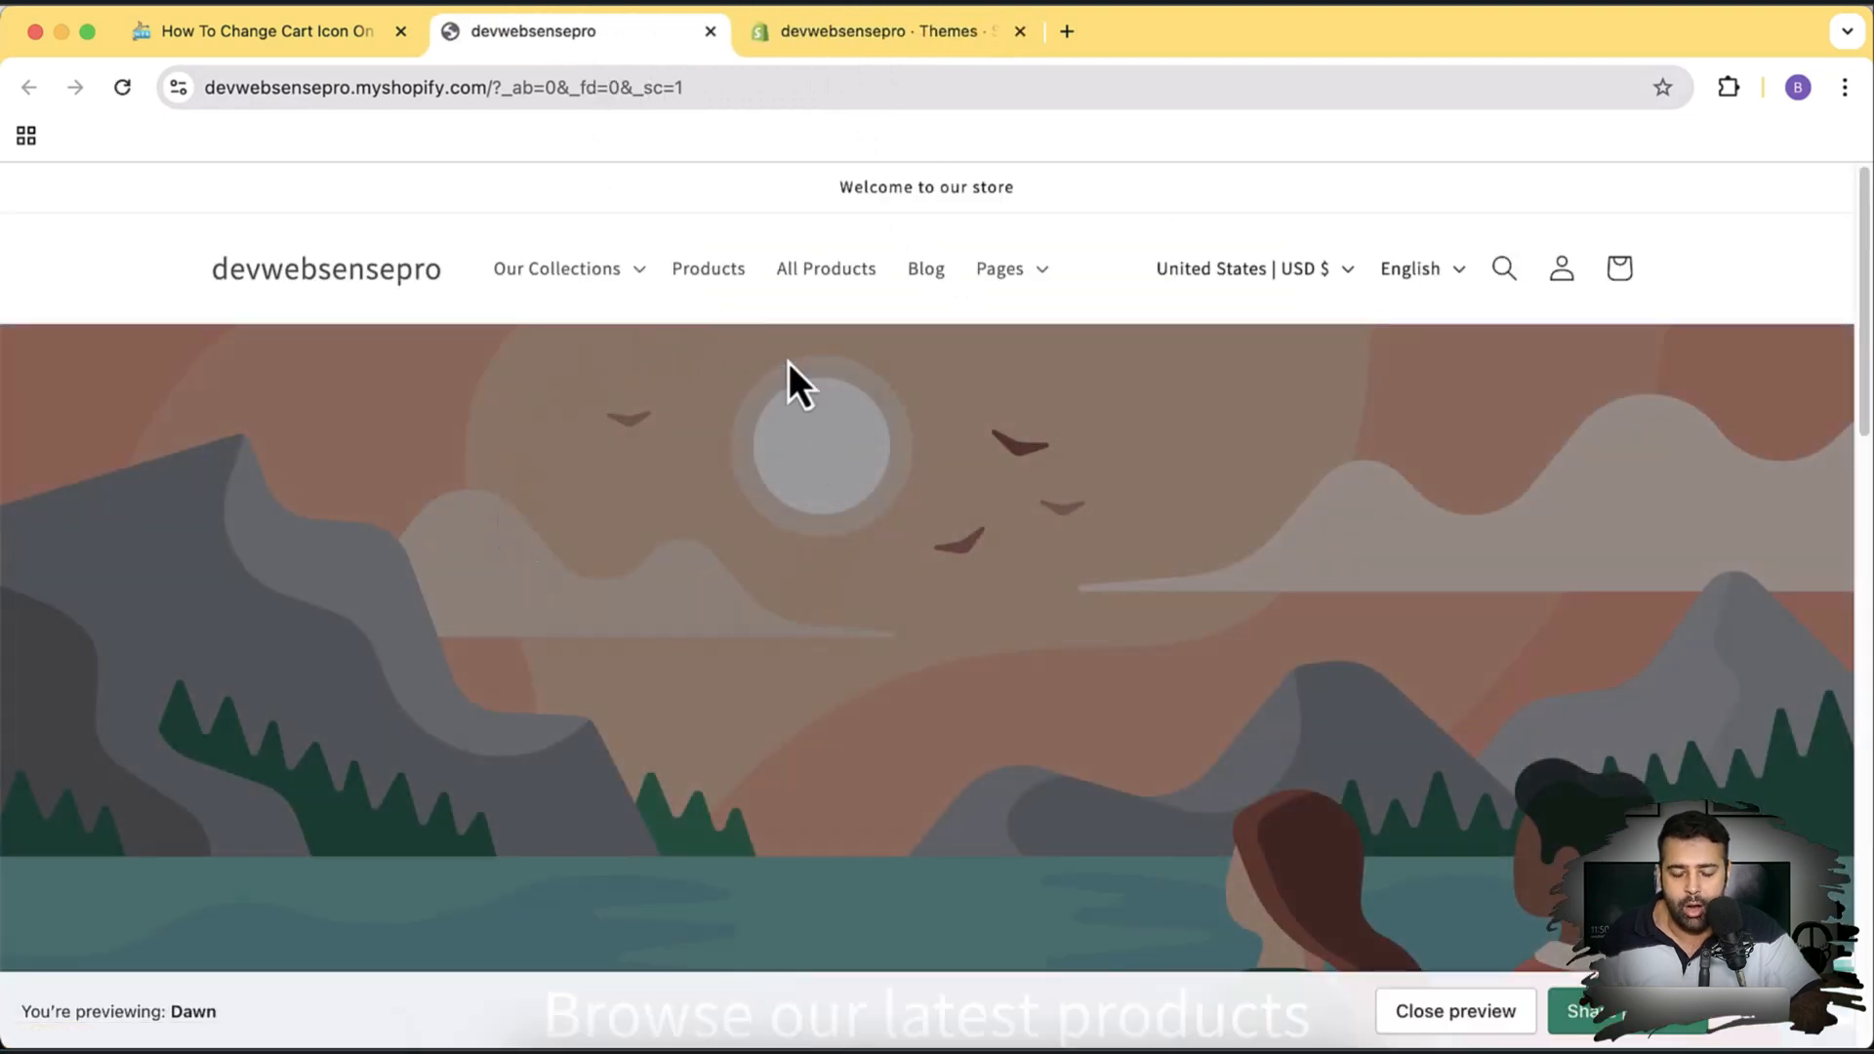
scroll("down", 3)
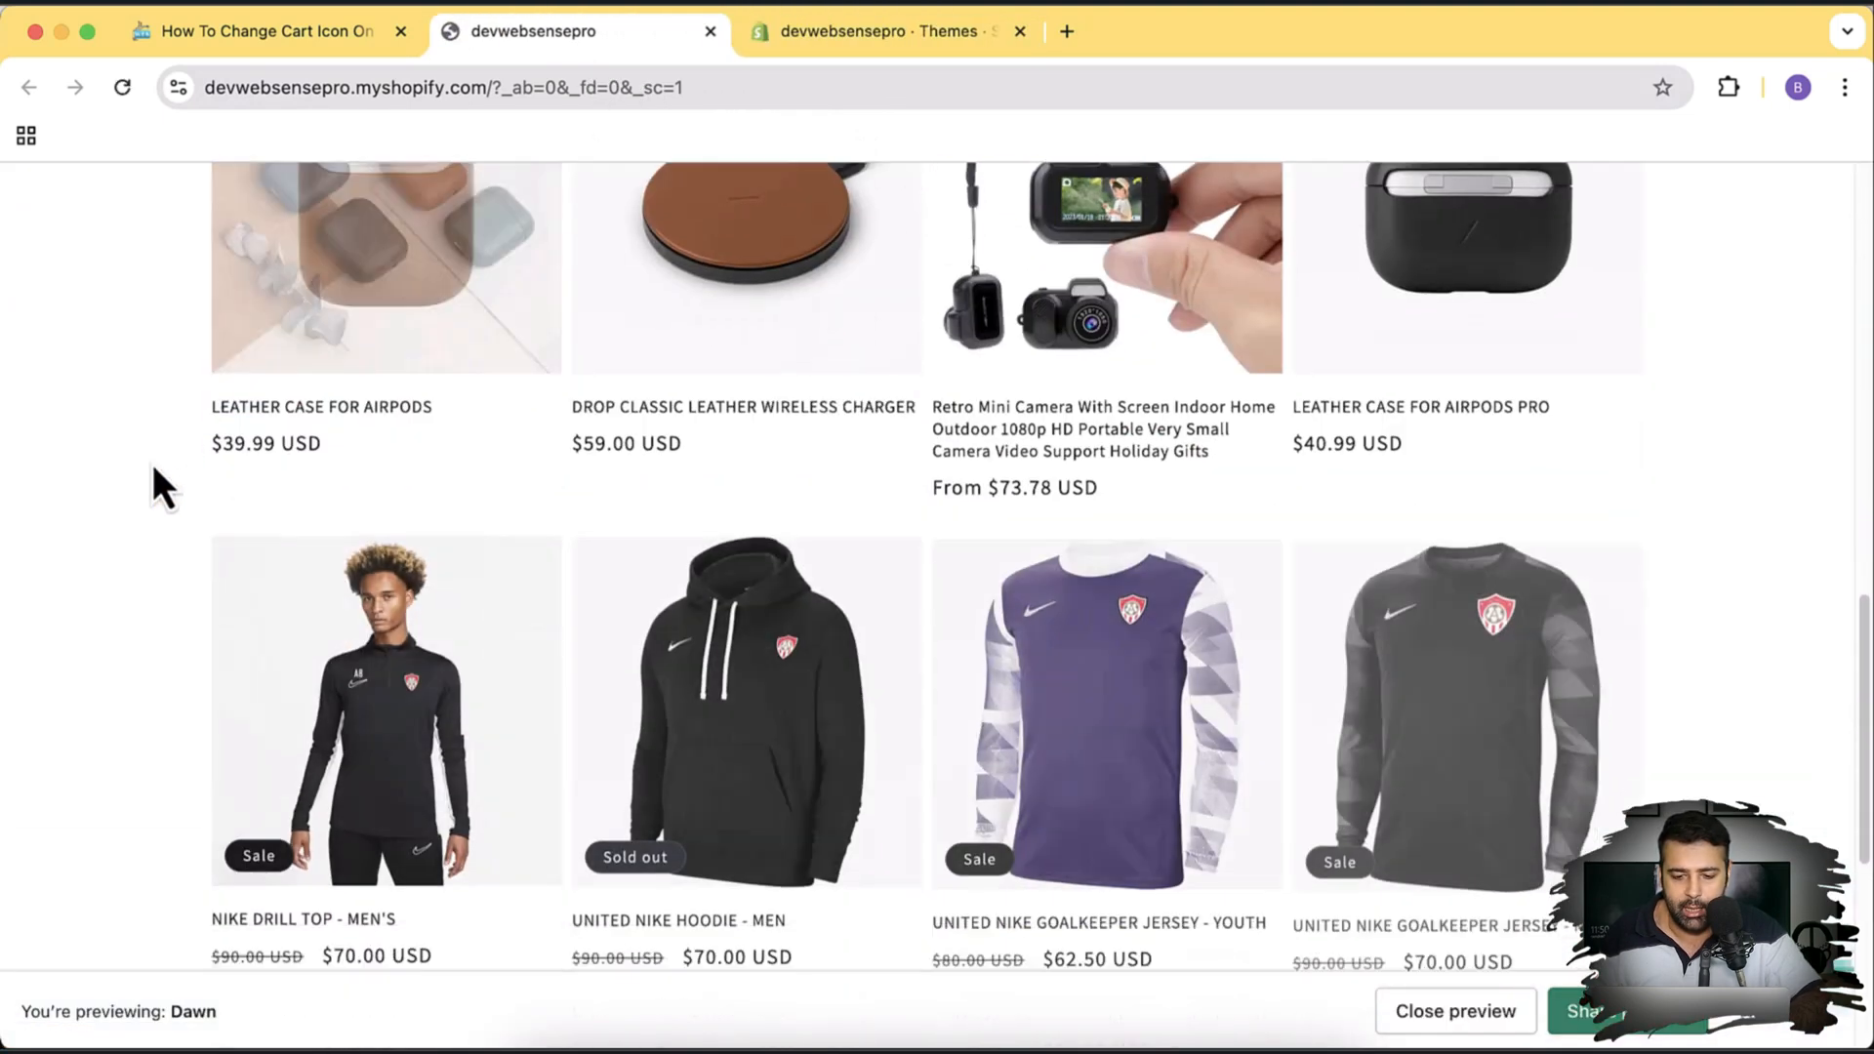
scroll("up", 3)
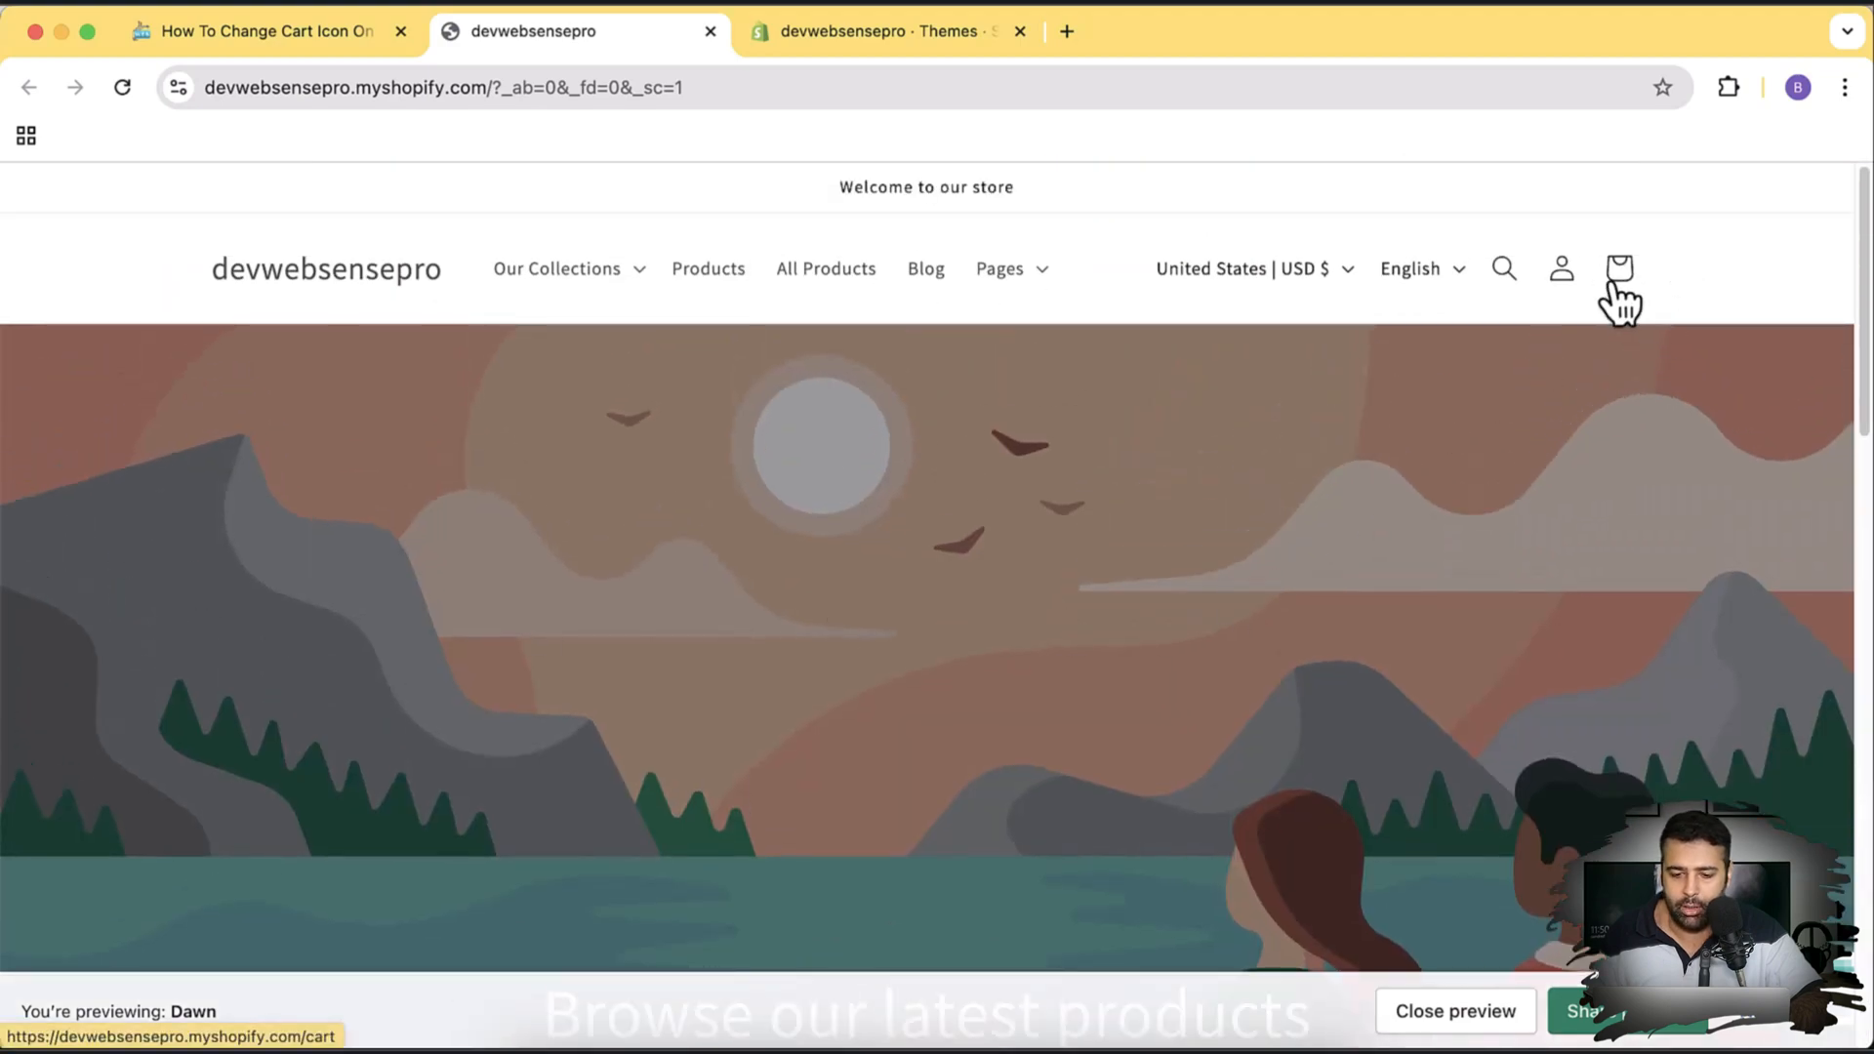
left_click(258, 29)
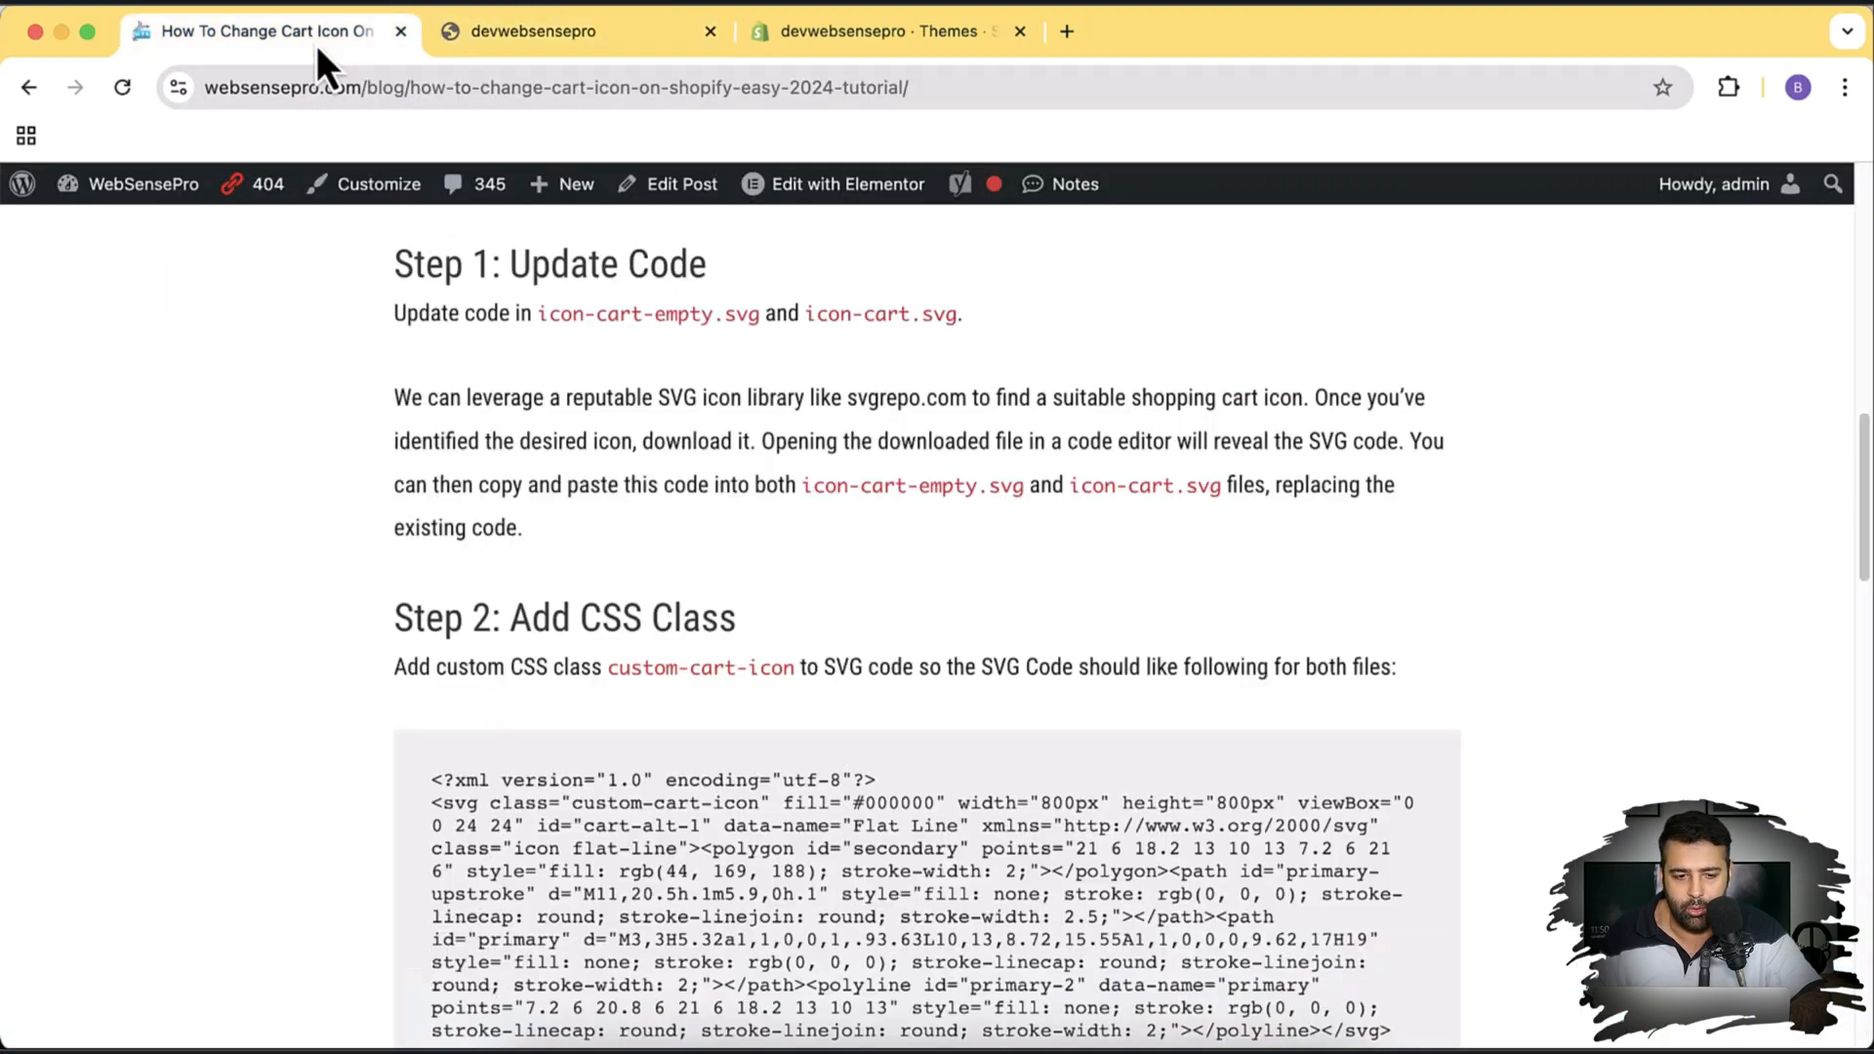
mouse_move(562, 394)
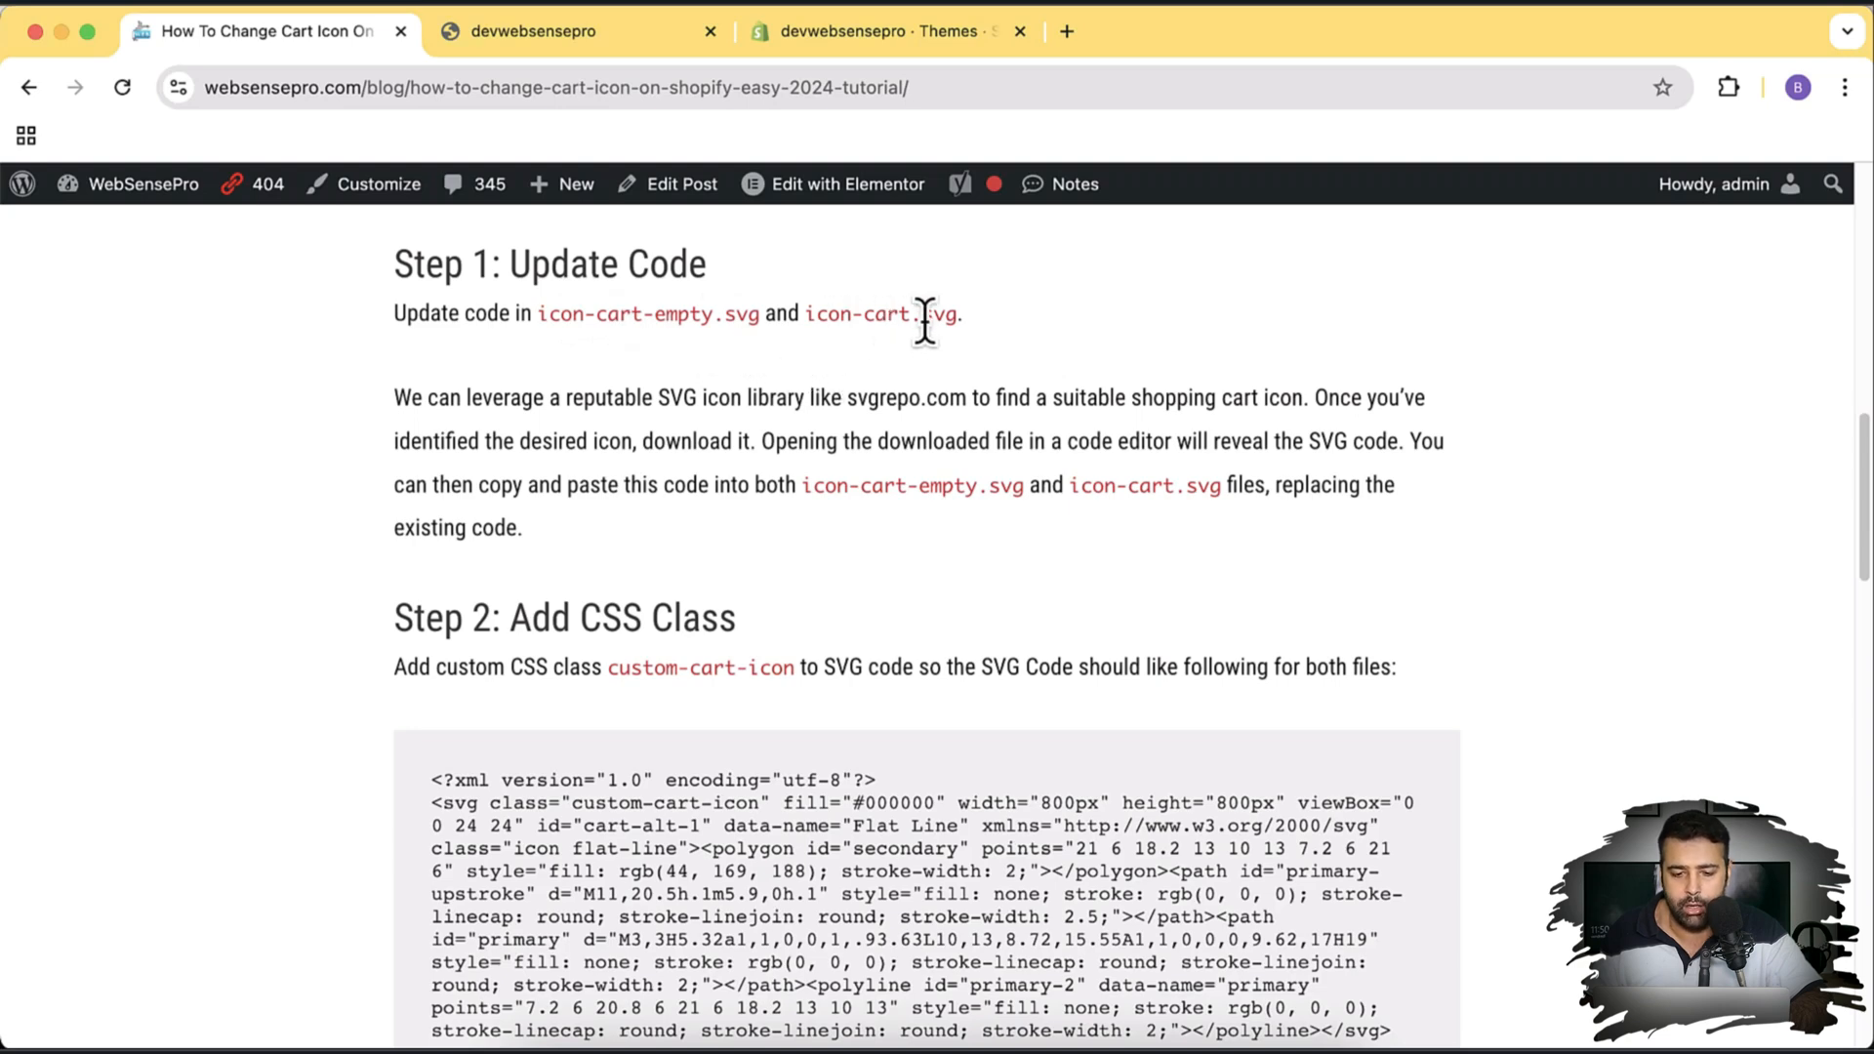
- Return to the Shopify Themes admin after confirming icon-cart-empty.svg and icon-cart.svg are the files to edit
left_click(884, 32)
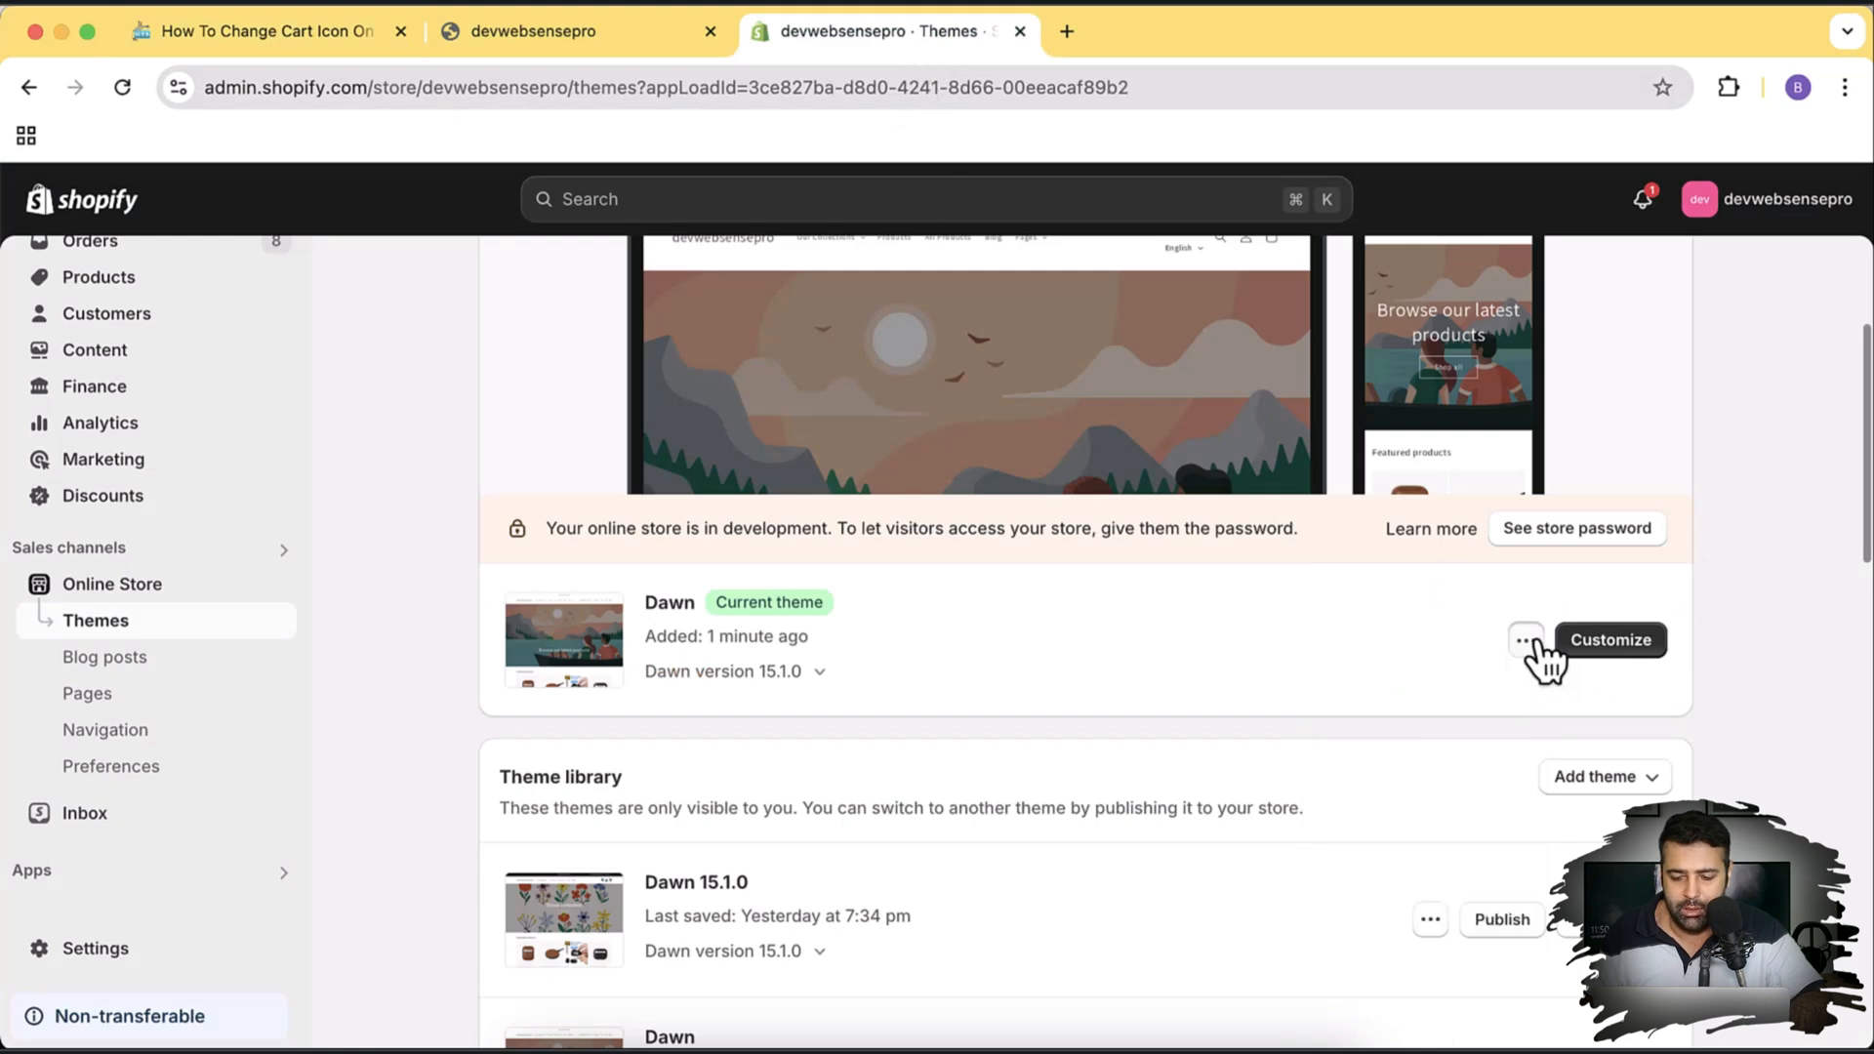
- Choose Edit code from the current Dawn theme's actions to enter its code editor
left_click(1525, 641)
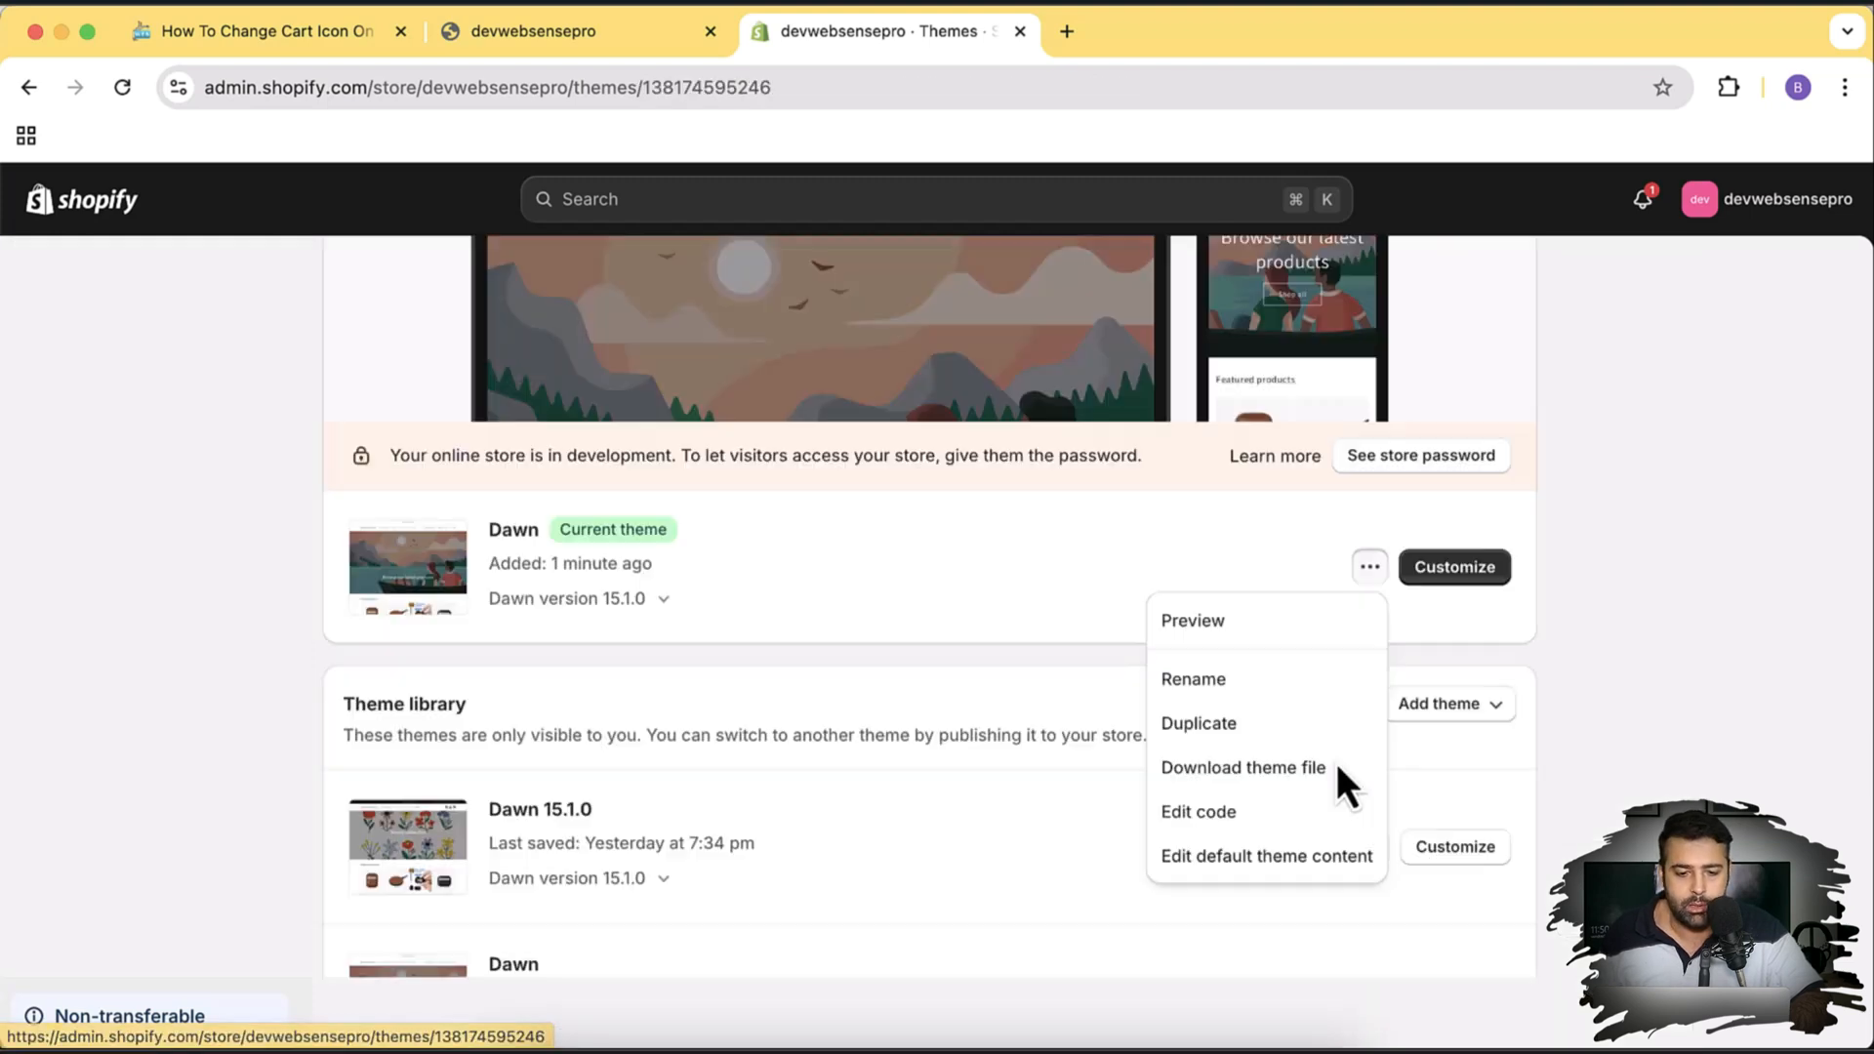
left_click(1197, 812)
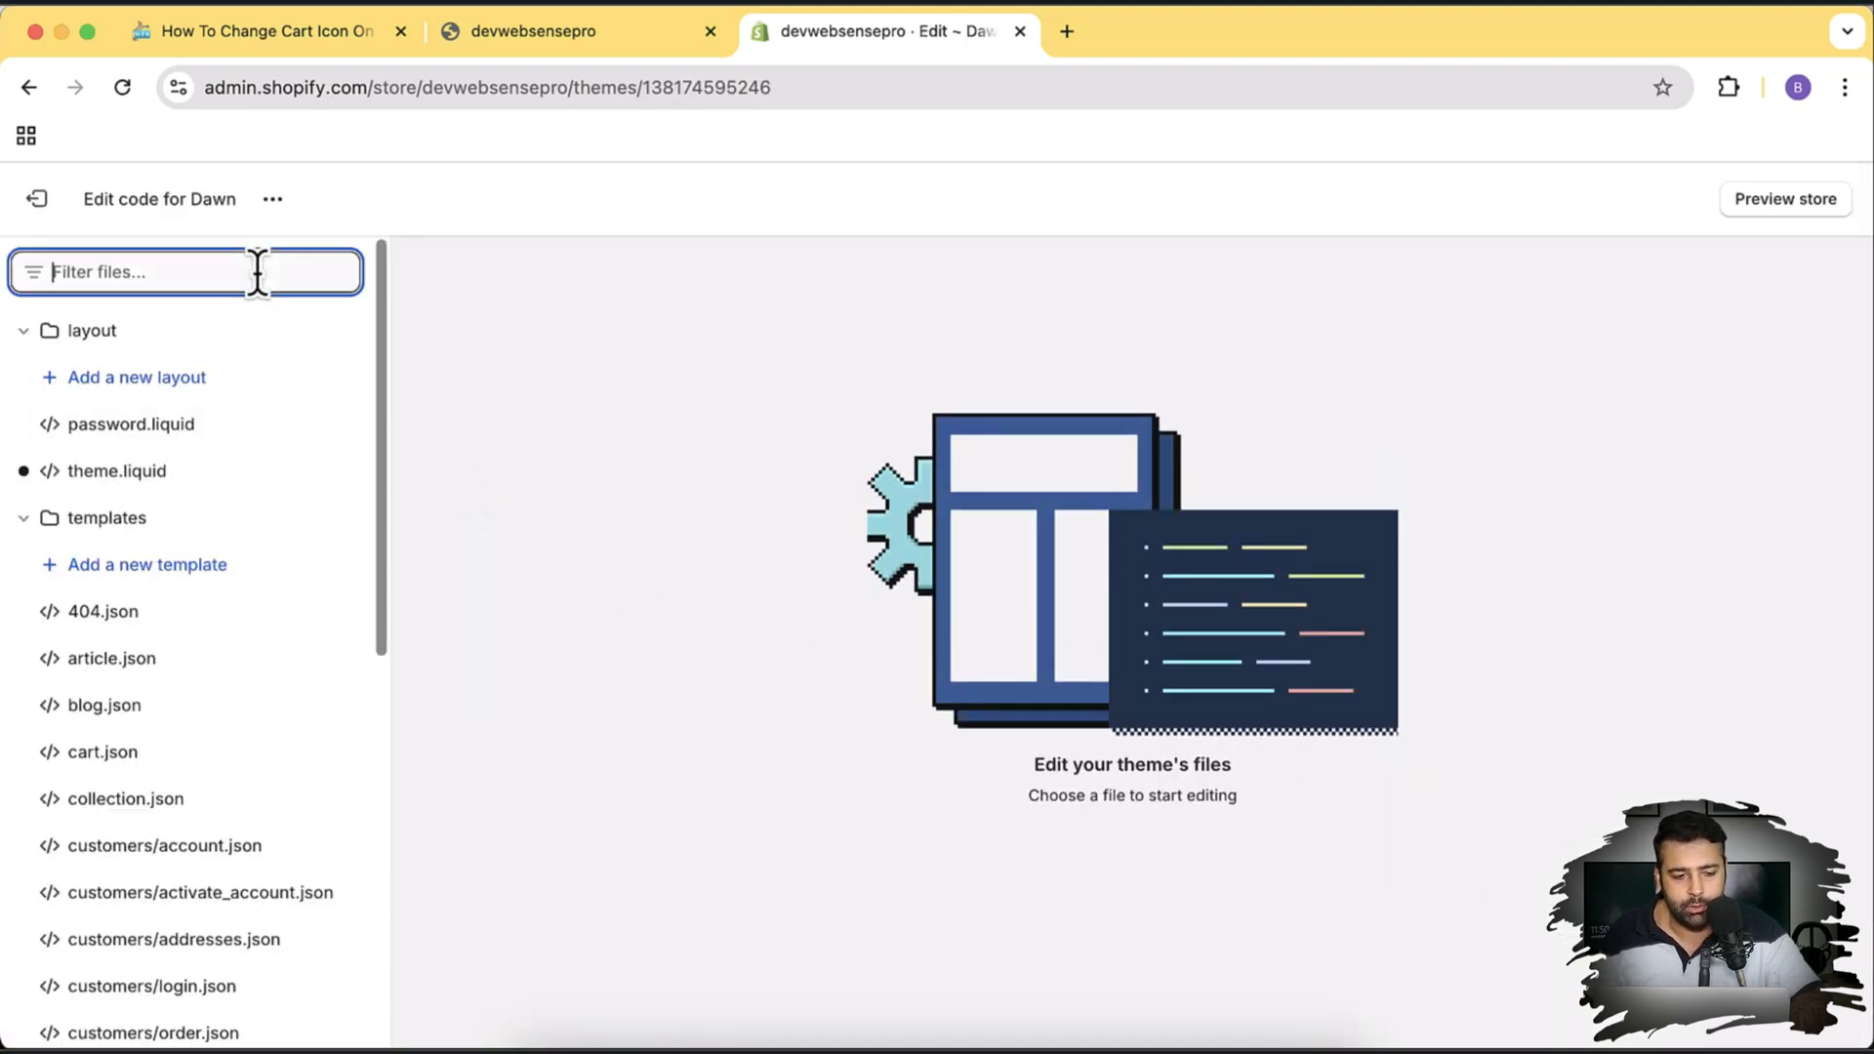
- Filter the theme file list with 'icon-cart' so only the cart icon SVG assets show
type("icon-cart")
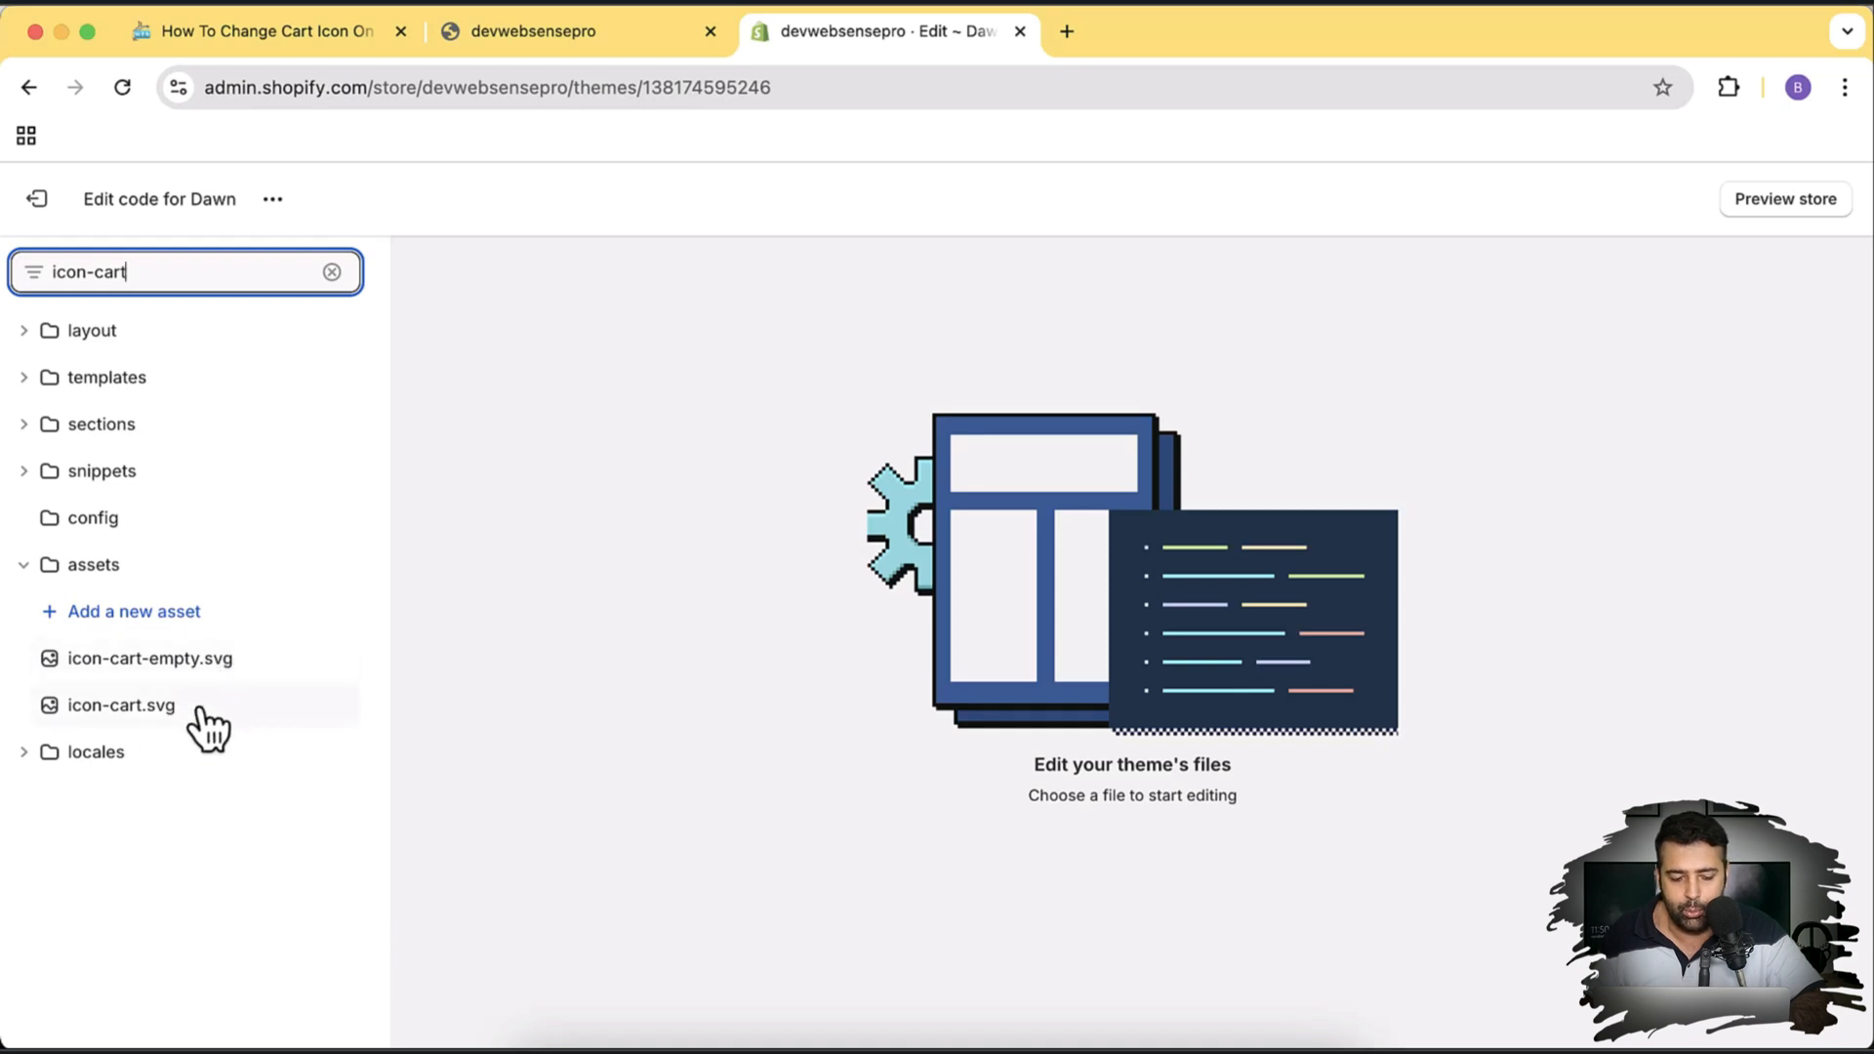
mouse_move(560, 86)
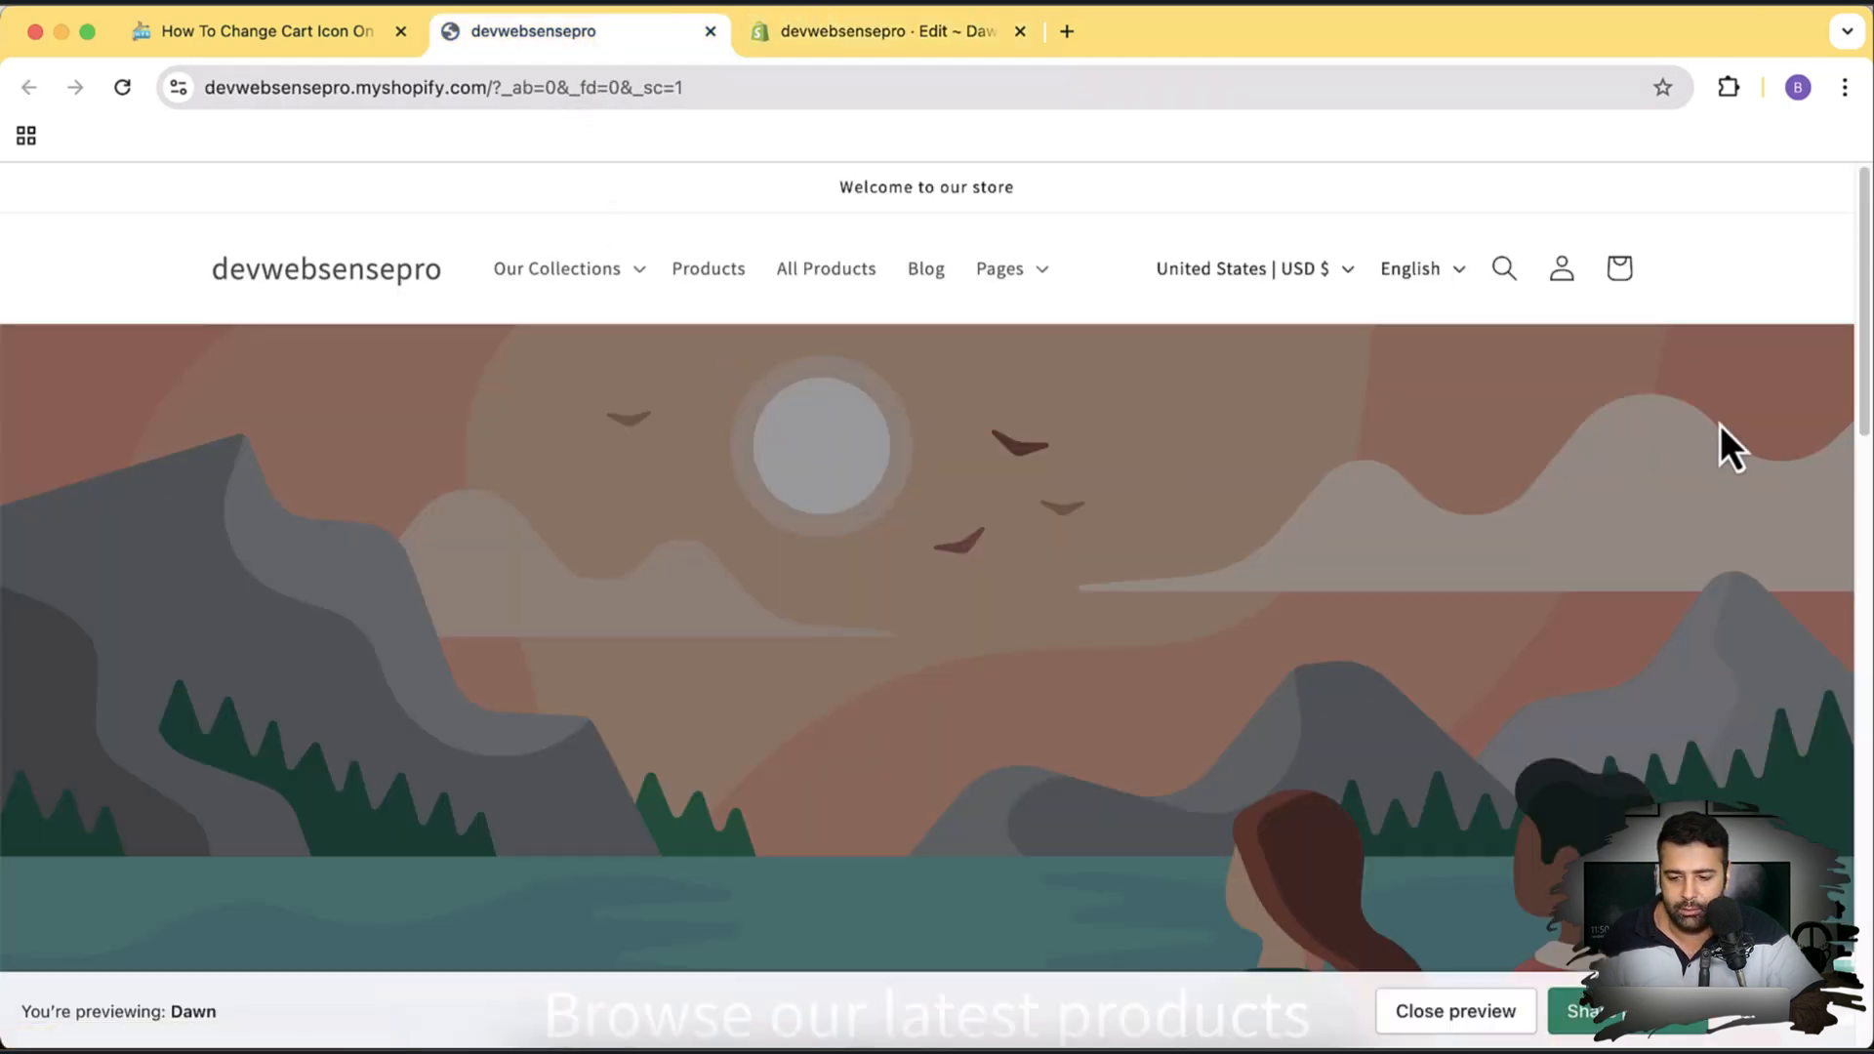
mouse_move(1661, 333)
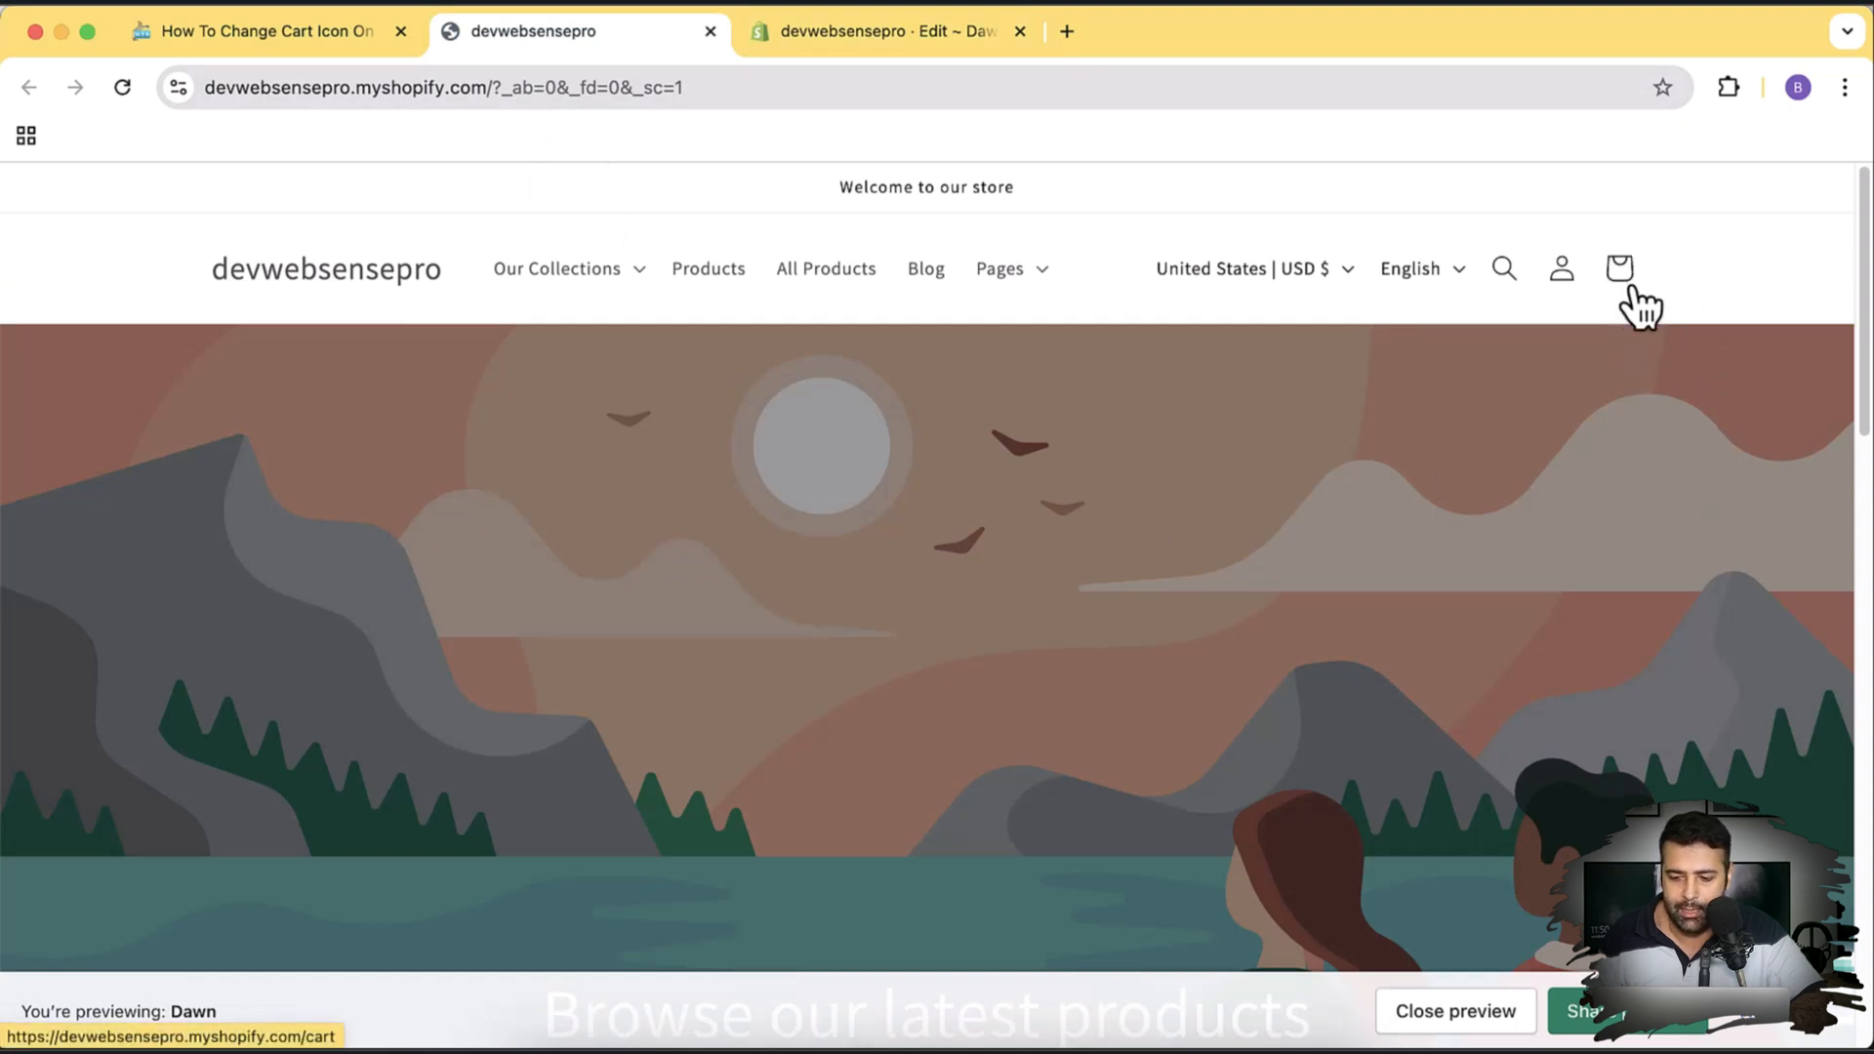
mouse_move(1667, 320)
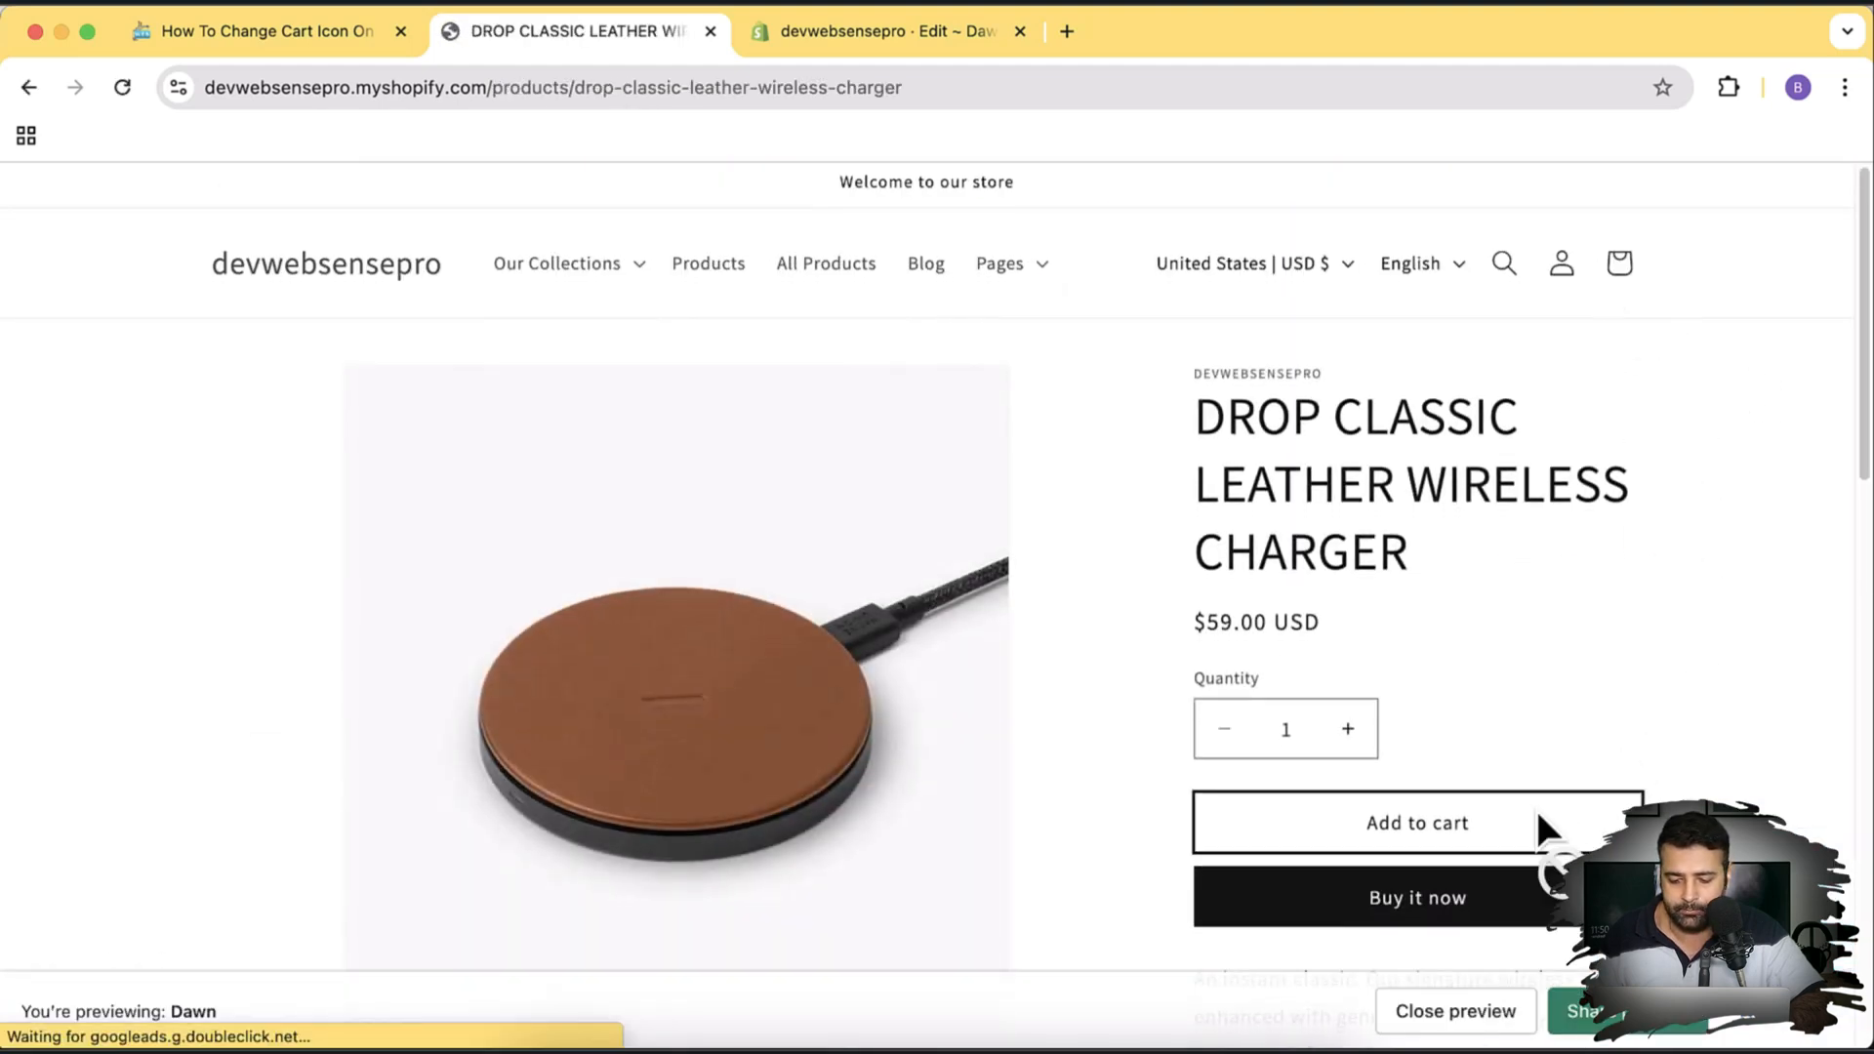
- Add the Drop Classic Leather Wireless Charger to the cart twice and dismiss the item-added popup
left_click(1417, 822)
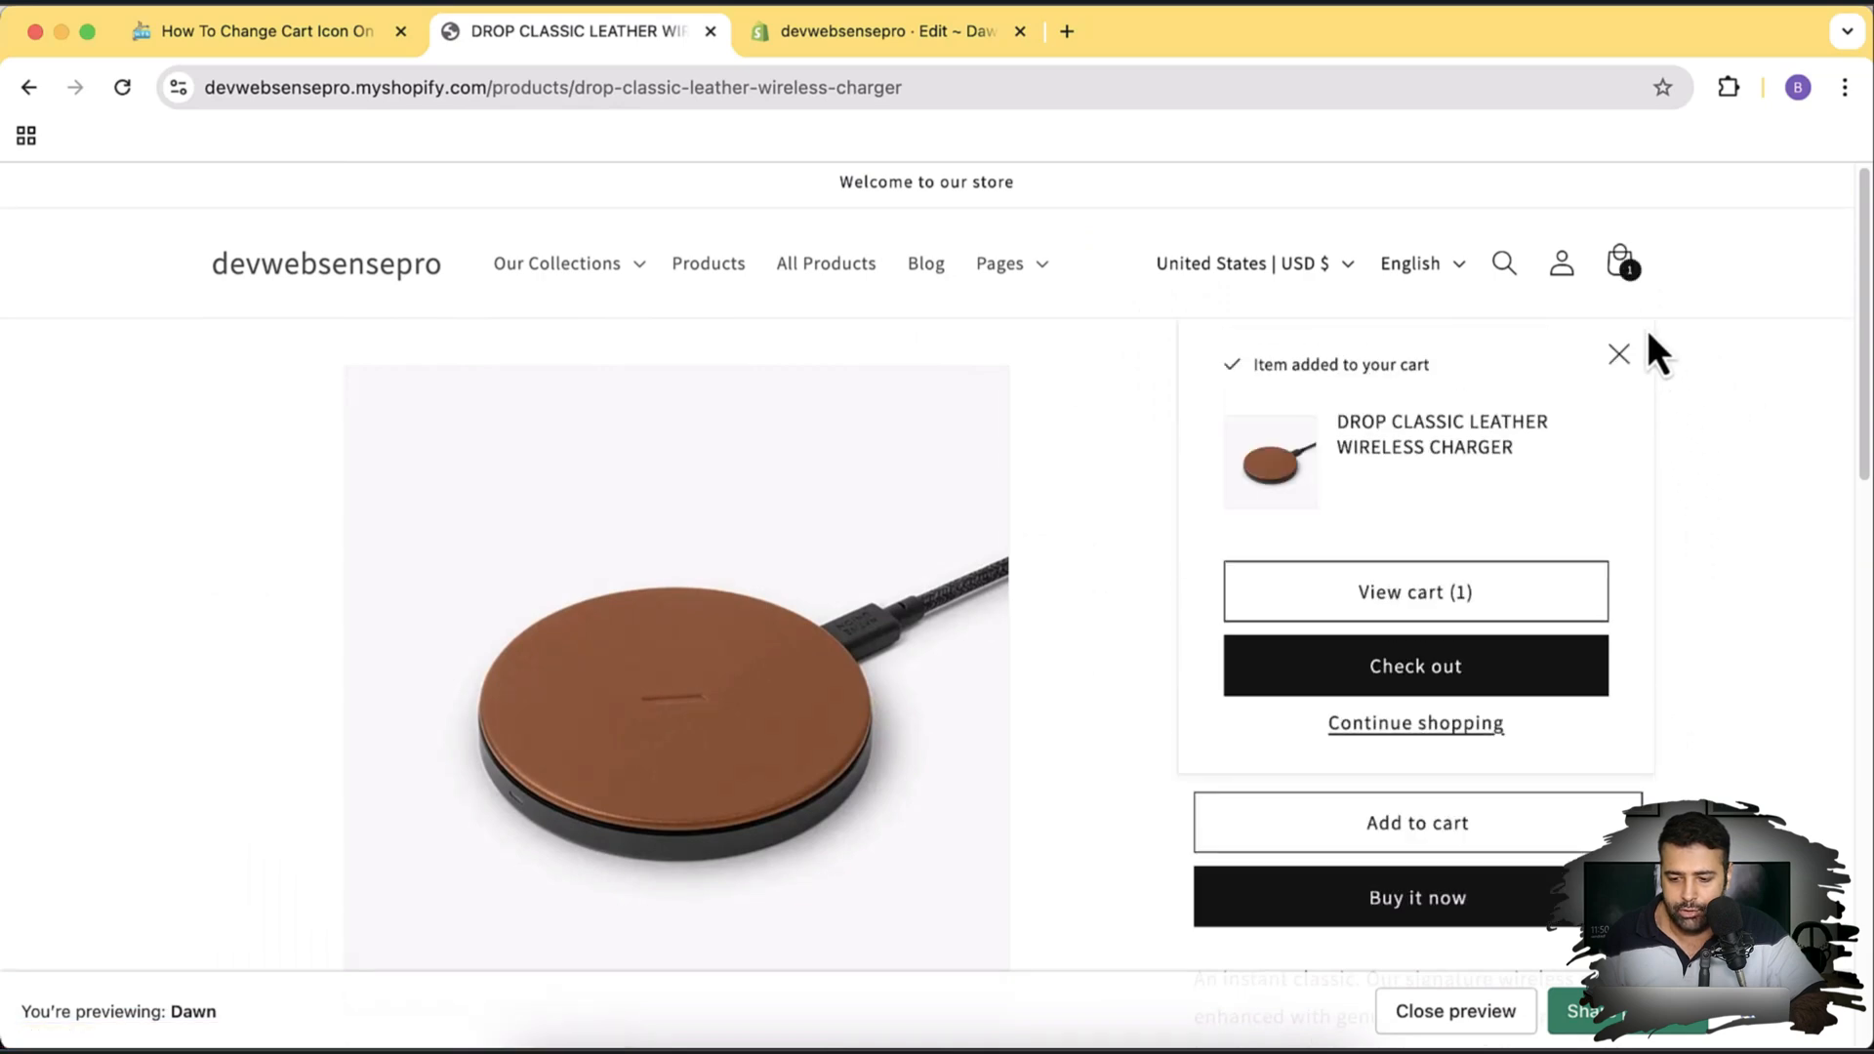
mouse_move(1655, 281)
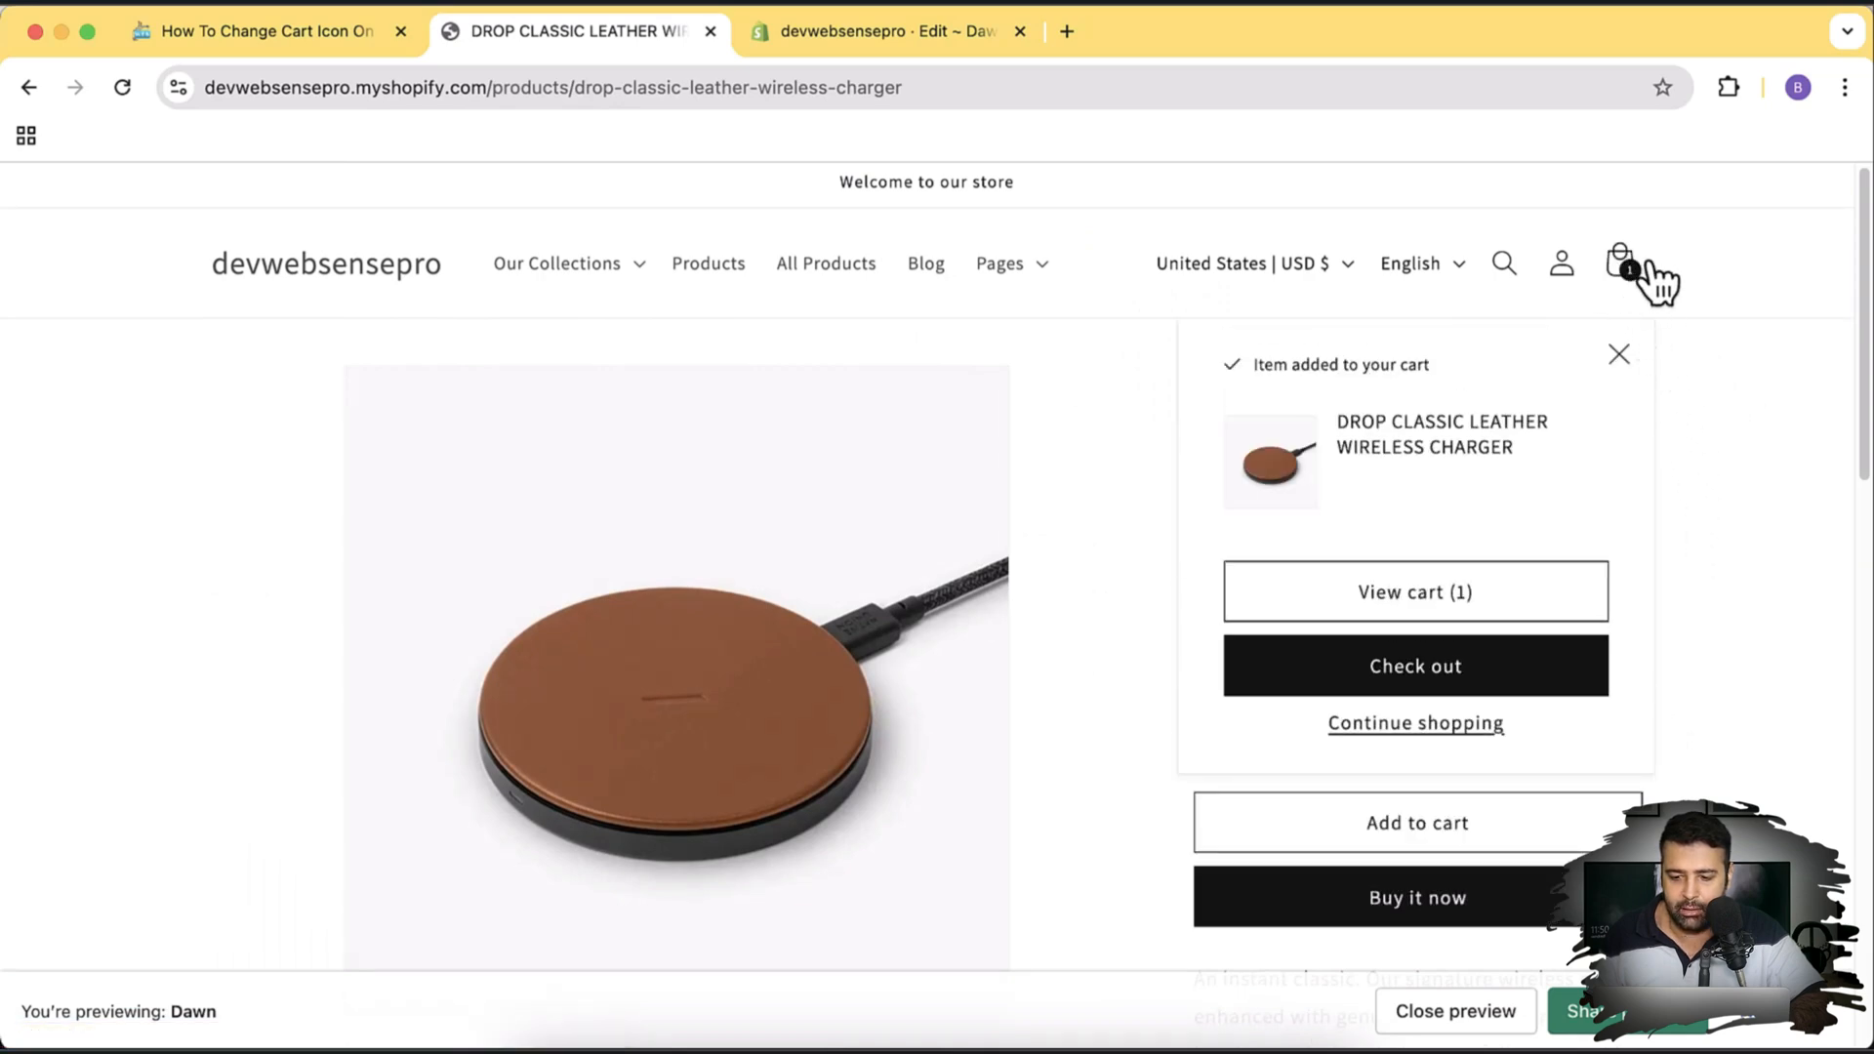
mouse_move(1716, 467)
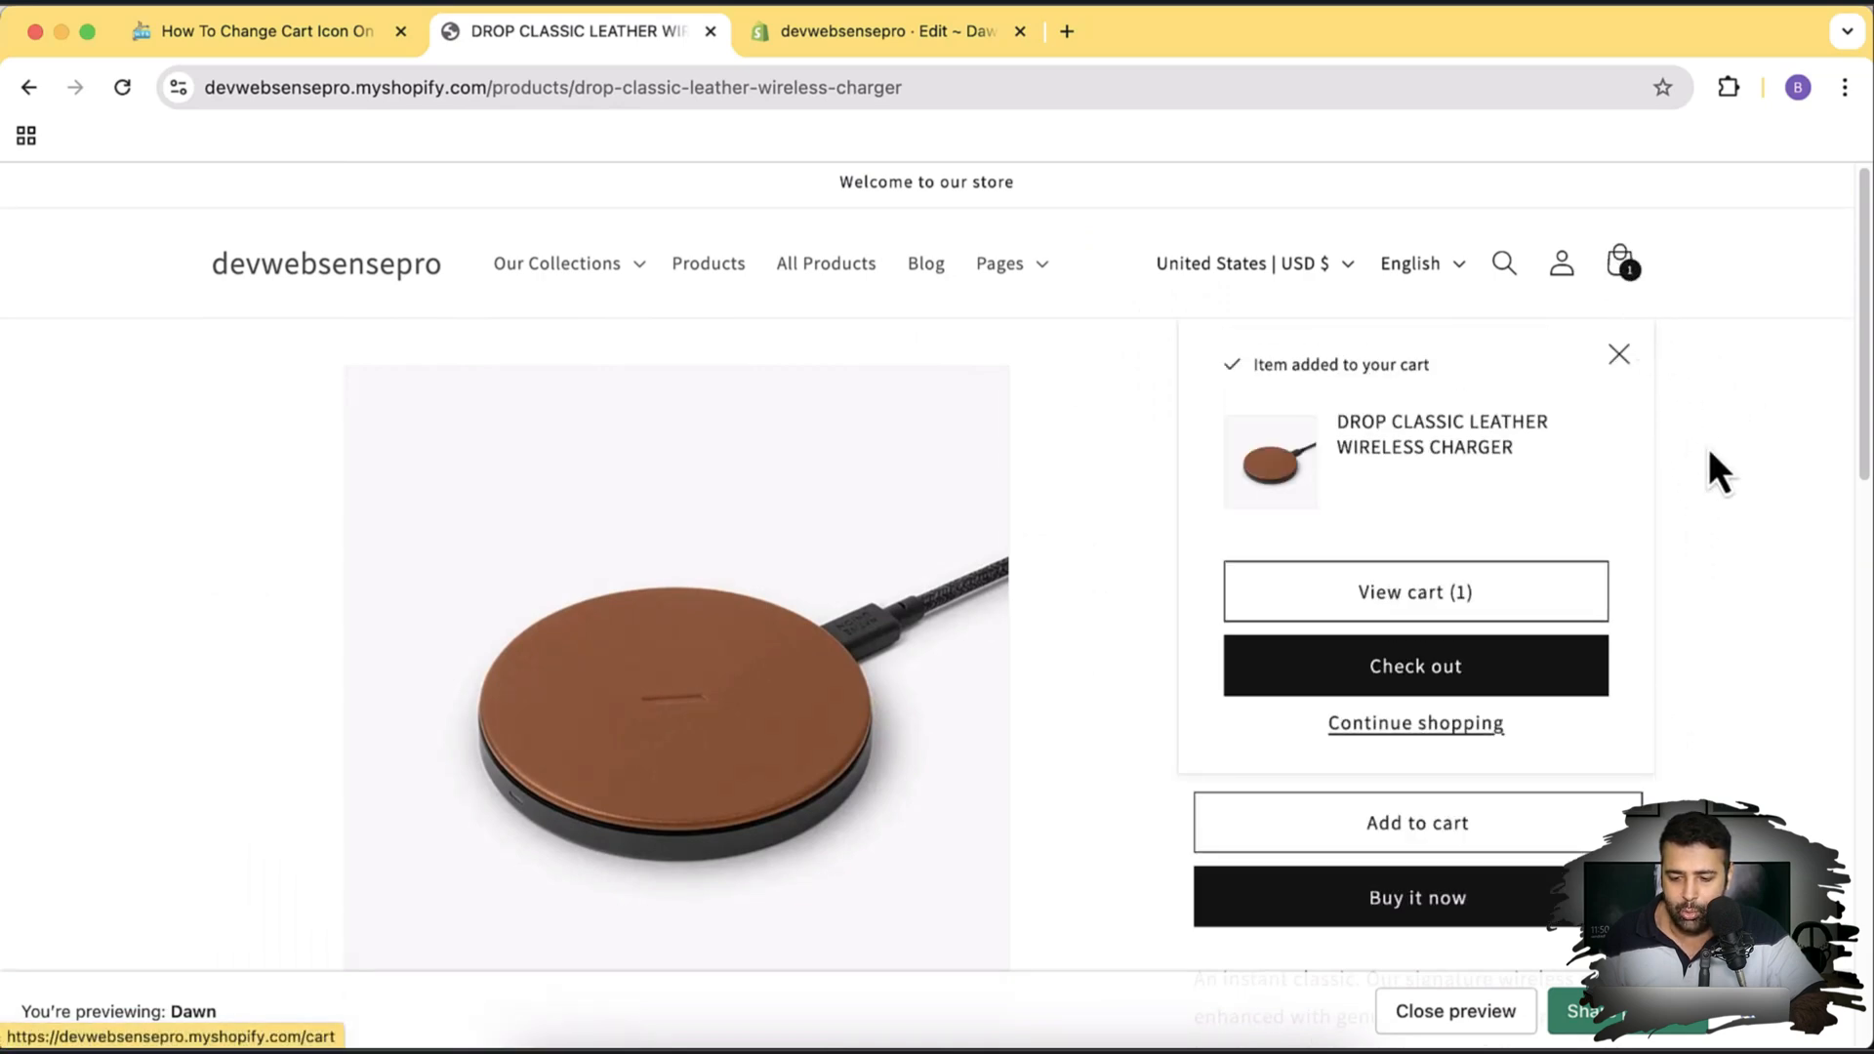
left_click(1618, 353)
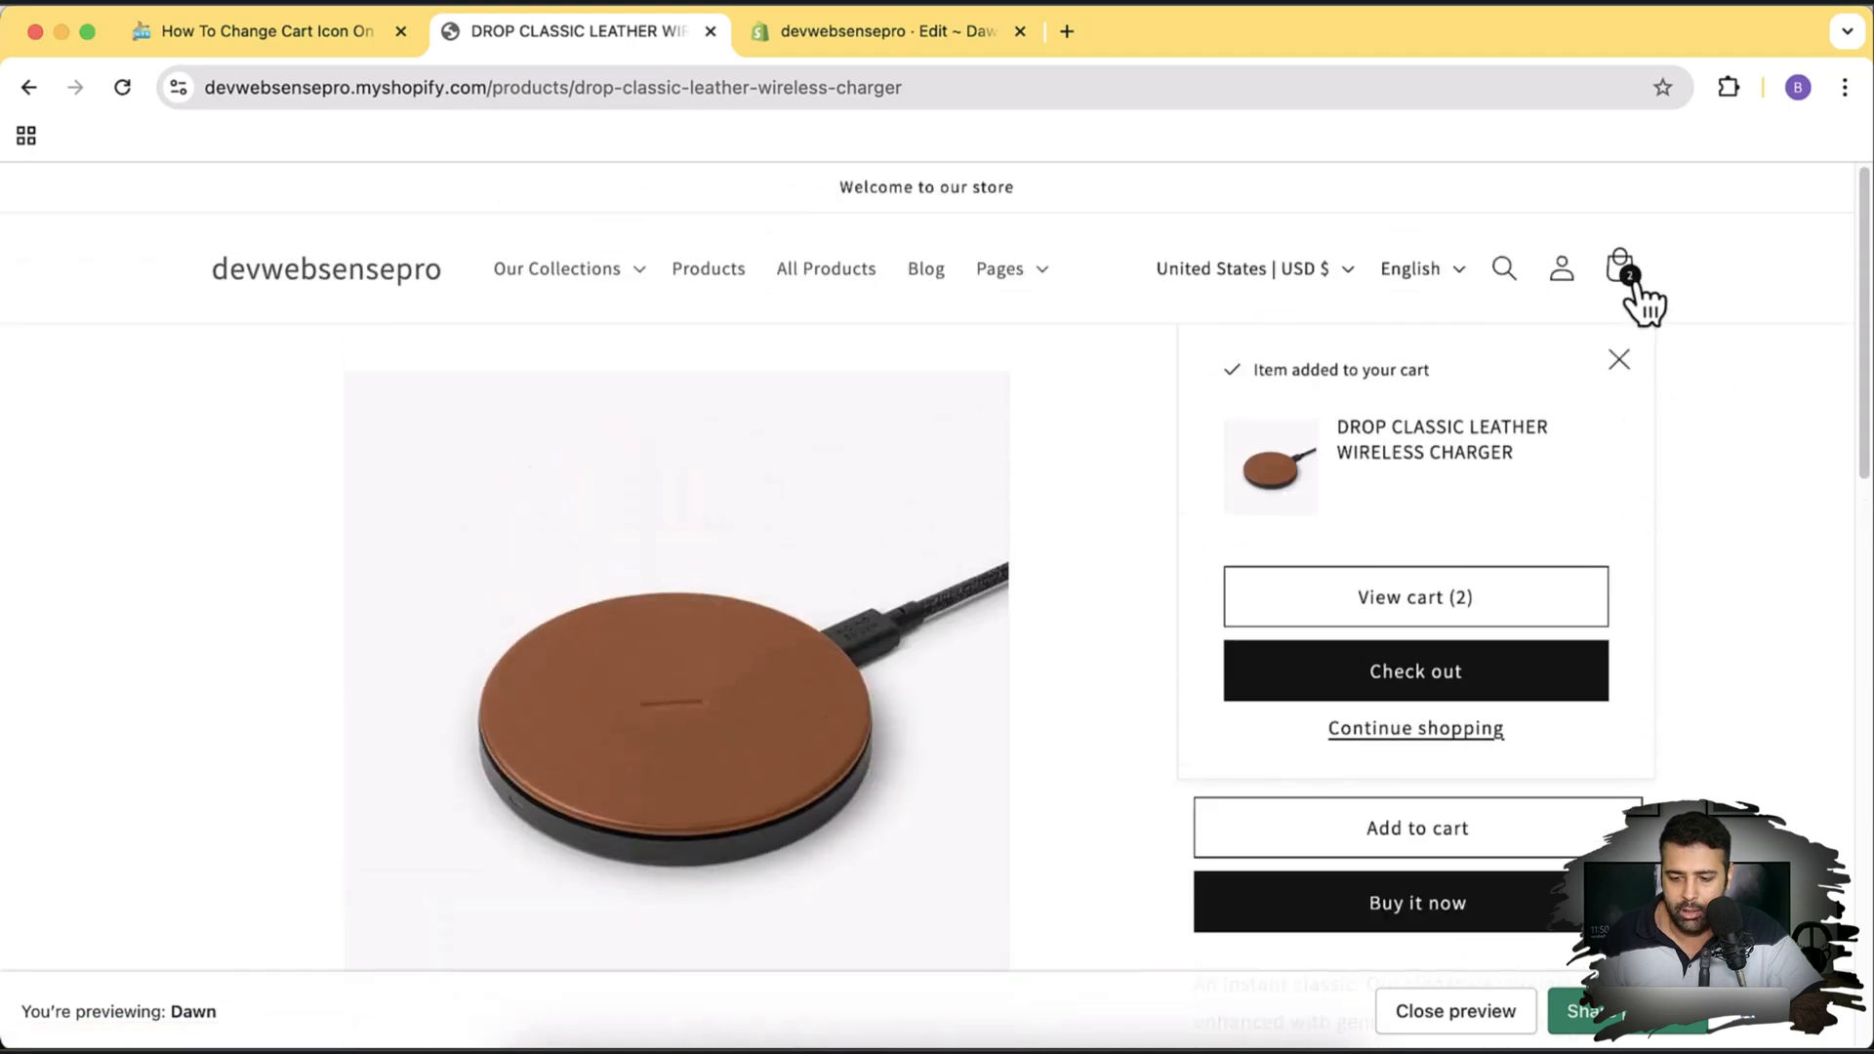
left_click(1619, 359)
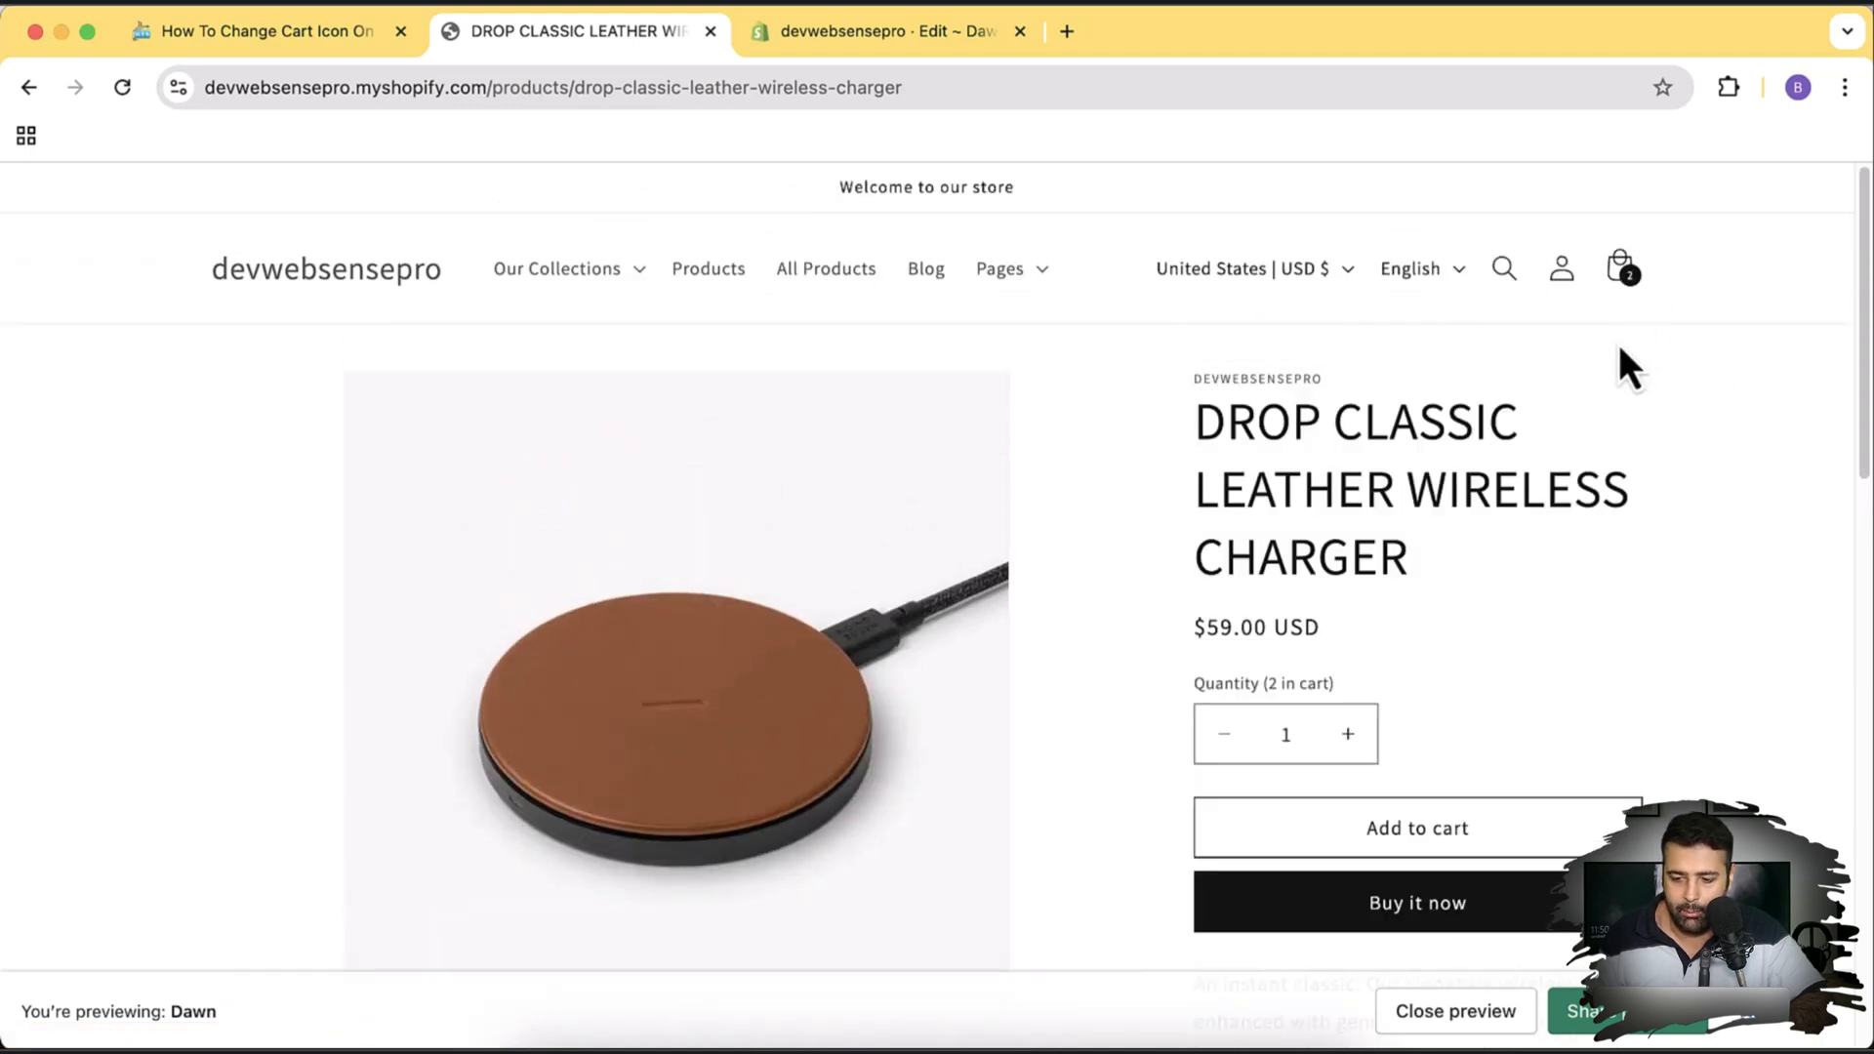
mouse_move(1620, 265)
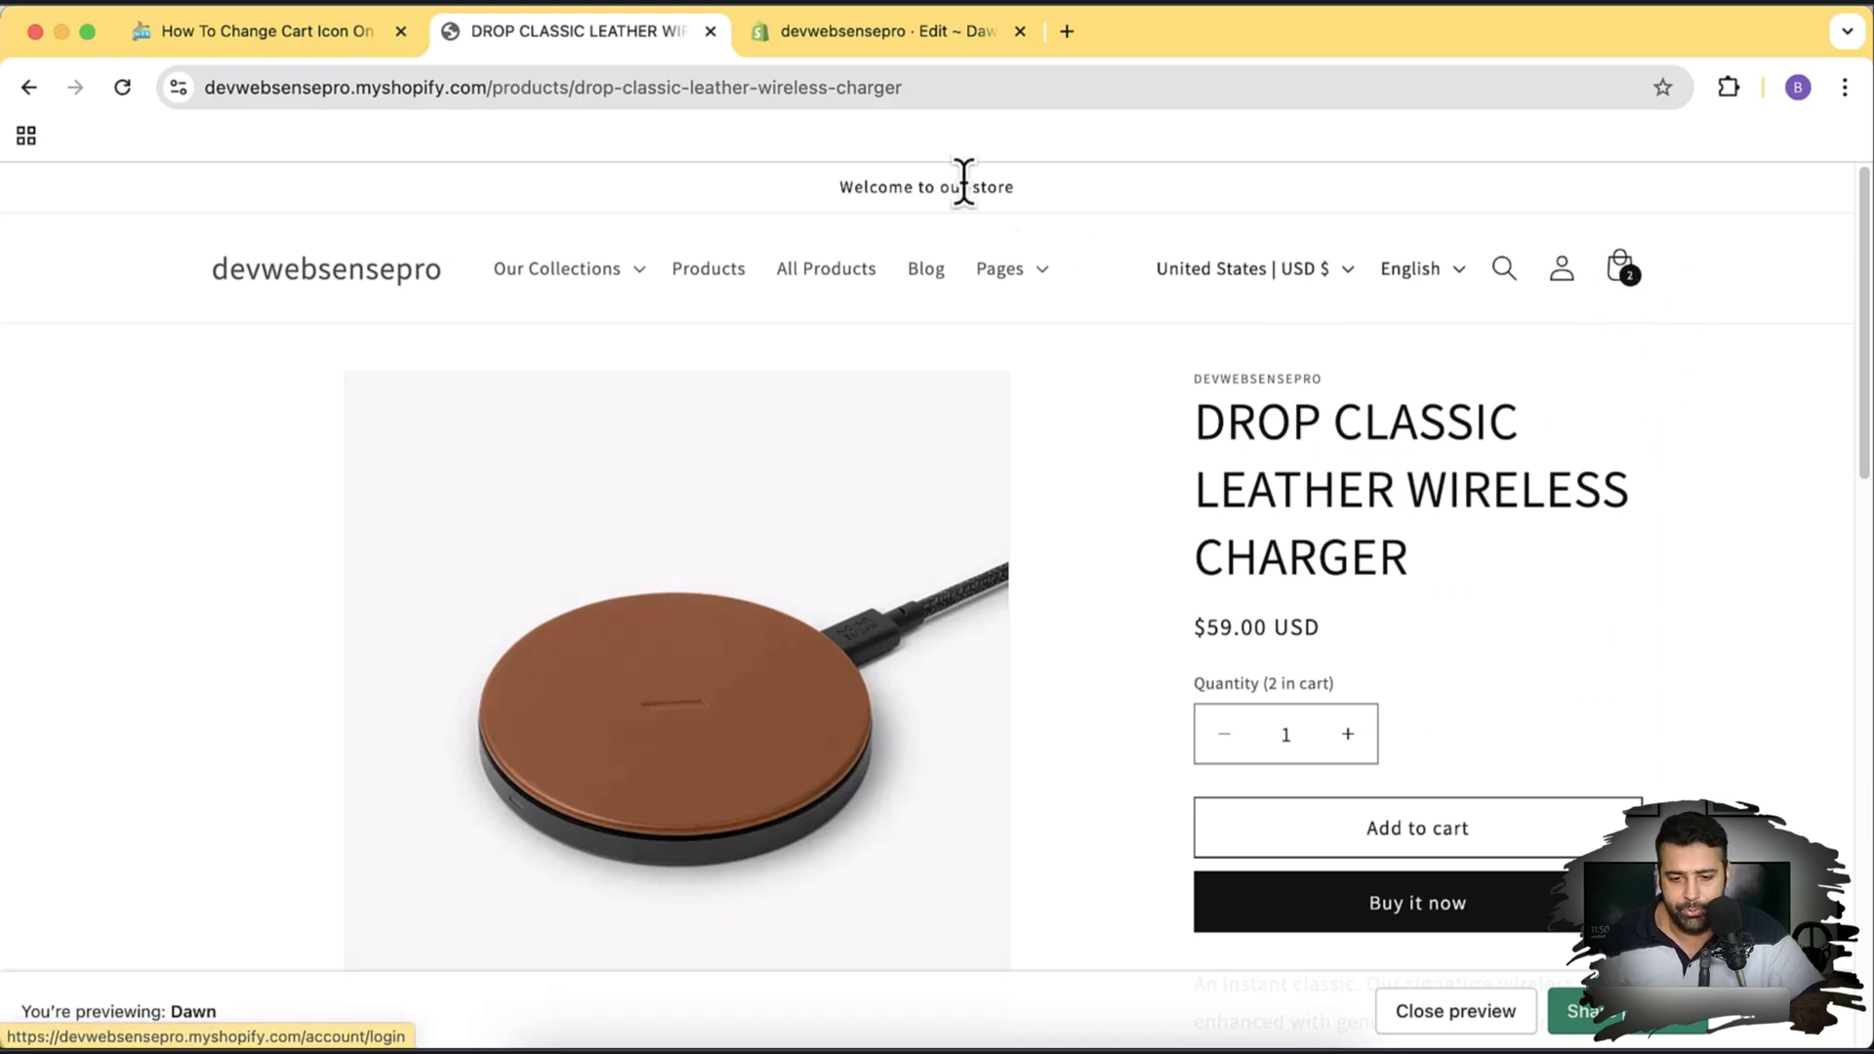
- In the code editor's assets folder, open icon-cart-empty.svg and icon-cart.svg as editor tabs
left_click(884, 32)
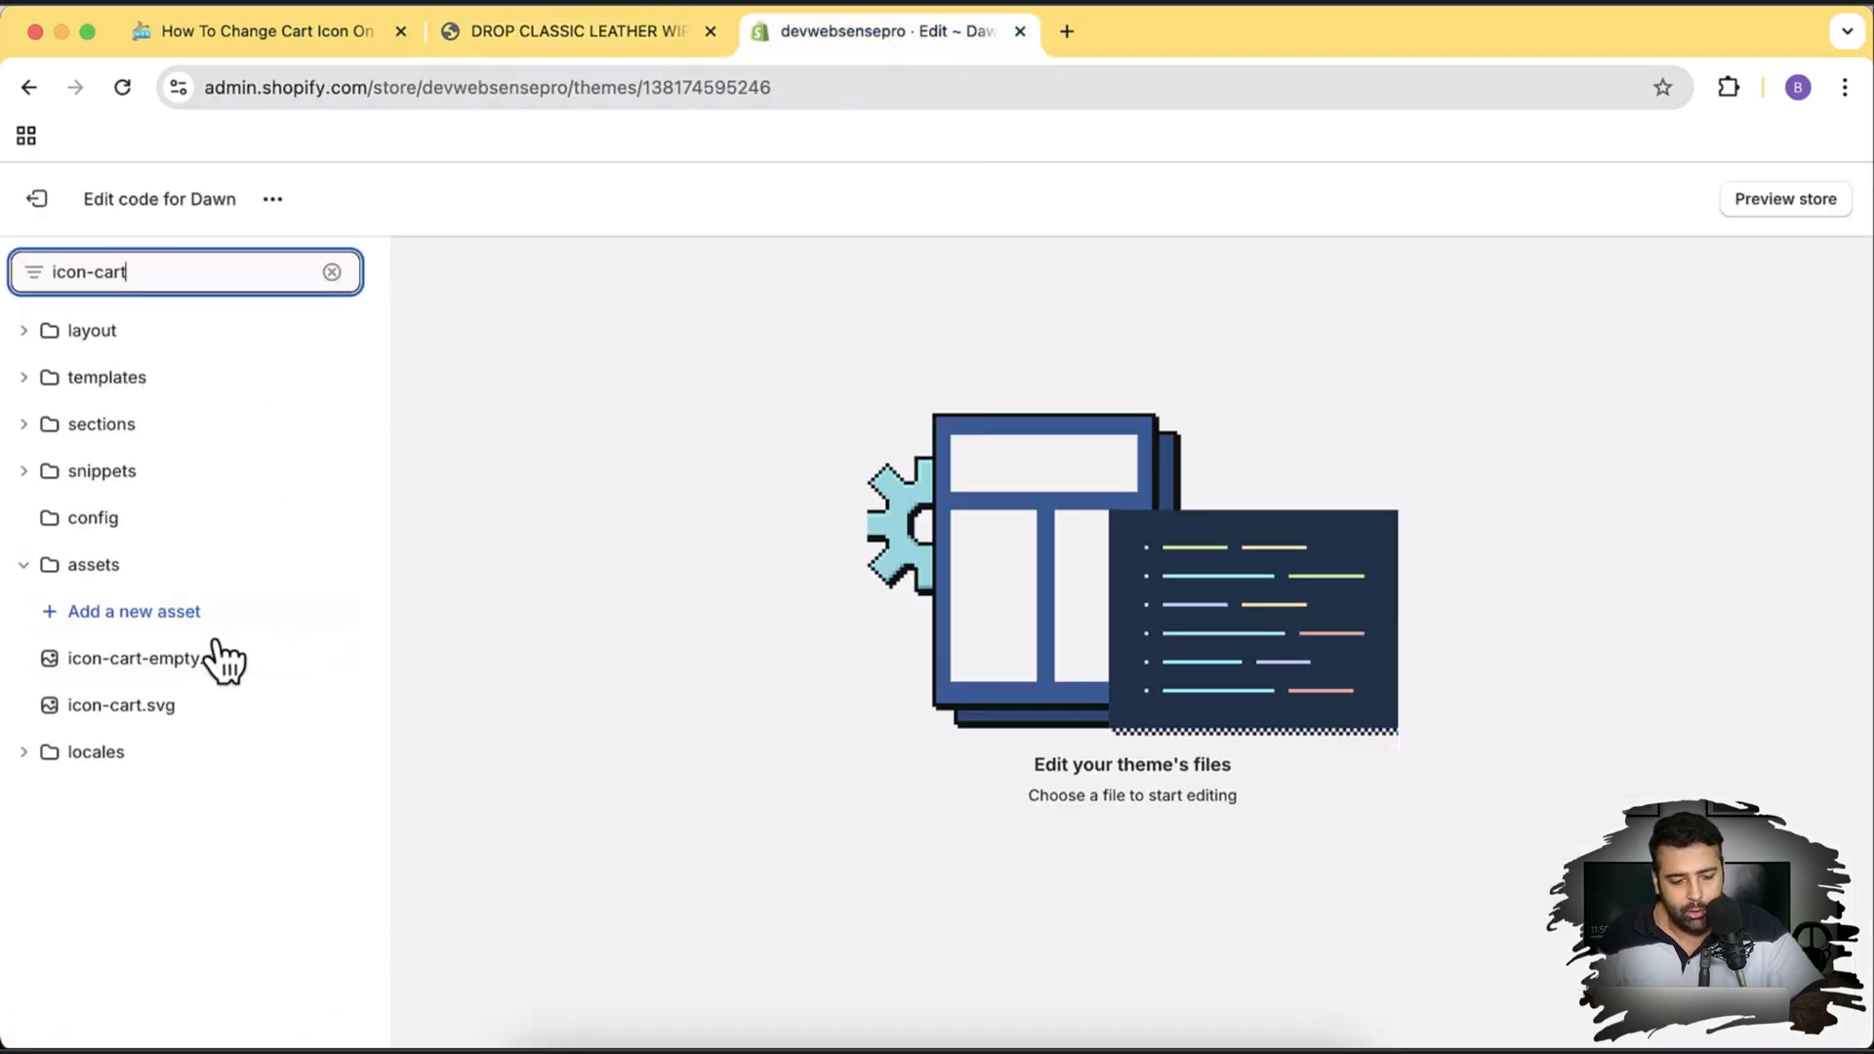
left_click(135, 658)
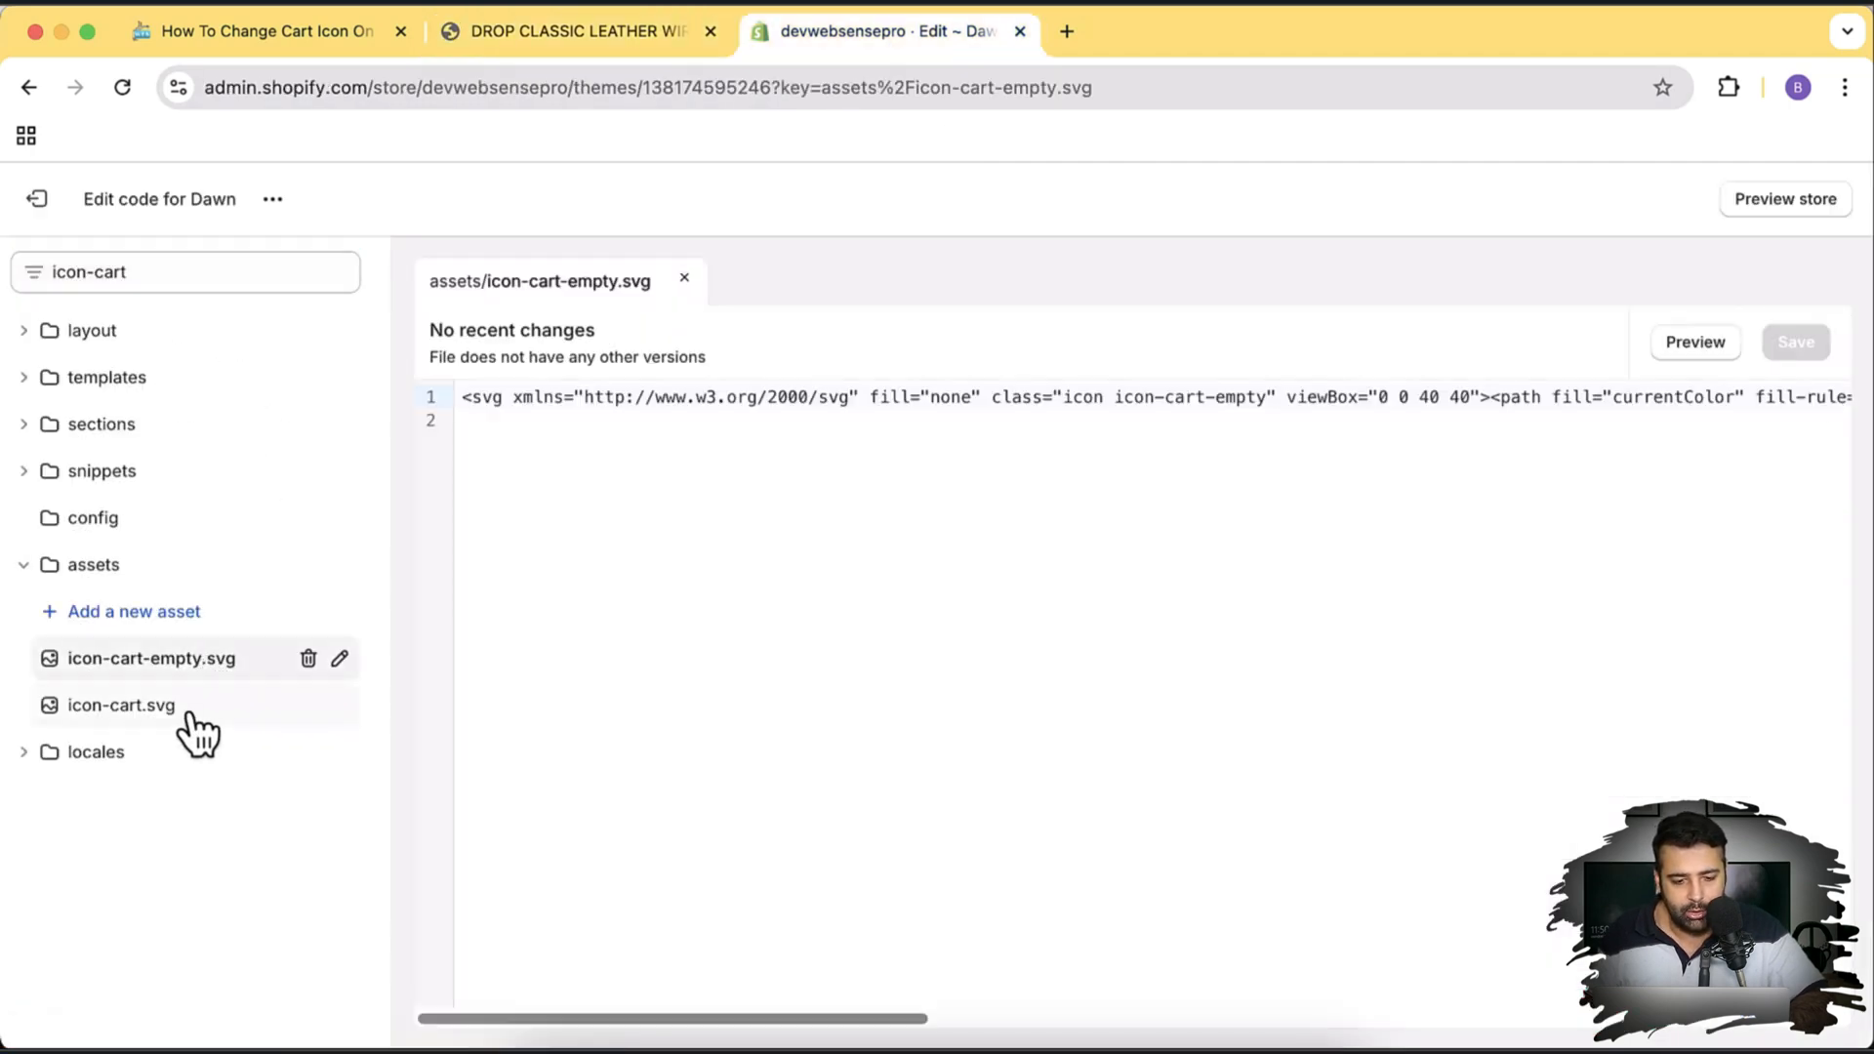
left_click(121, 705)
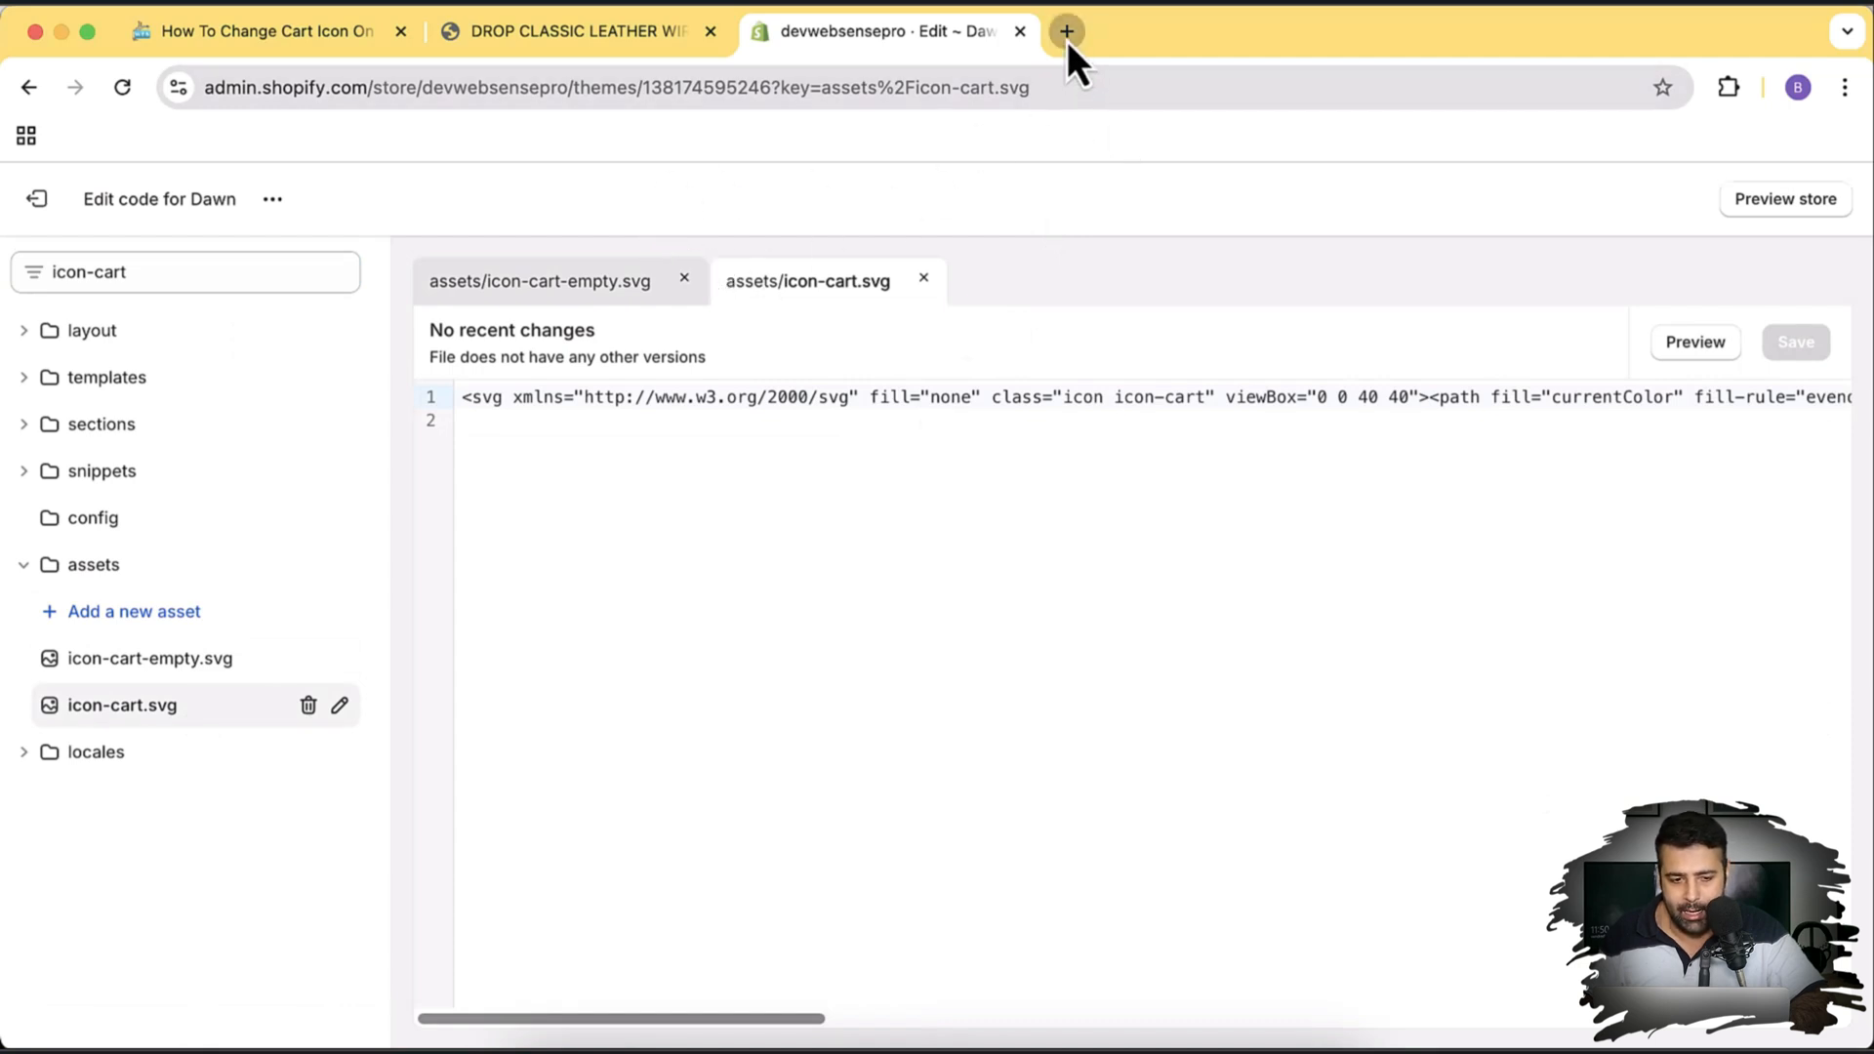
- Go to svgrepo.com and search for cart icons
type("svgrepo.com")
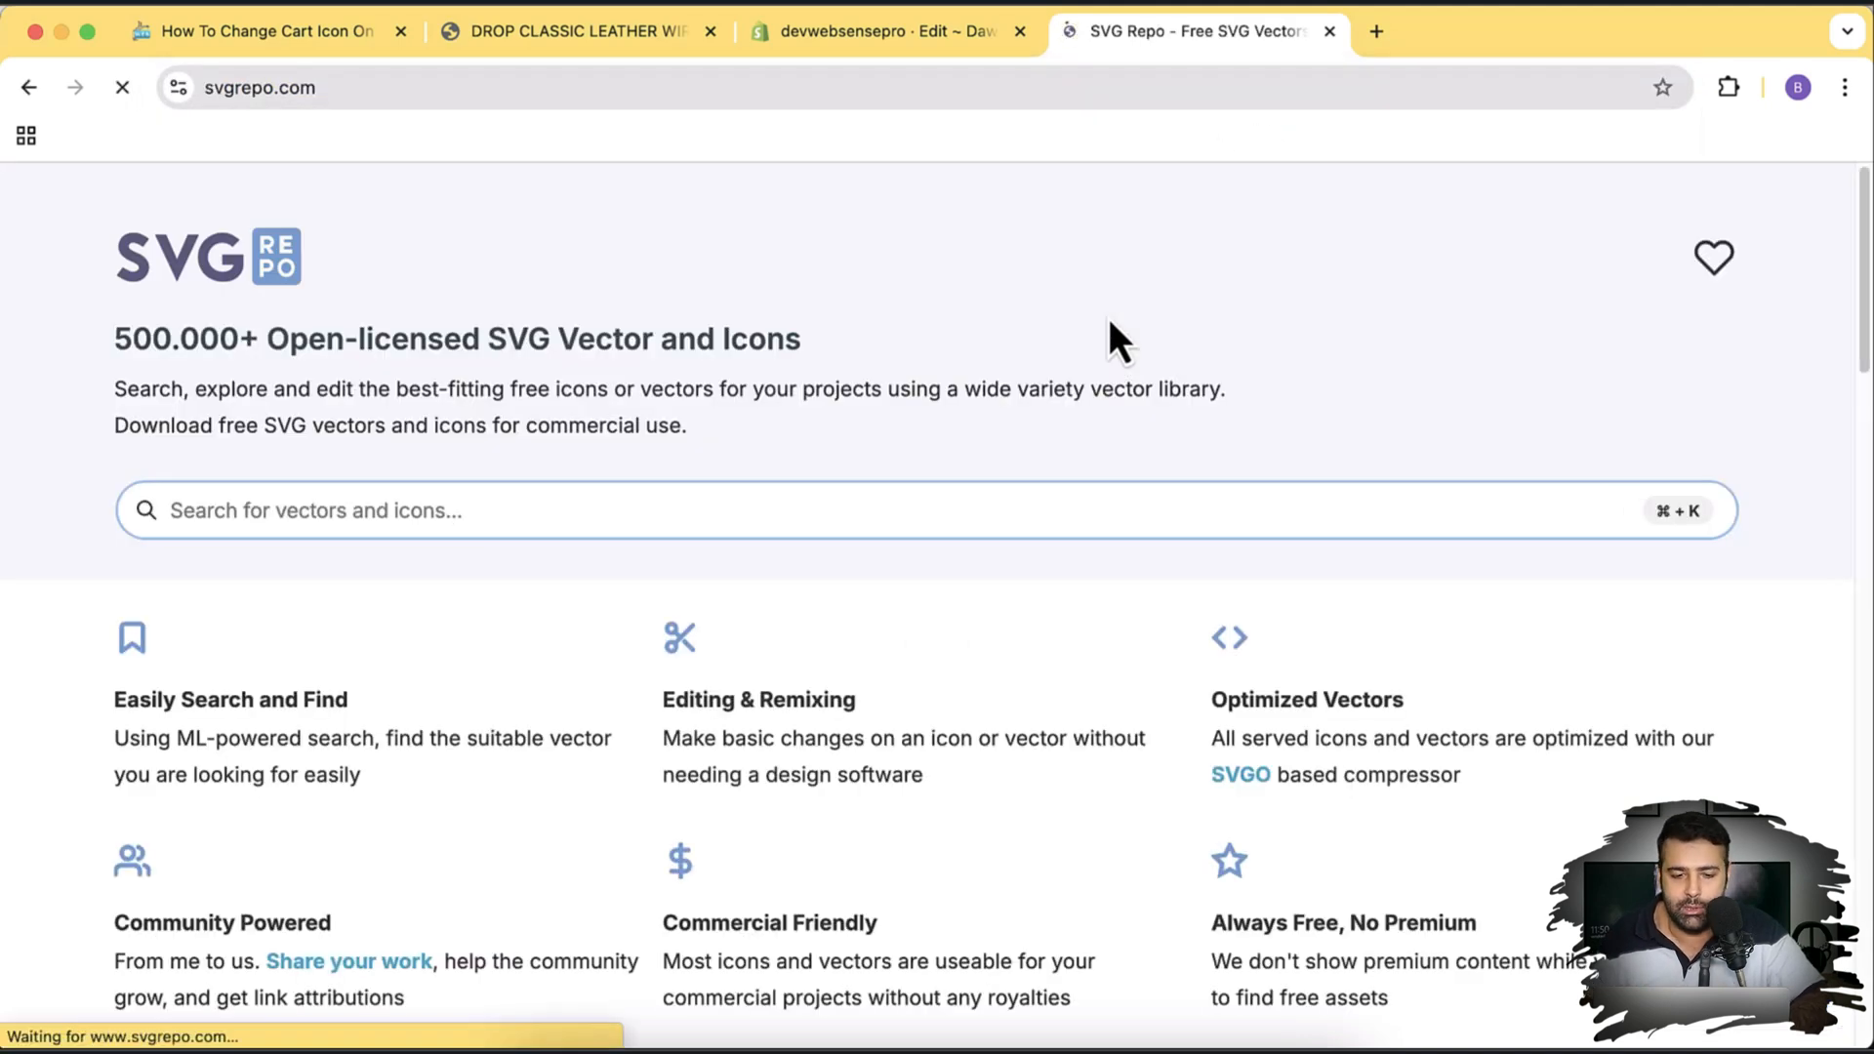
mouse_move(736, 598)
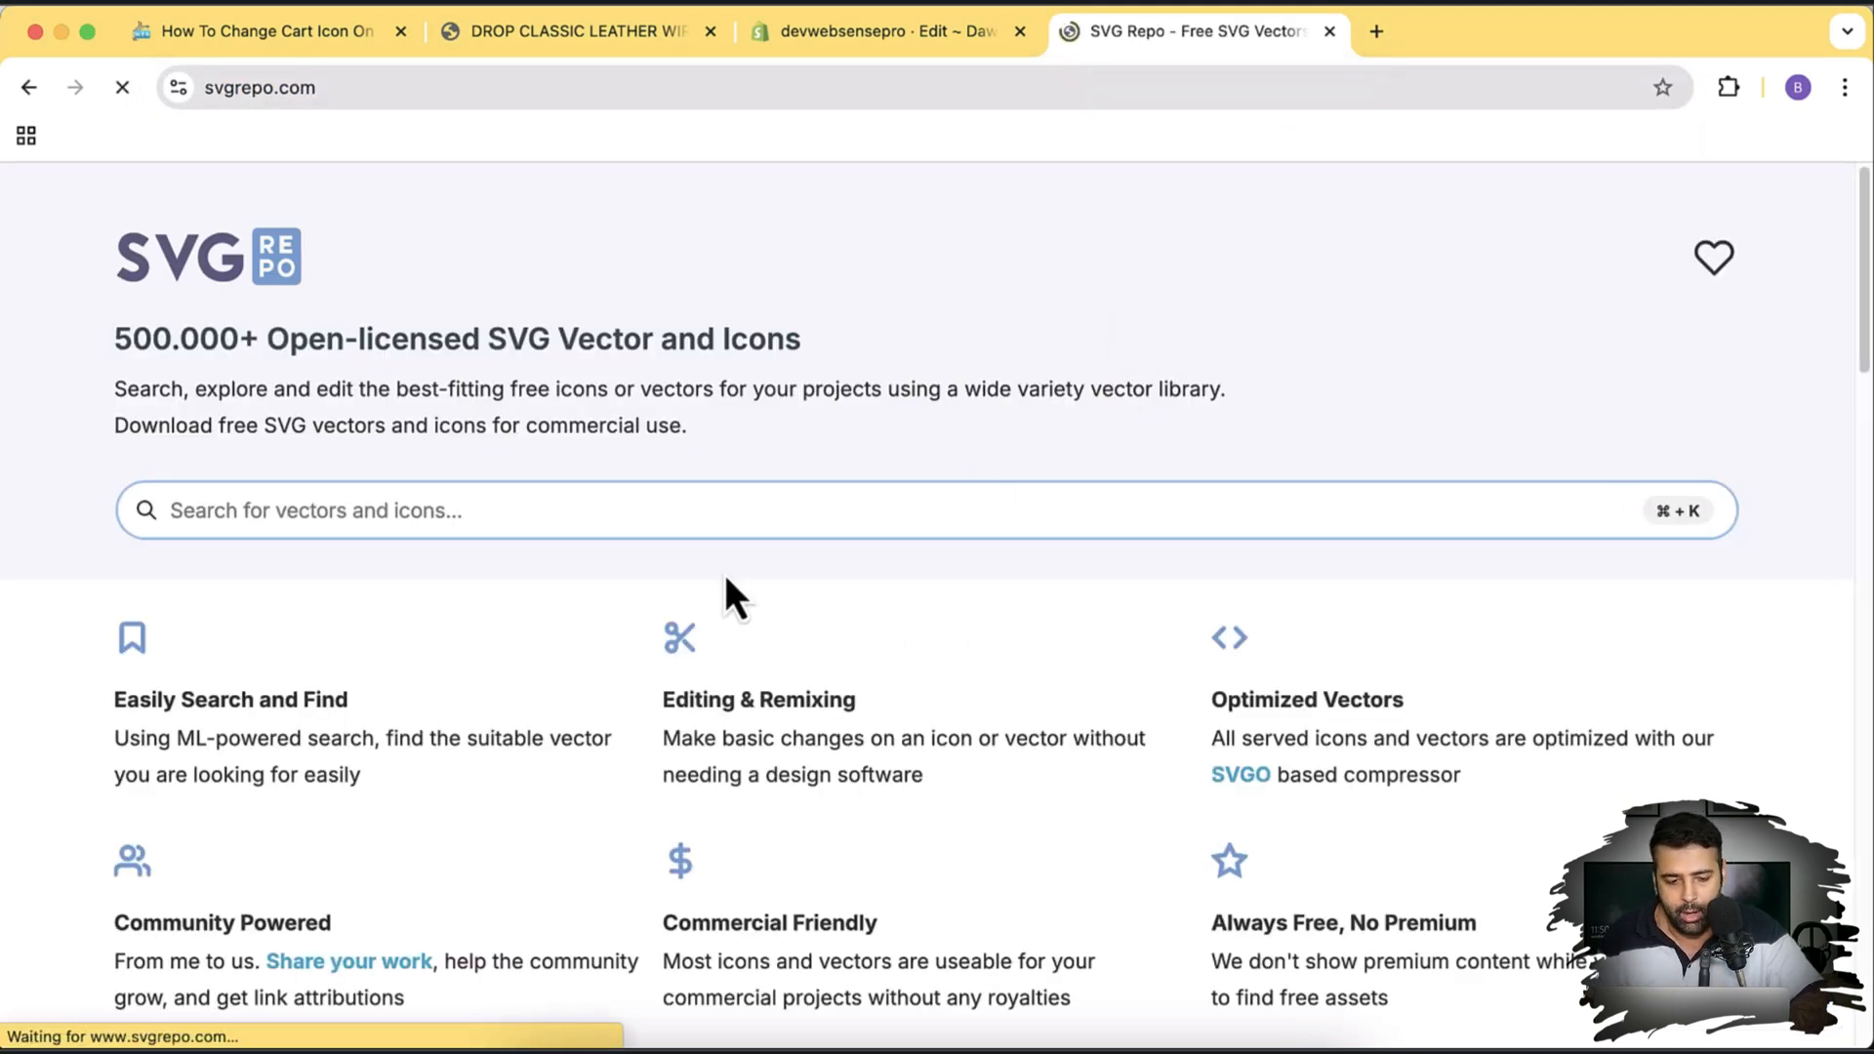
type("cart")
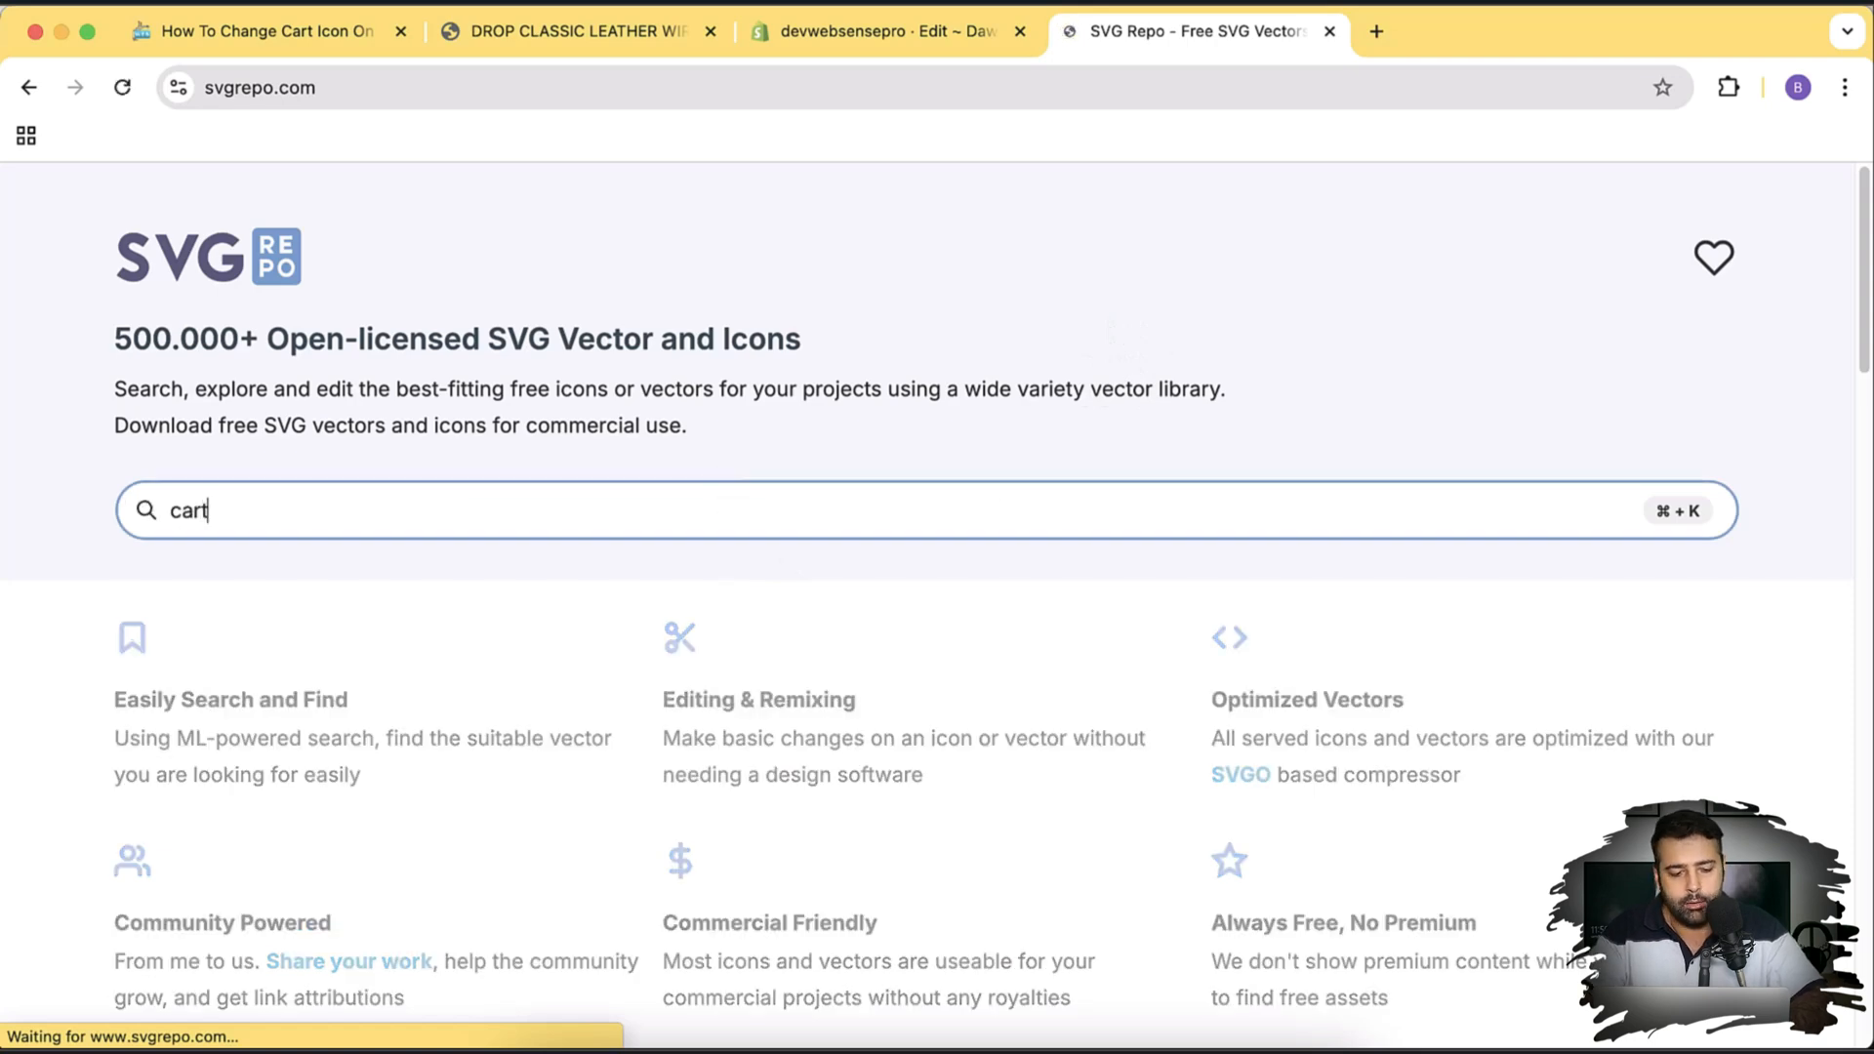
key("Enter")
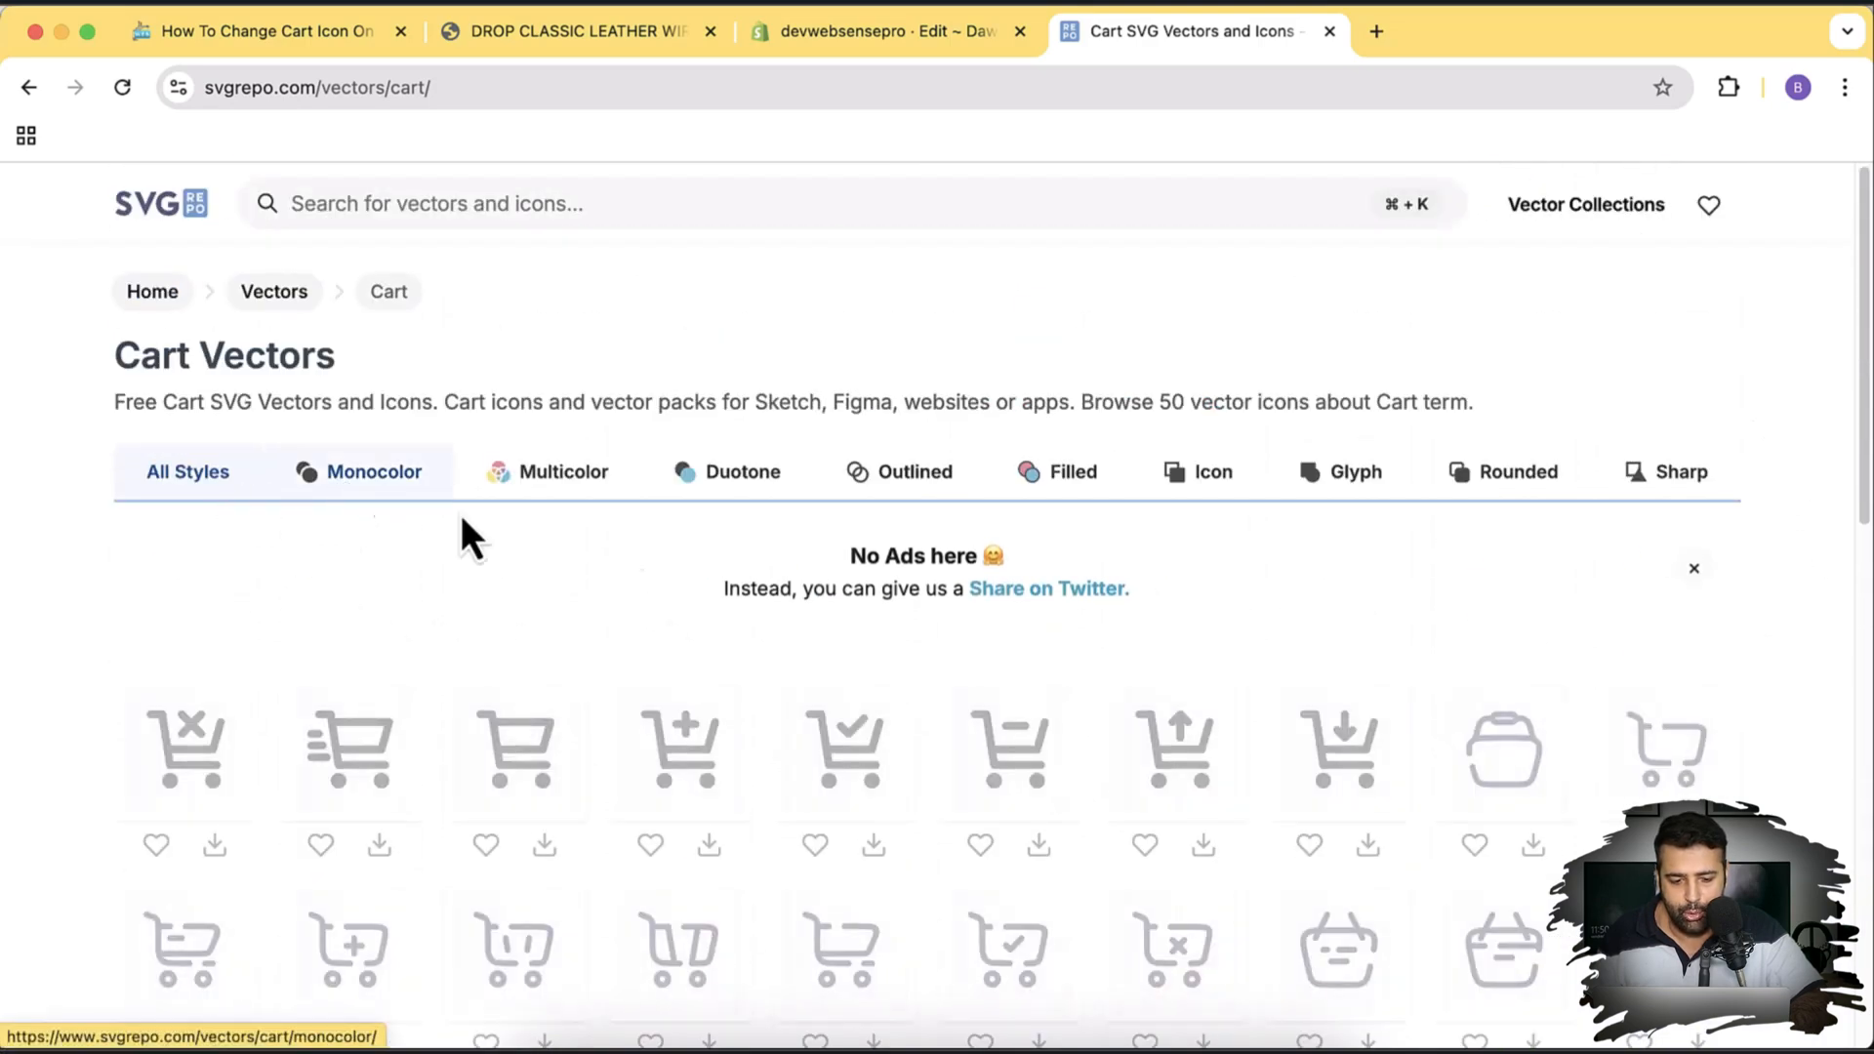
- Filter to Multicolor cart icons and browse through to the third page of results
left_click(372, 471)
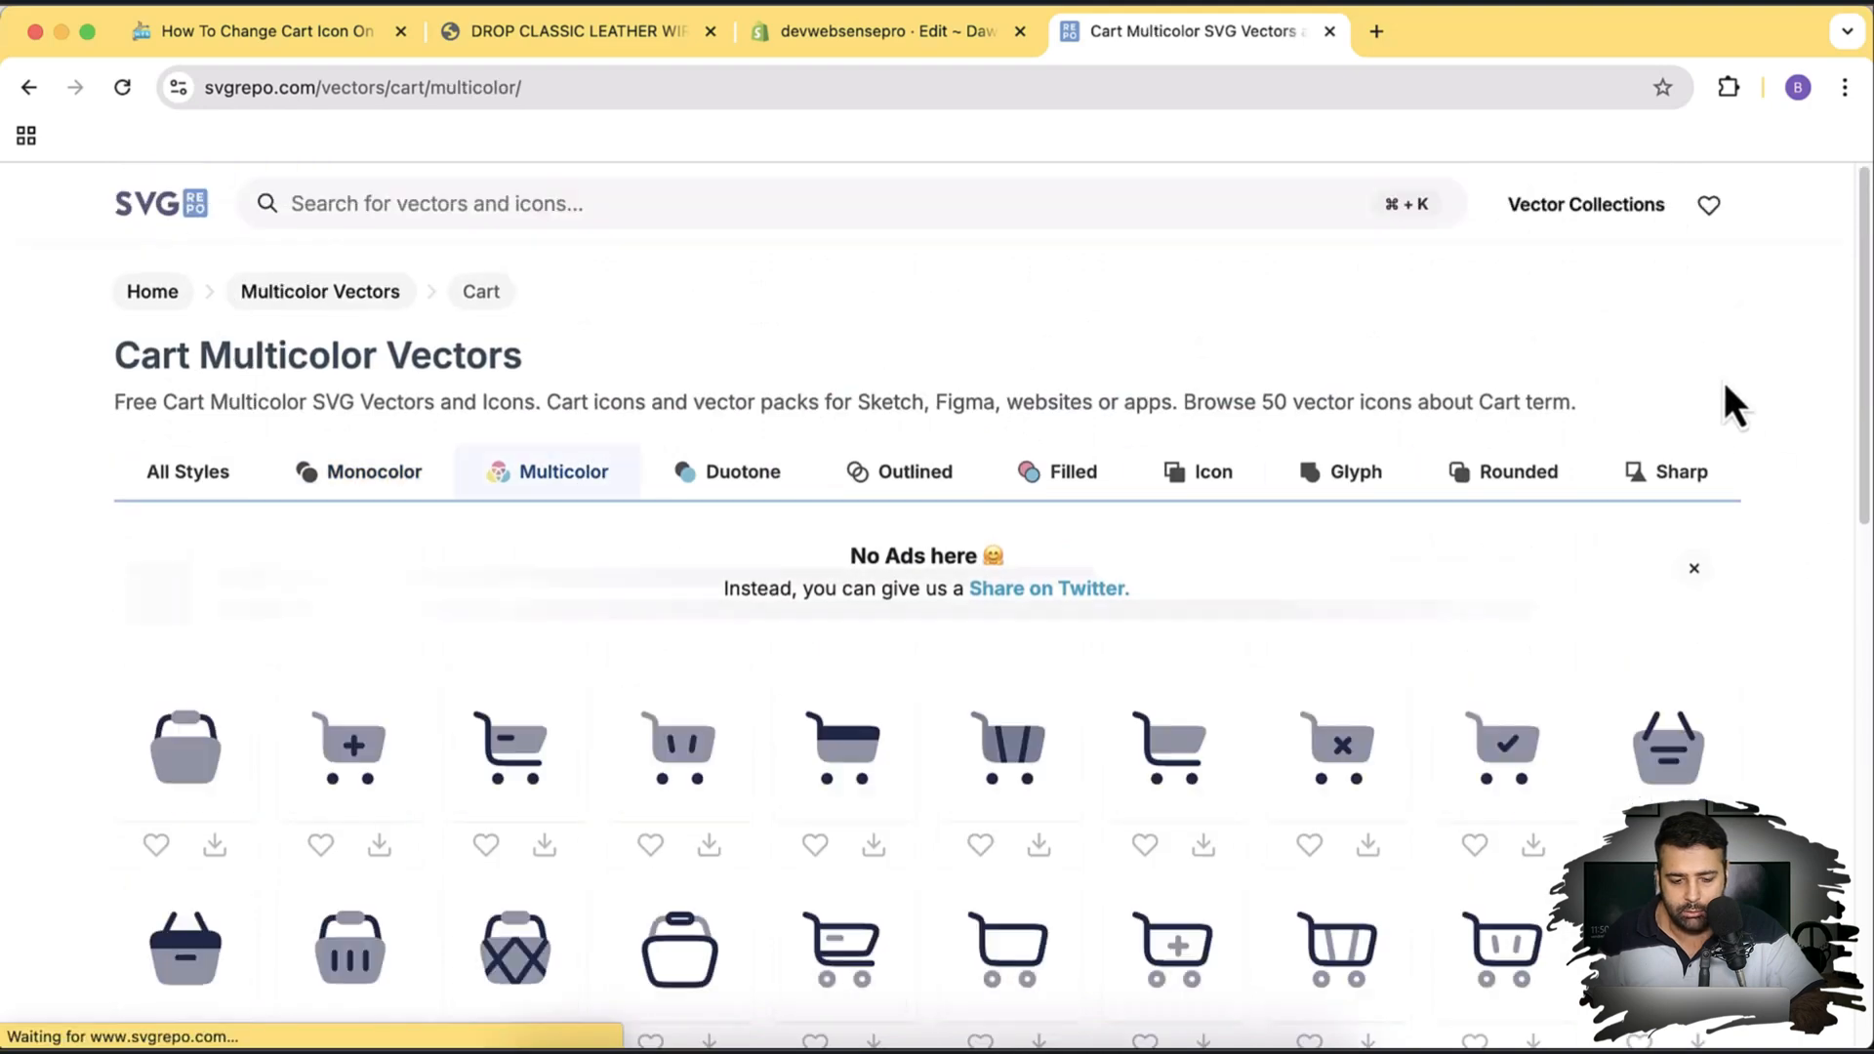
scroll("down", 3)
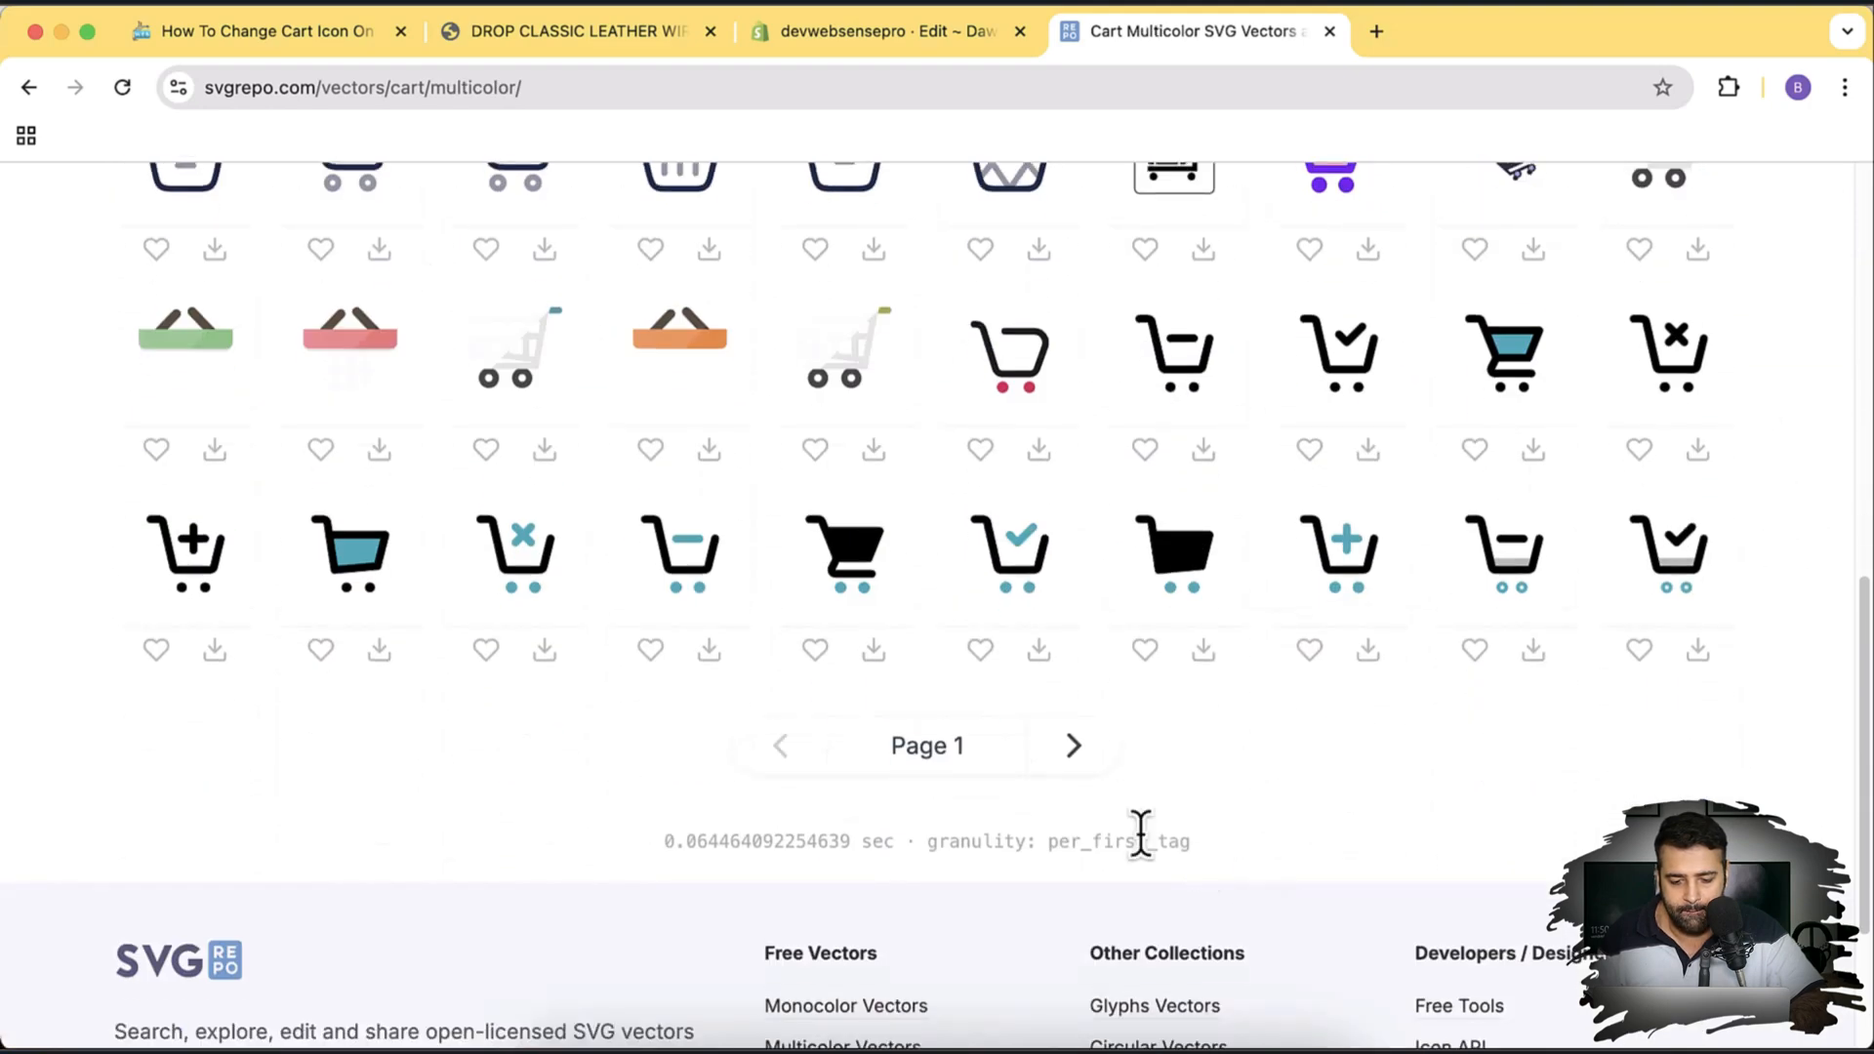
left_click(1070, 743)
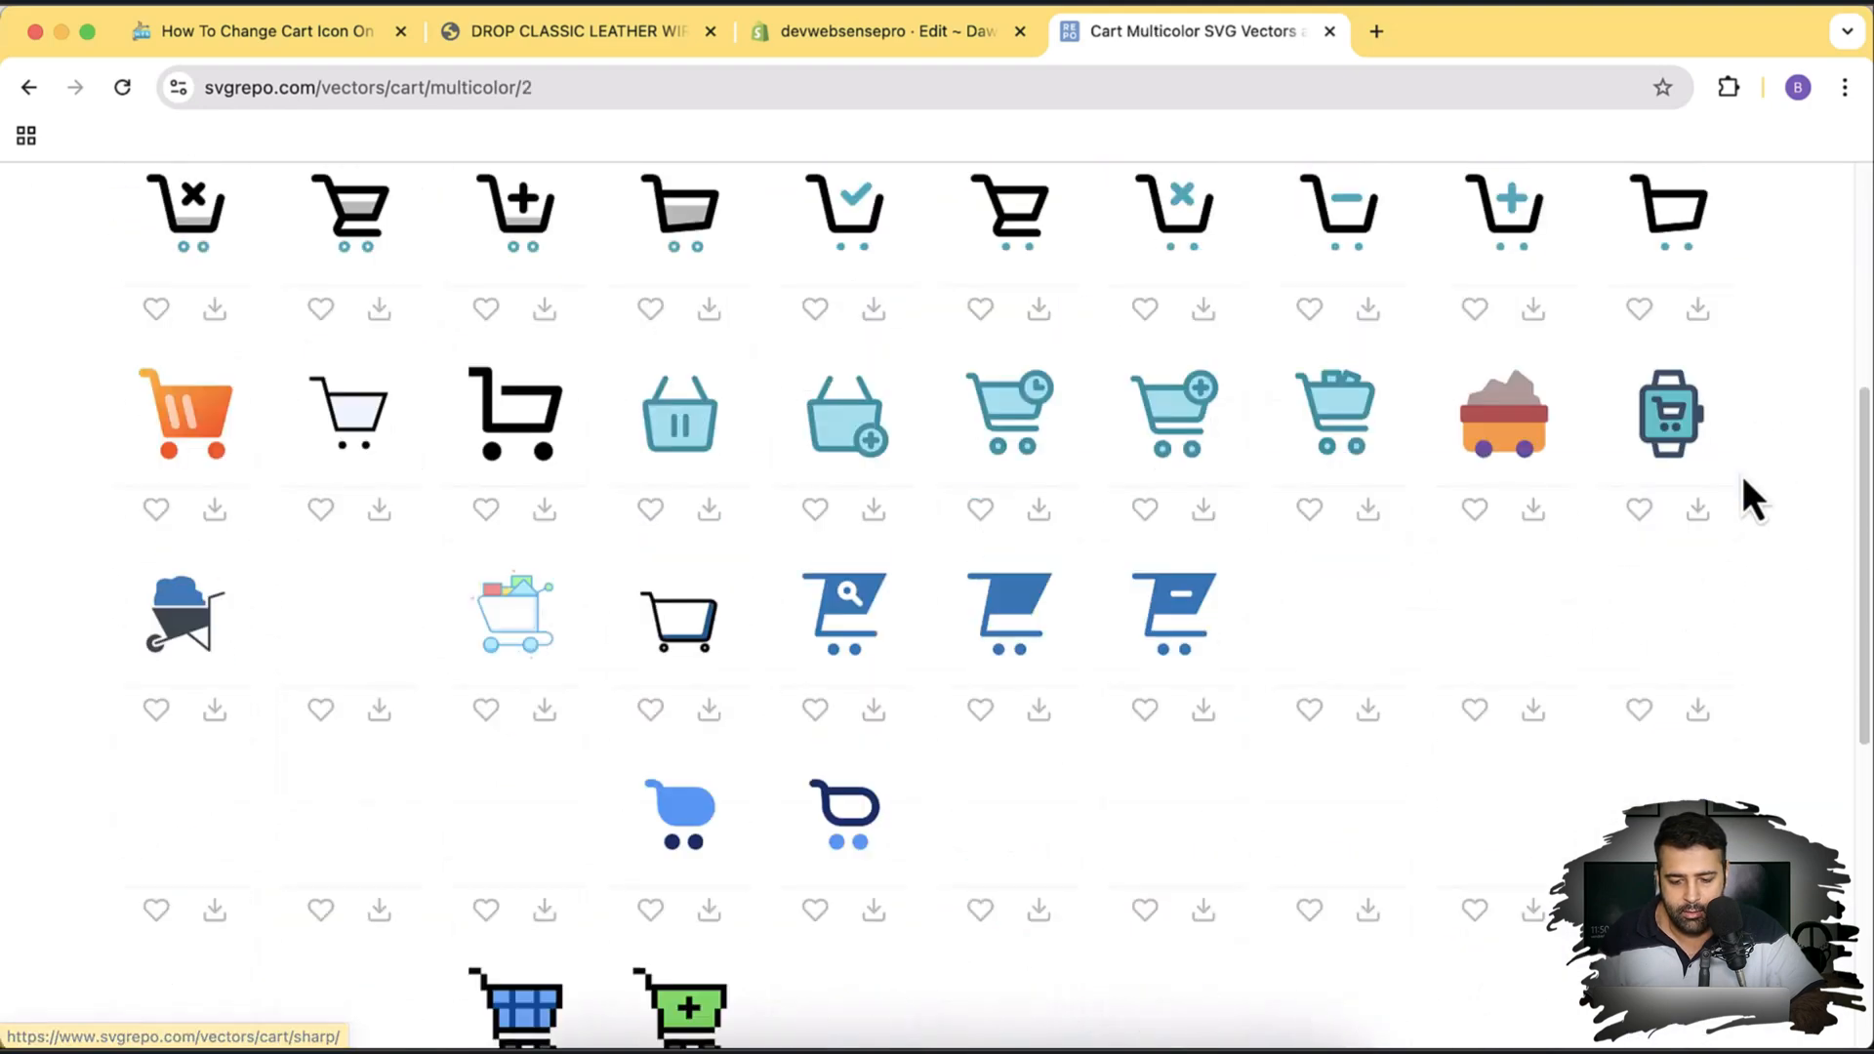
scroll("down", 3)
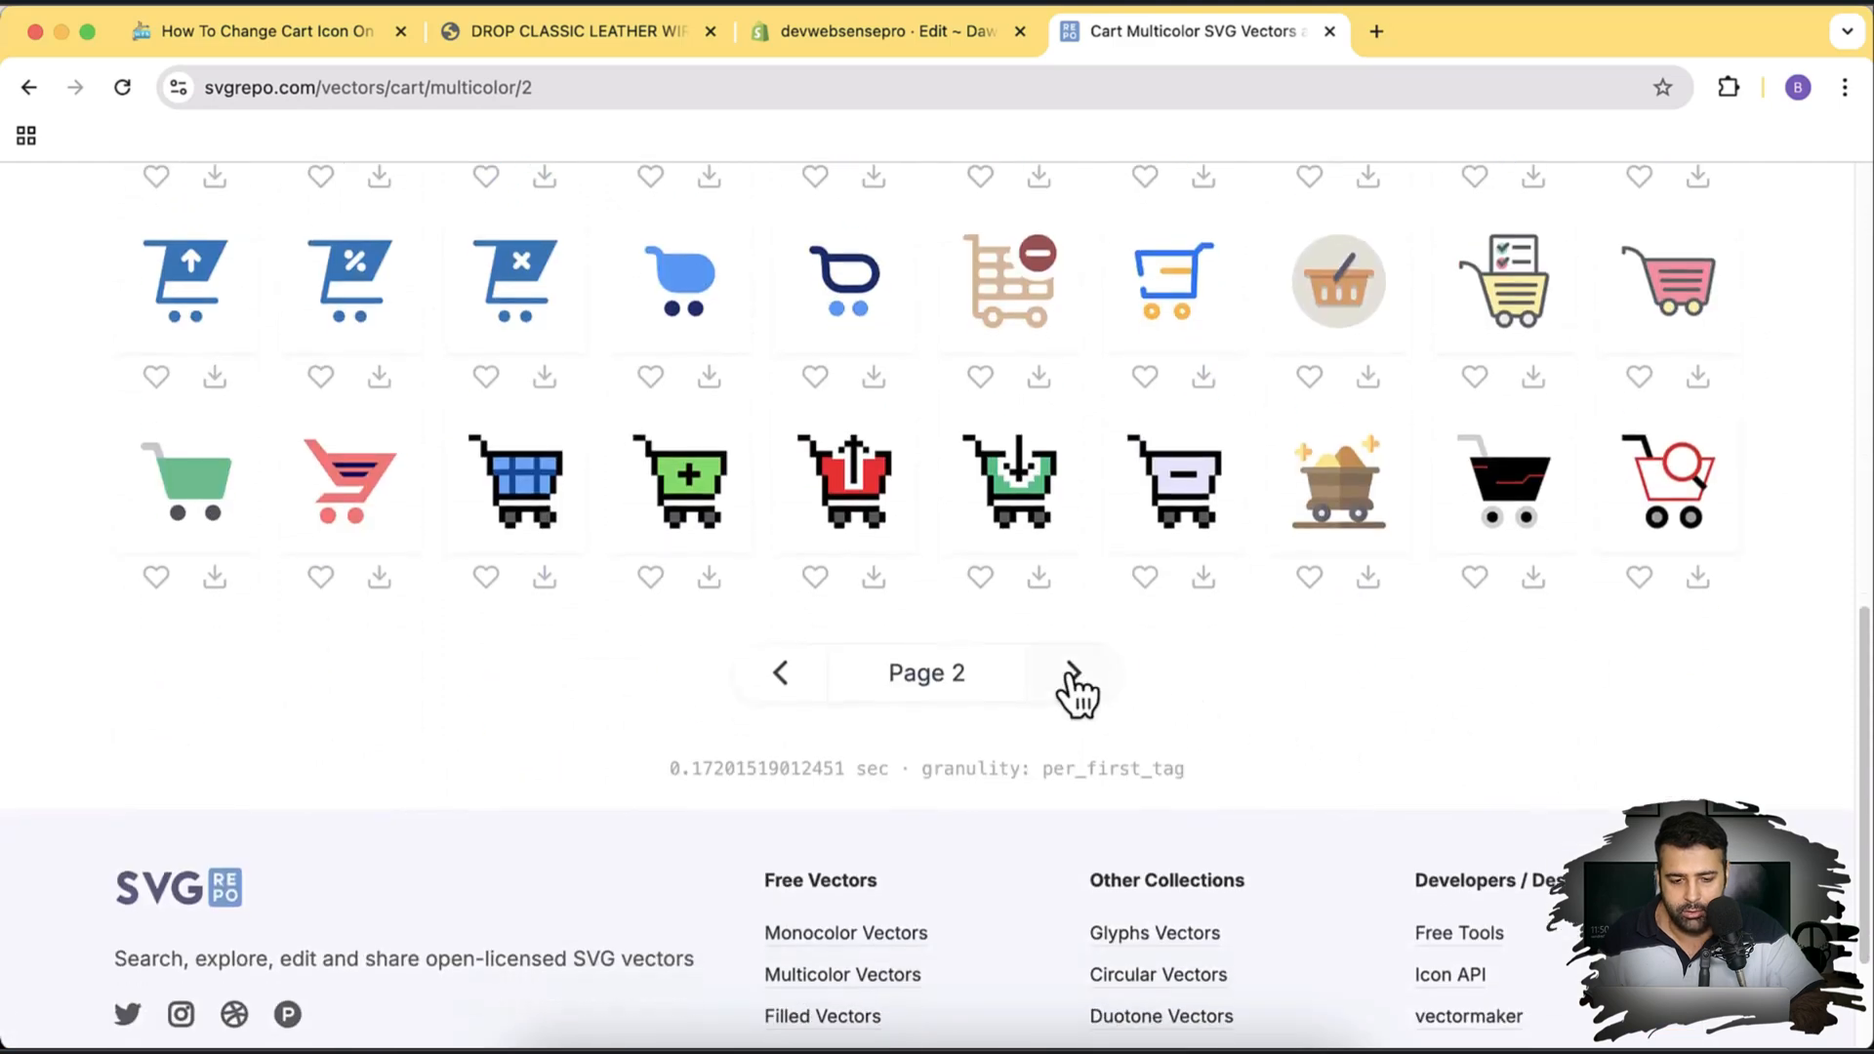
left_click(1073, 673)
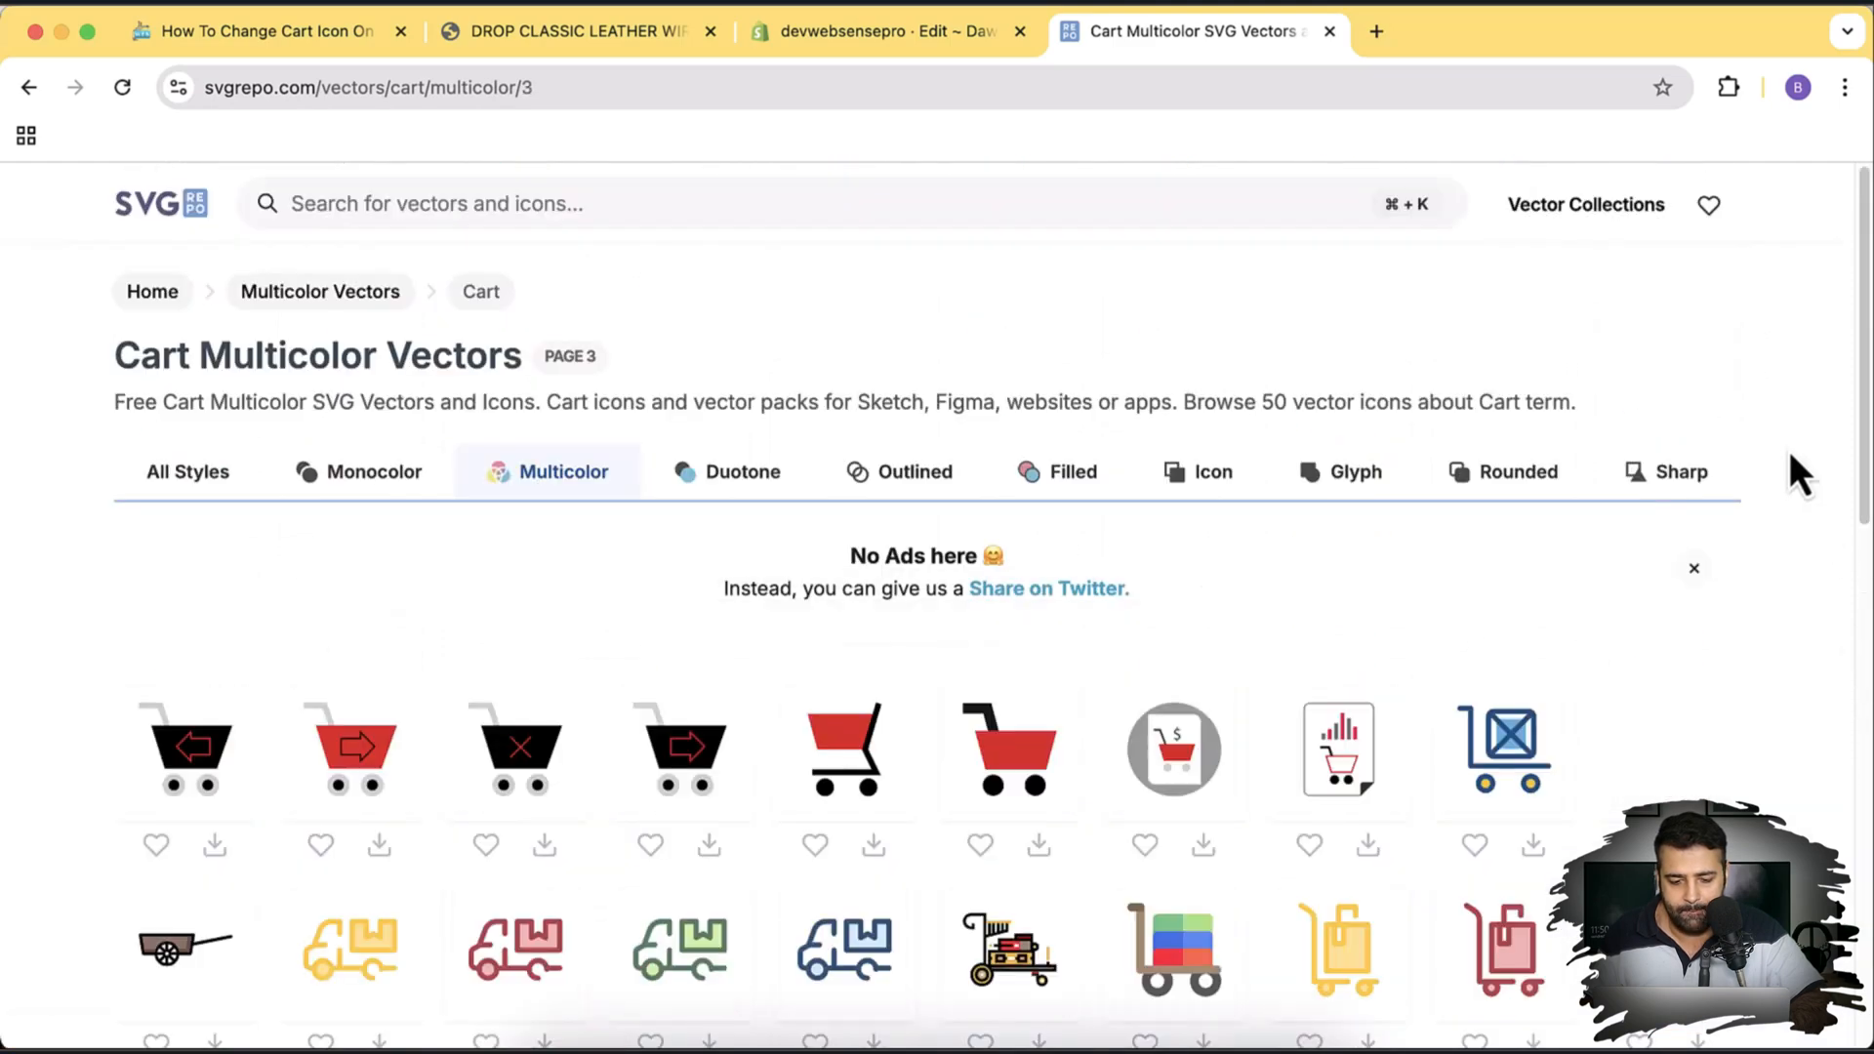
scroll("down", 3)
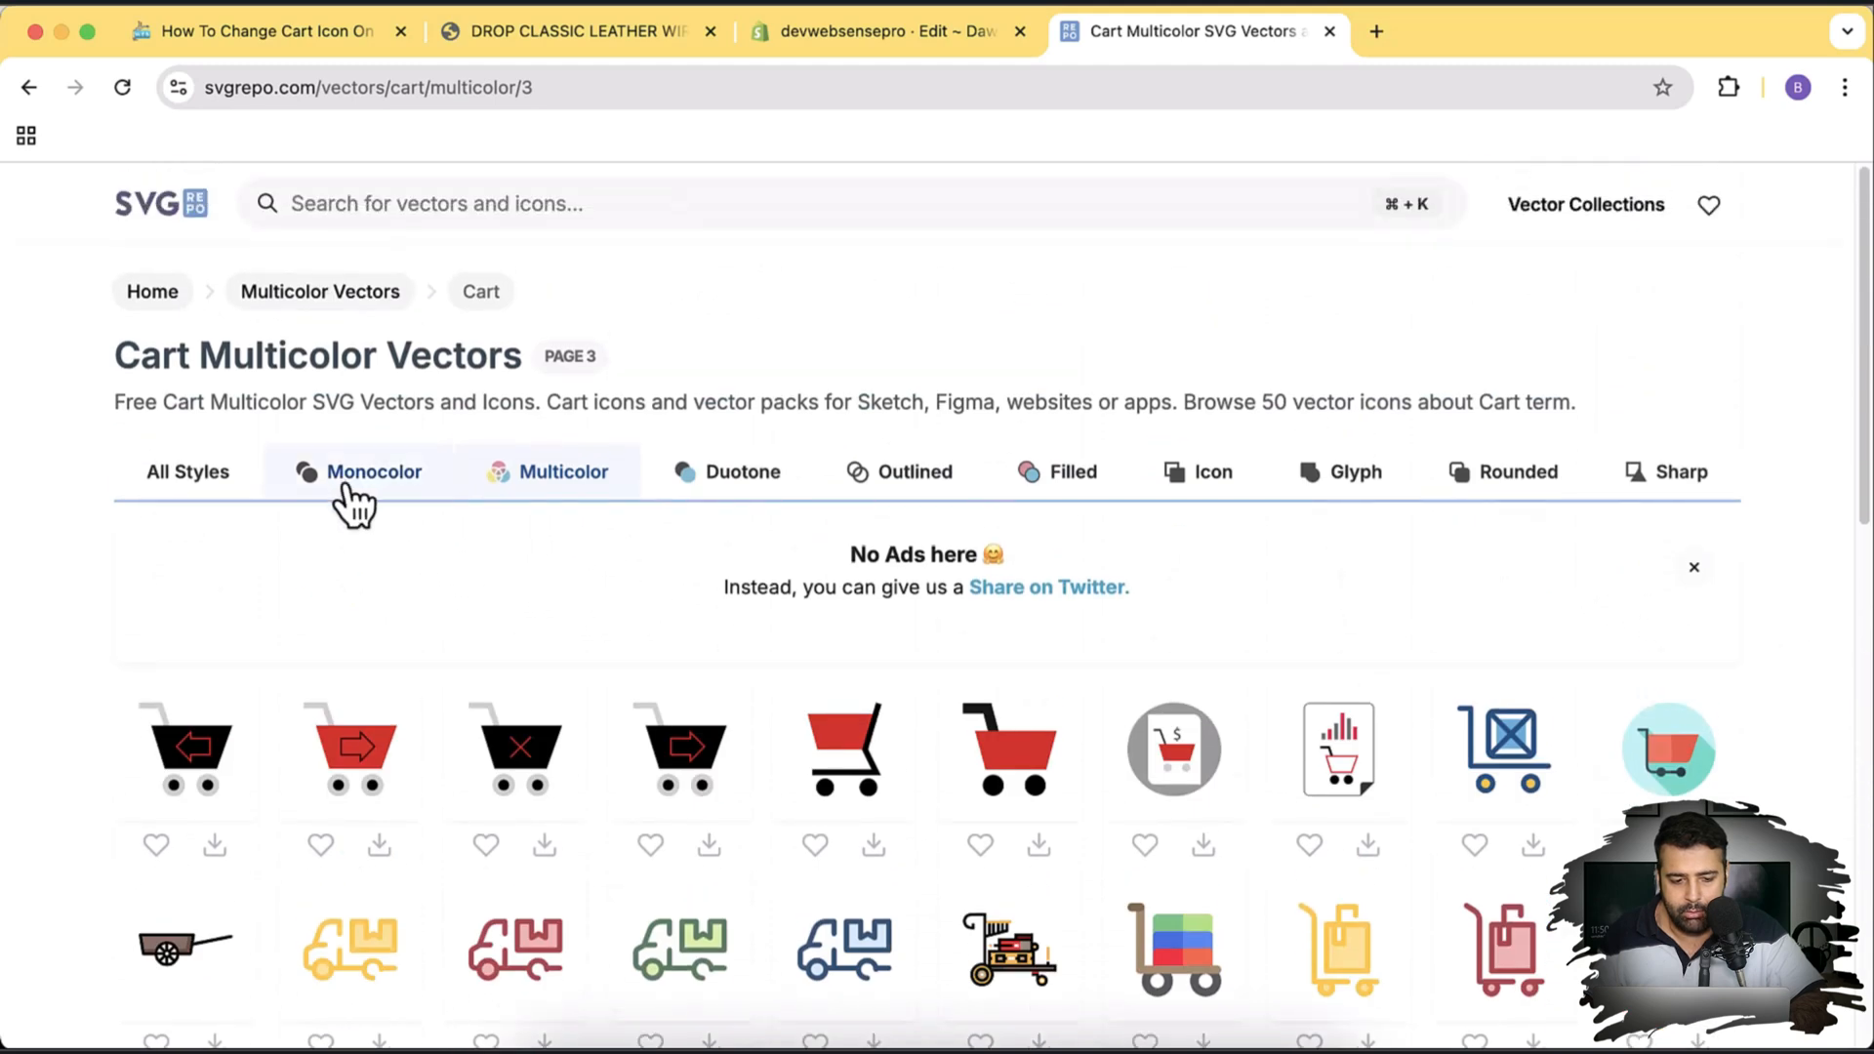
- Switch to Monocolor results, download the plain cart-shopping SVG and confirm it in Chrome's downloads
left_click(375, 470)
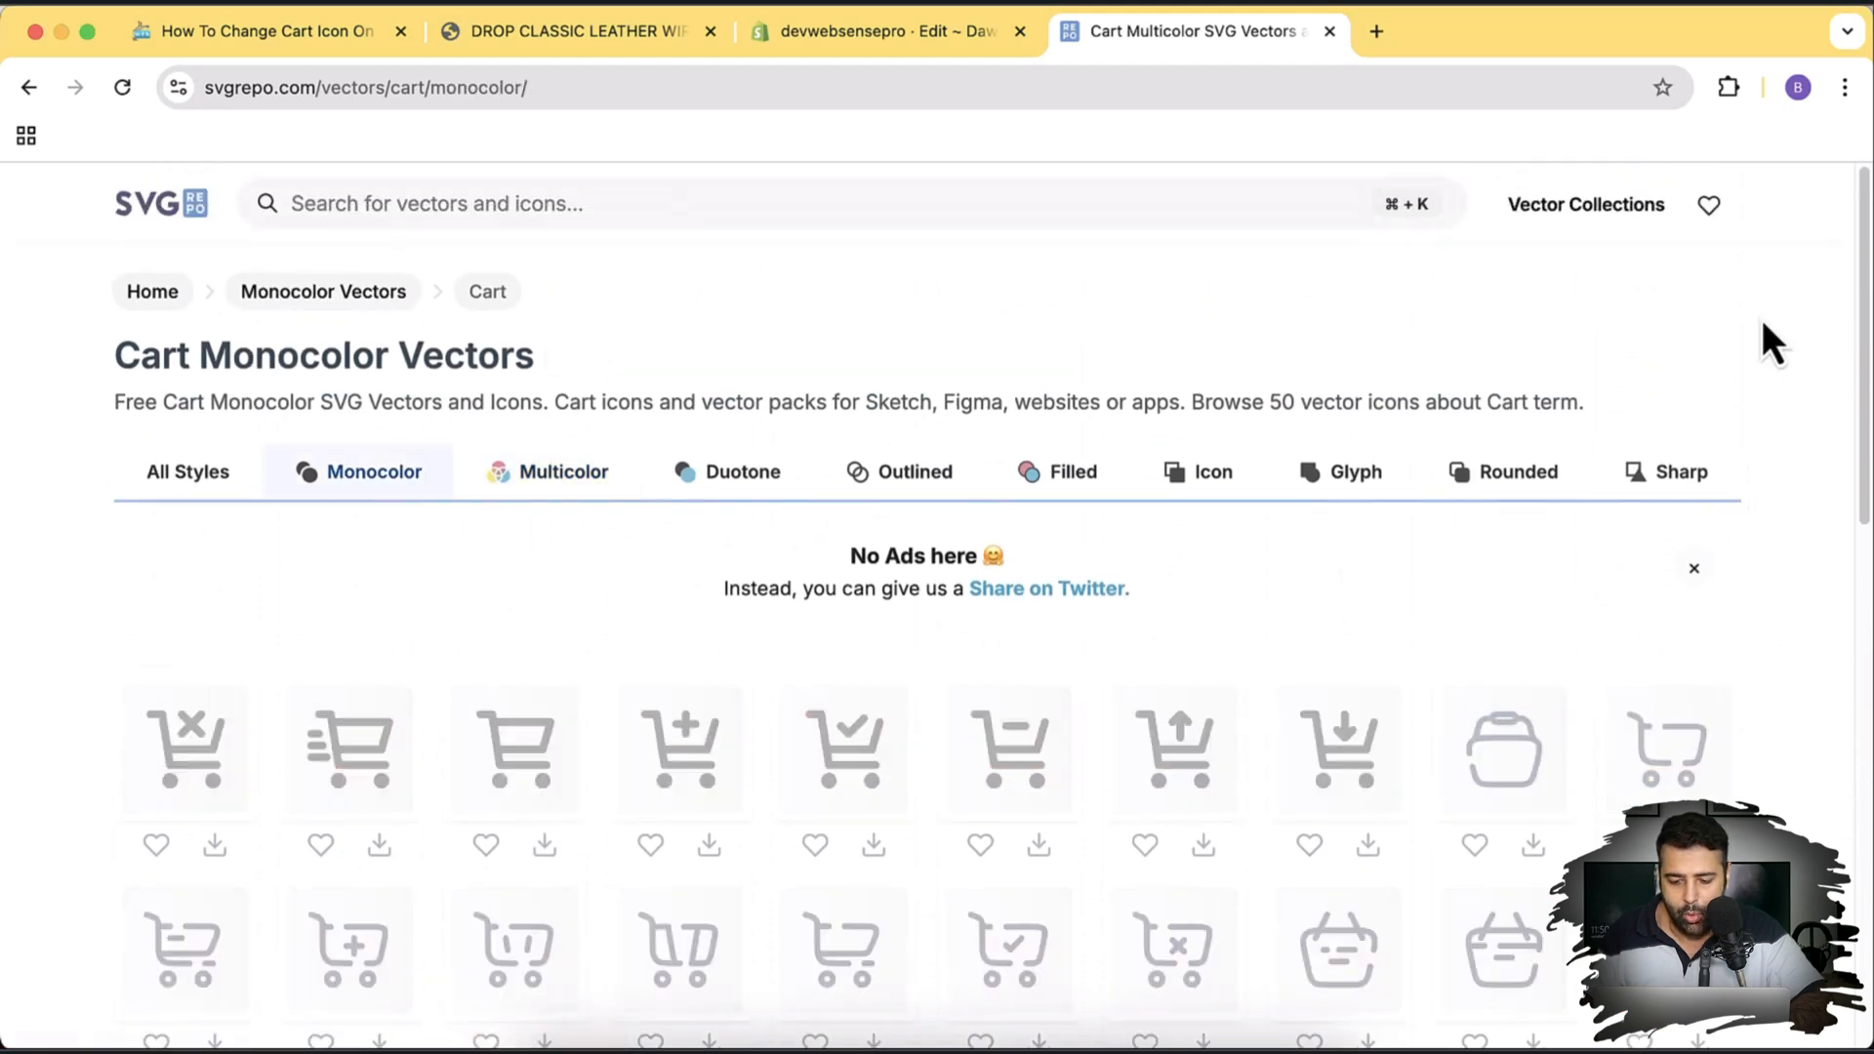
scroll("down", 3)
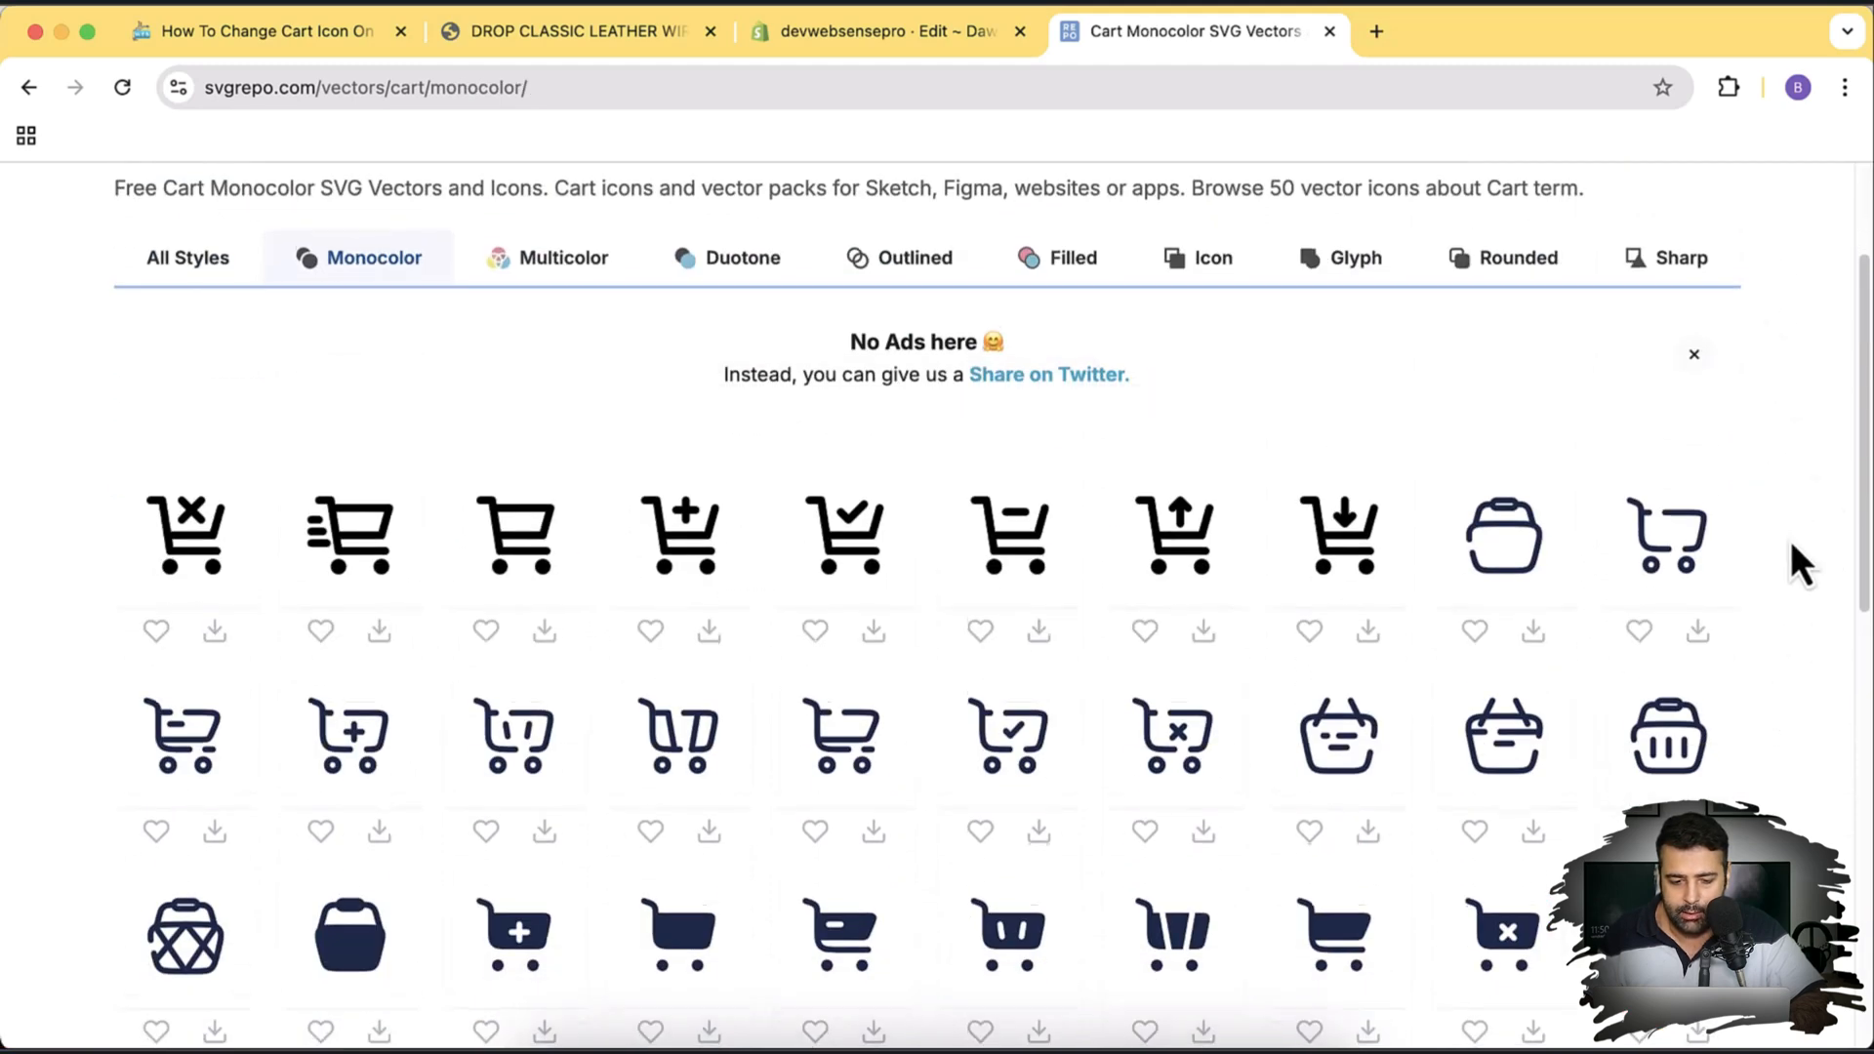
scroll("down", 3)
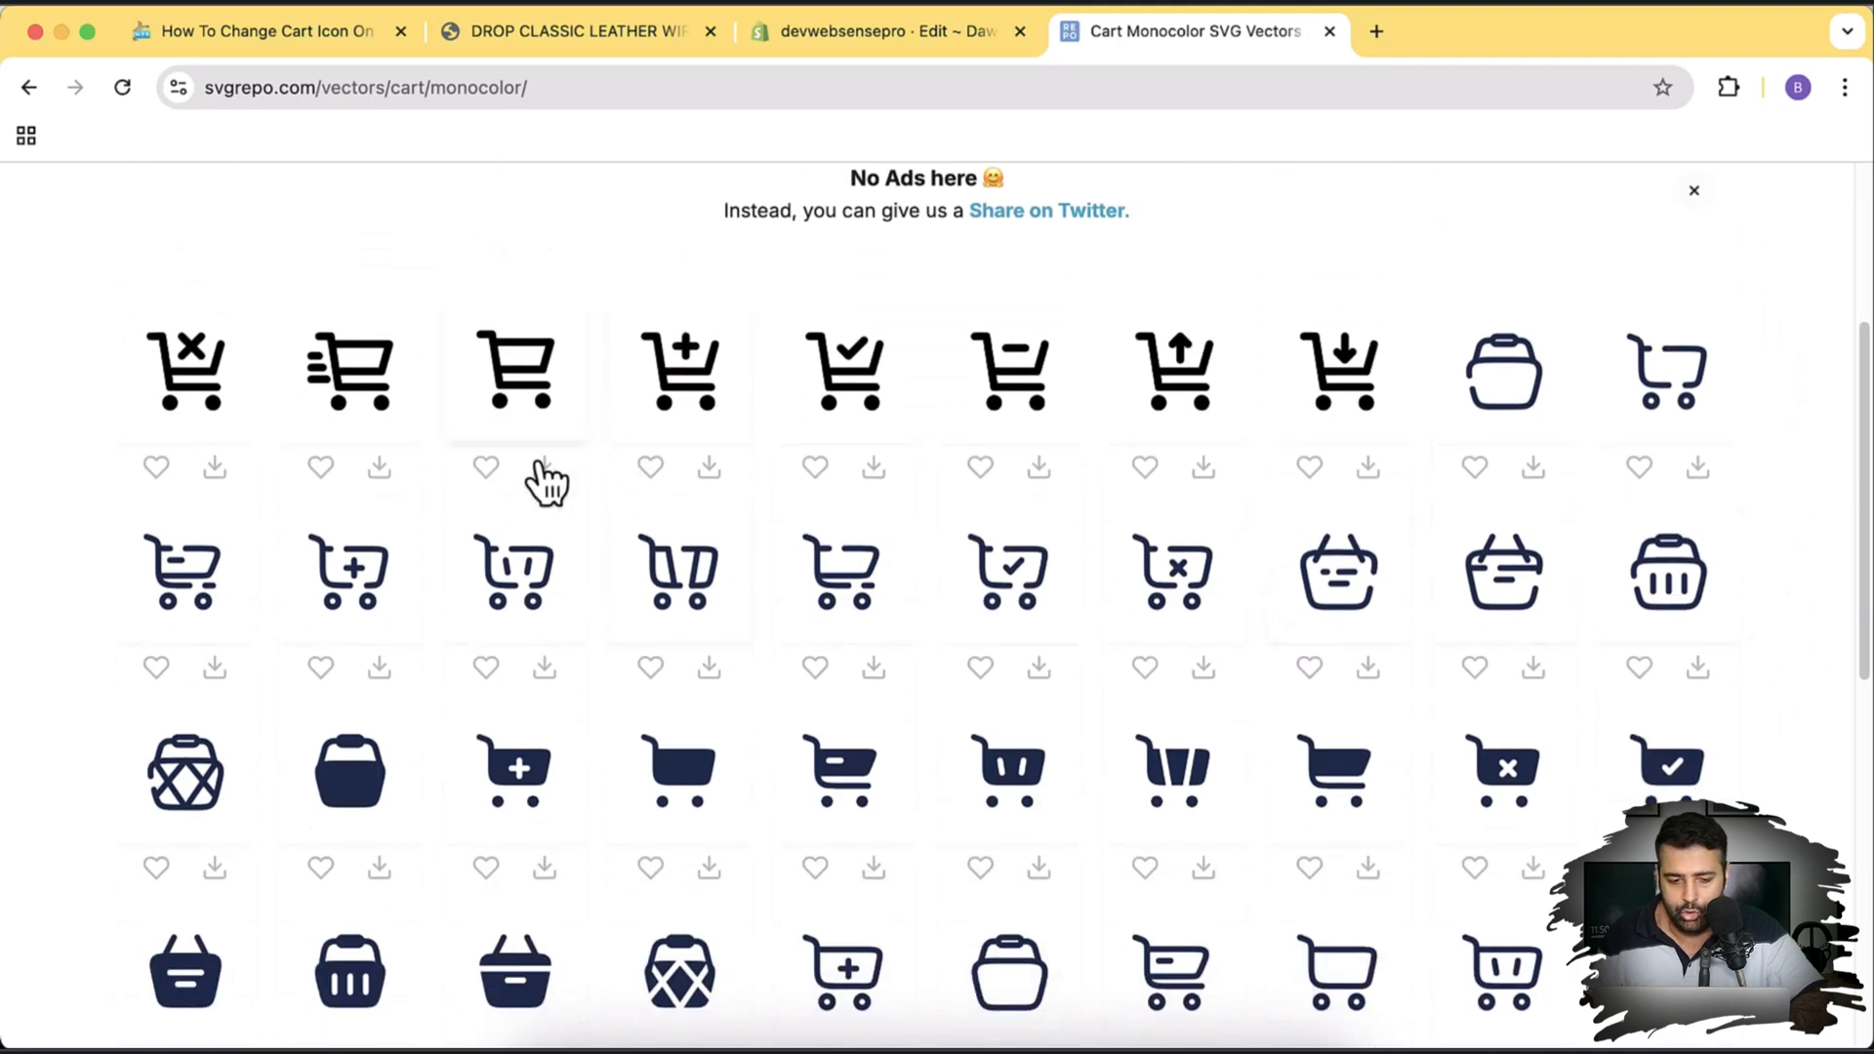
mouse_move(580, 525)
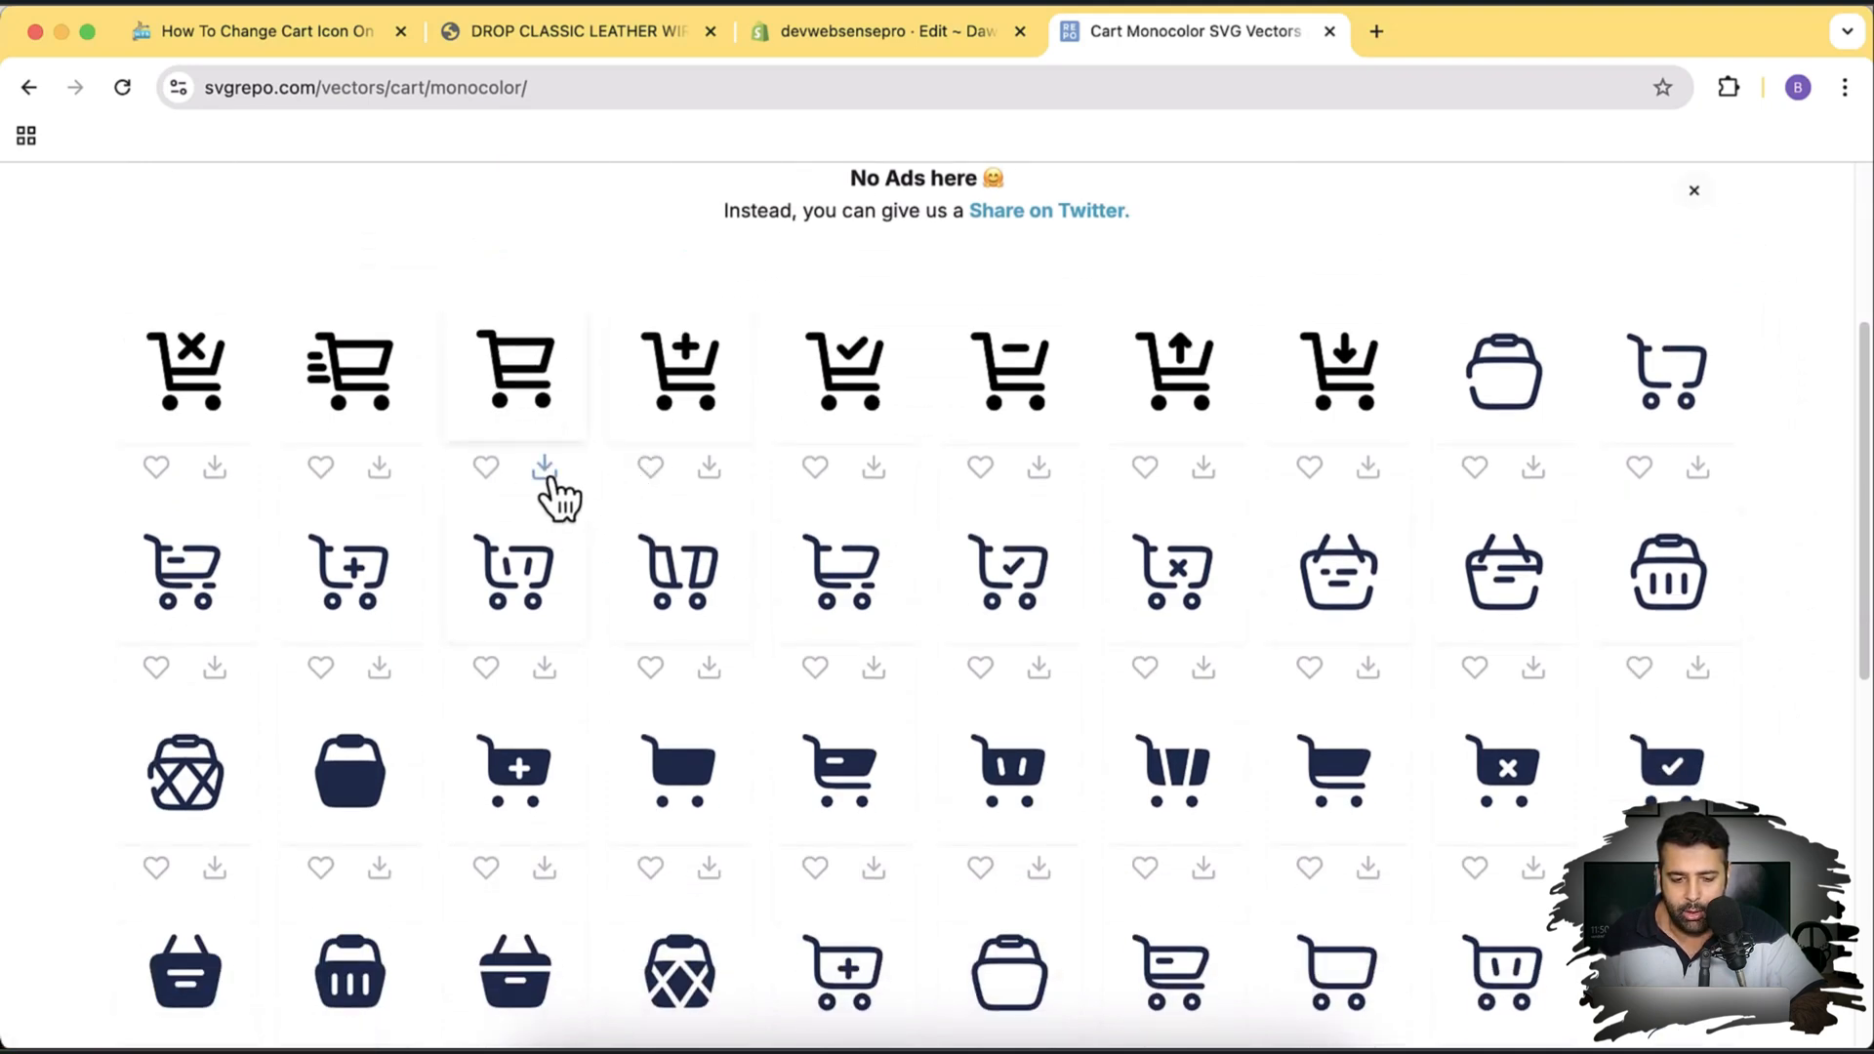
left_click(545, 467)
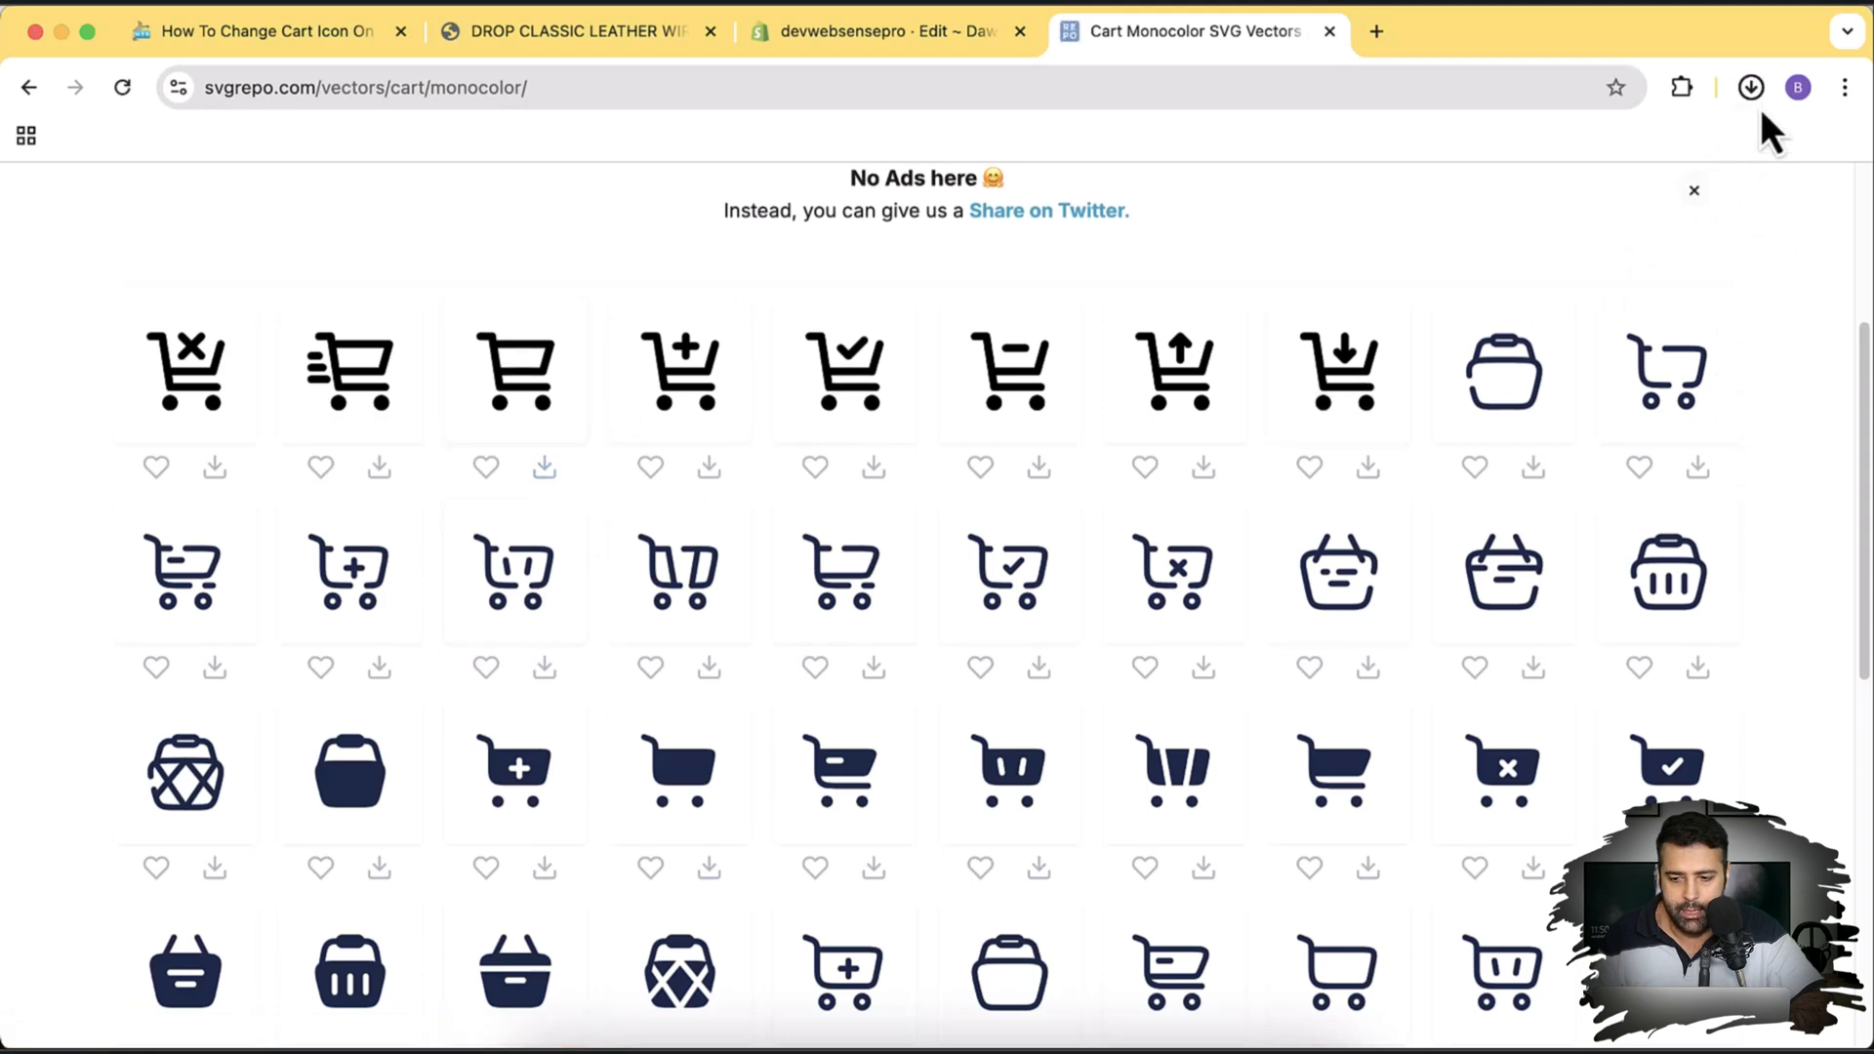
left_click(1749, 86)
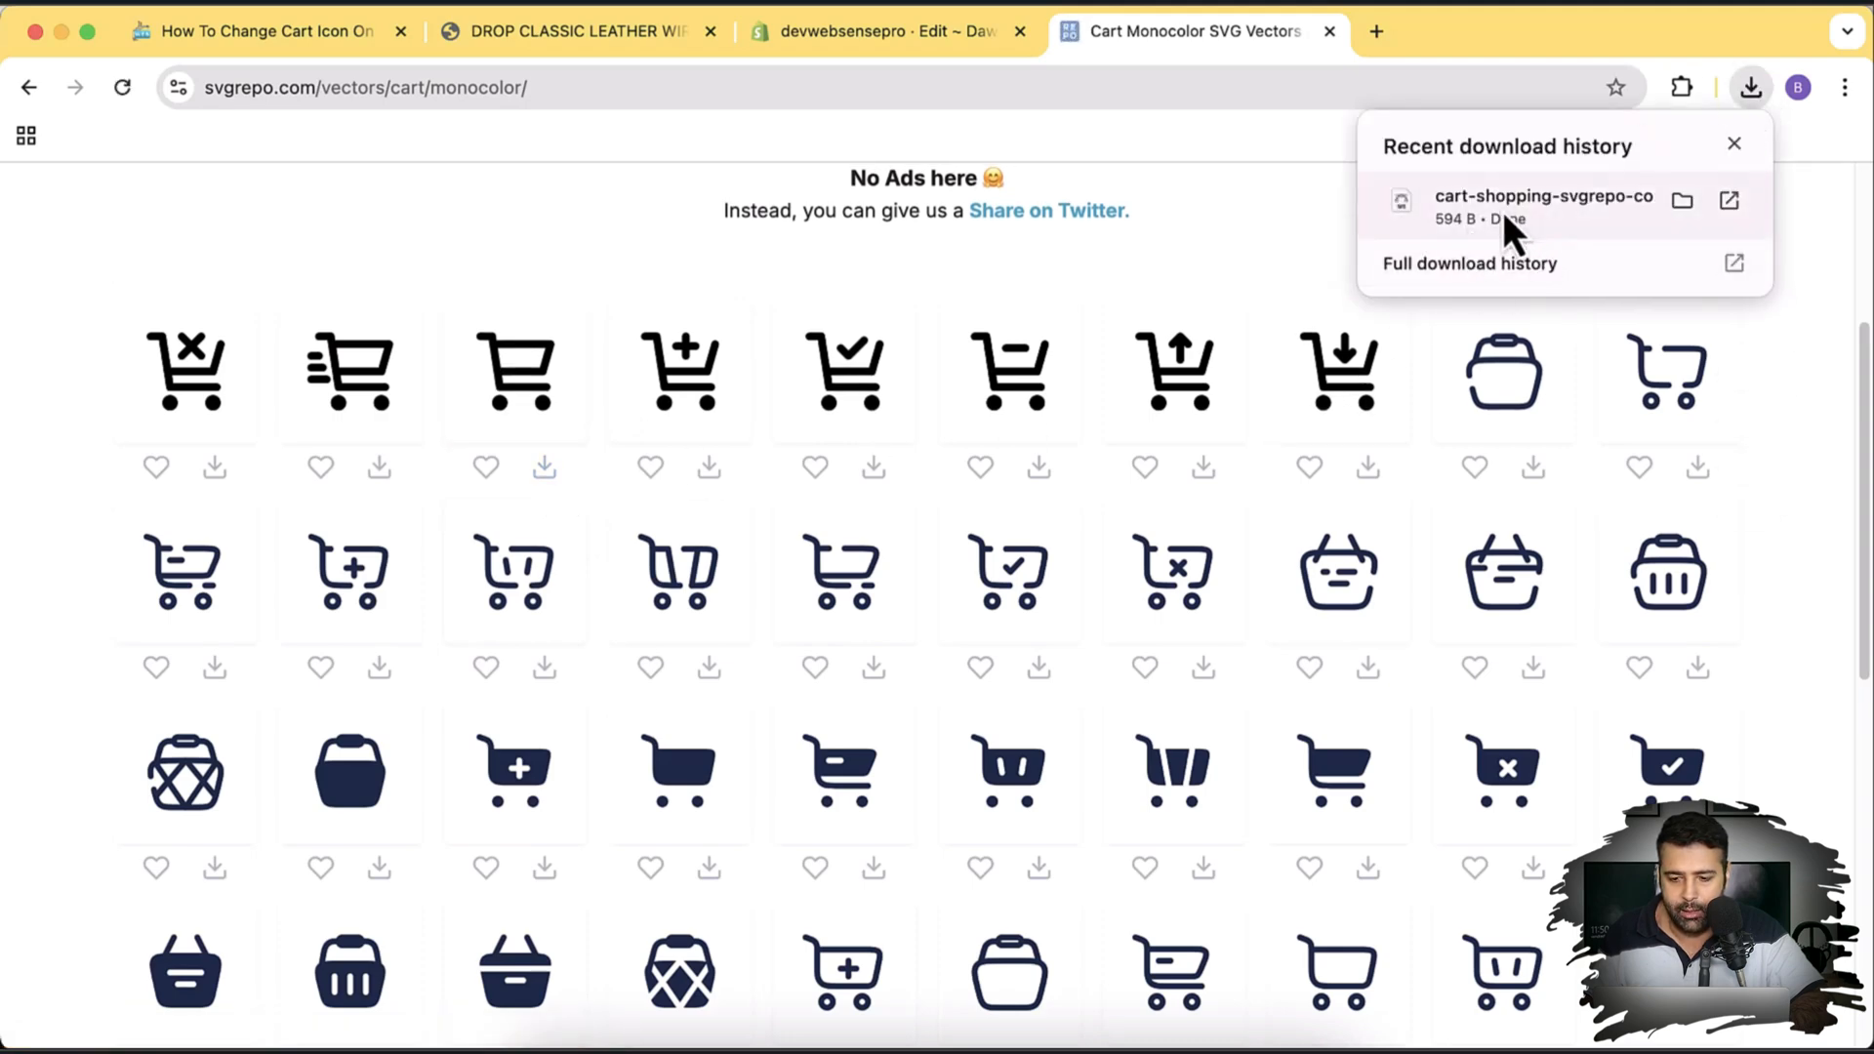
mouse_move(1499, 242)
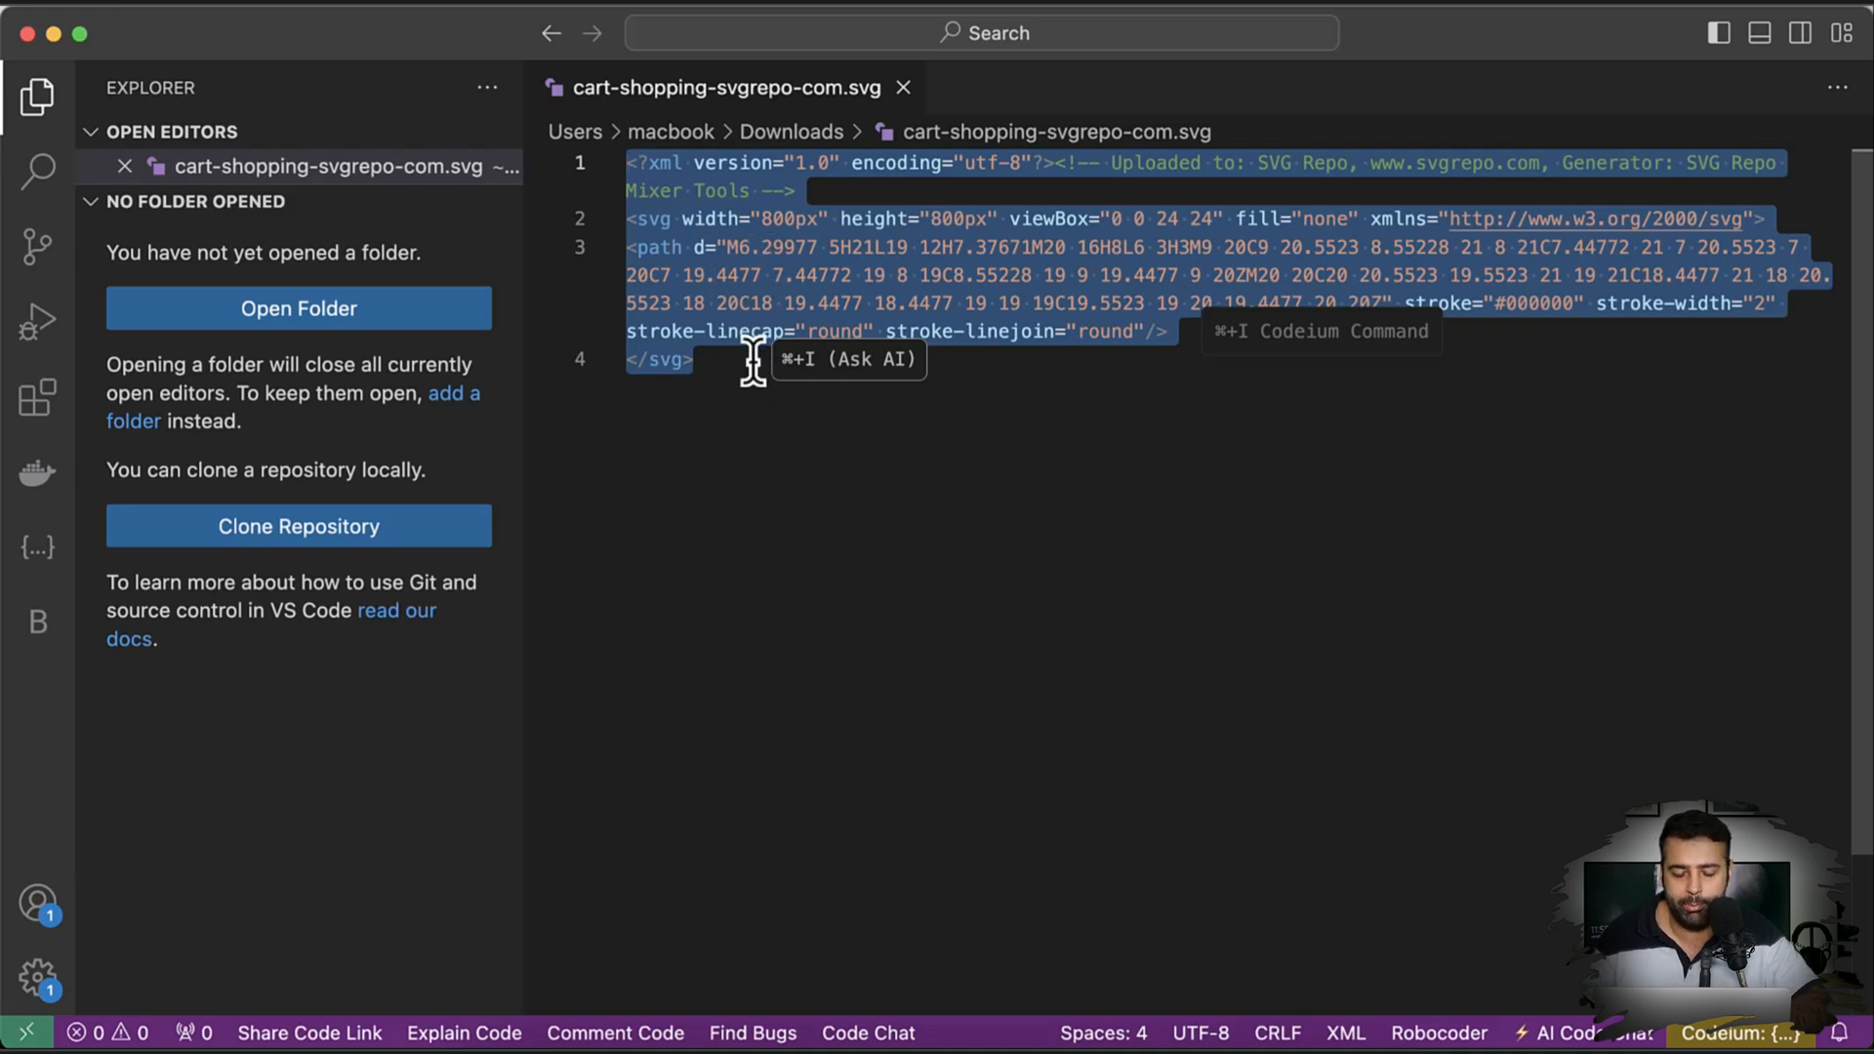
mouse_move(742, 331)
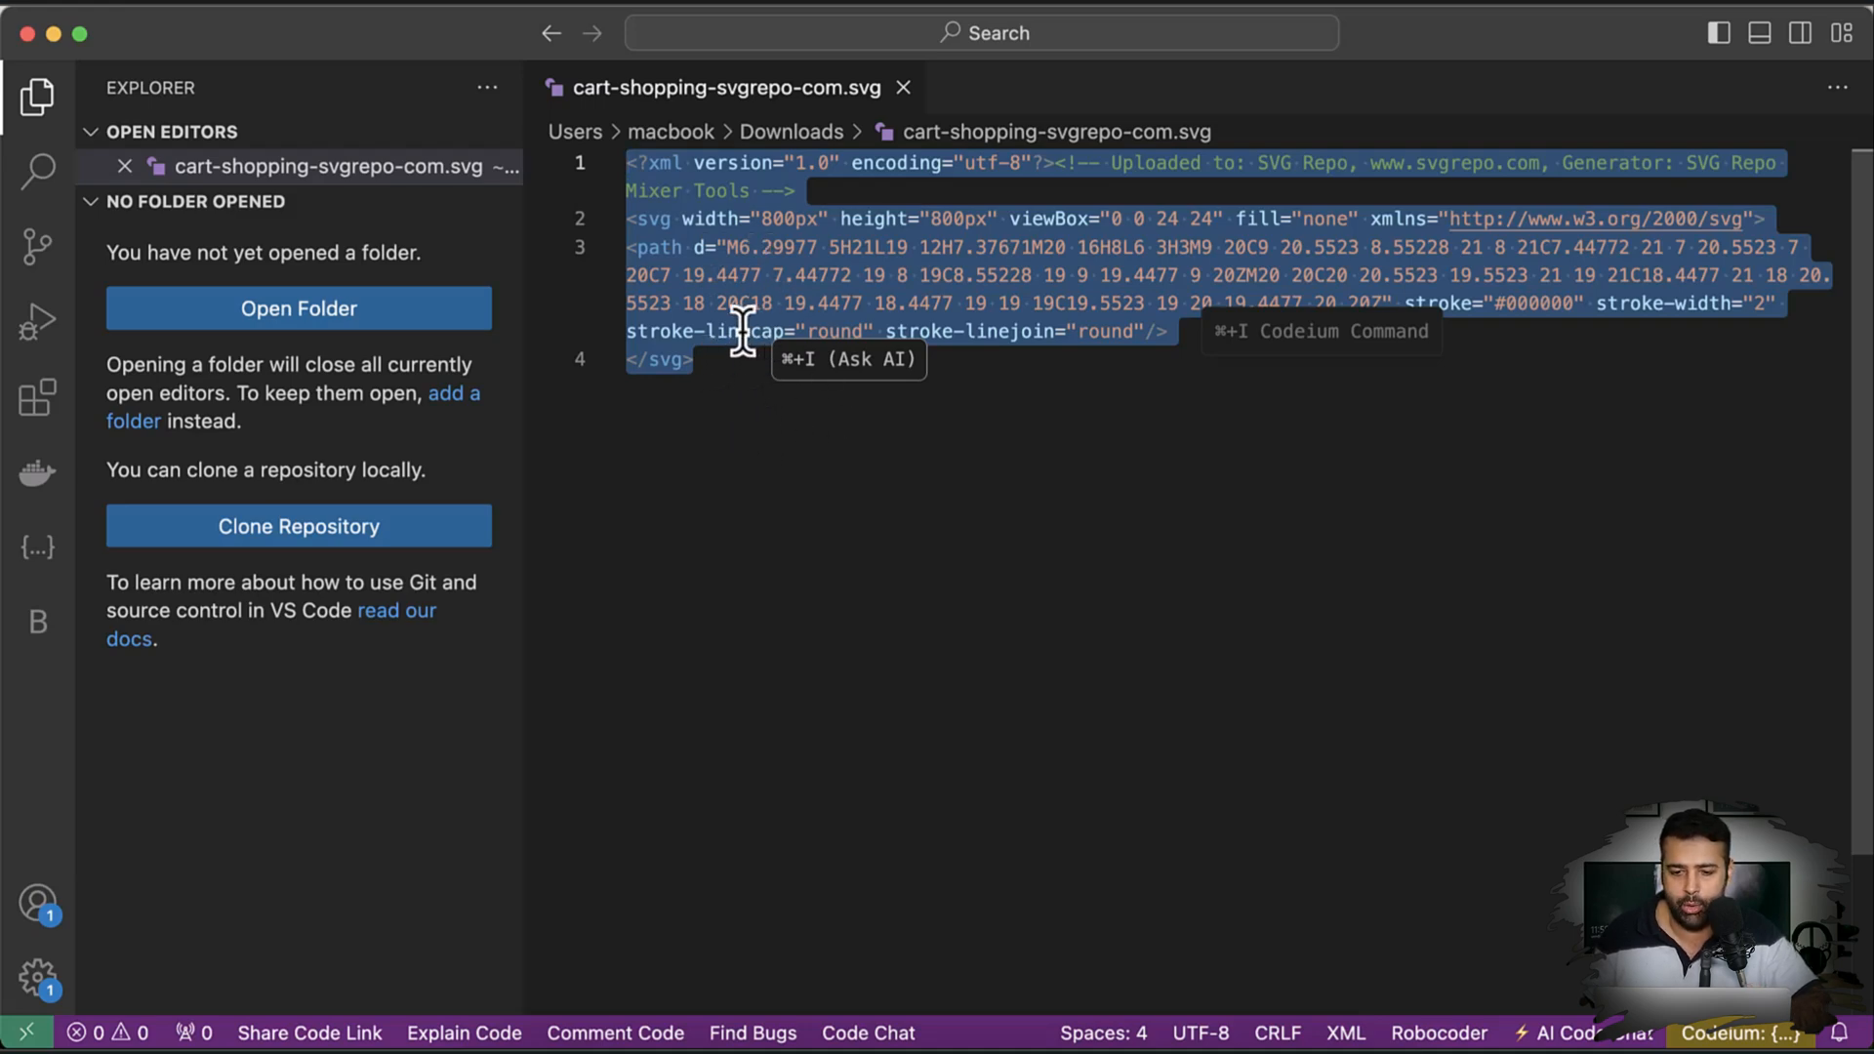
- View cart-shopping-svgrepo-com.svg in VS Code with its markup copied
left_click(1070, 433)
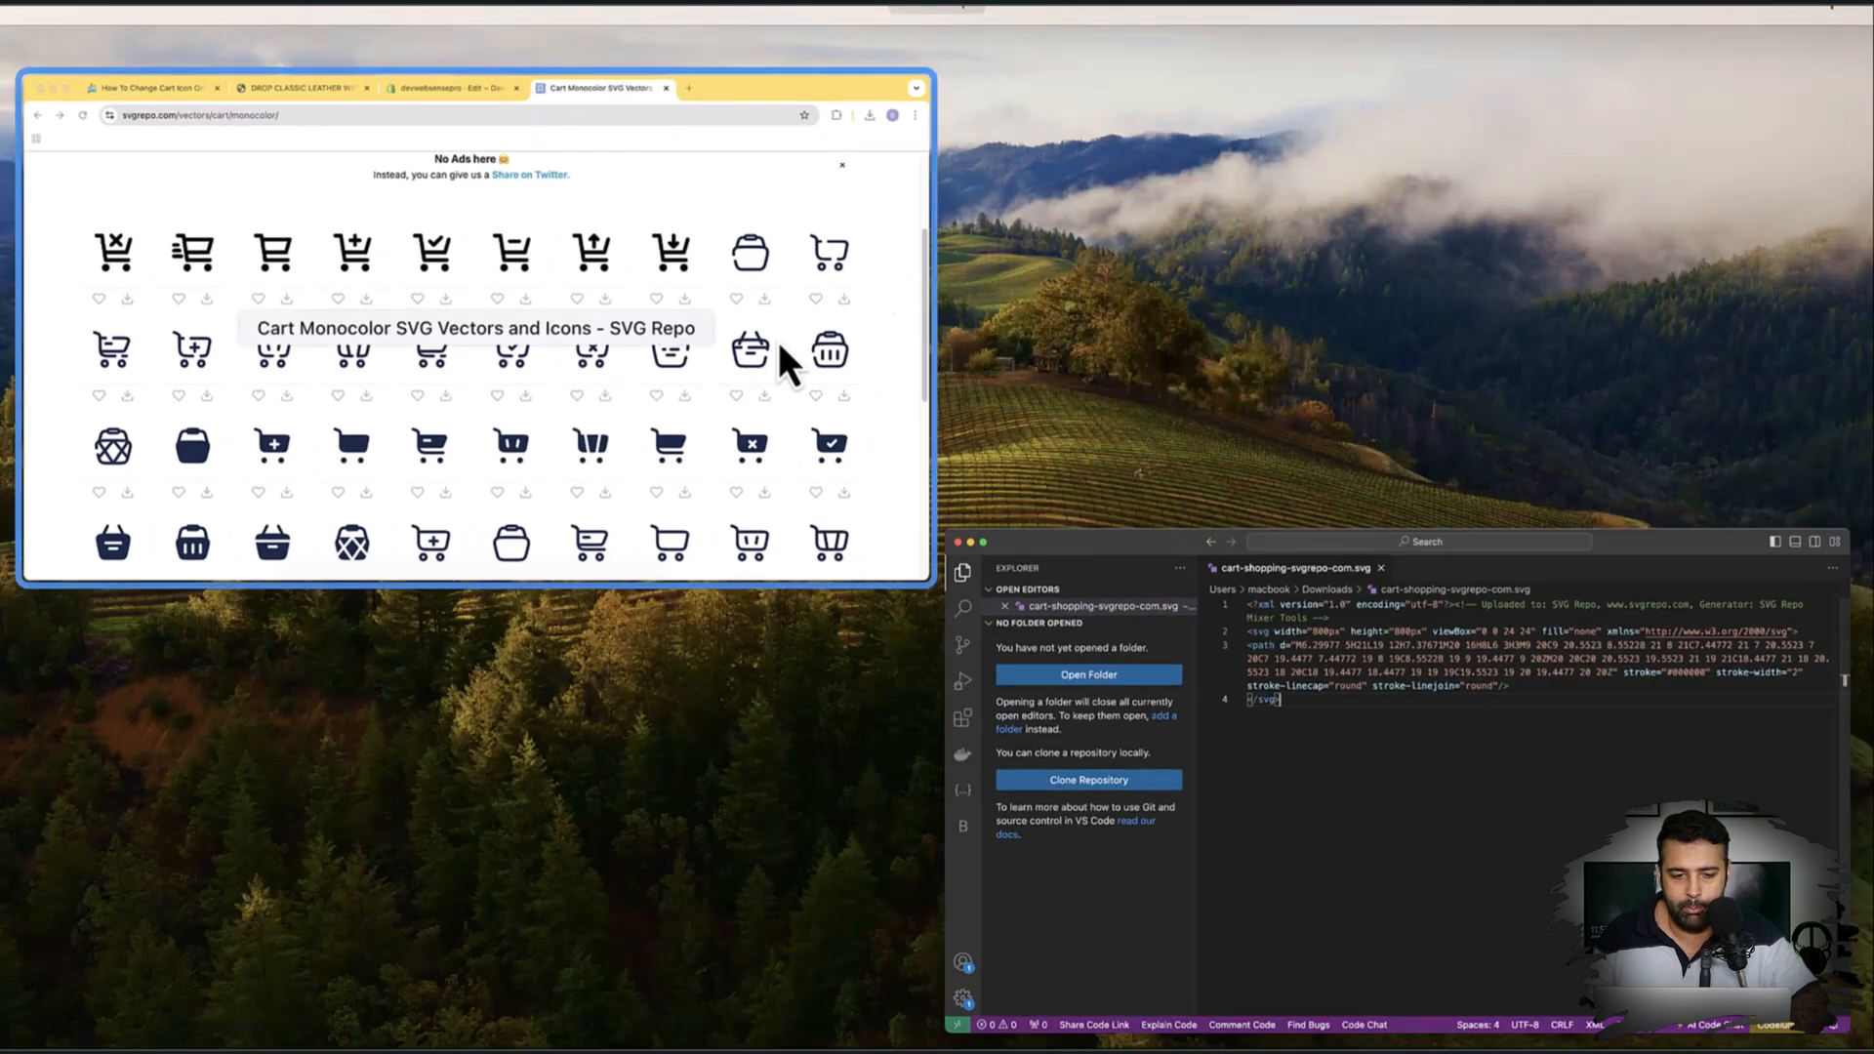
- Paste the SVG Repo cart code into icon-cart.svg and save it
left_click(884, 32)
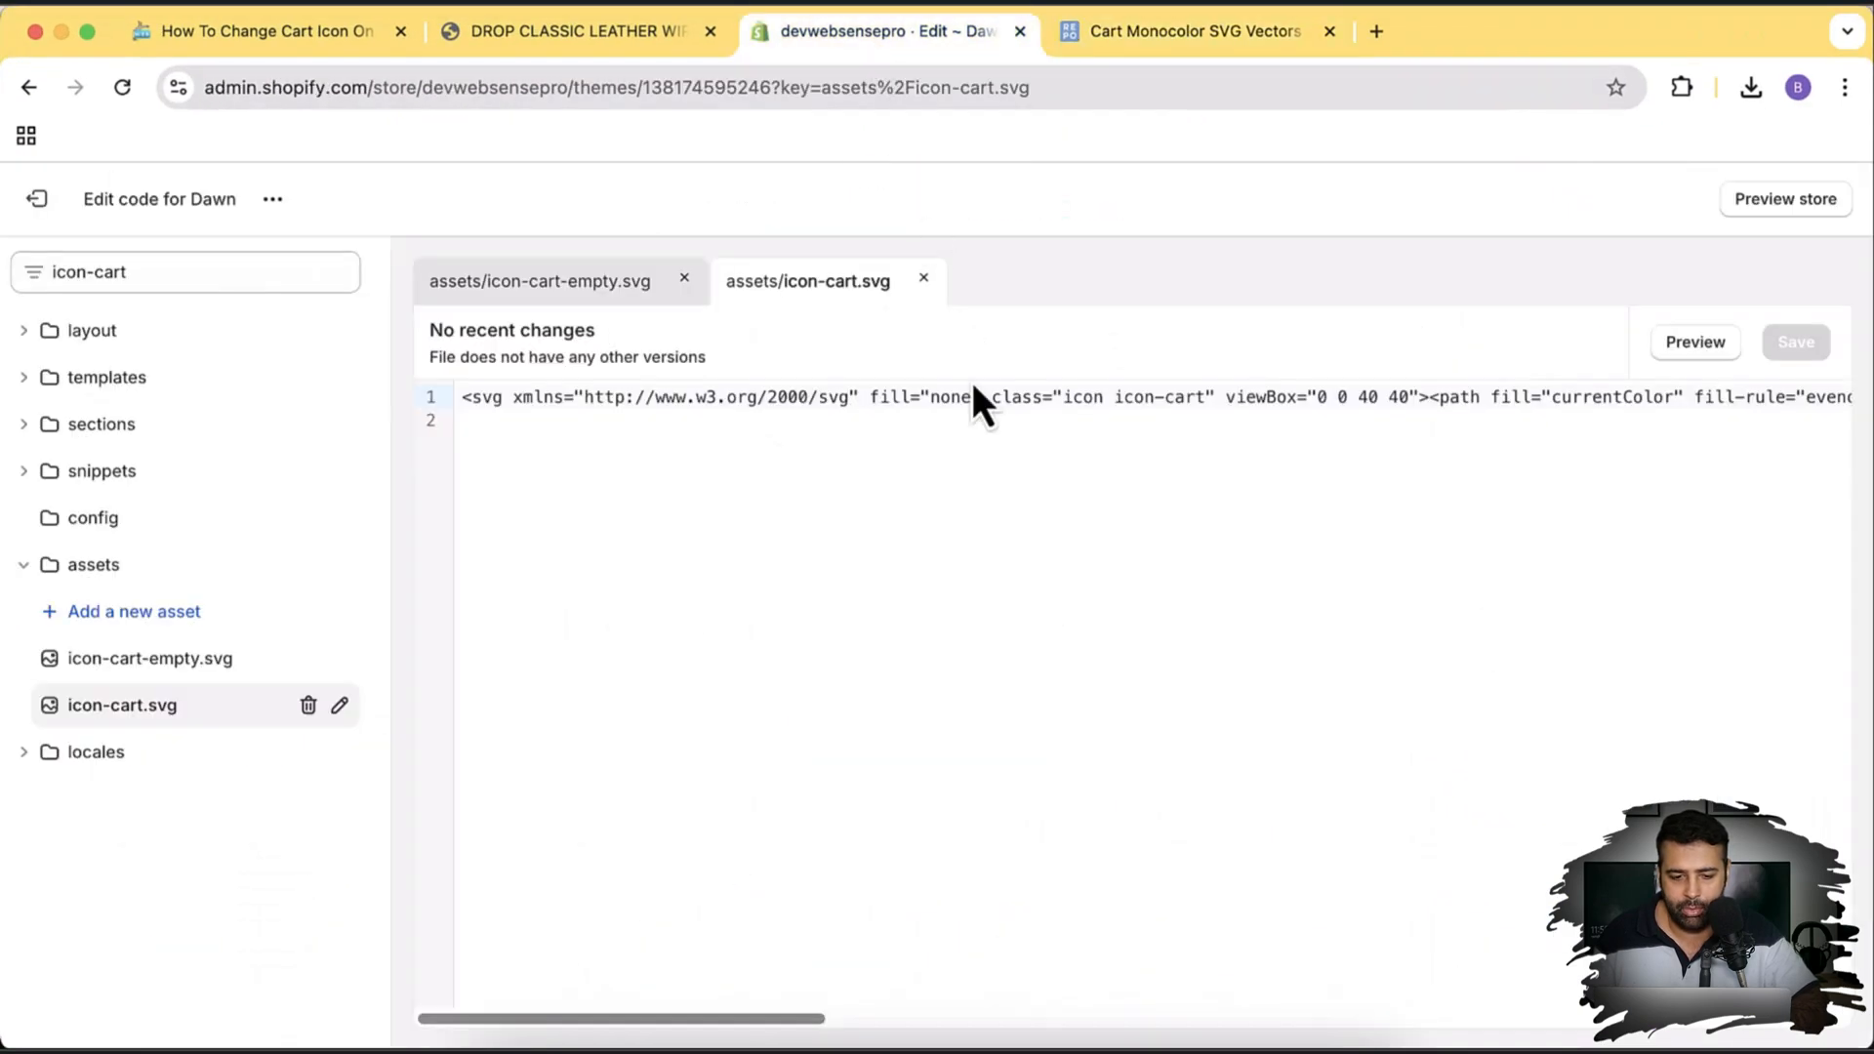
left_click(539, 281)
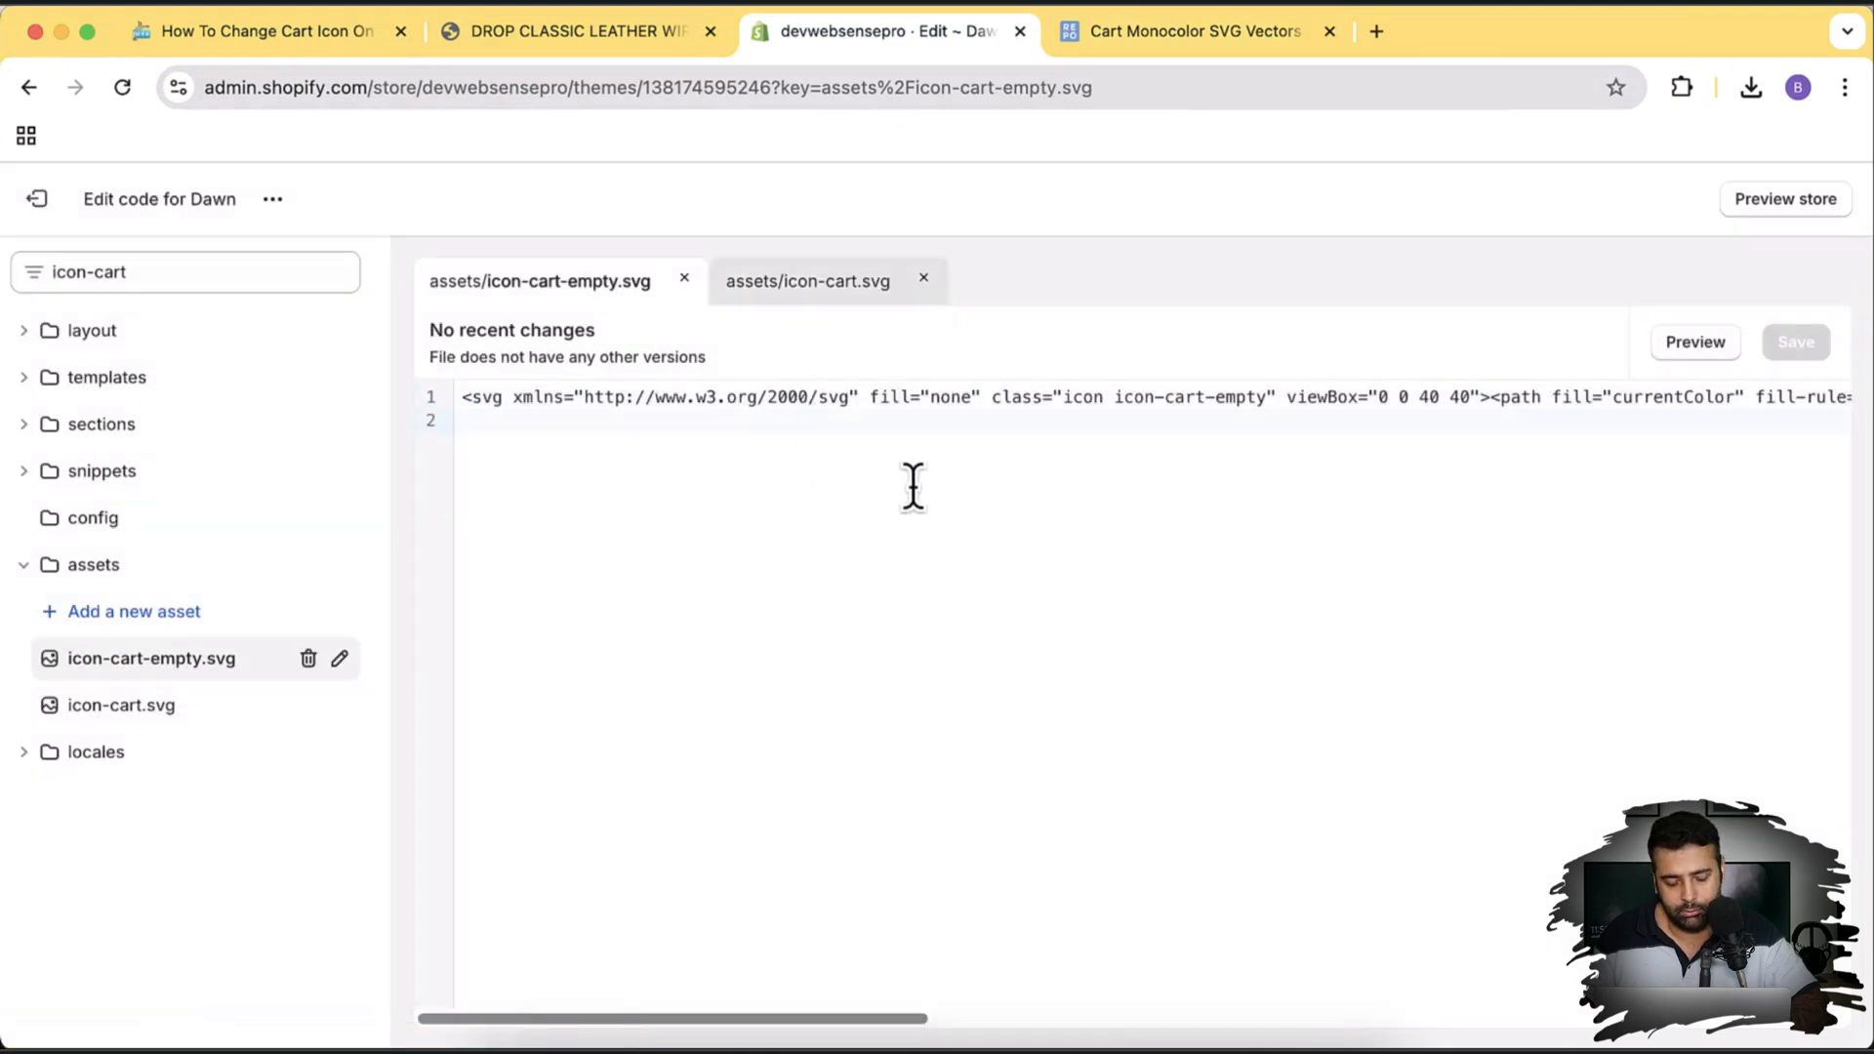
left_click(806, 281)
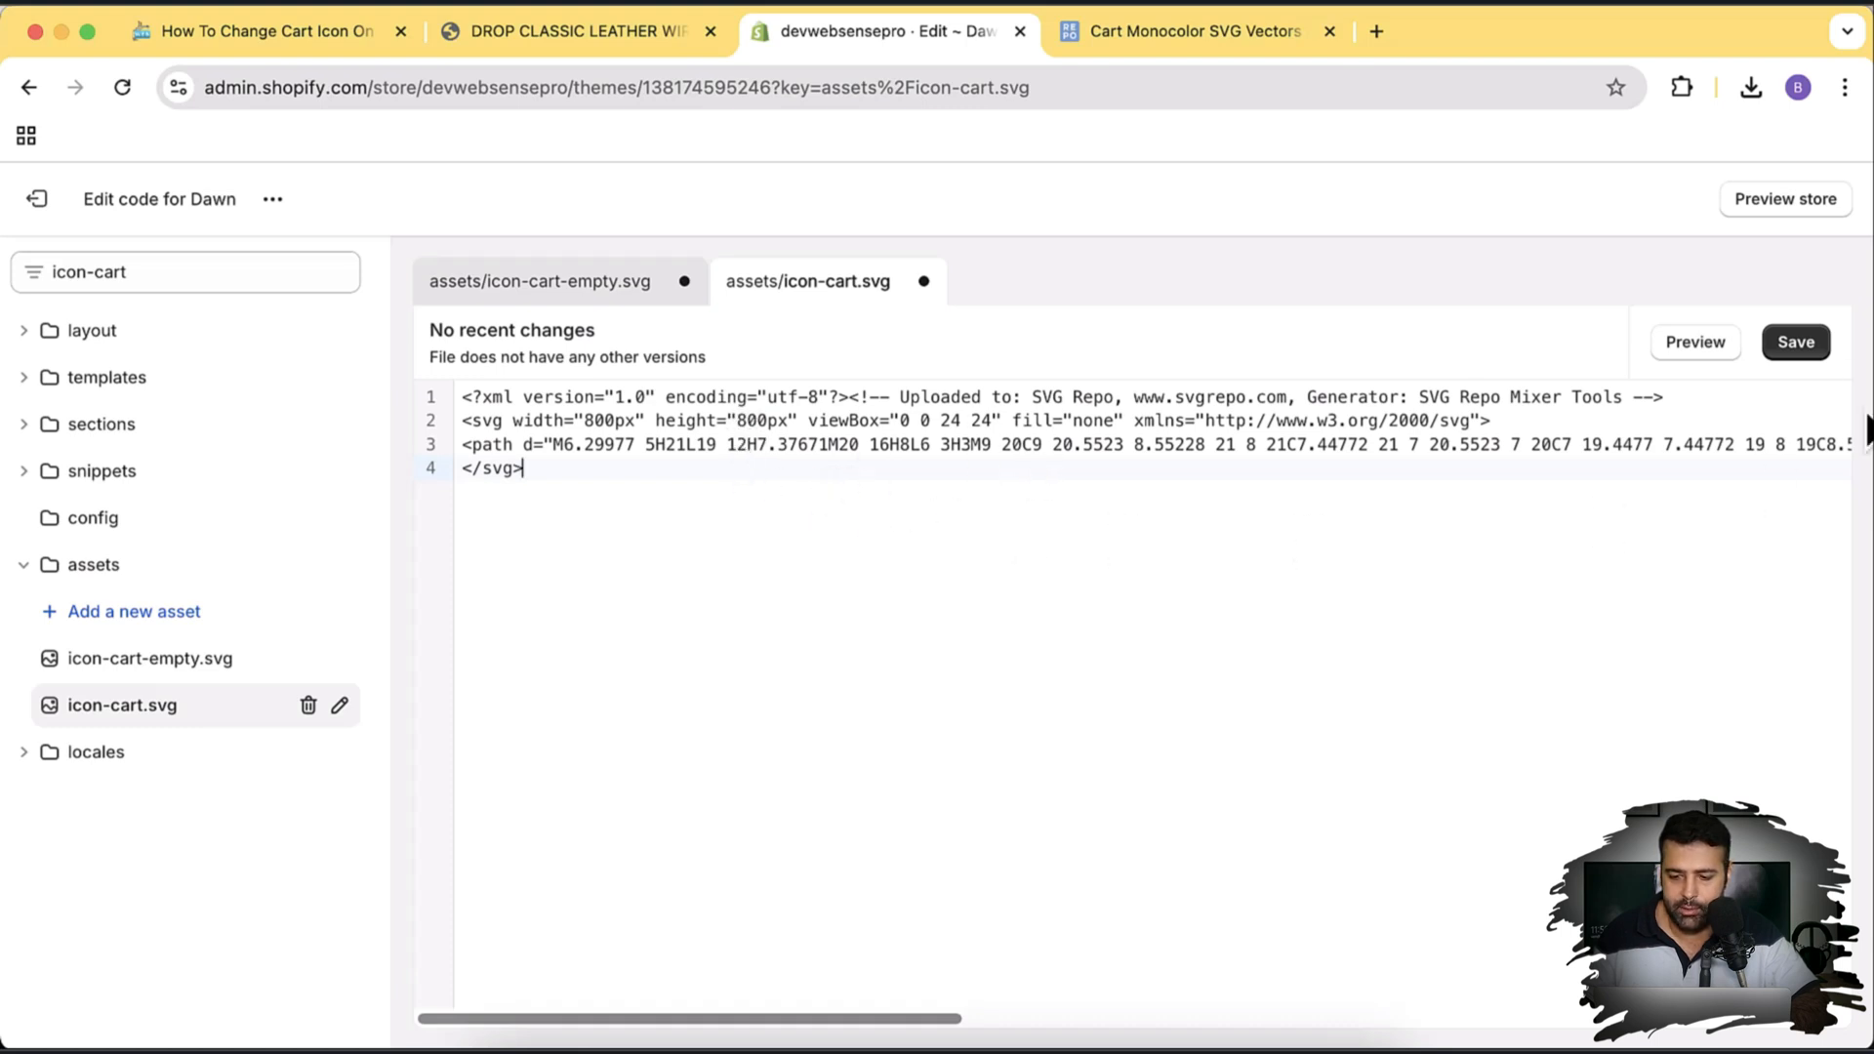
left_click(1796, 342)
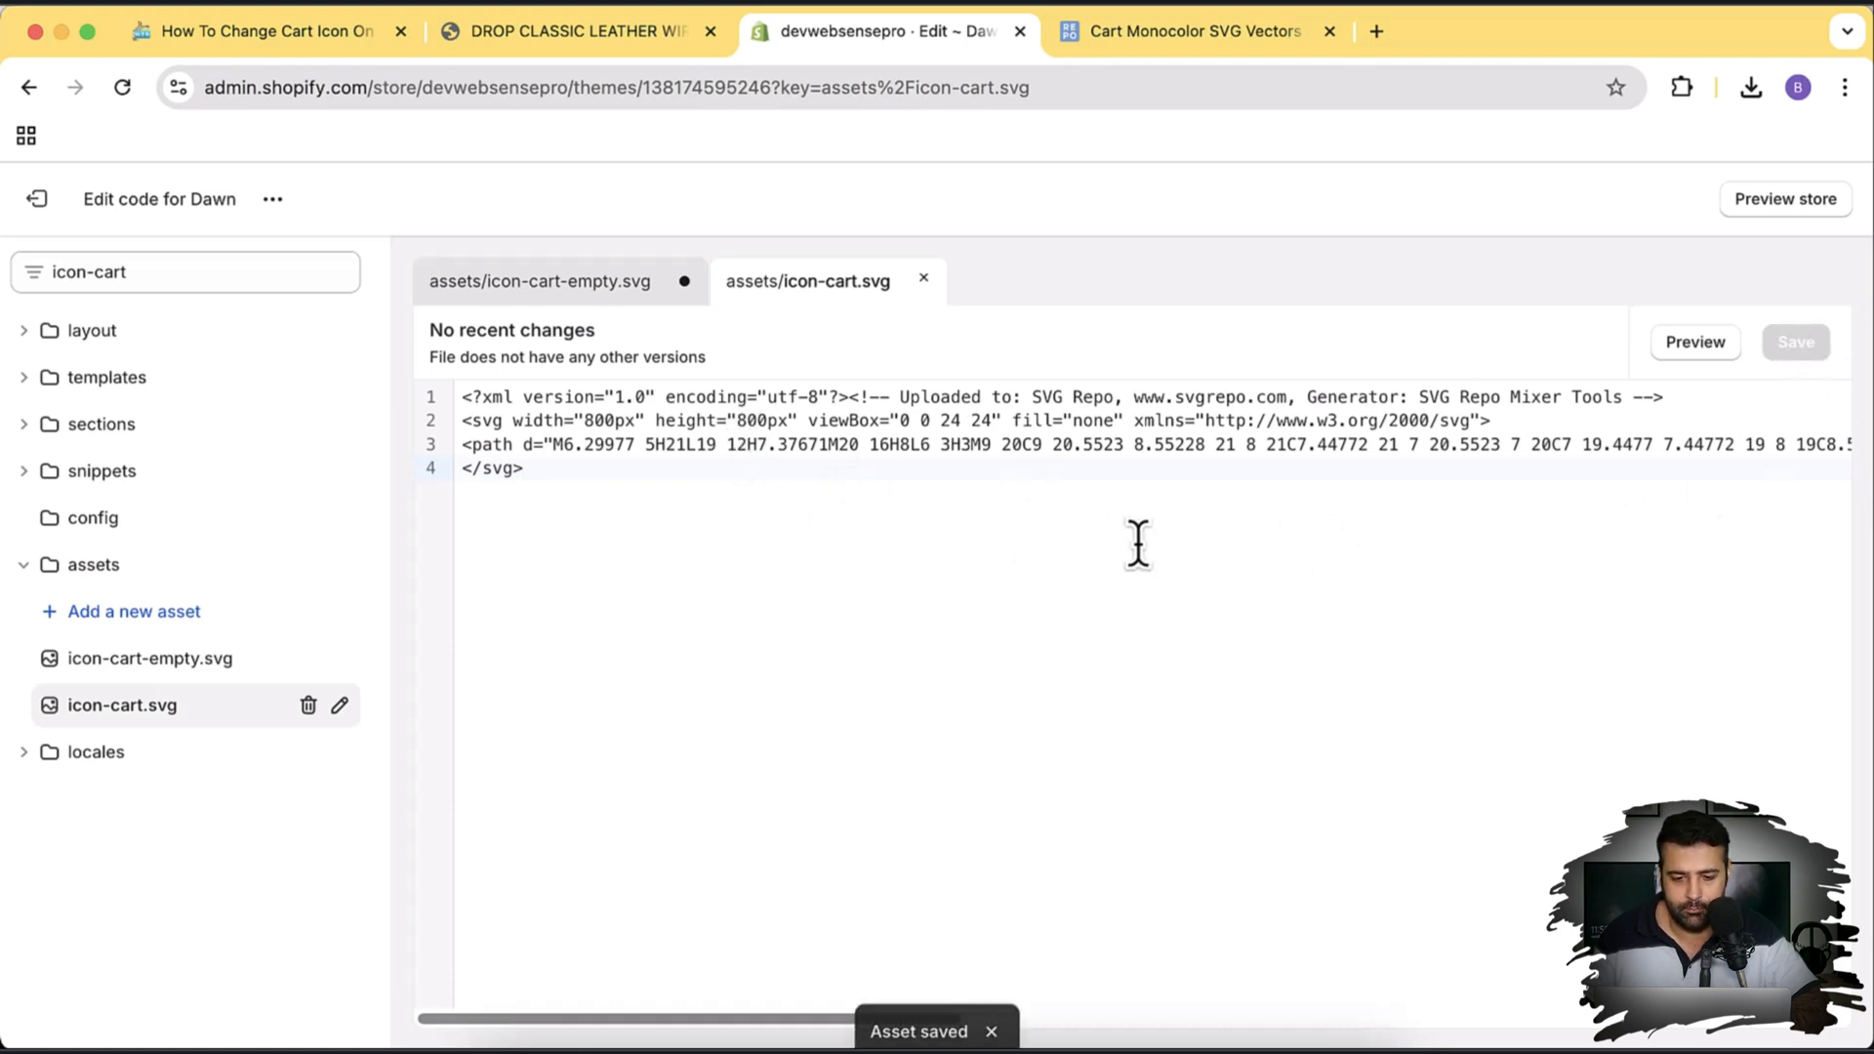
- Save the same code into icon-cart-empty.svg and preview the storefront
left_click(539, 281)
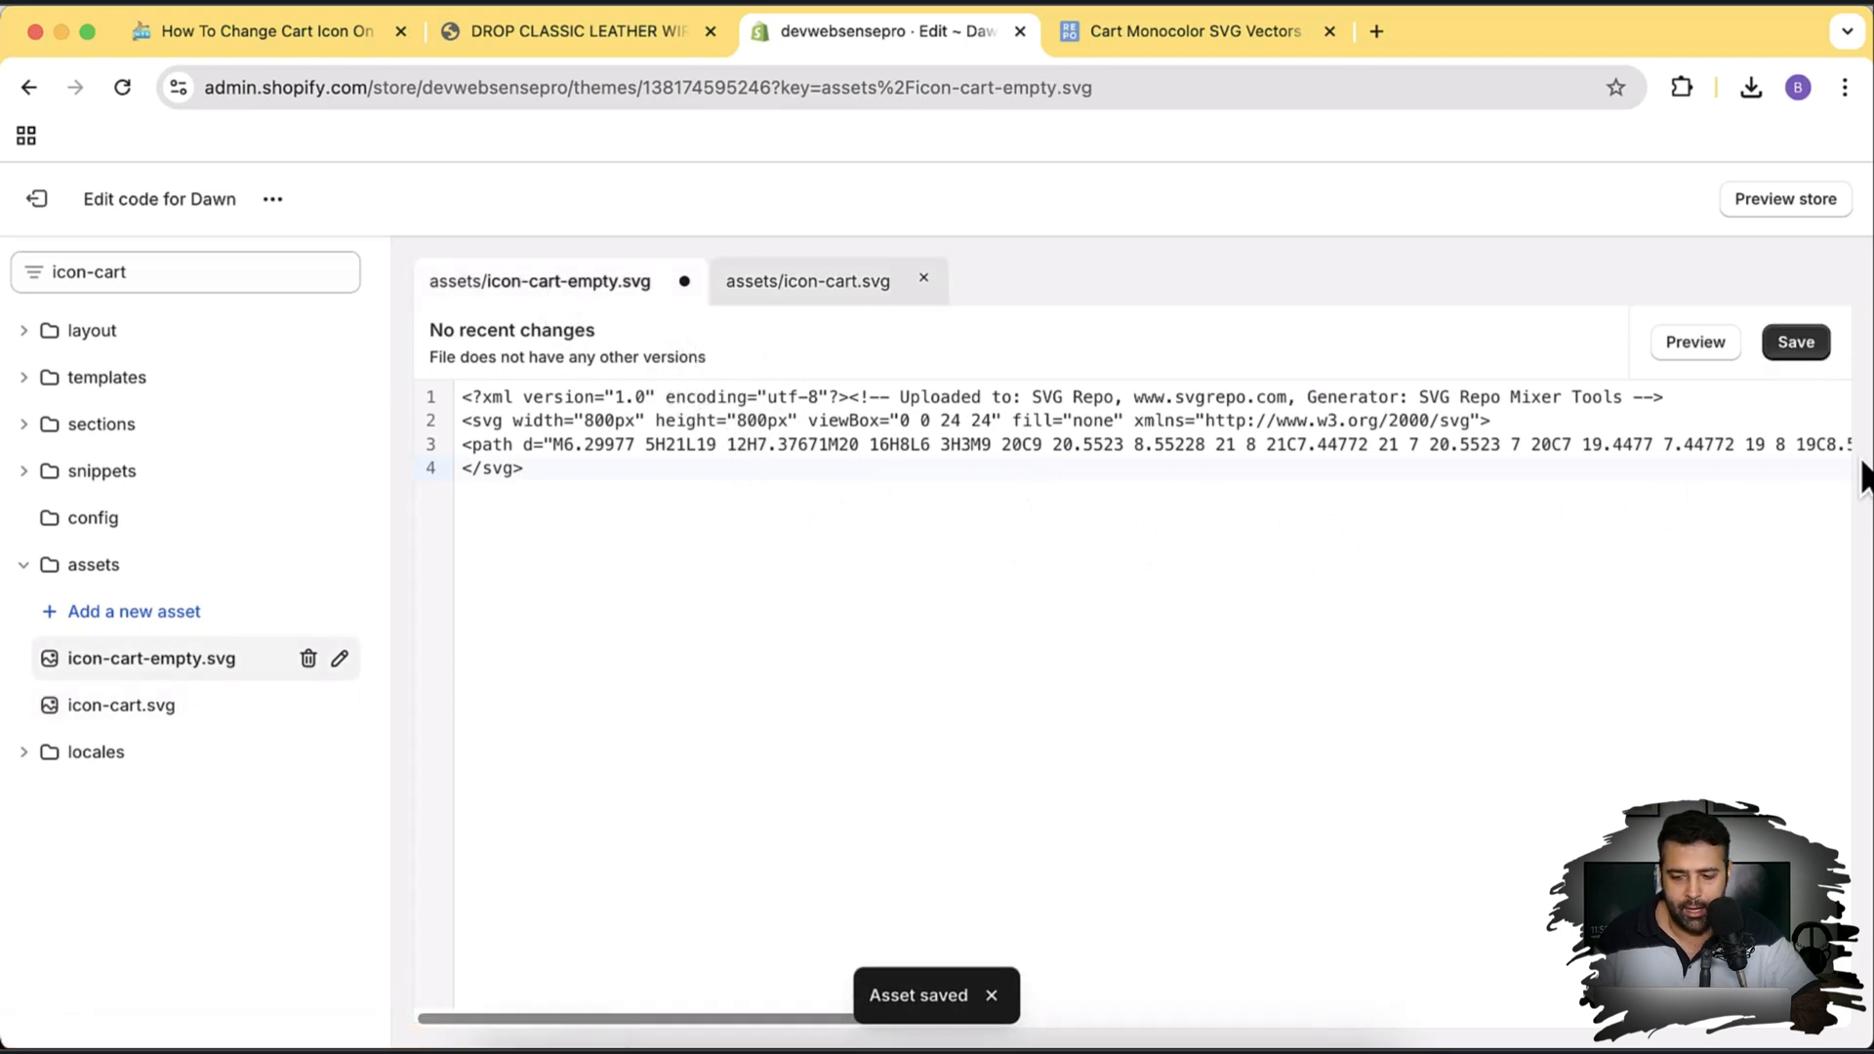
left_click(1794, 342)
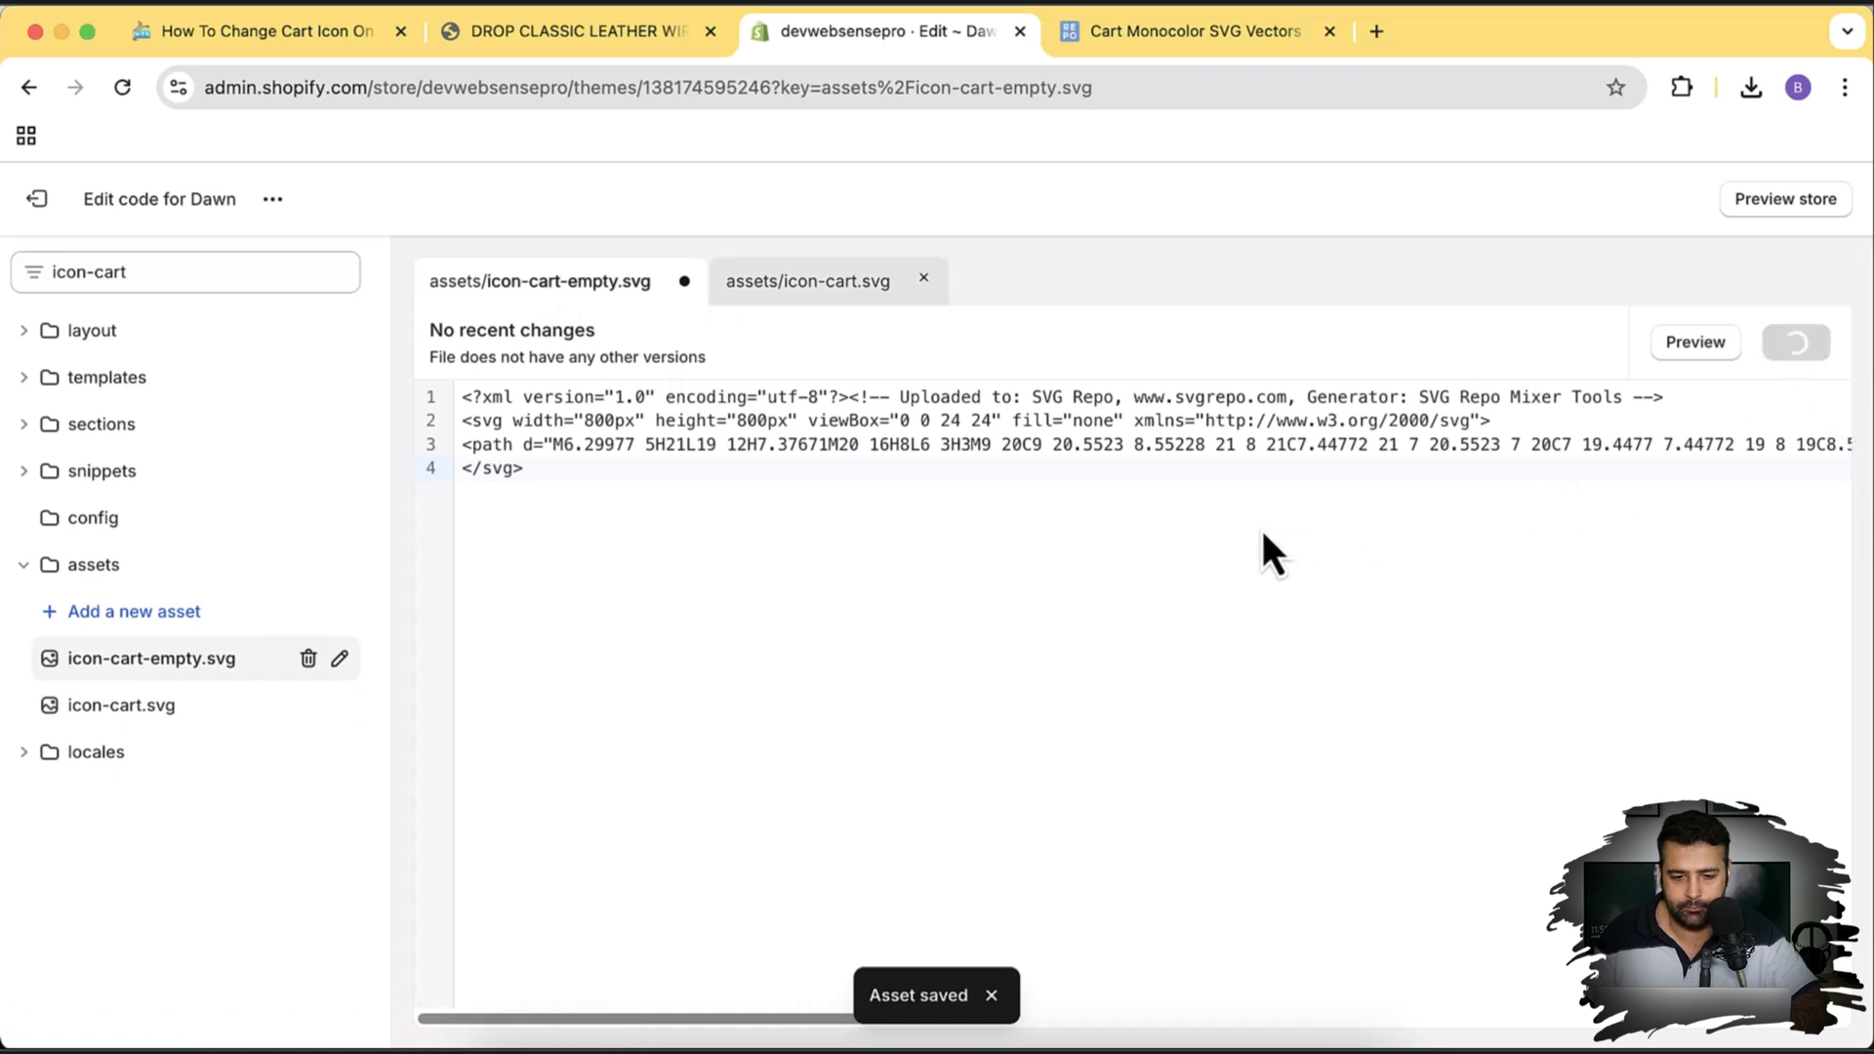
left_click(574, 31)
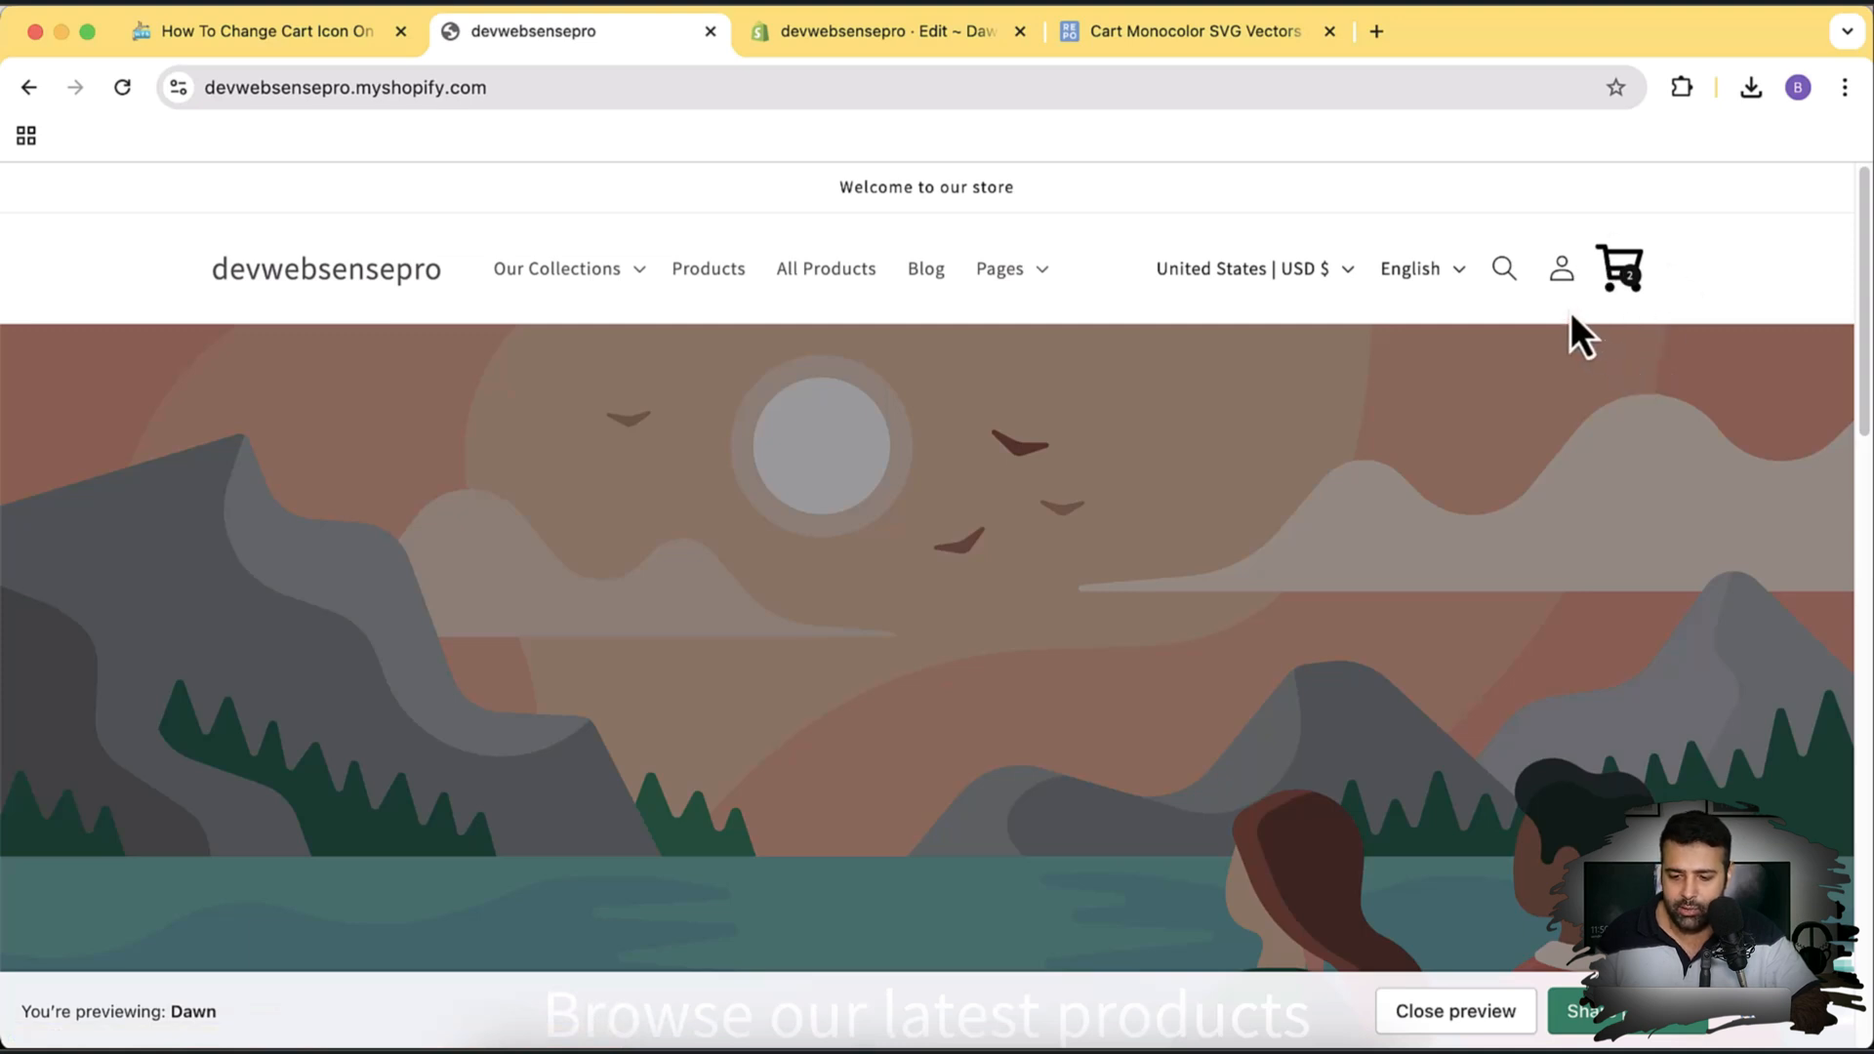
mouse_move(1562, 268)
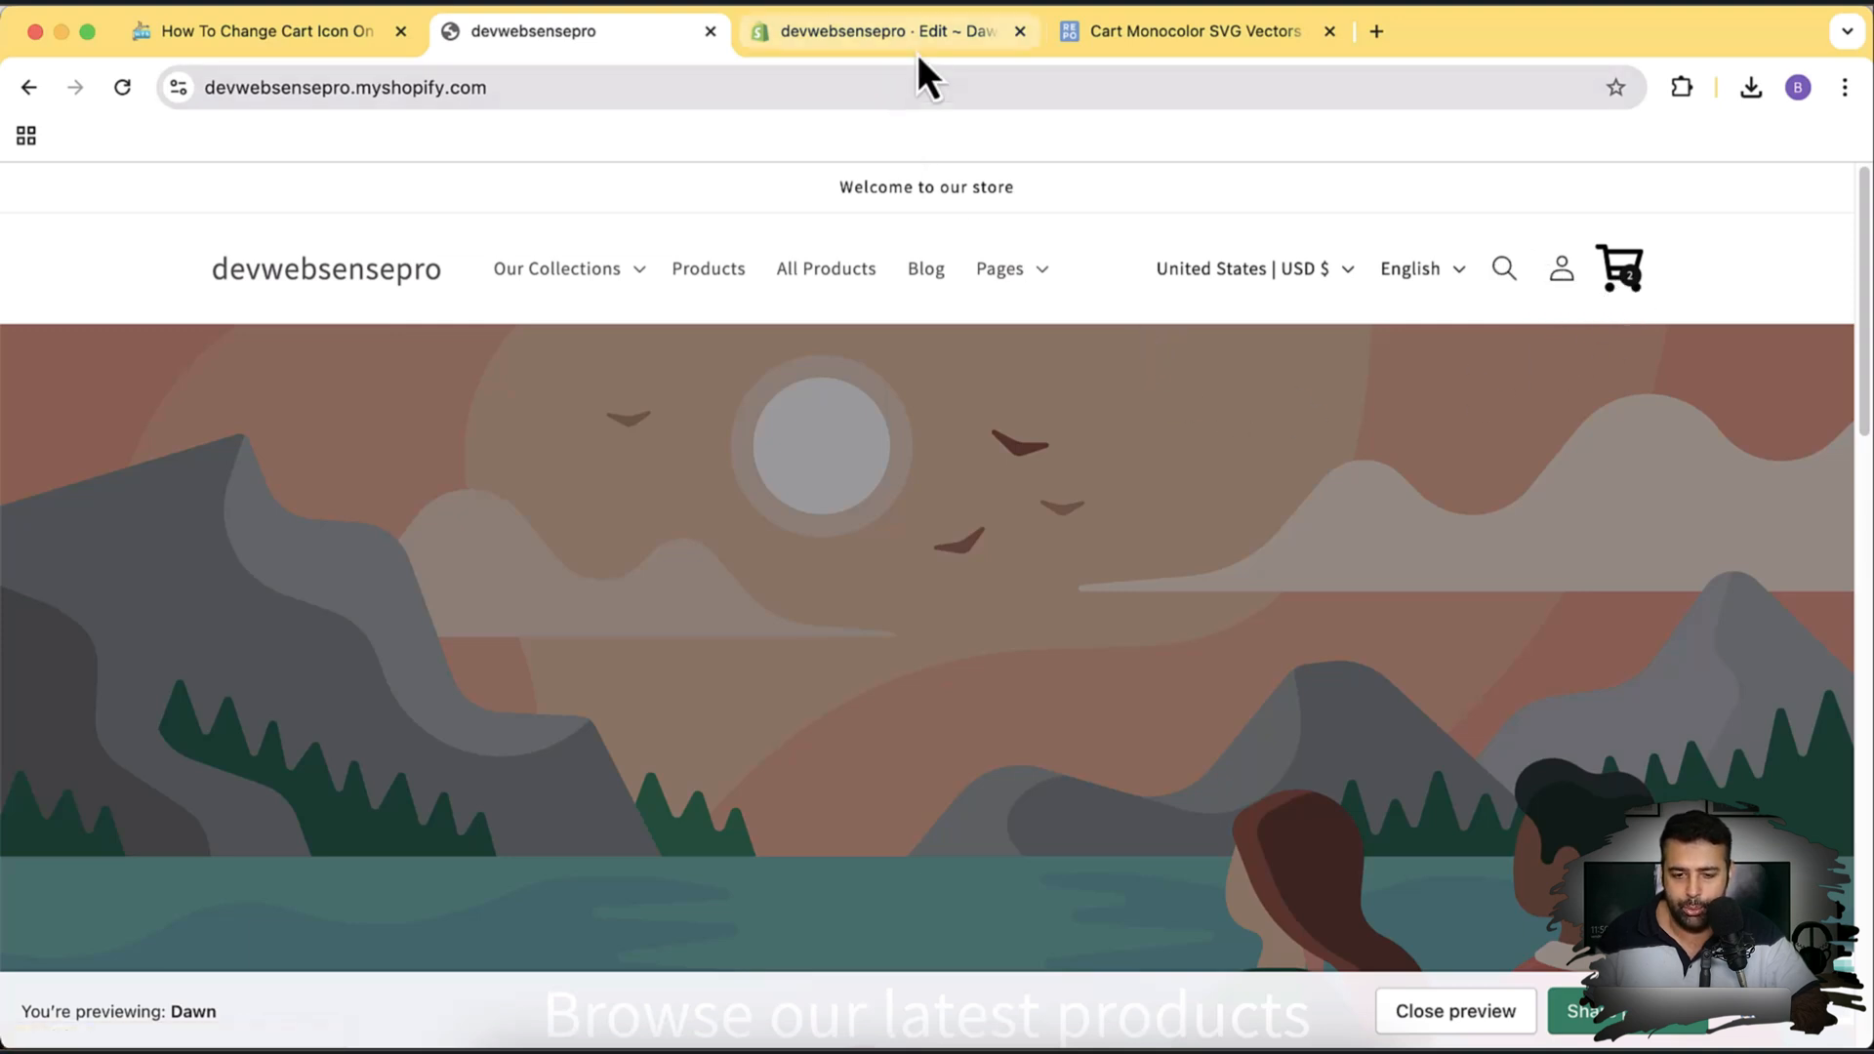
- Copy the custom-cart-icon class name from the blog's Step 2 code and return to the theme editor
left_click(884, 32)
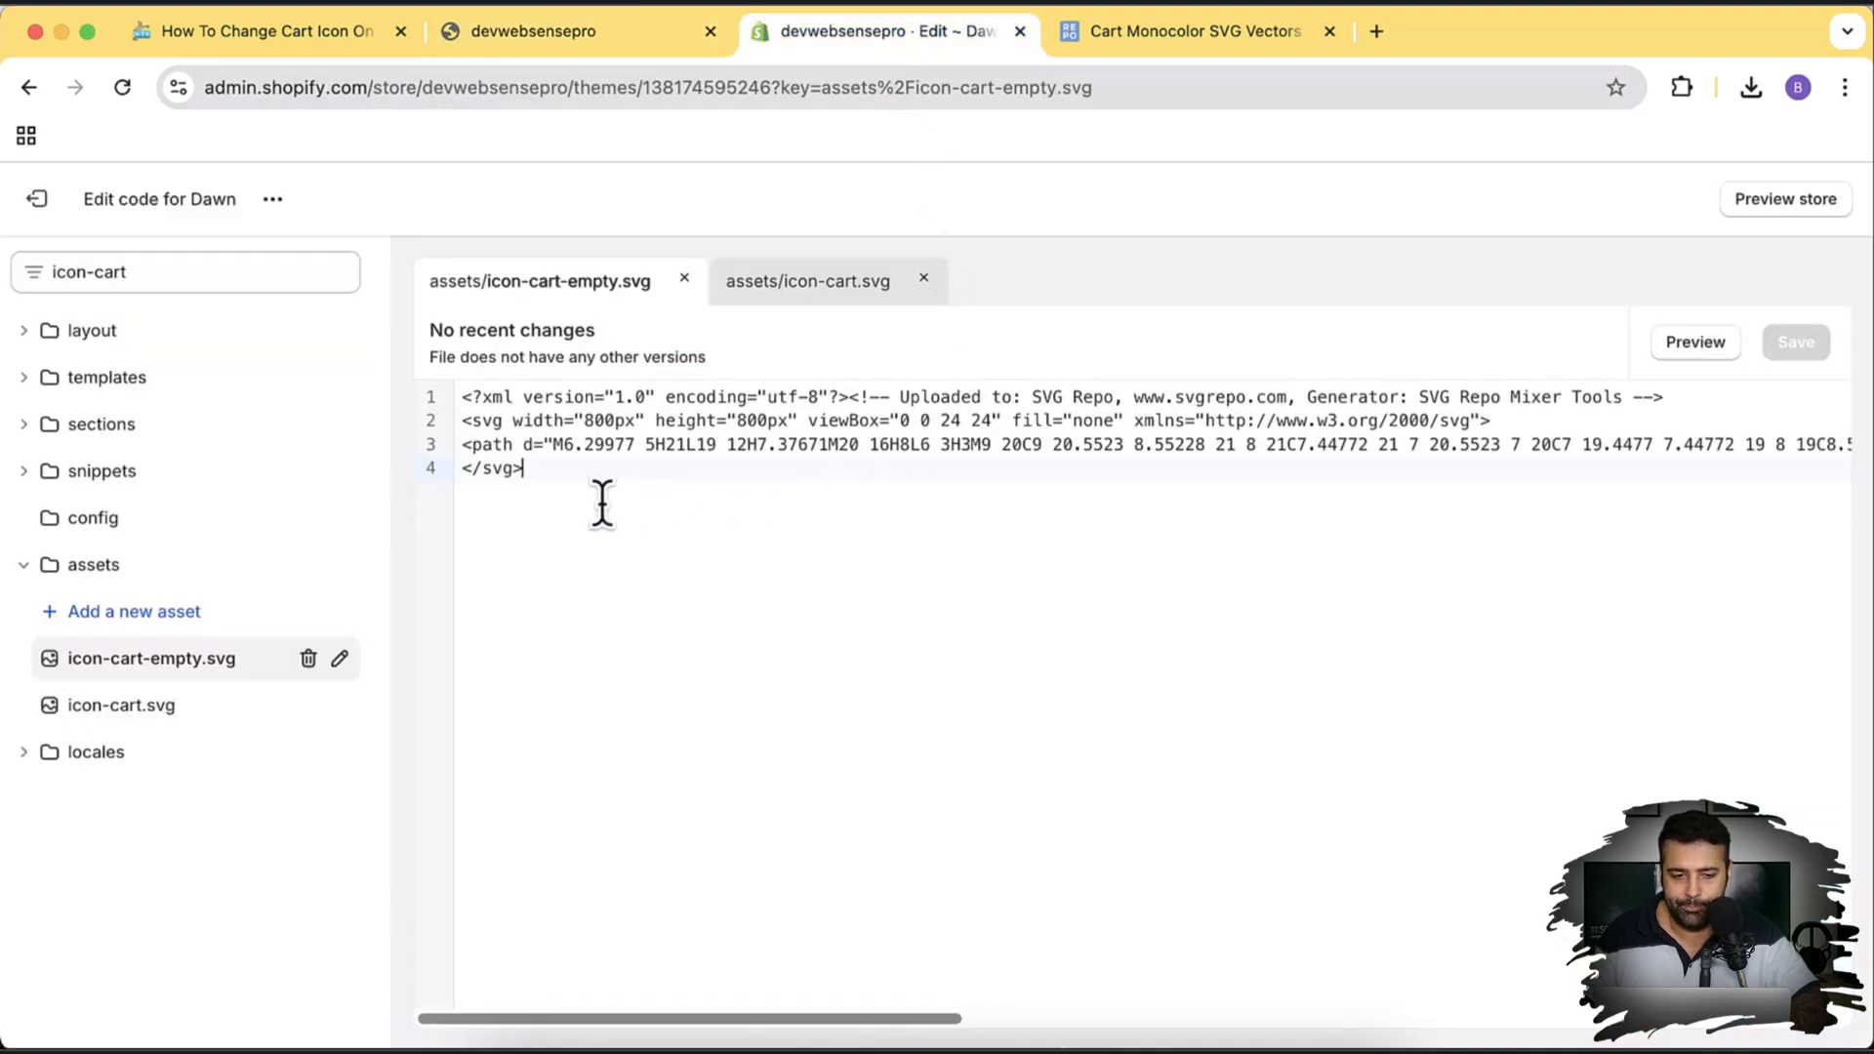
left_click(258, 29)
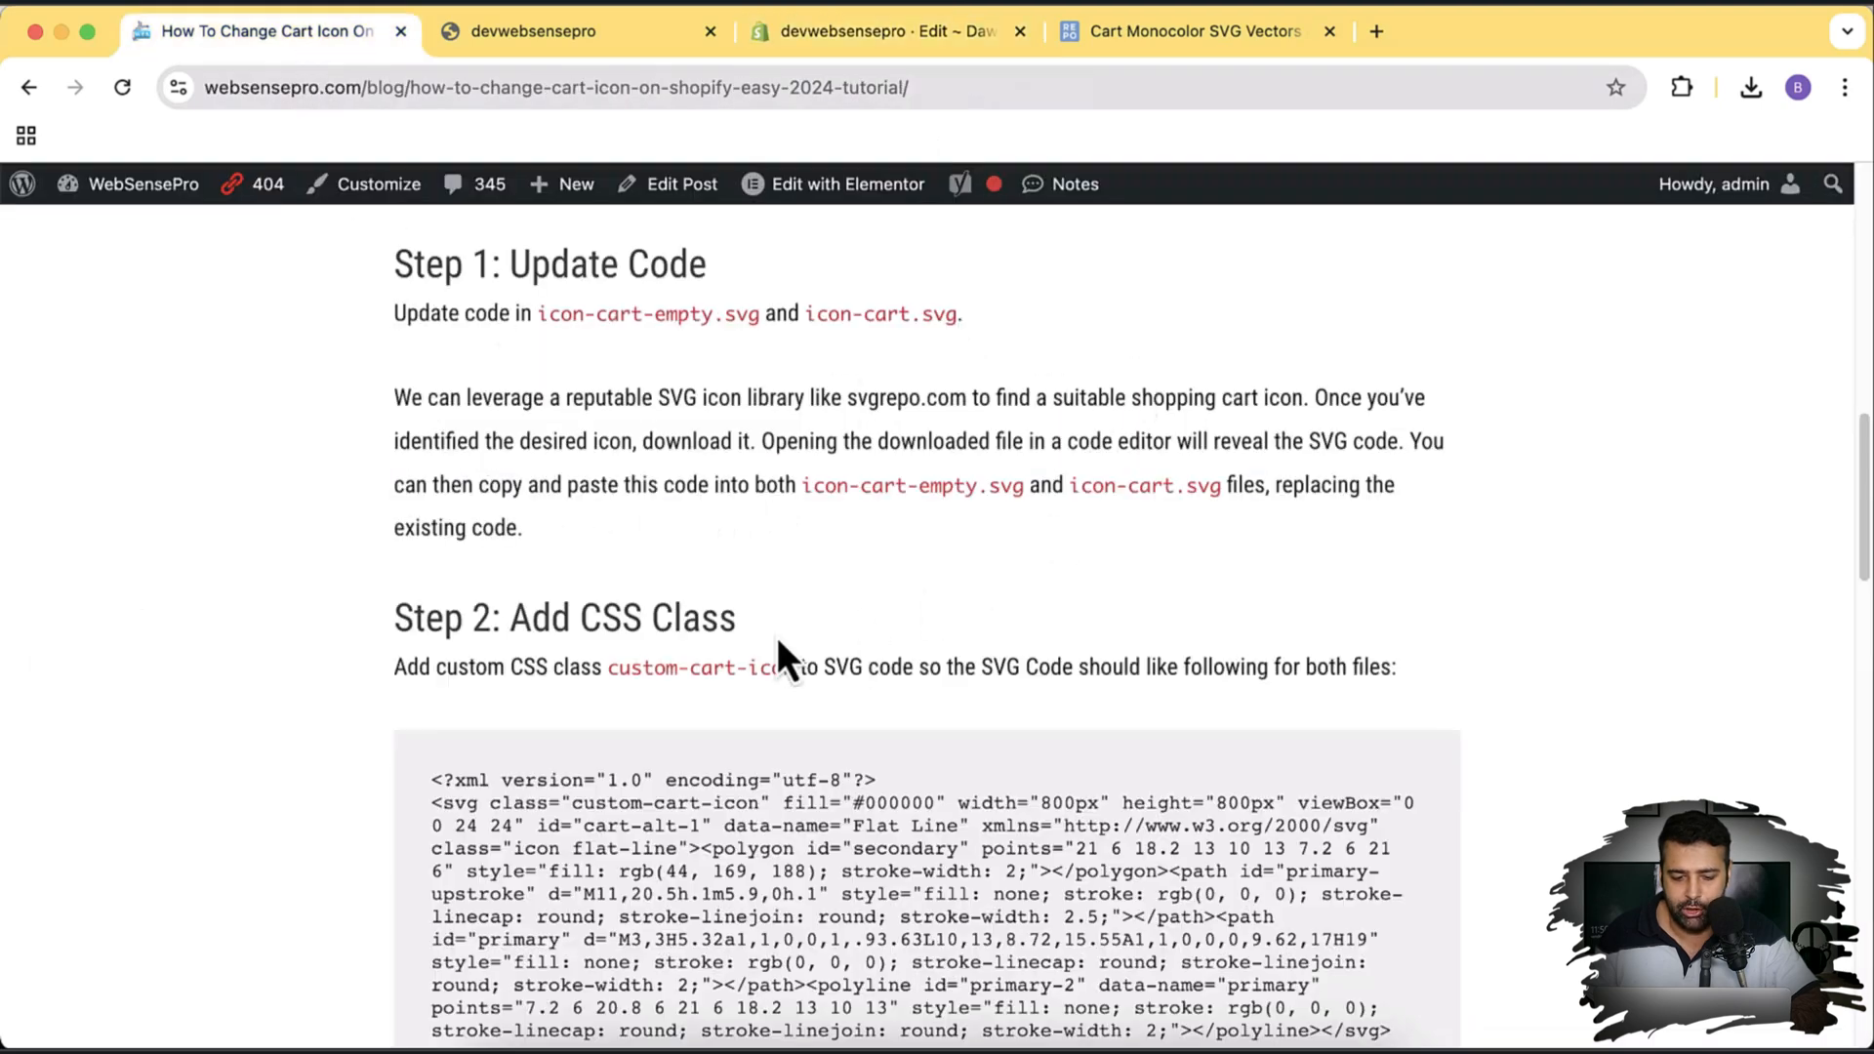
double_click(691, 667)
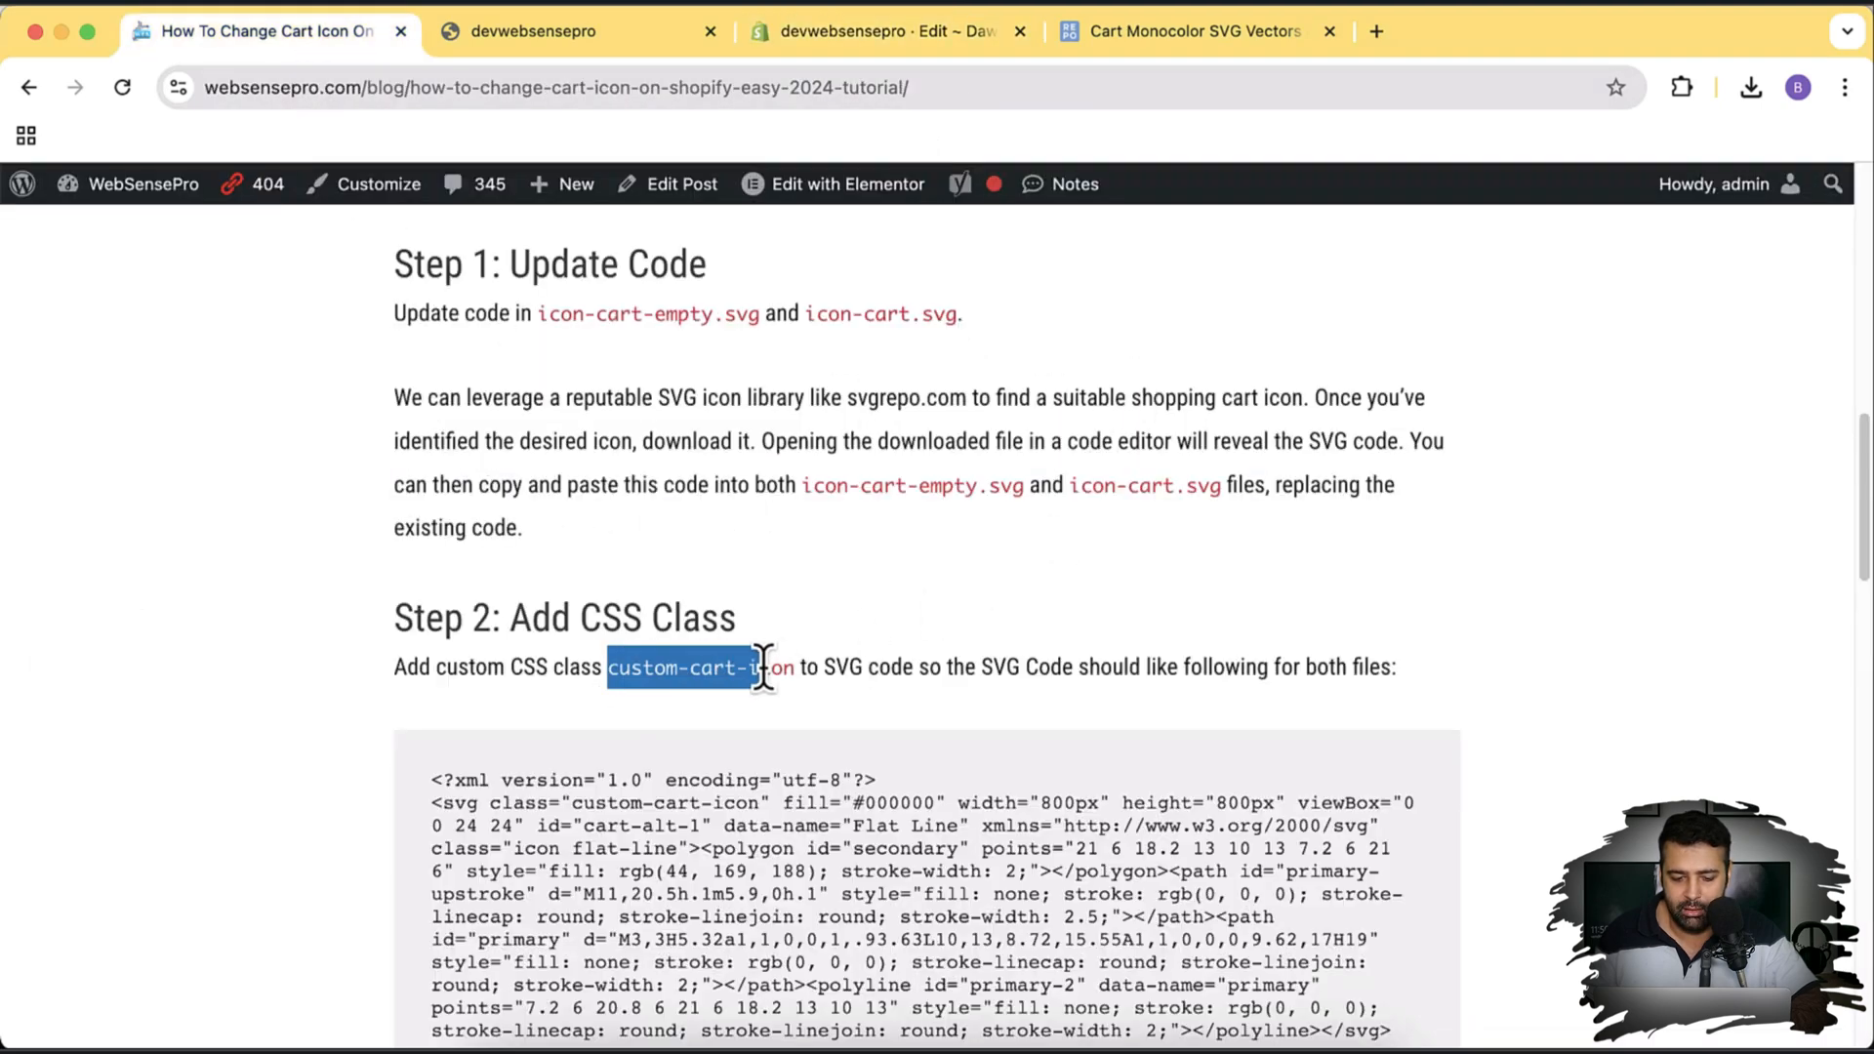
scroll("down", 3)
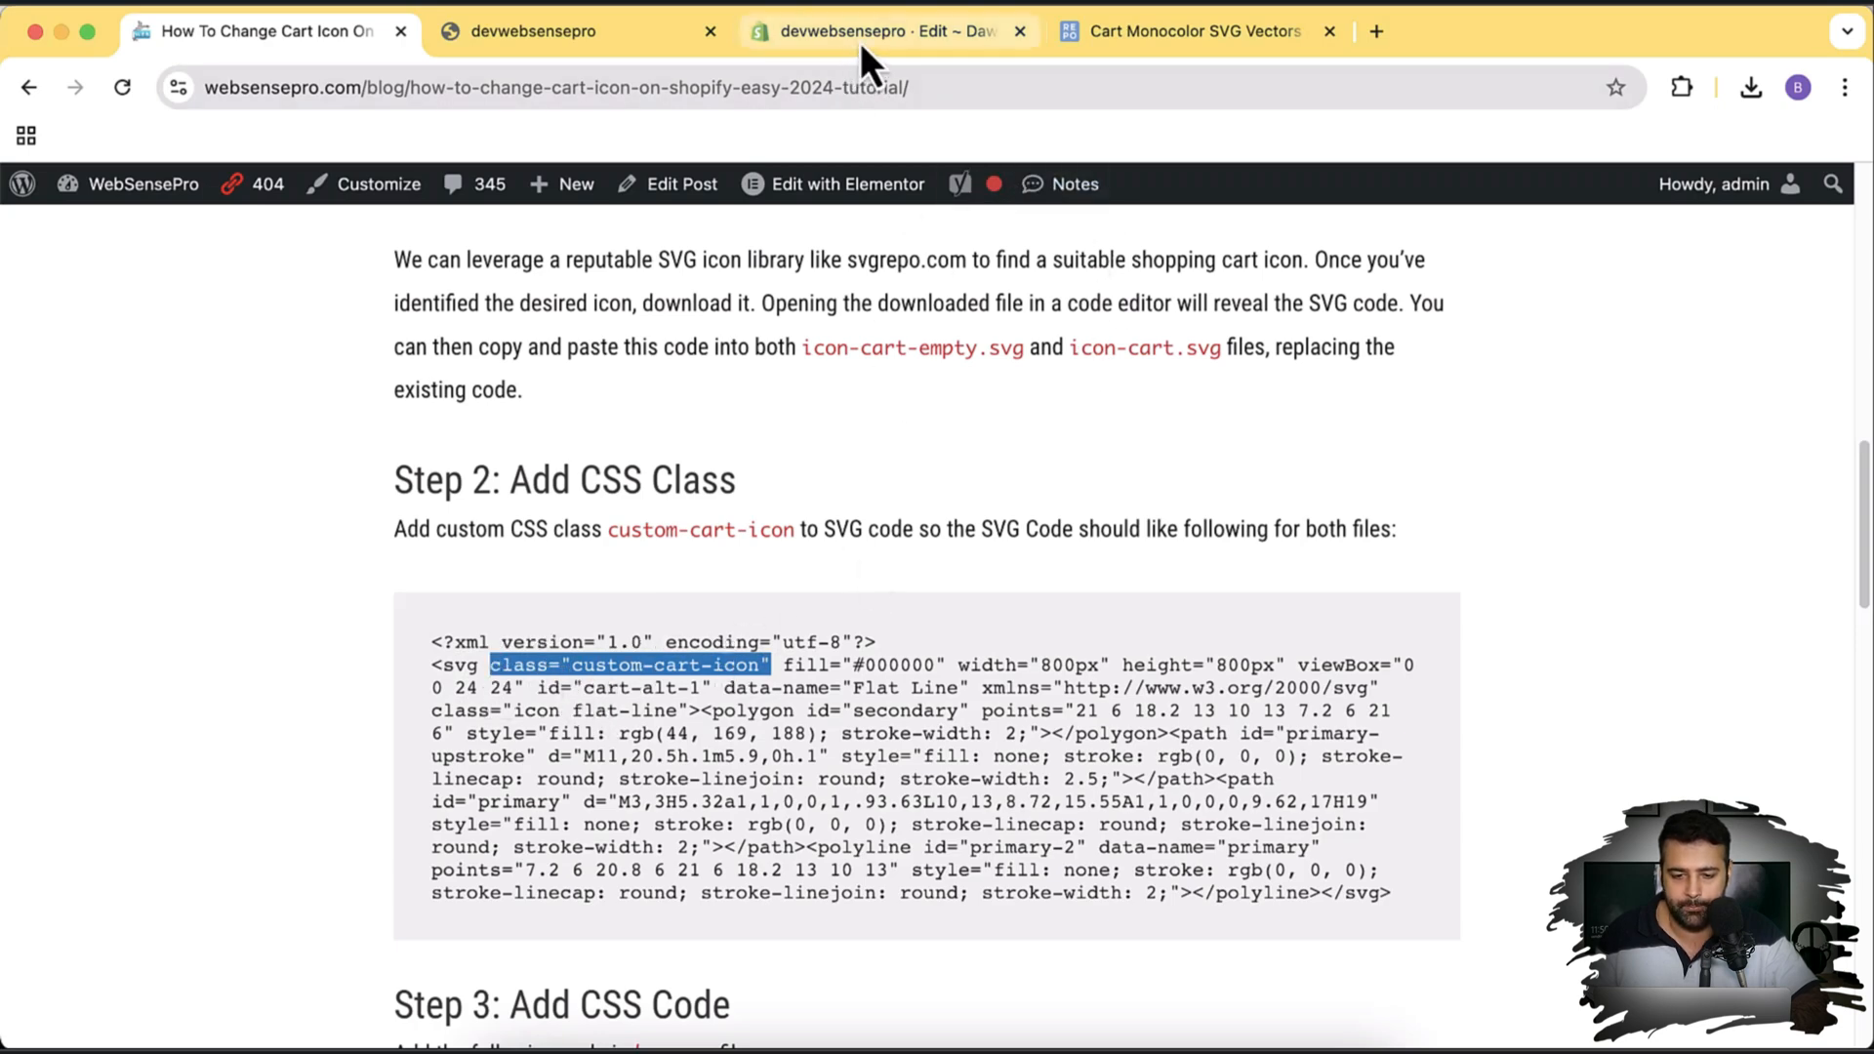
left_click(885, 31)
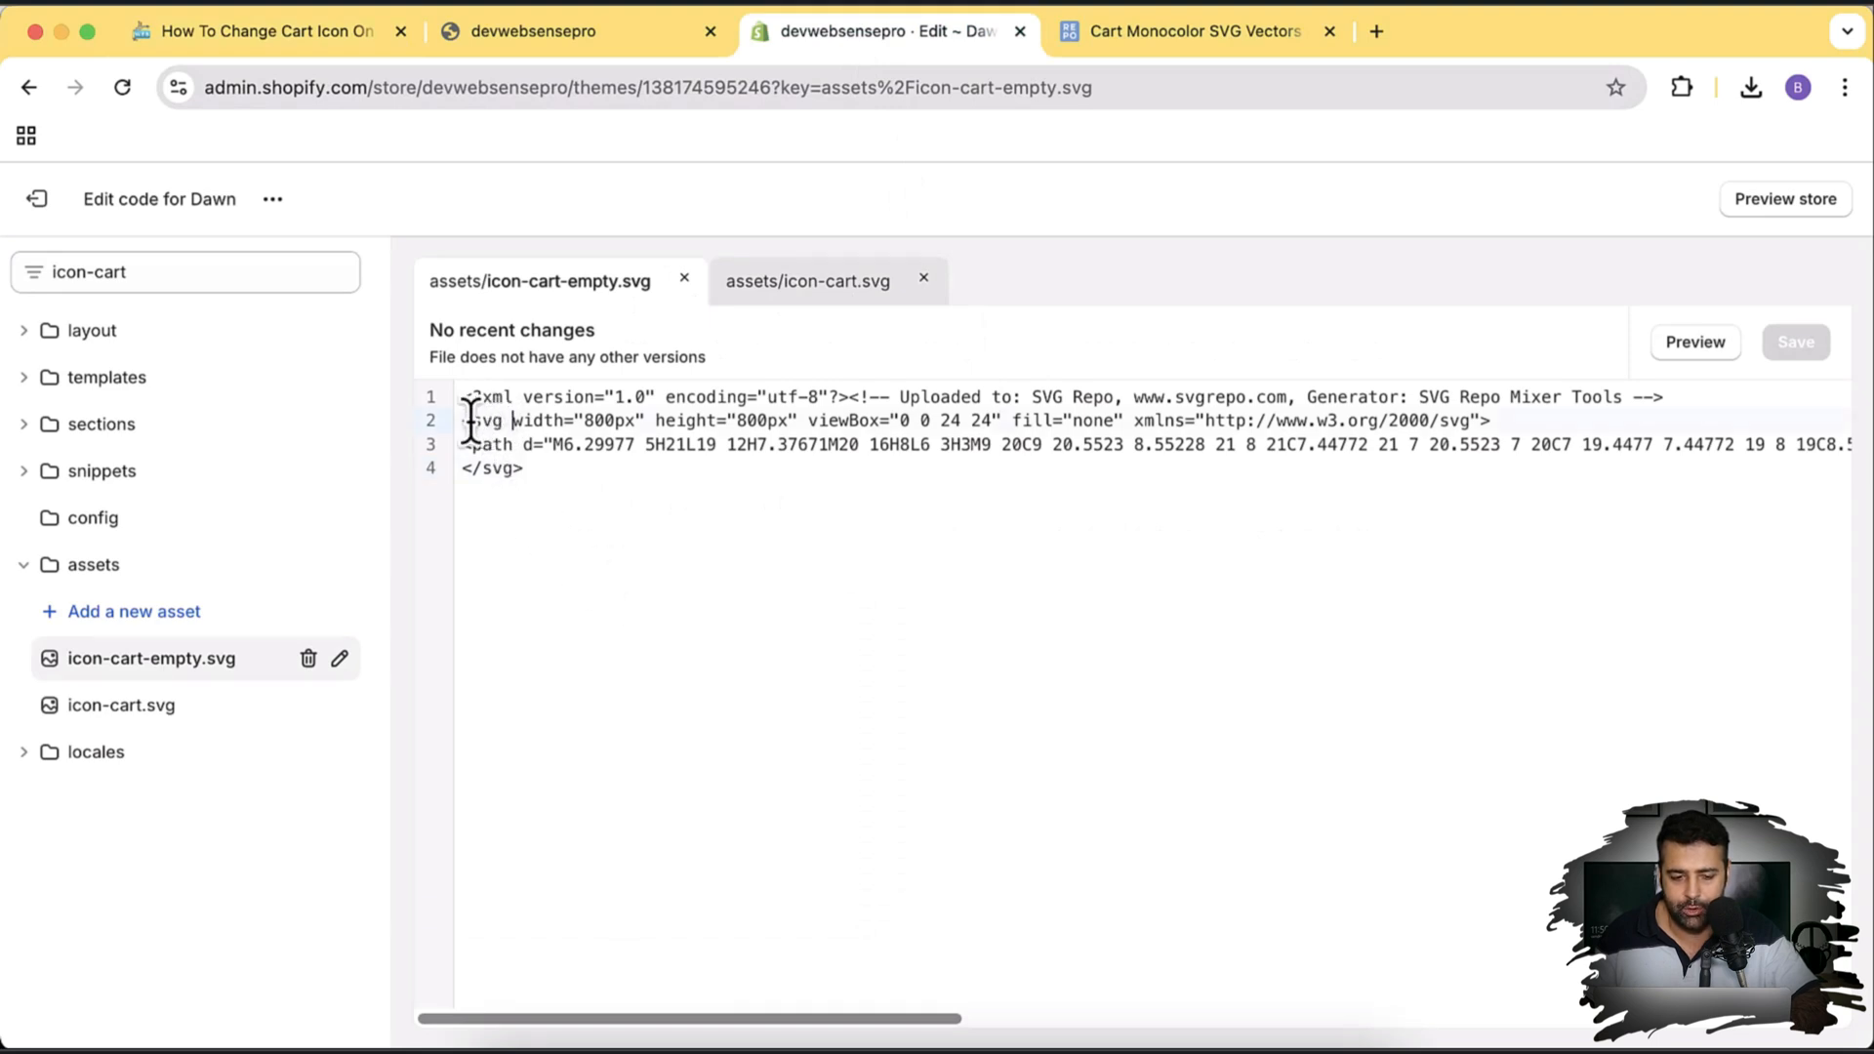
- Add class="custom-cart-icon" to the svg tag in icon-cart-empty.svg and icon-cart.svg
type("class=\"custom-cart-icon\"")
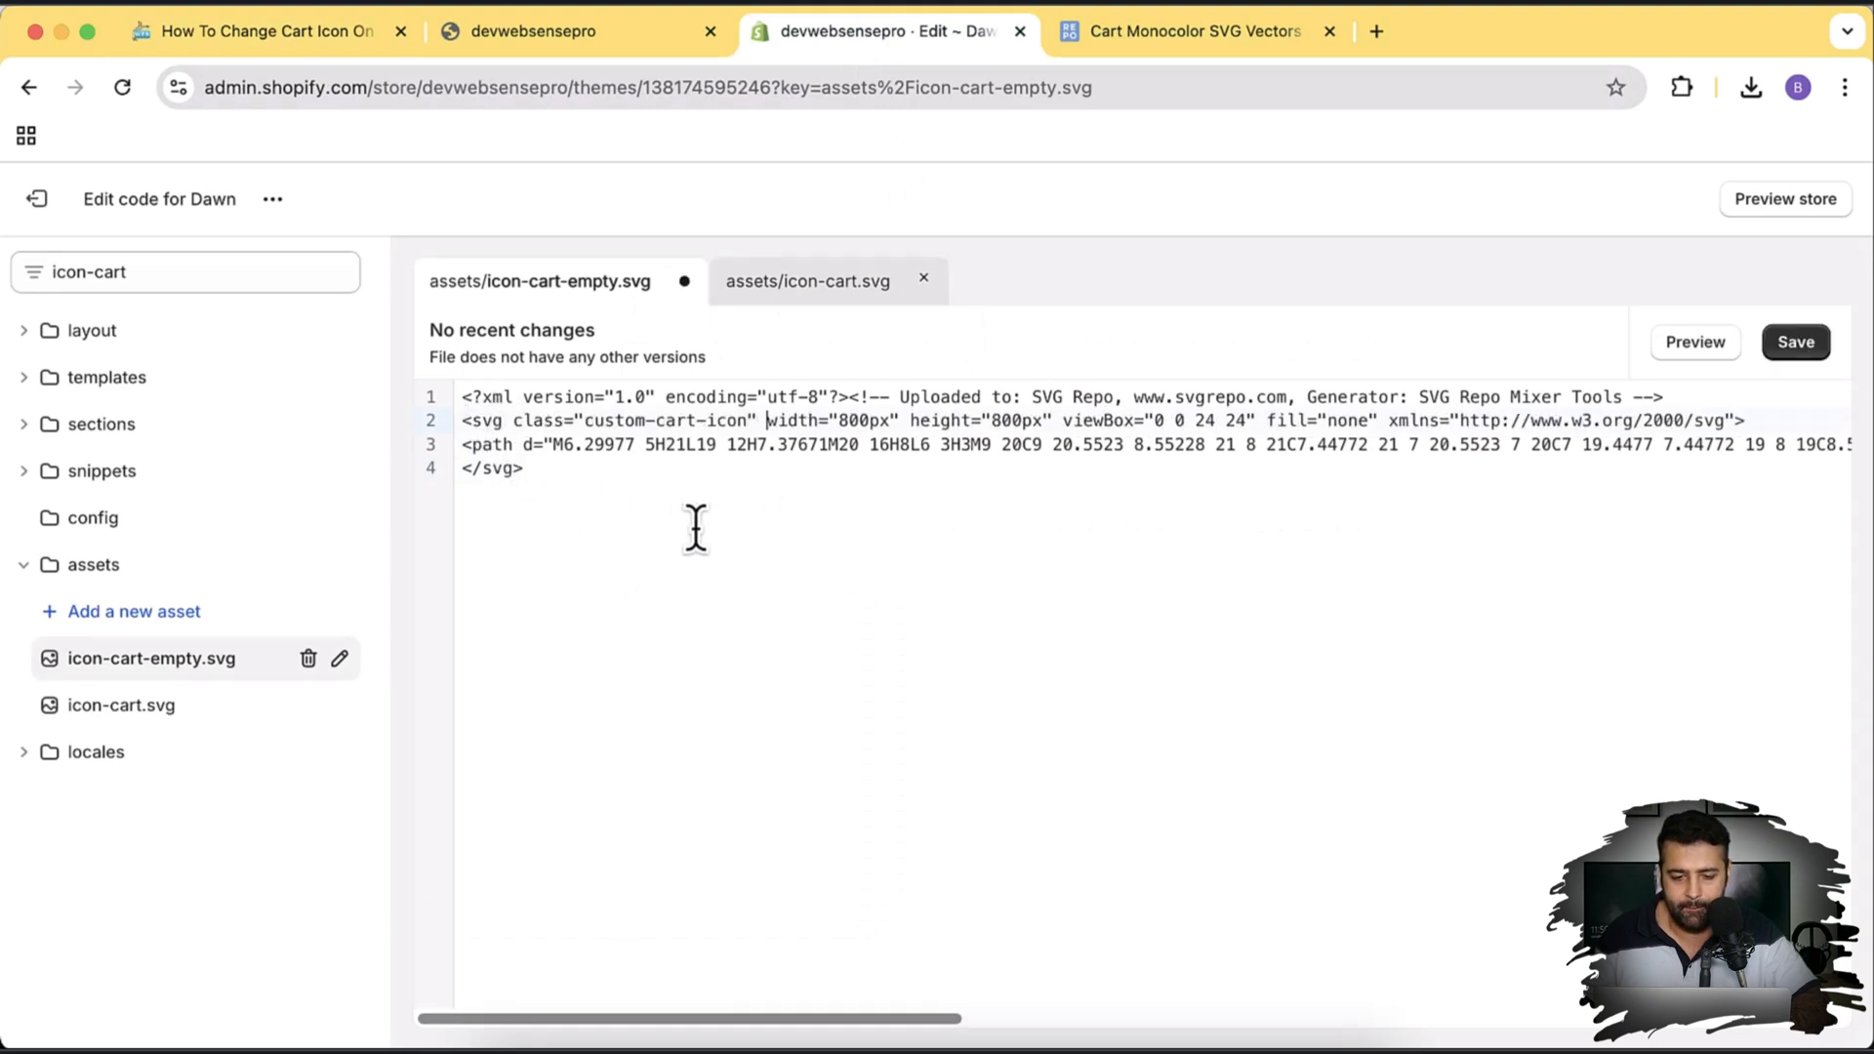
left_click(1794, 342)
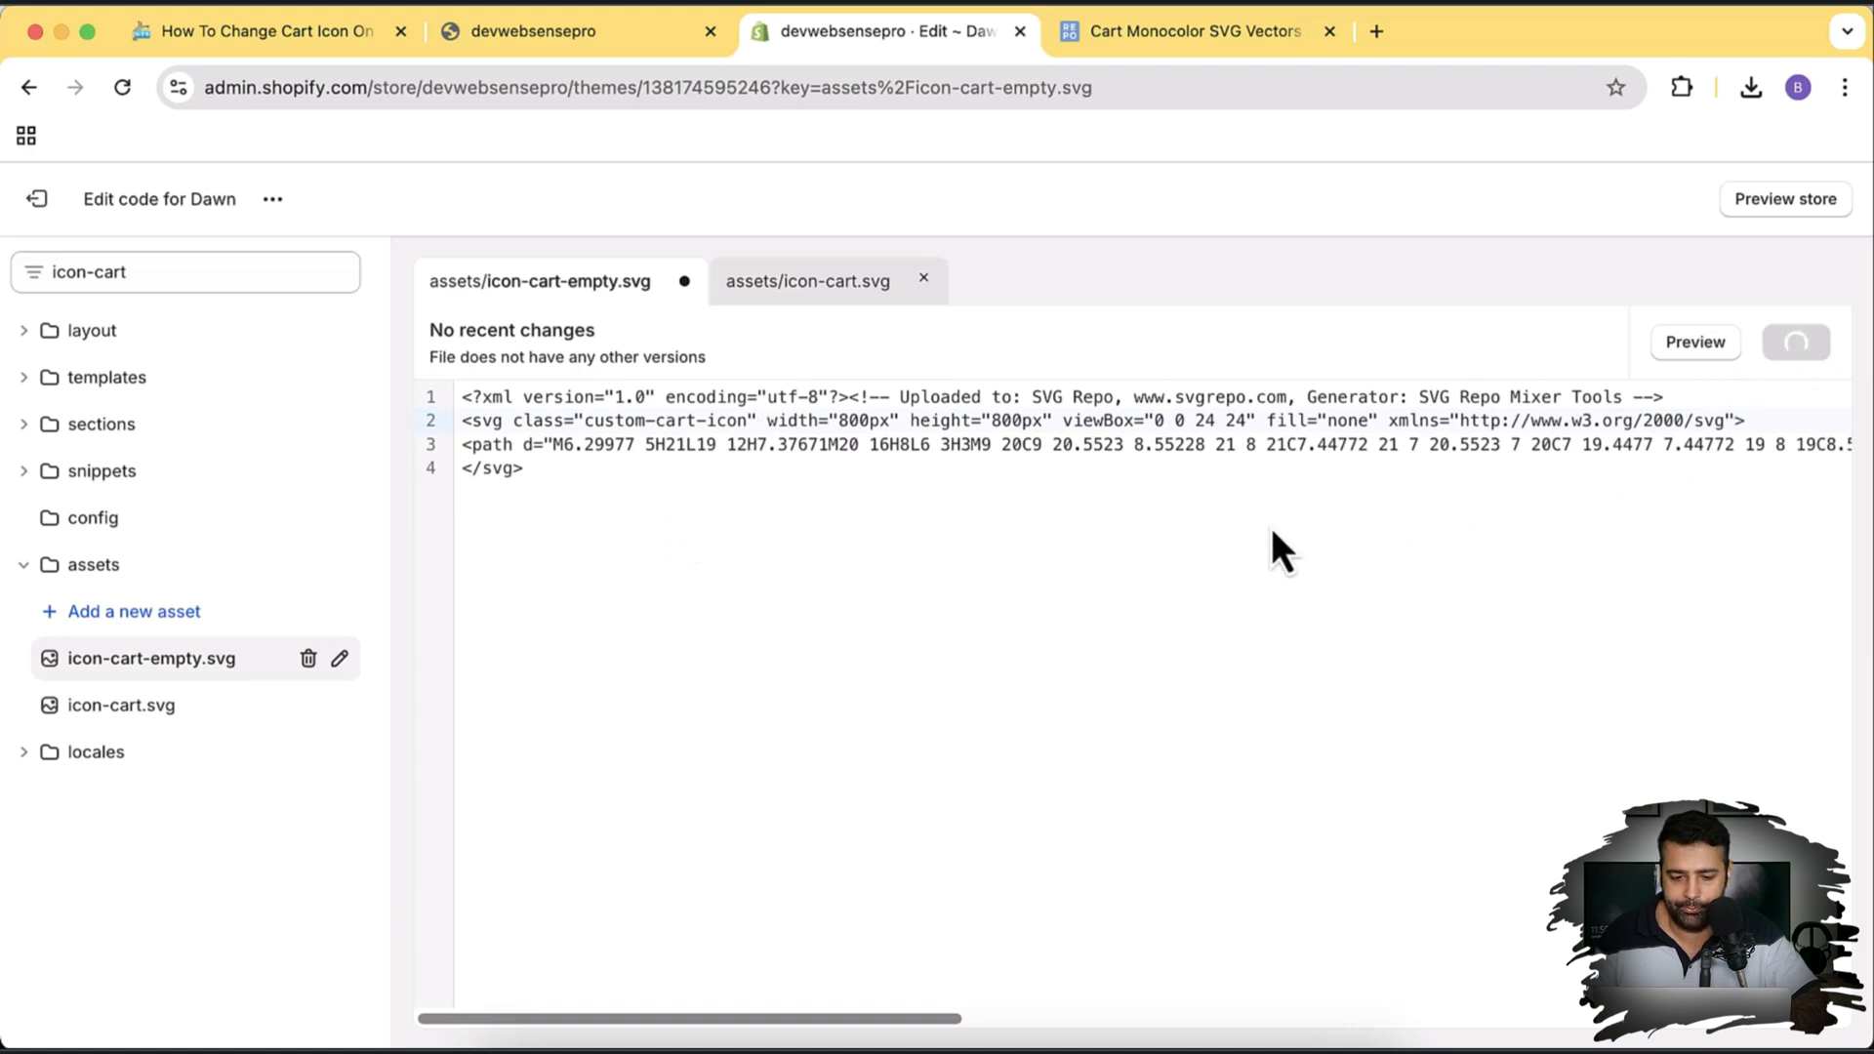
left_click(1792, 342)
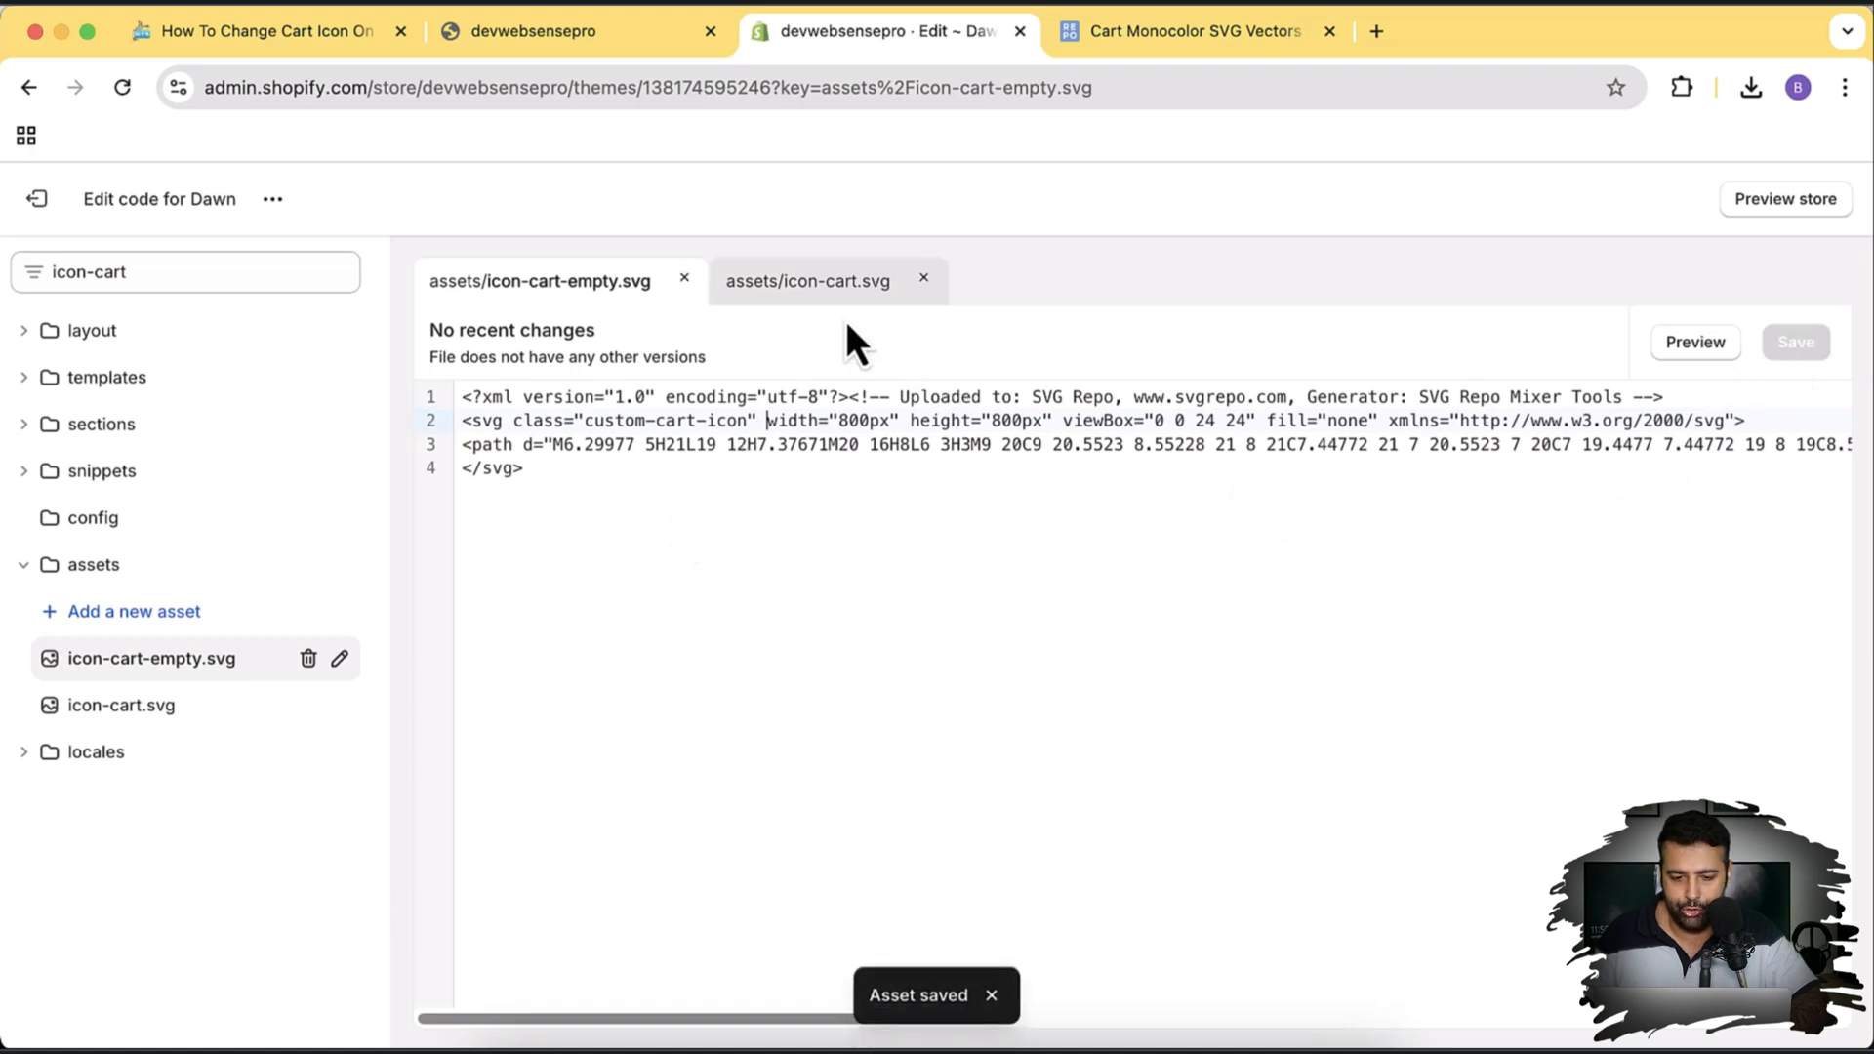
left_click(806, 281)
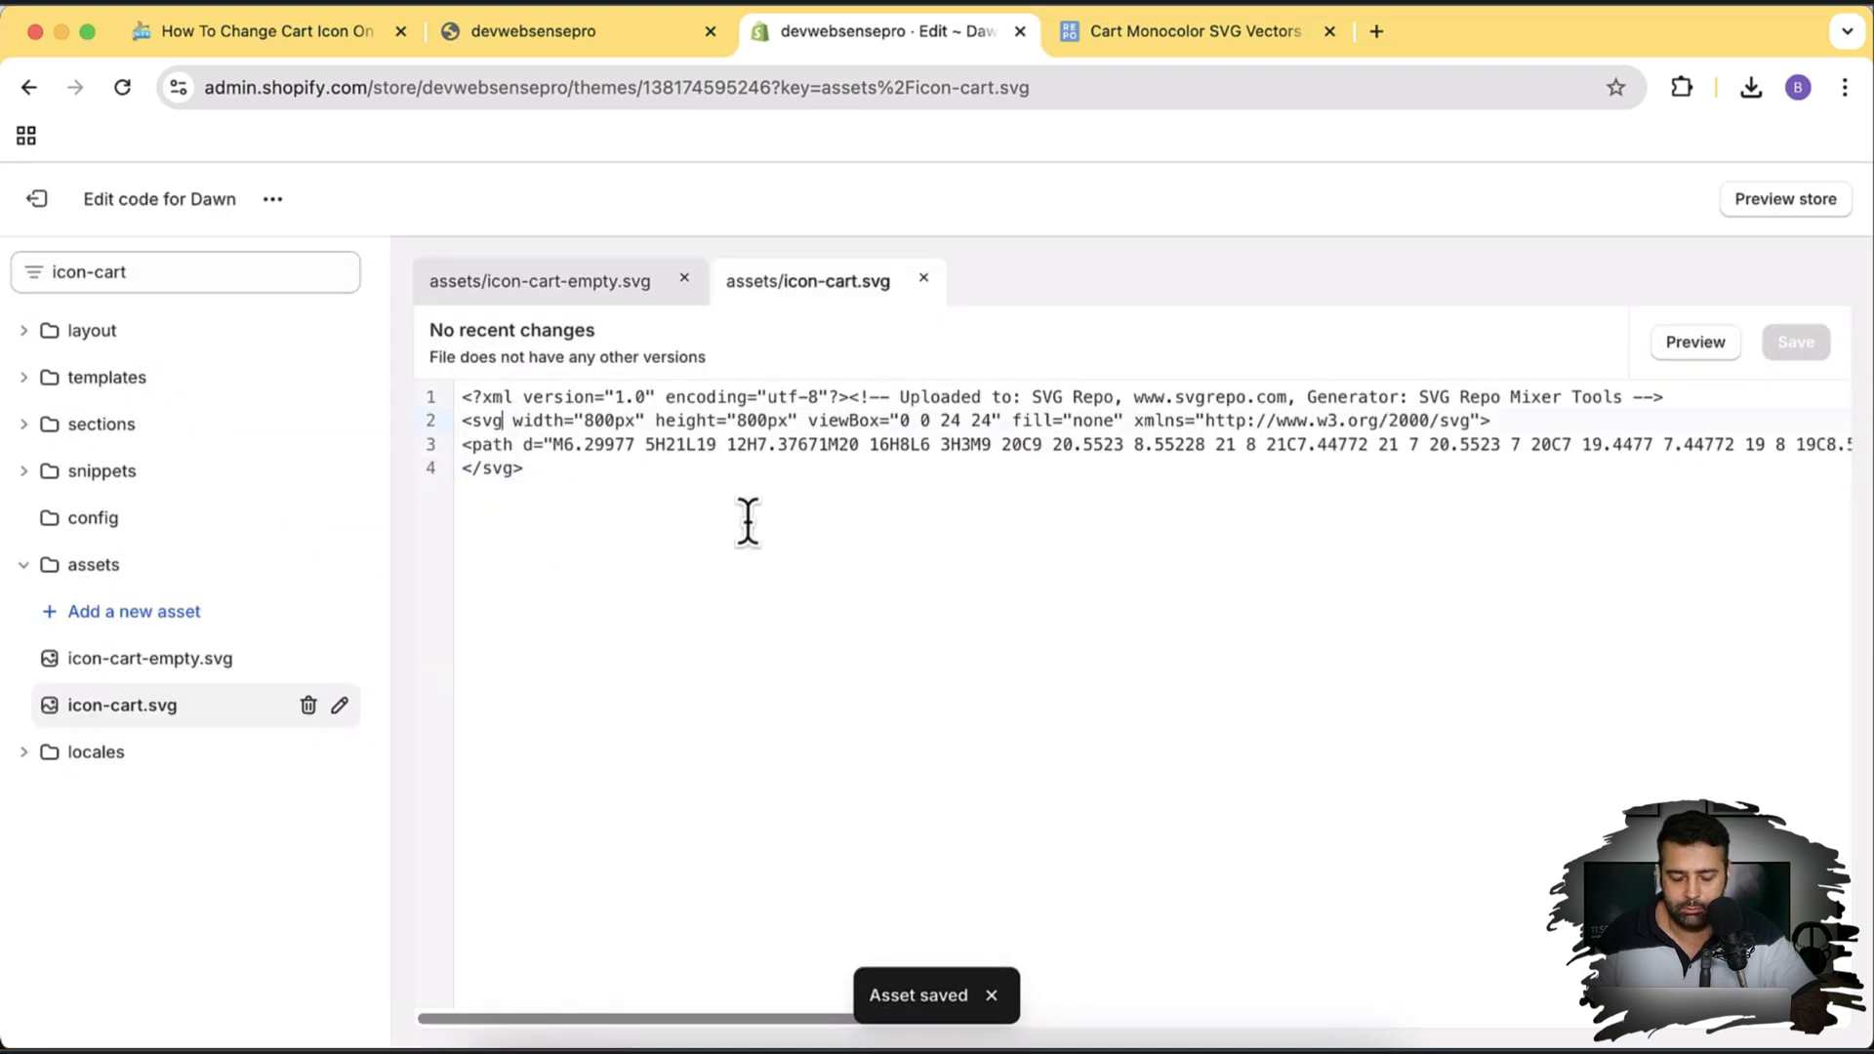
type("class=\"custom-cart-icon\"")
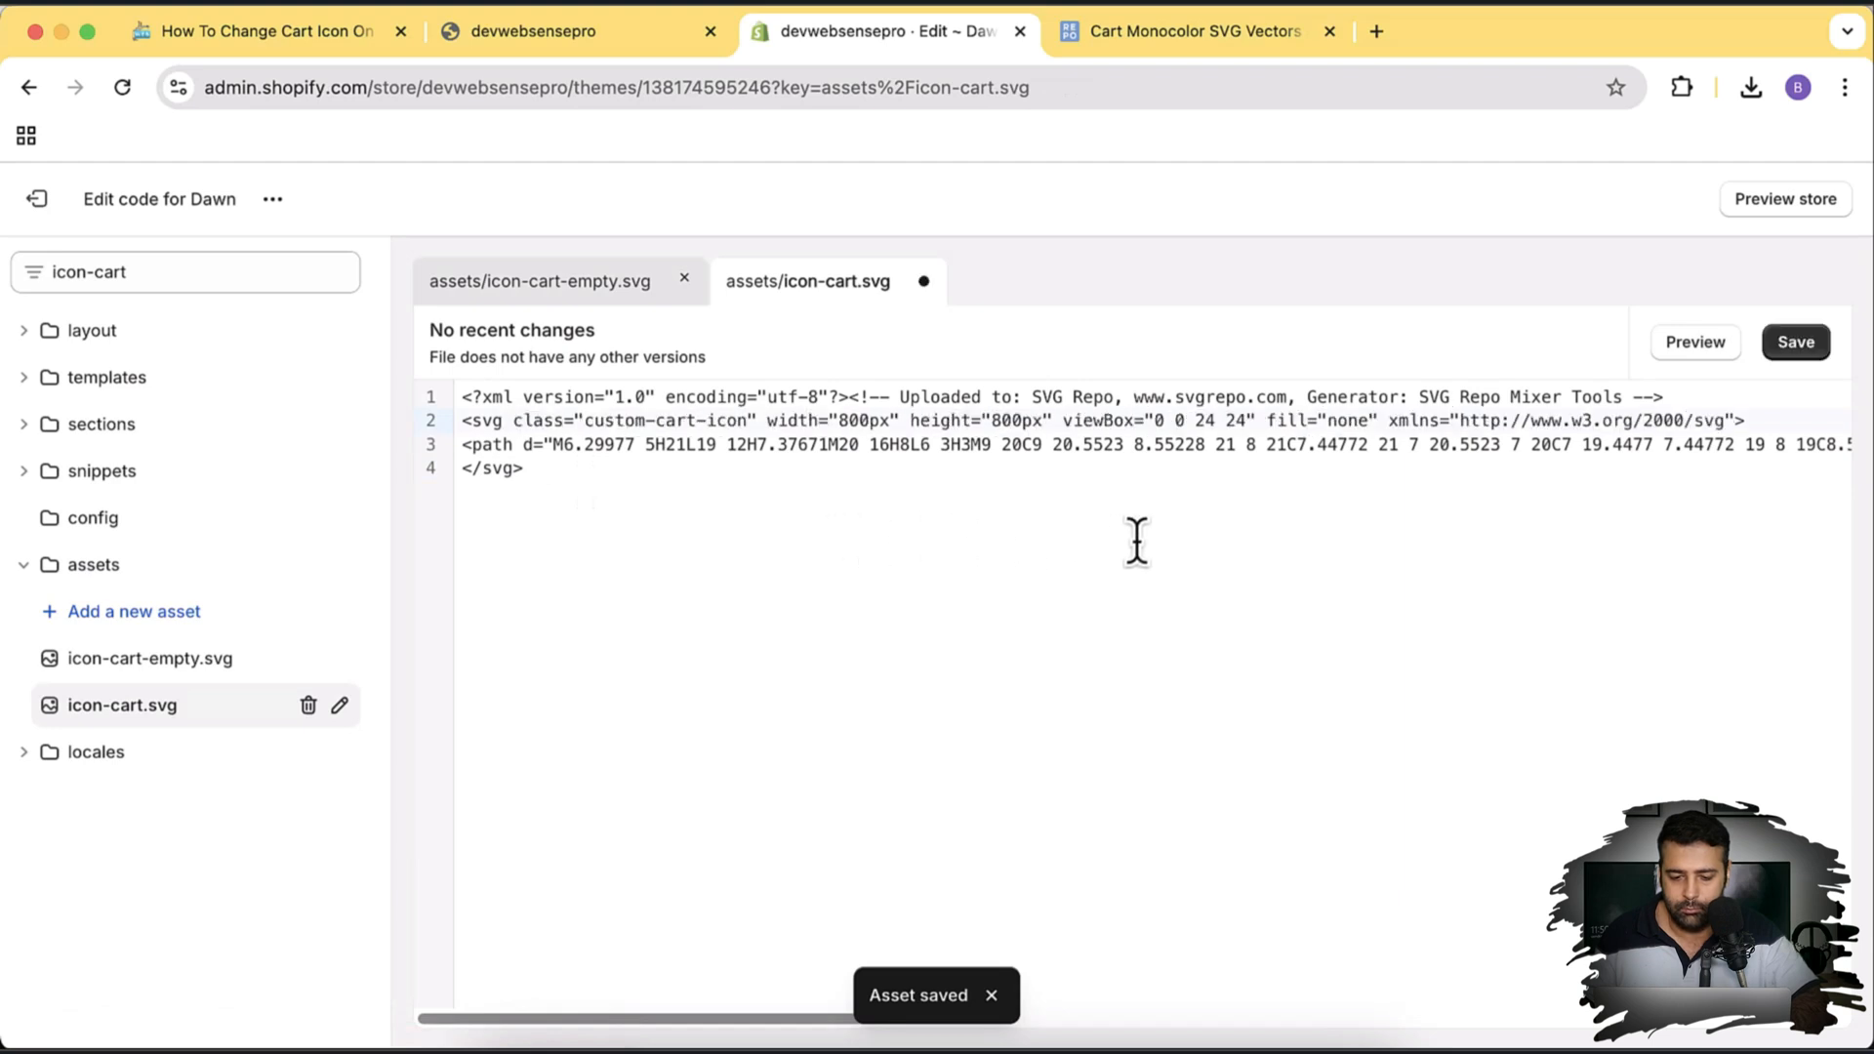
left_click(1794, 342)
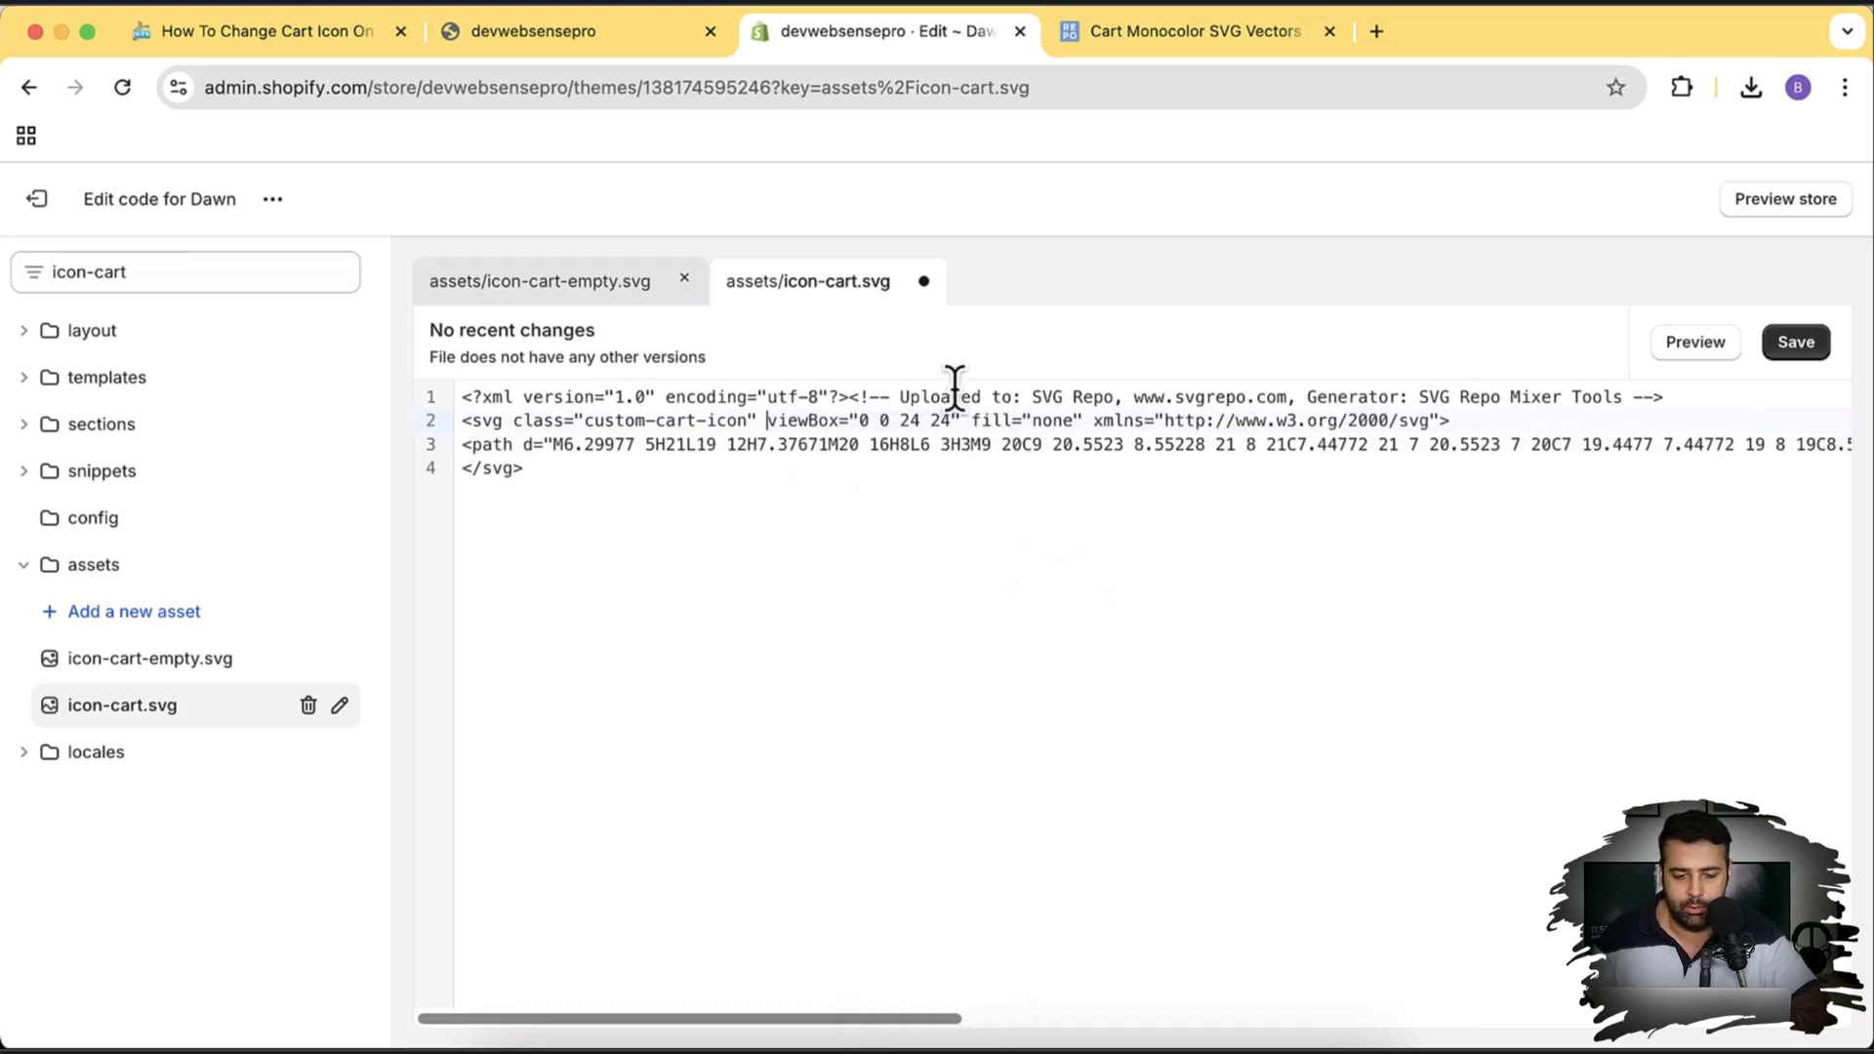
- Save both cart icon files without fixed width and height and check the storefront
left_click(539, 281)
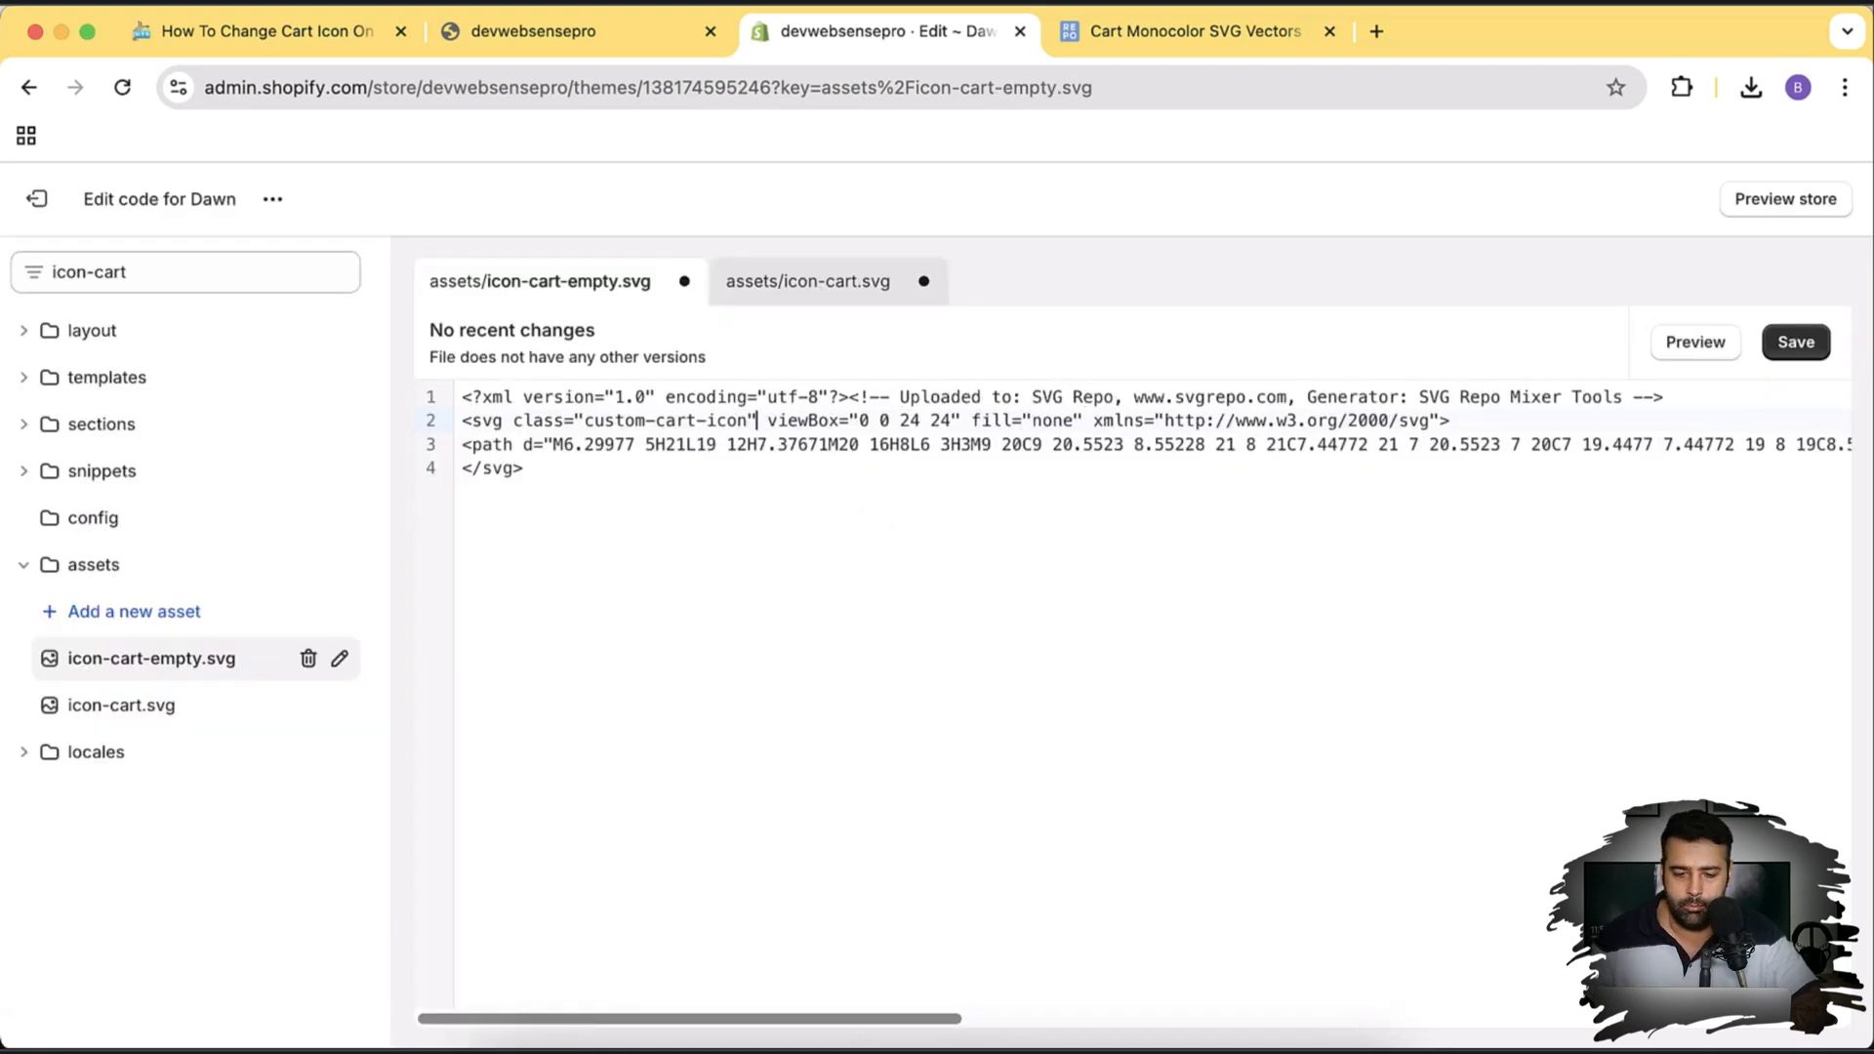
left_click(1794, 341)
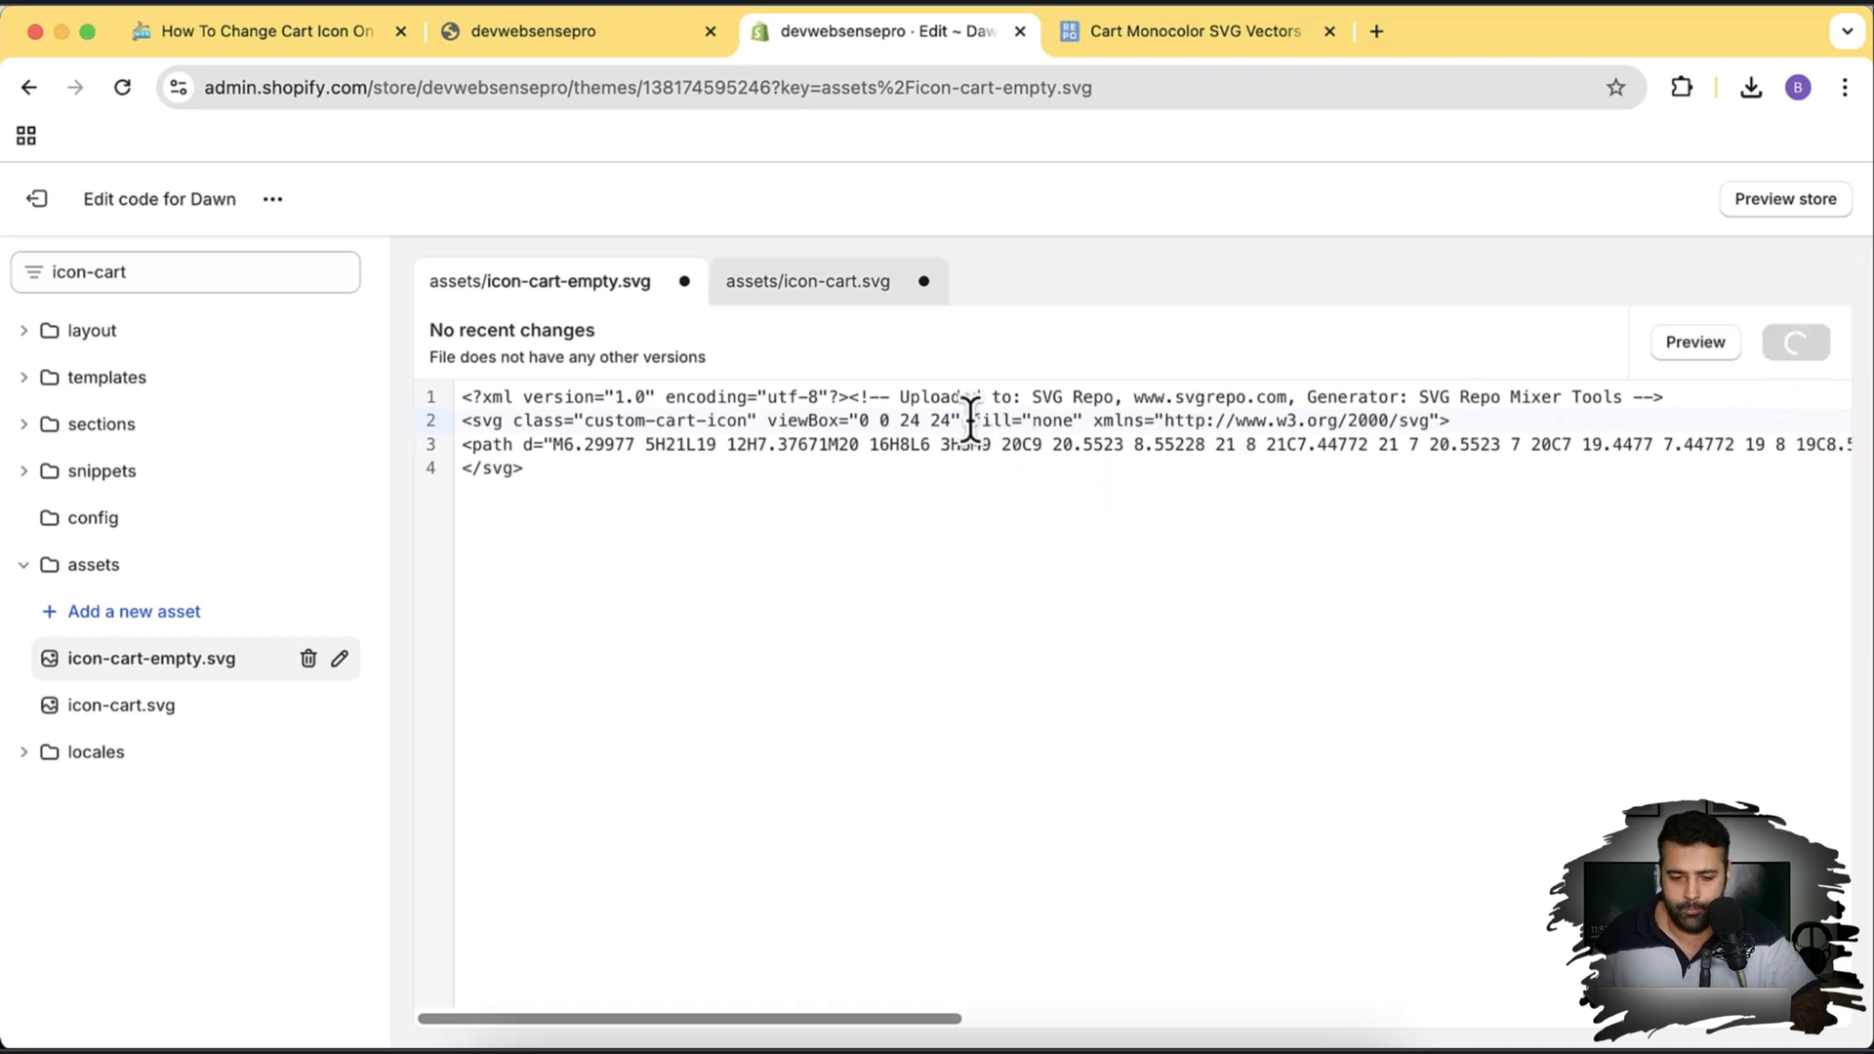
left_click(806, 281)
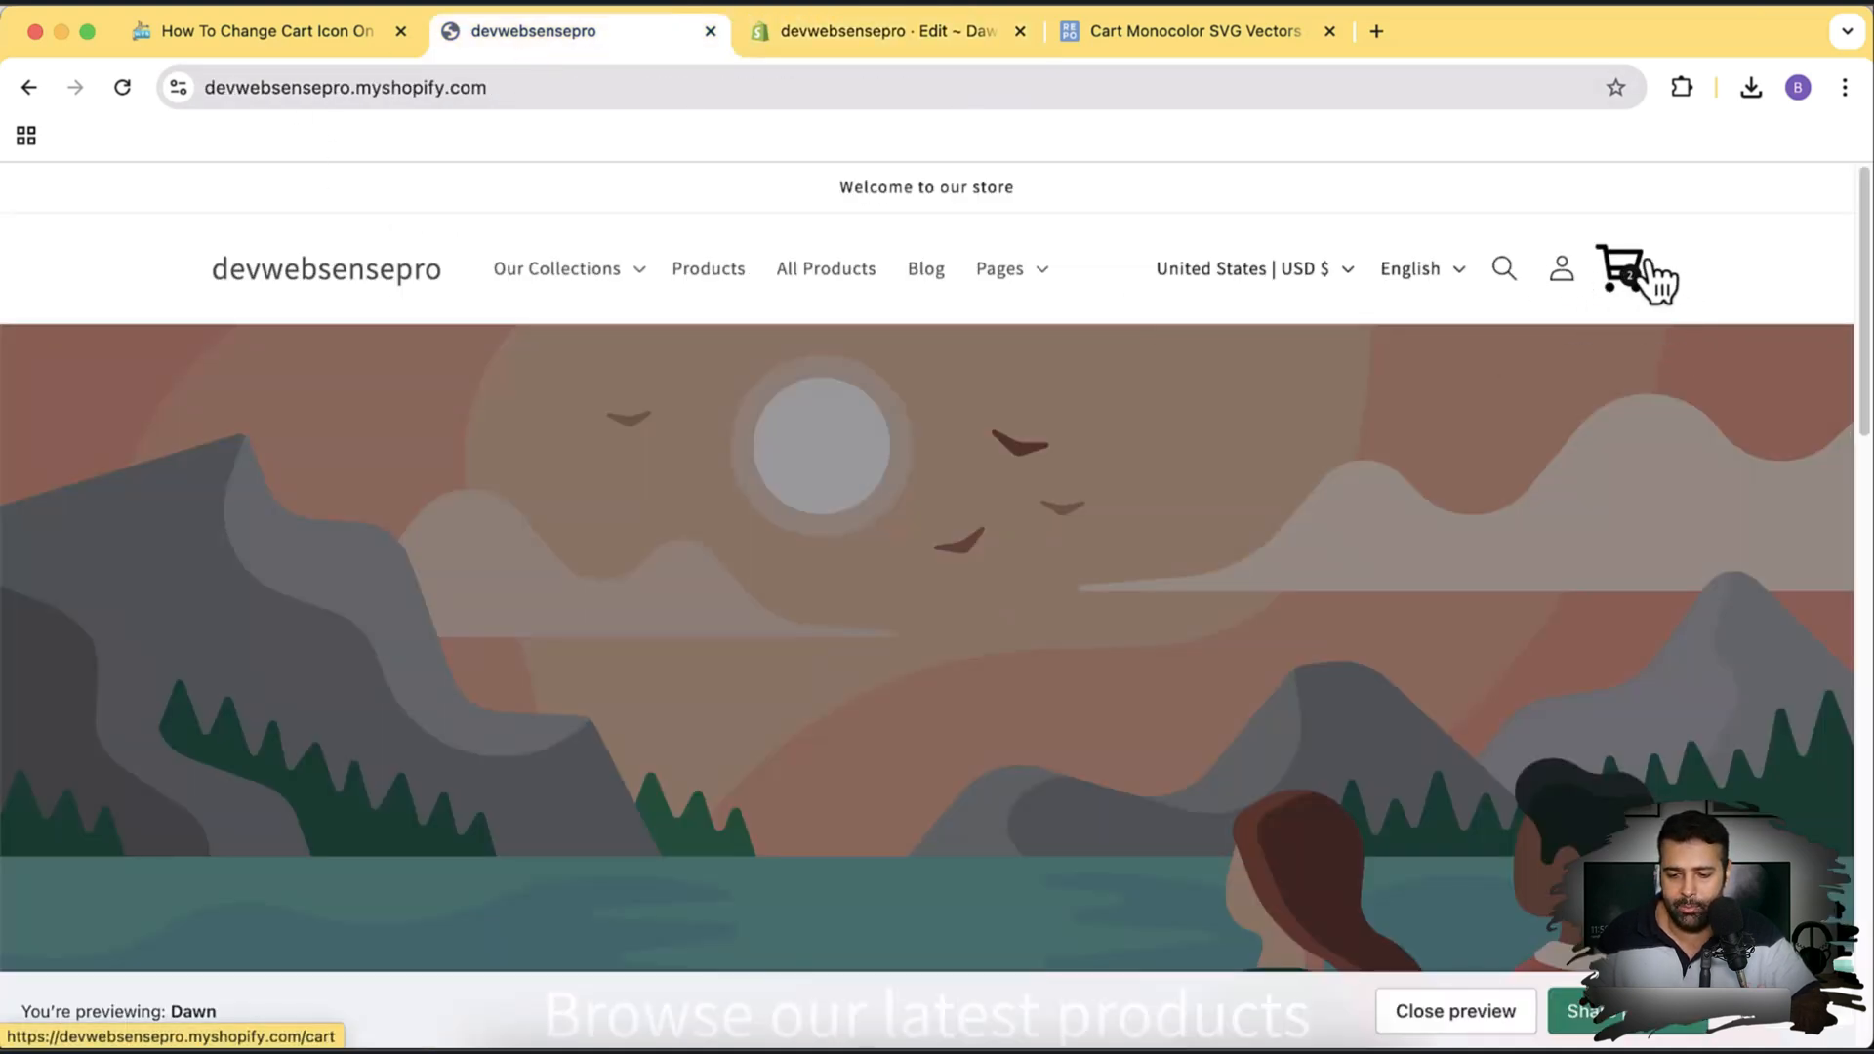
left_click(884, 30)
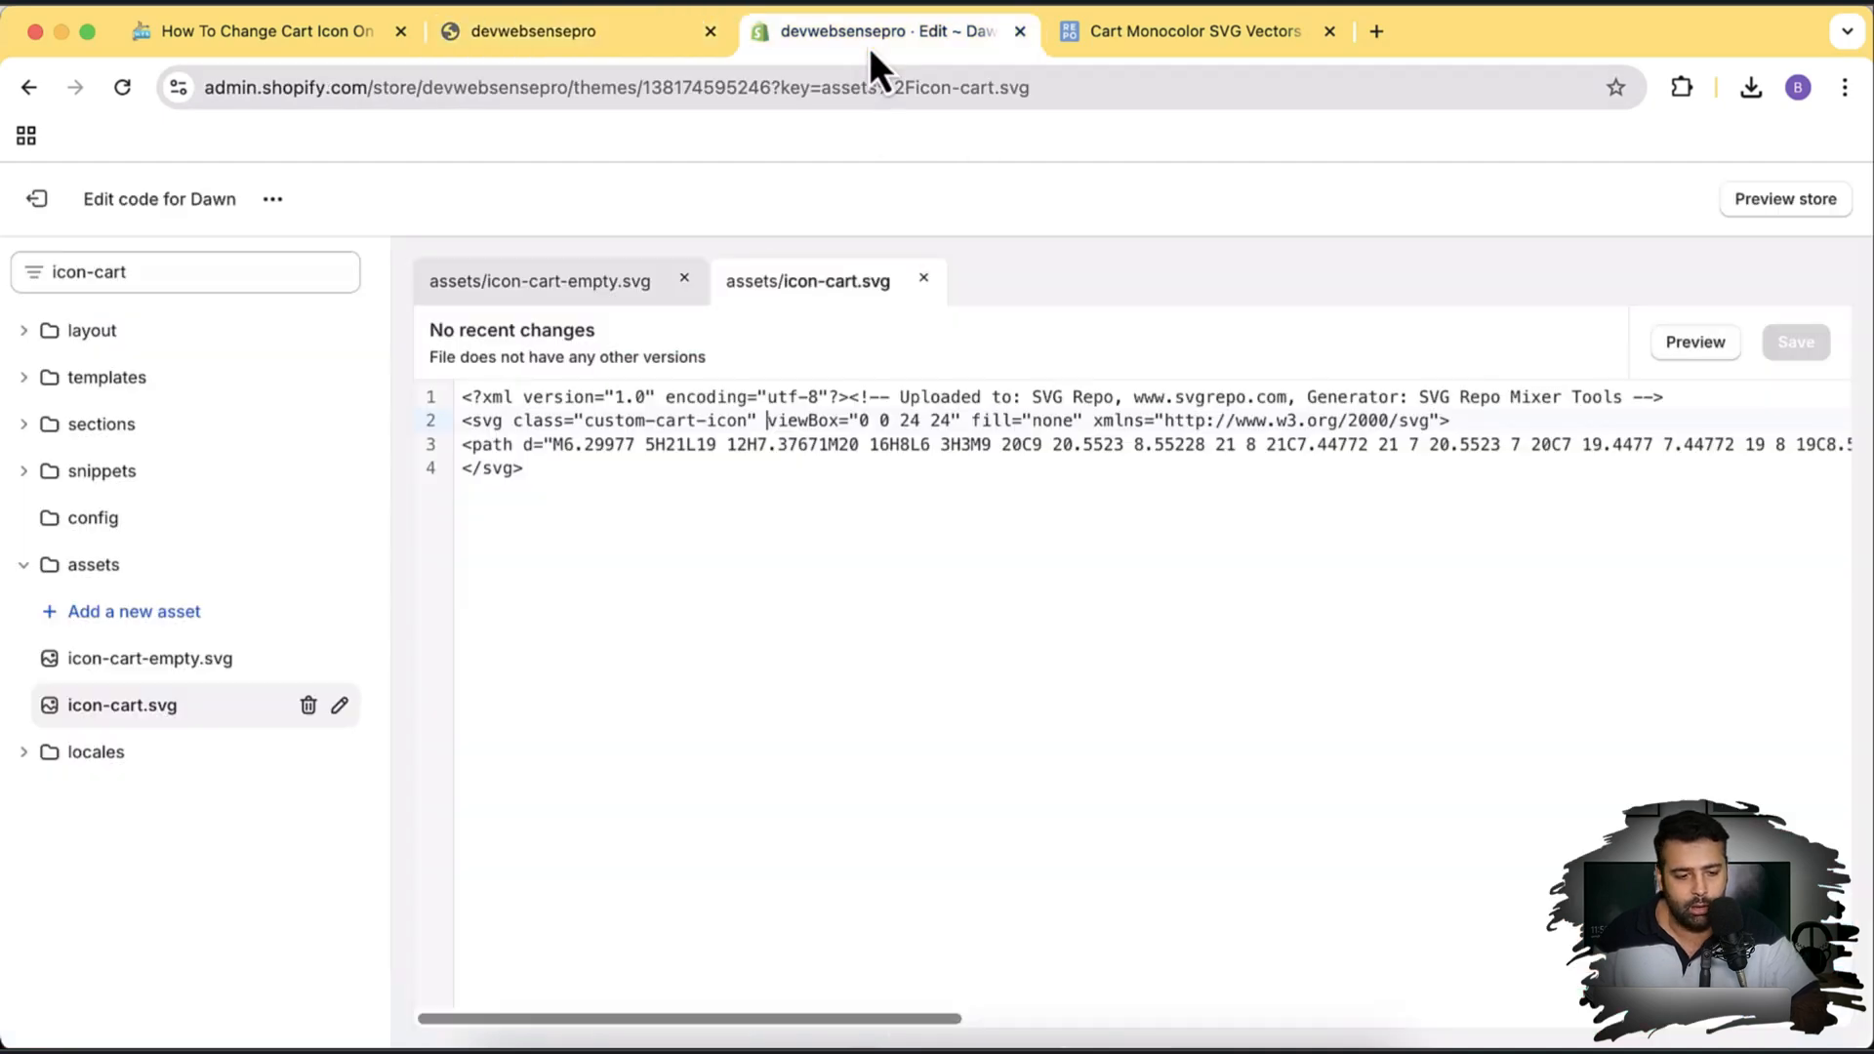
- Locate assets/base.css via the 'bas' filter, scroll to its end, then bring up the tutorial's Step 3 CSS
type("bas")
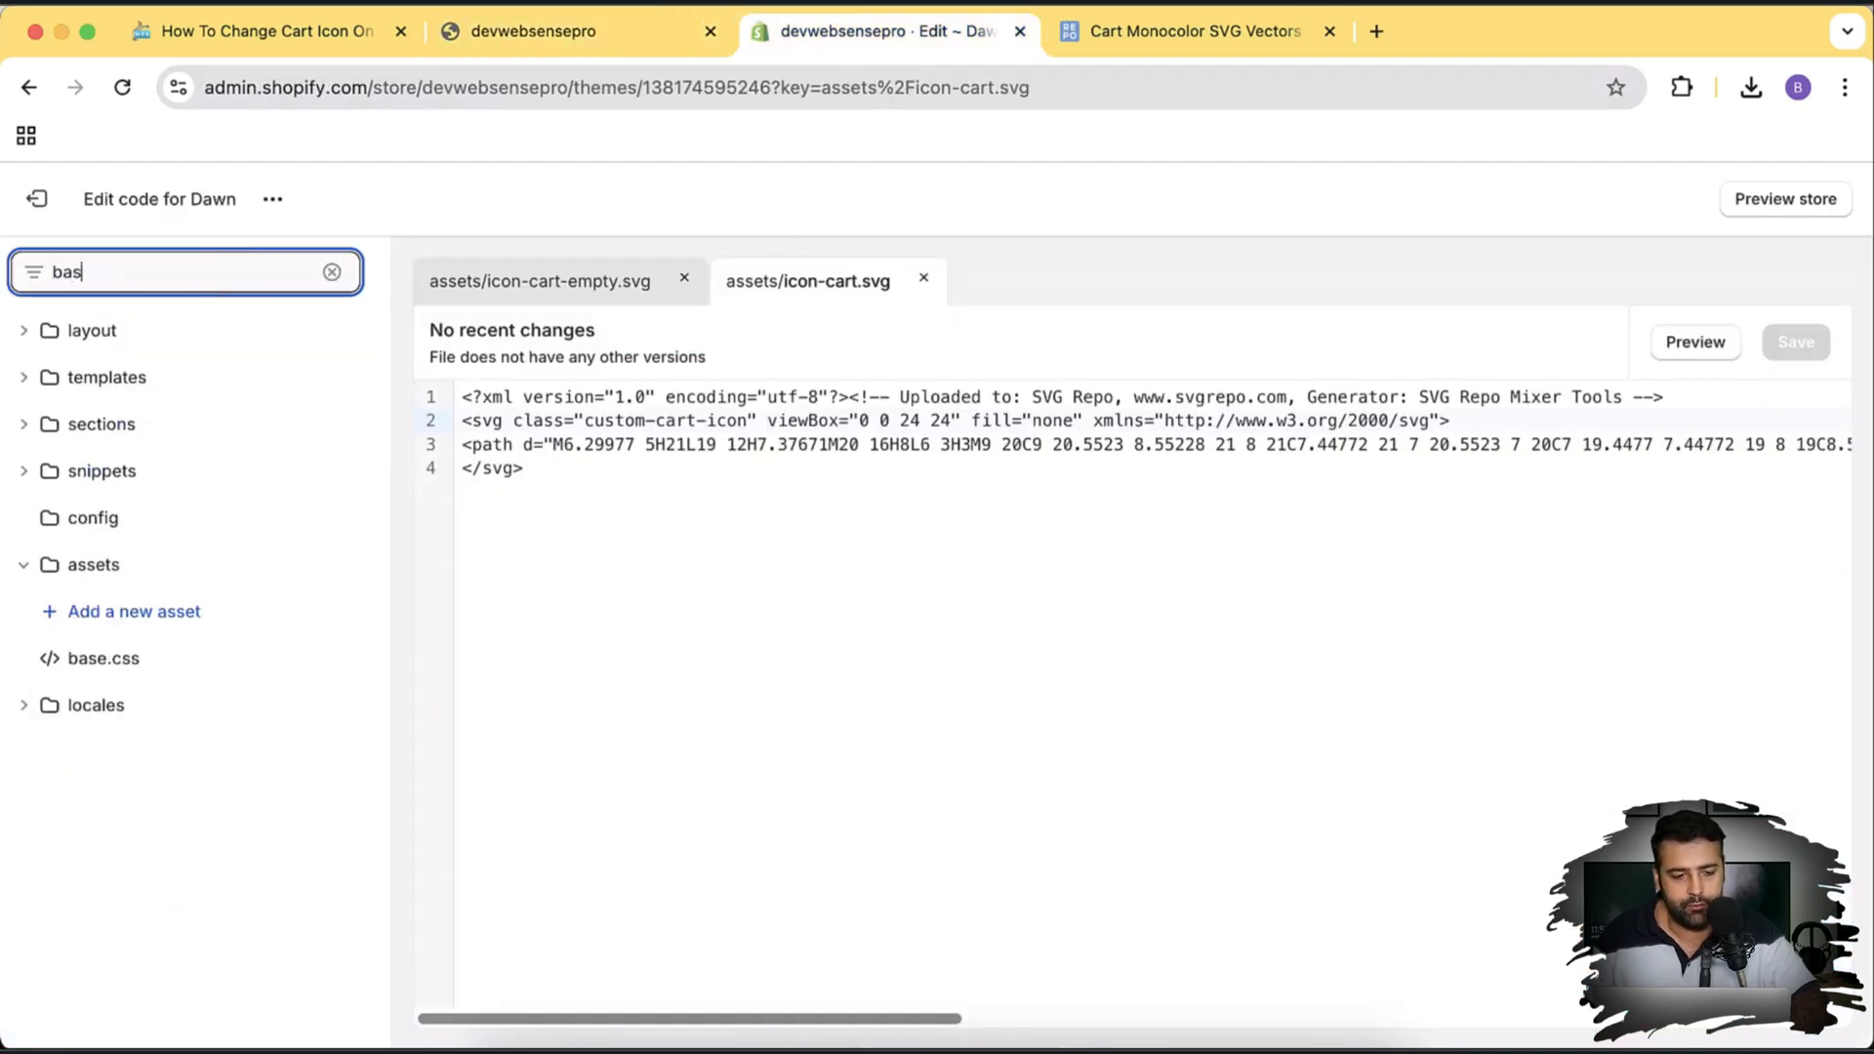
left_click(102, 658)
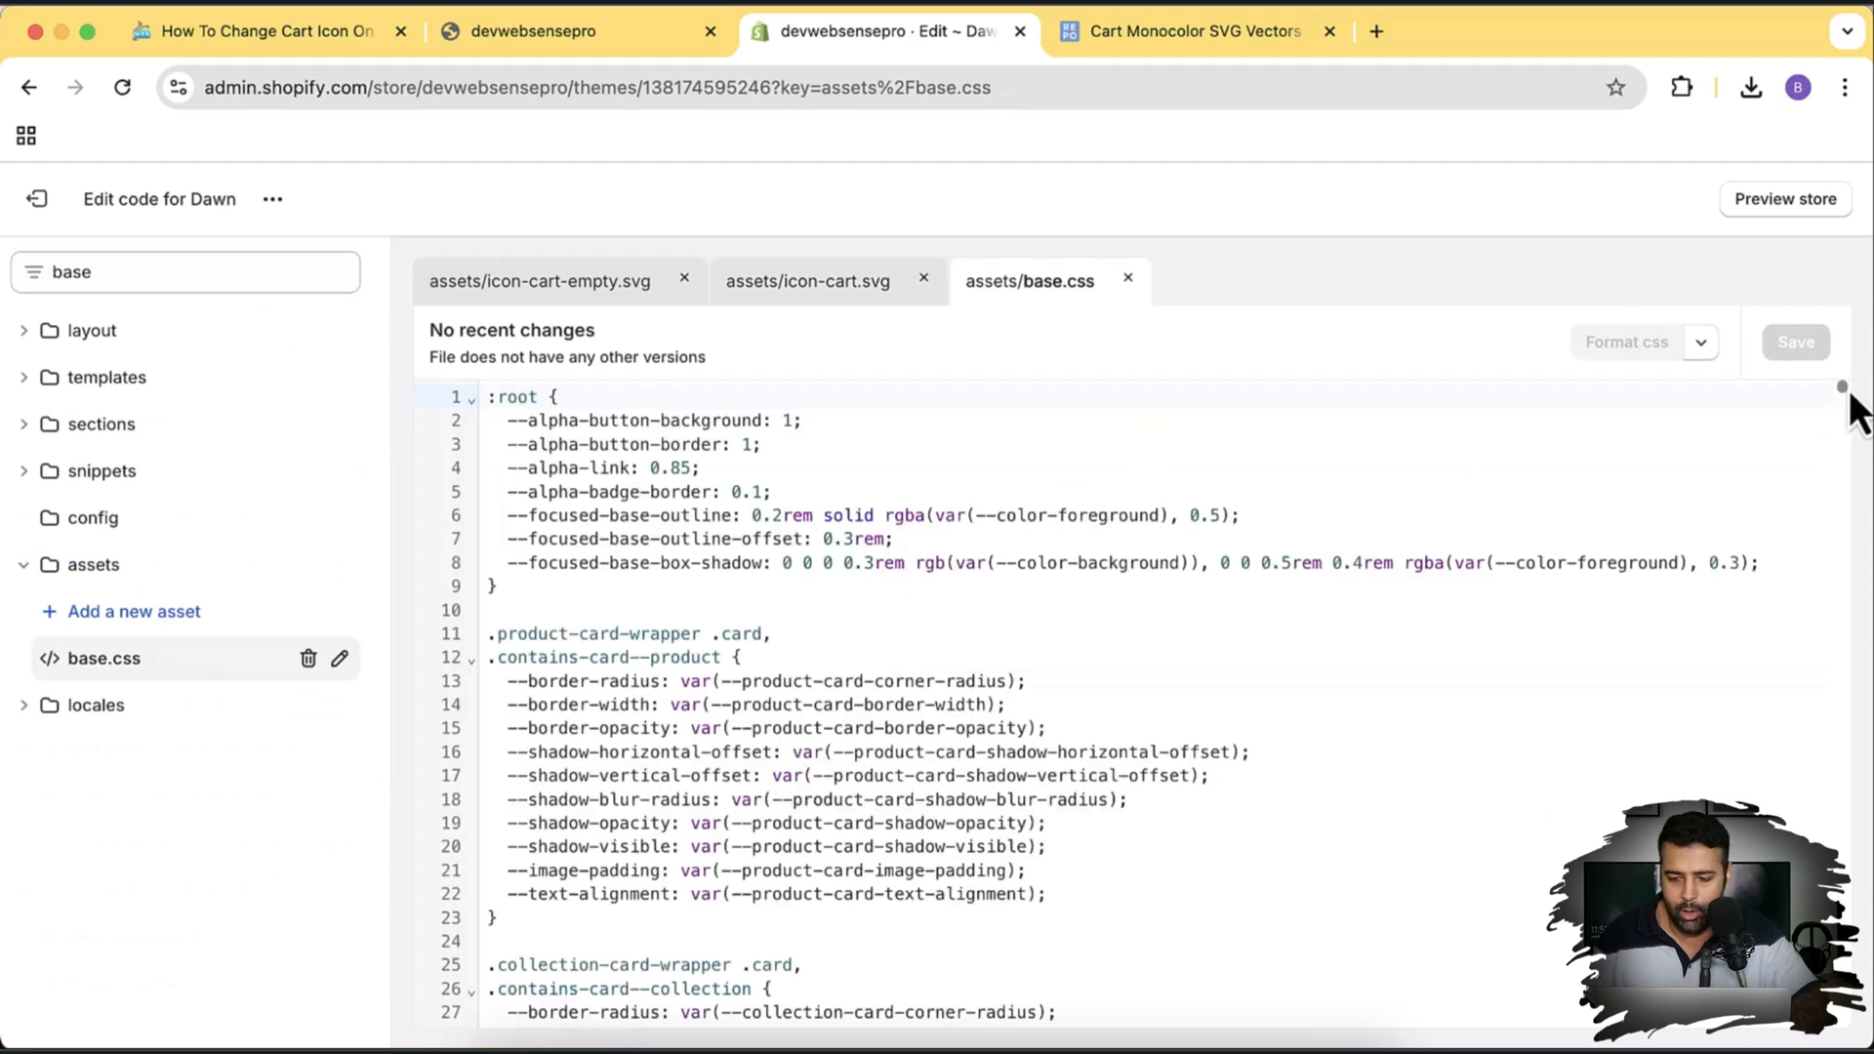
scroll("down", 3)
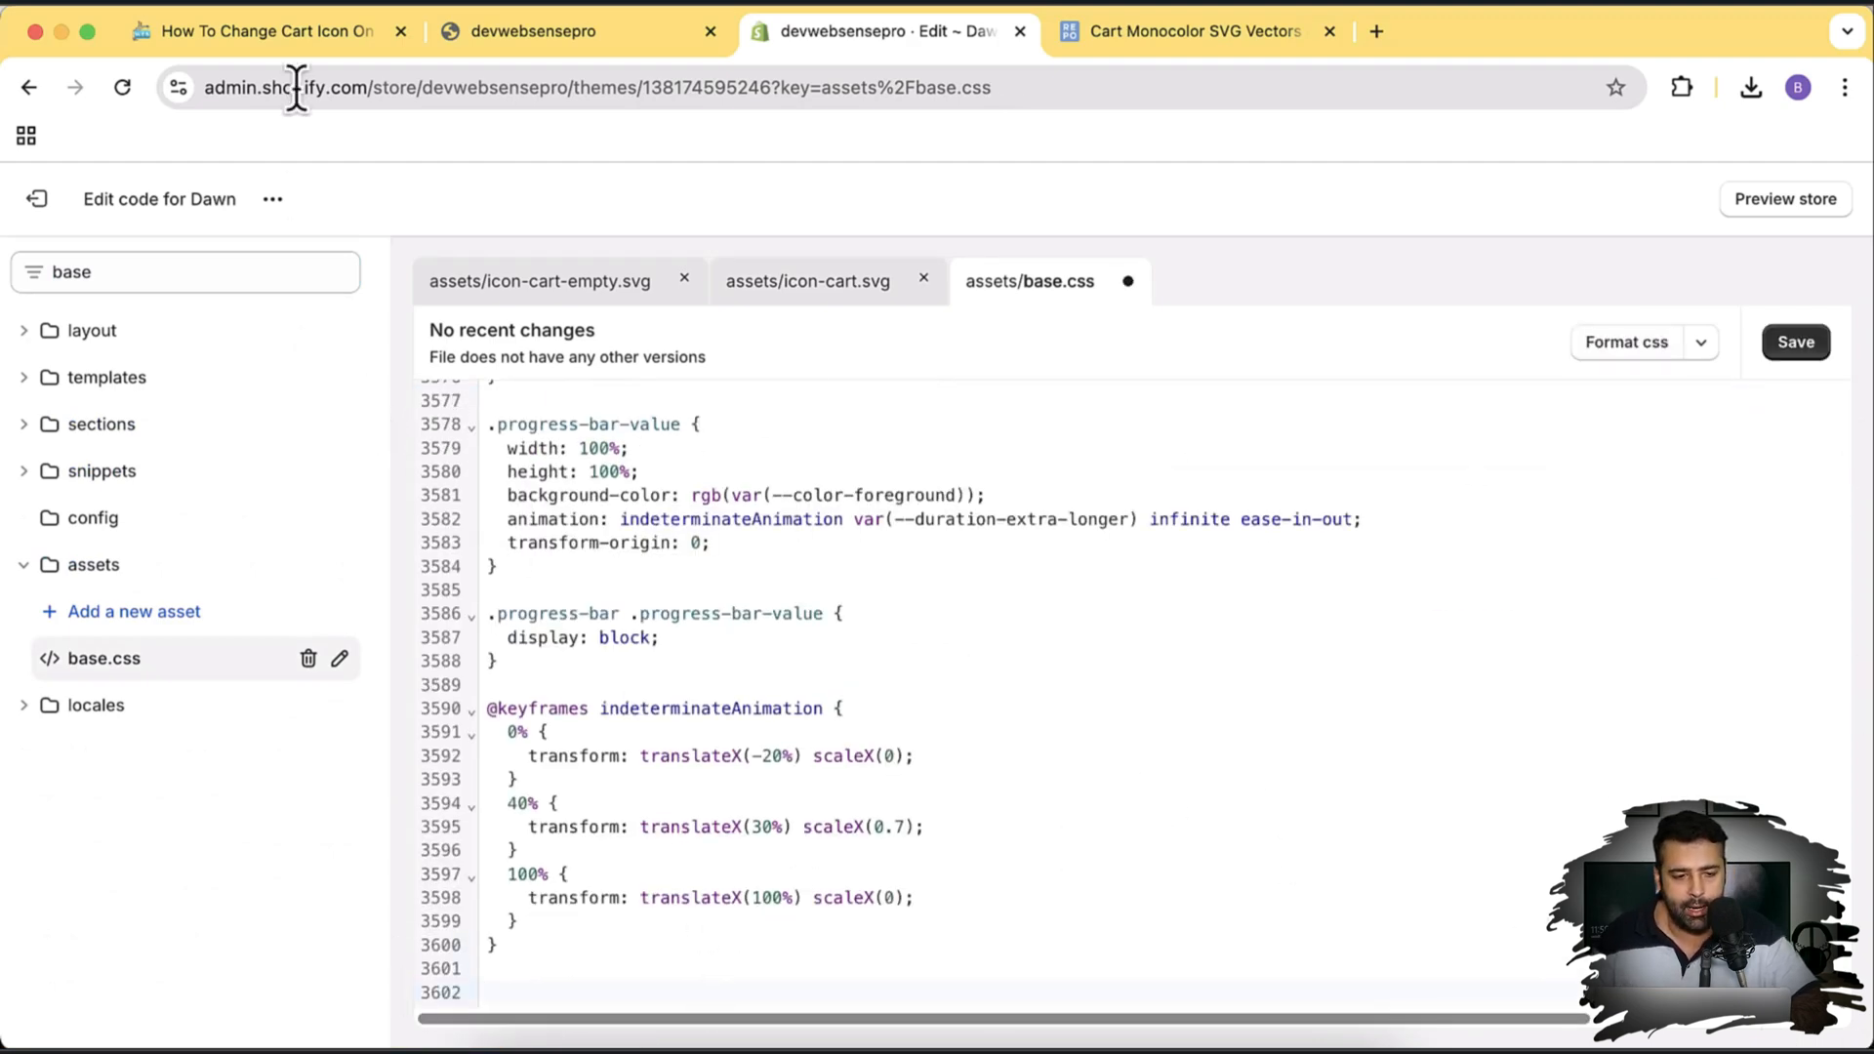
left_click(264, 31)
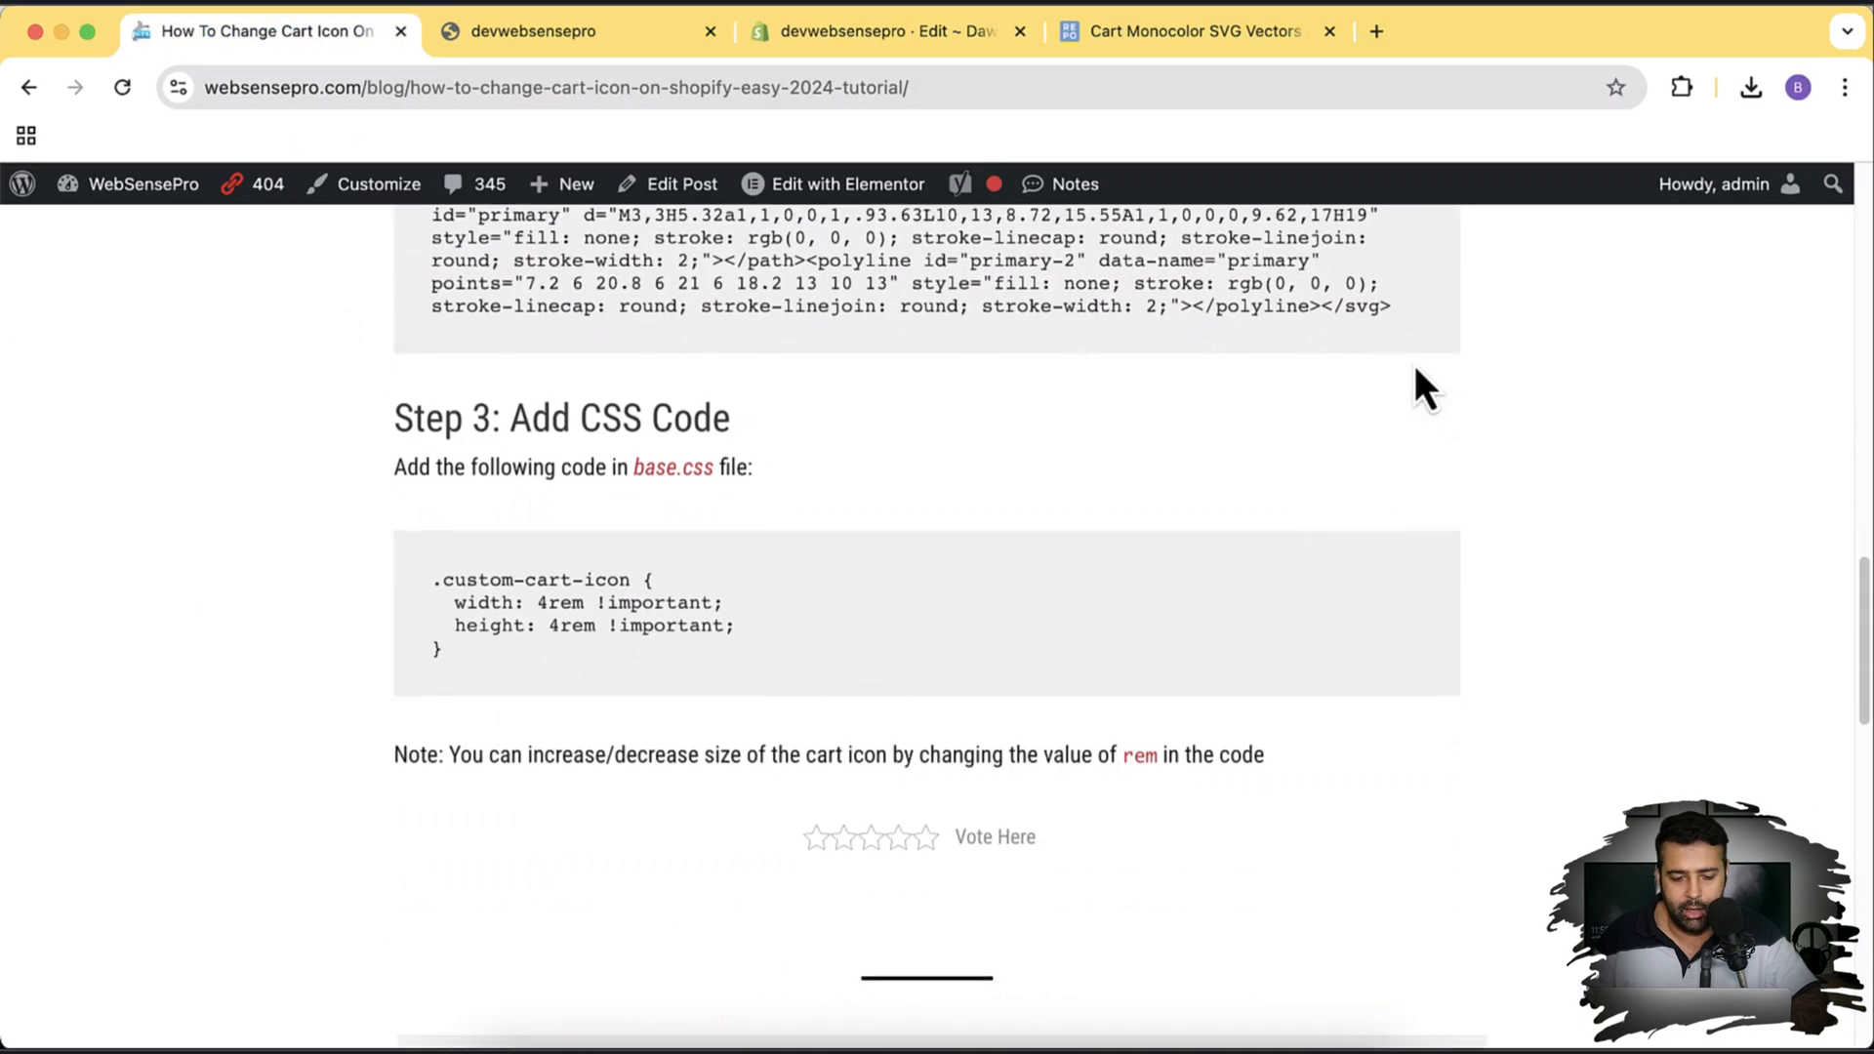
mouse_move(511, 702)
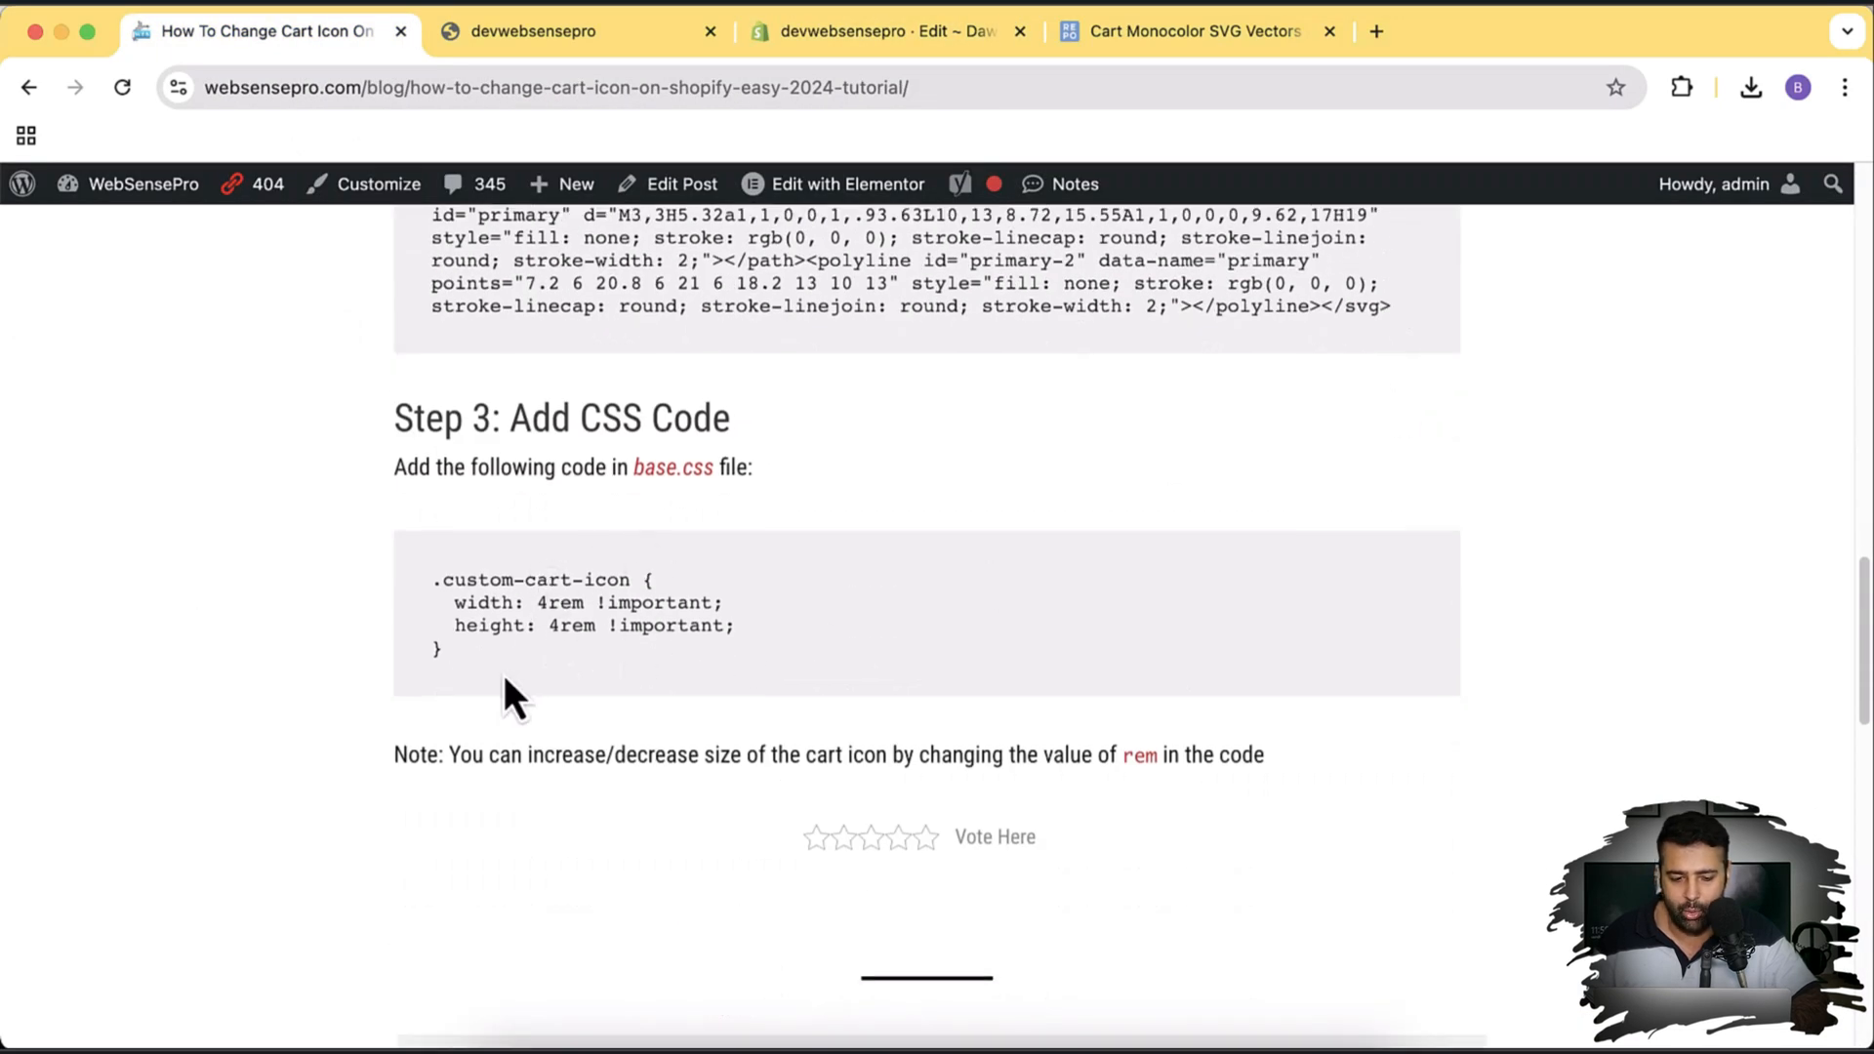
- Copy the .custom-cart-icon 4rem rule from the blog, append it to base.css and save
left_click_drag(434, 580, 443, 653)
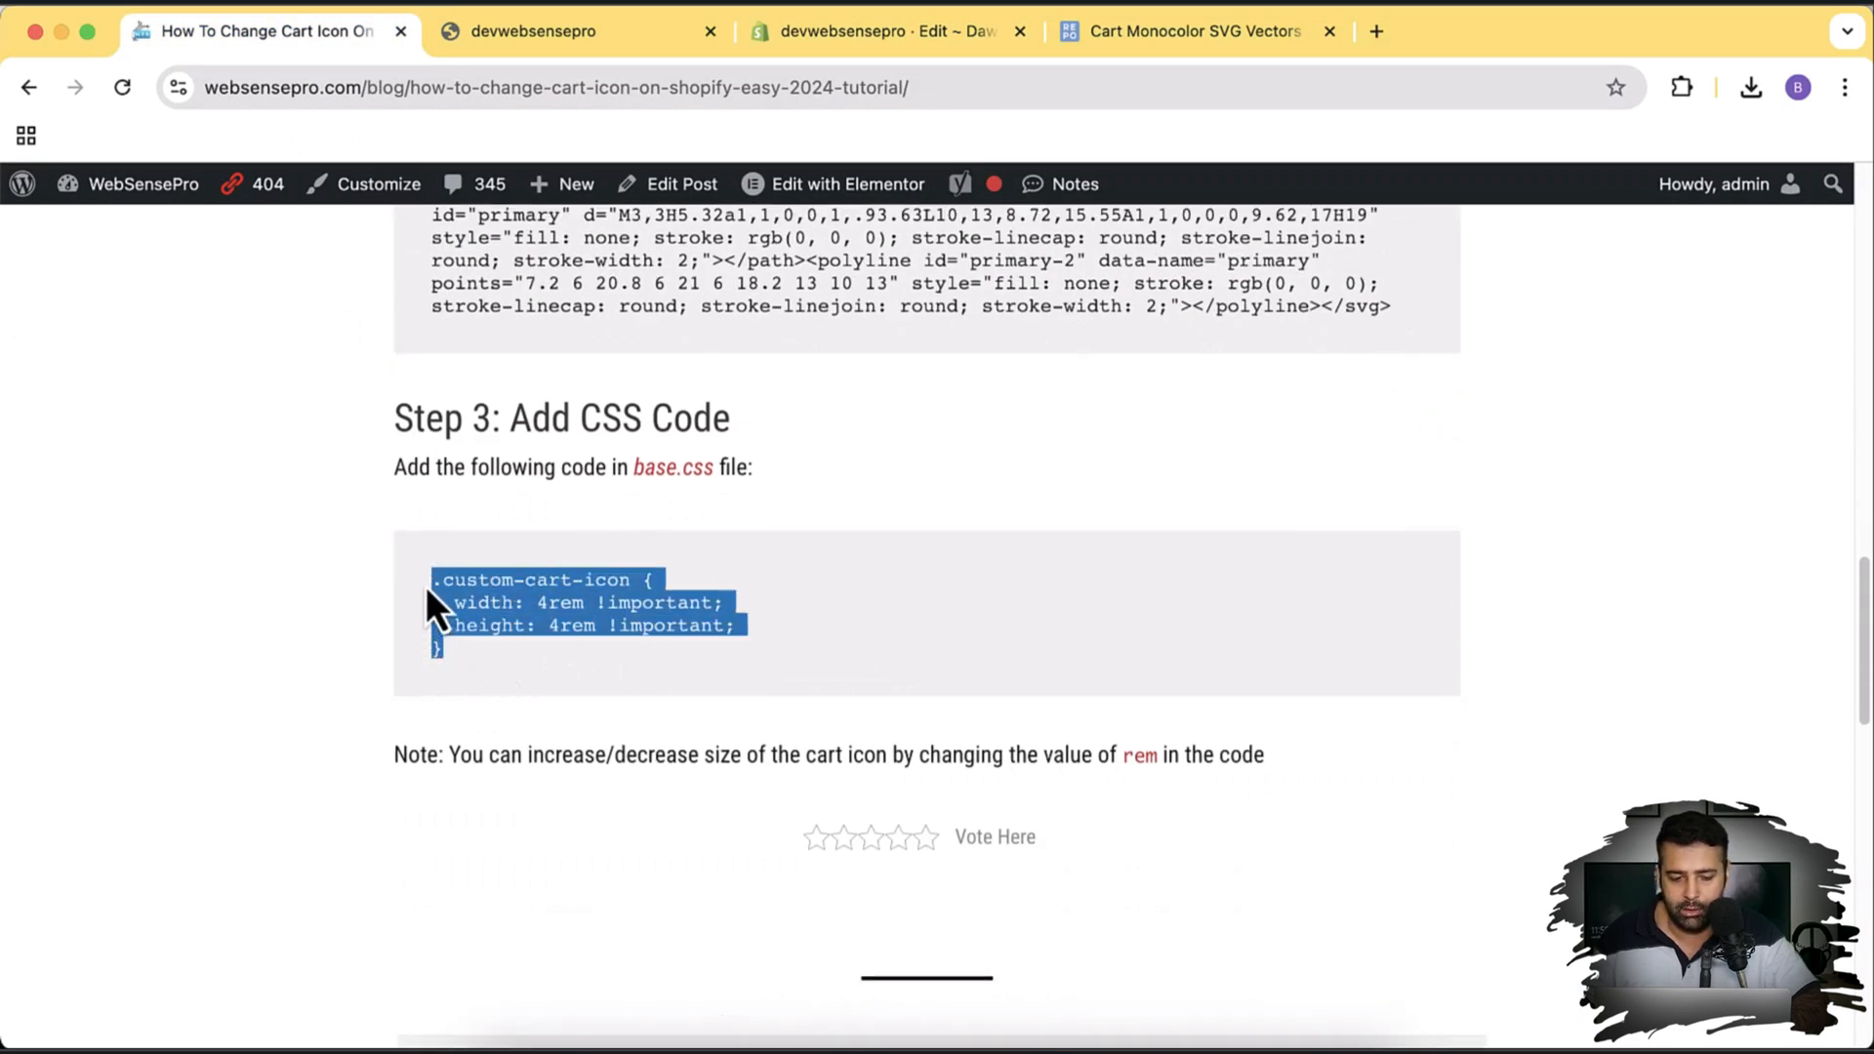
left_click(884, 31)
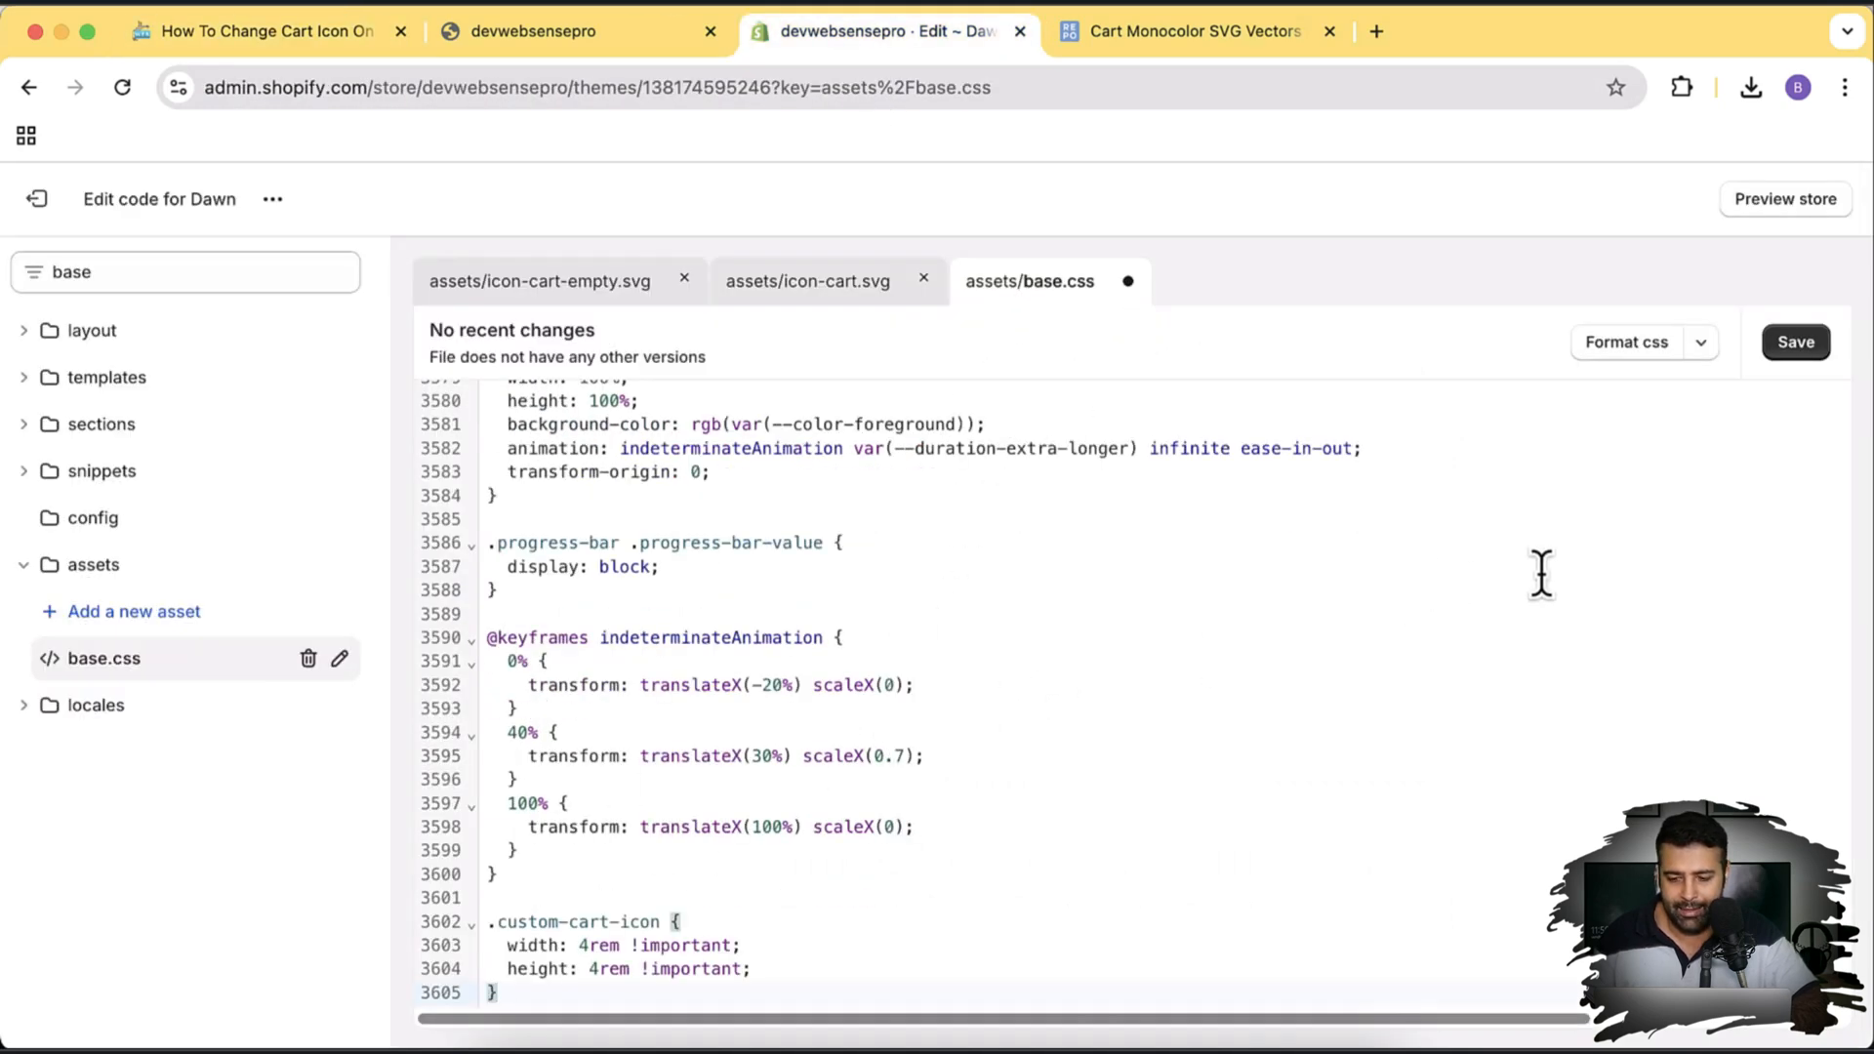
left_click(1794, 342)
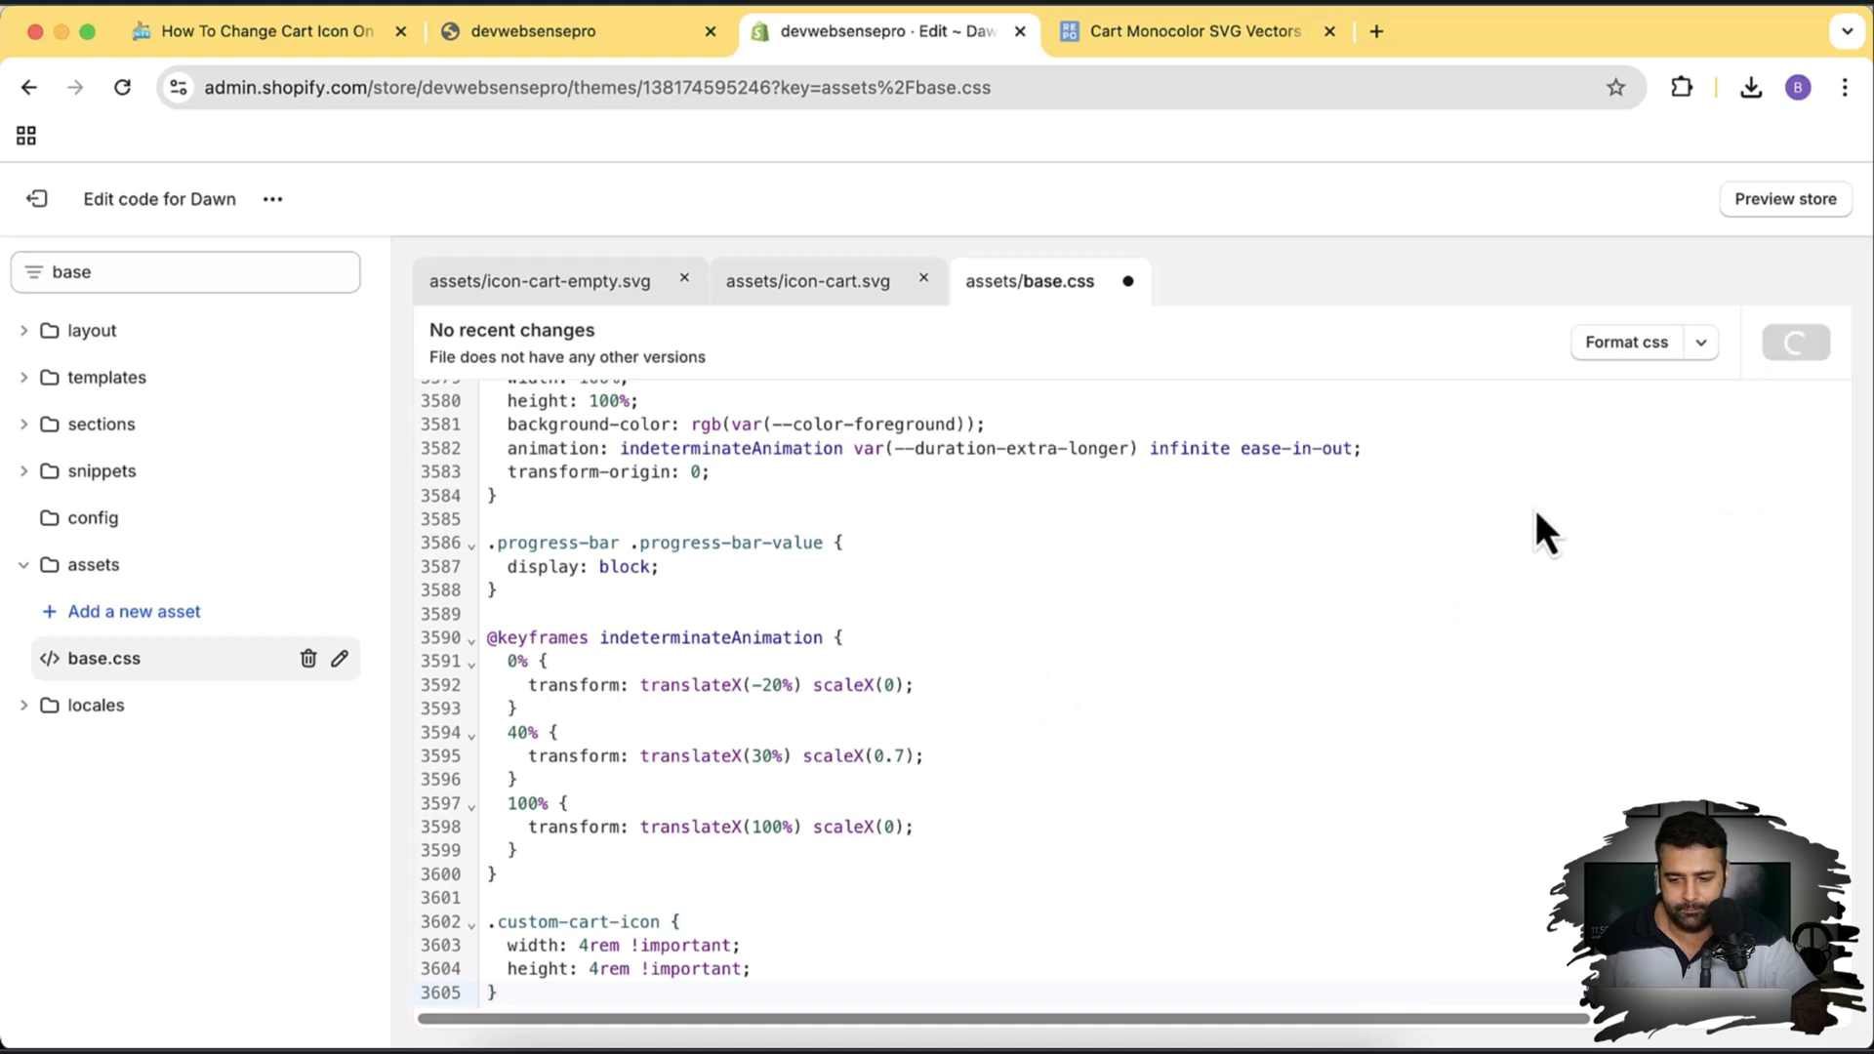
key("cmd+s")
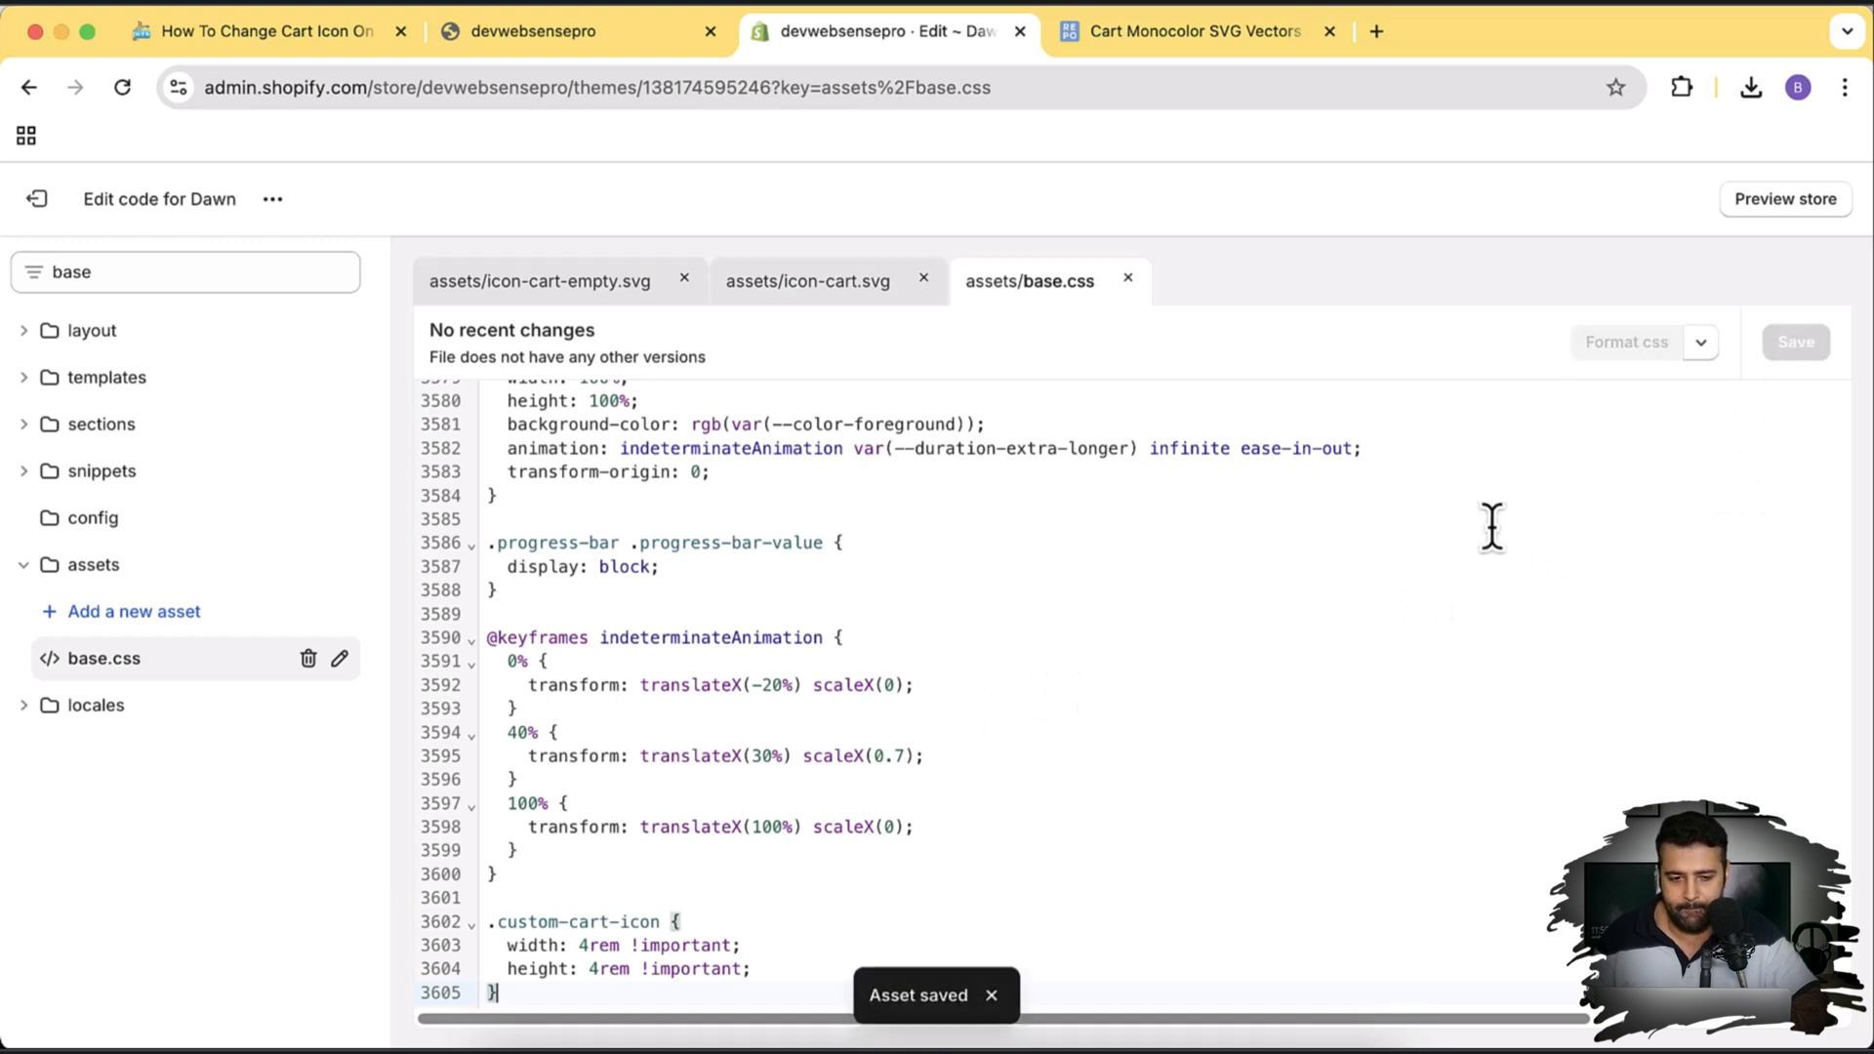
left_click(562, 31)
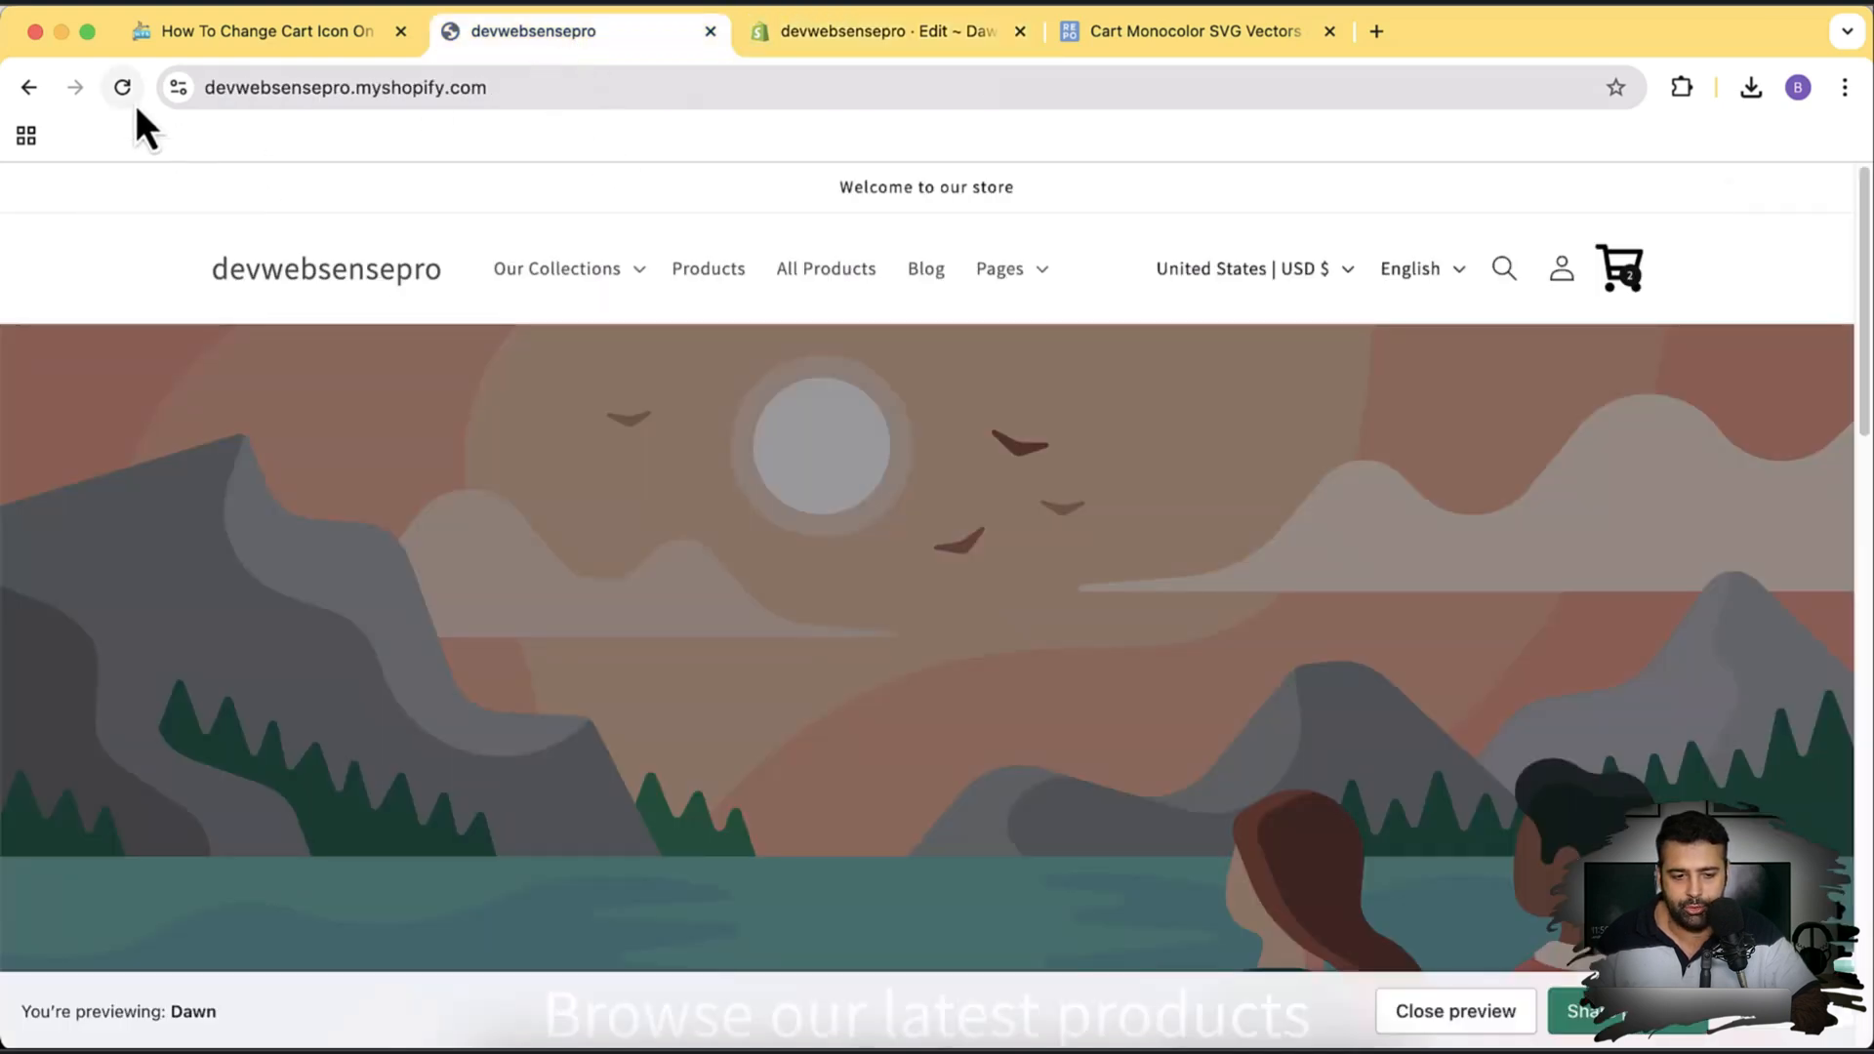
- Reload the storefront and inspect the cart icon, trialling the custom-cart-icon width and height at 3rem
left_click(121, 88)
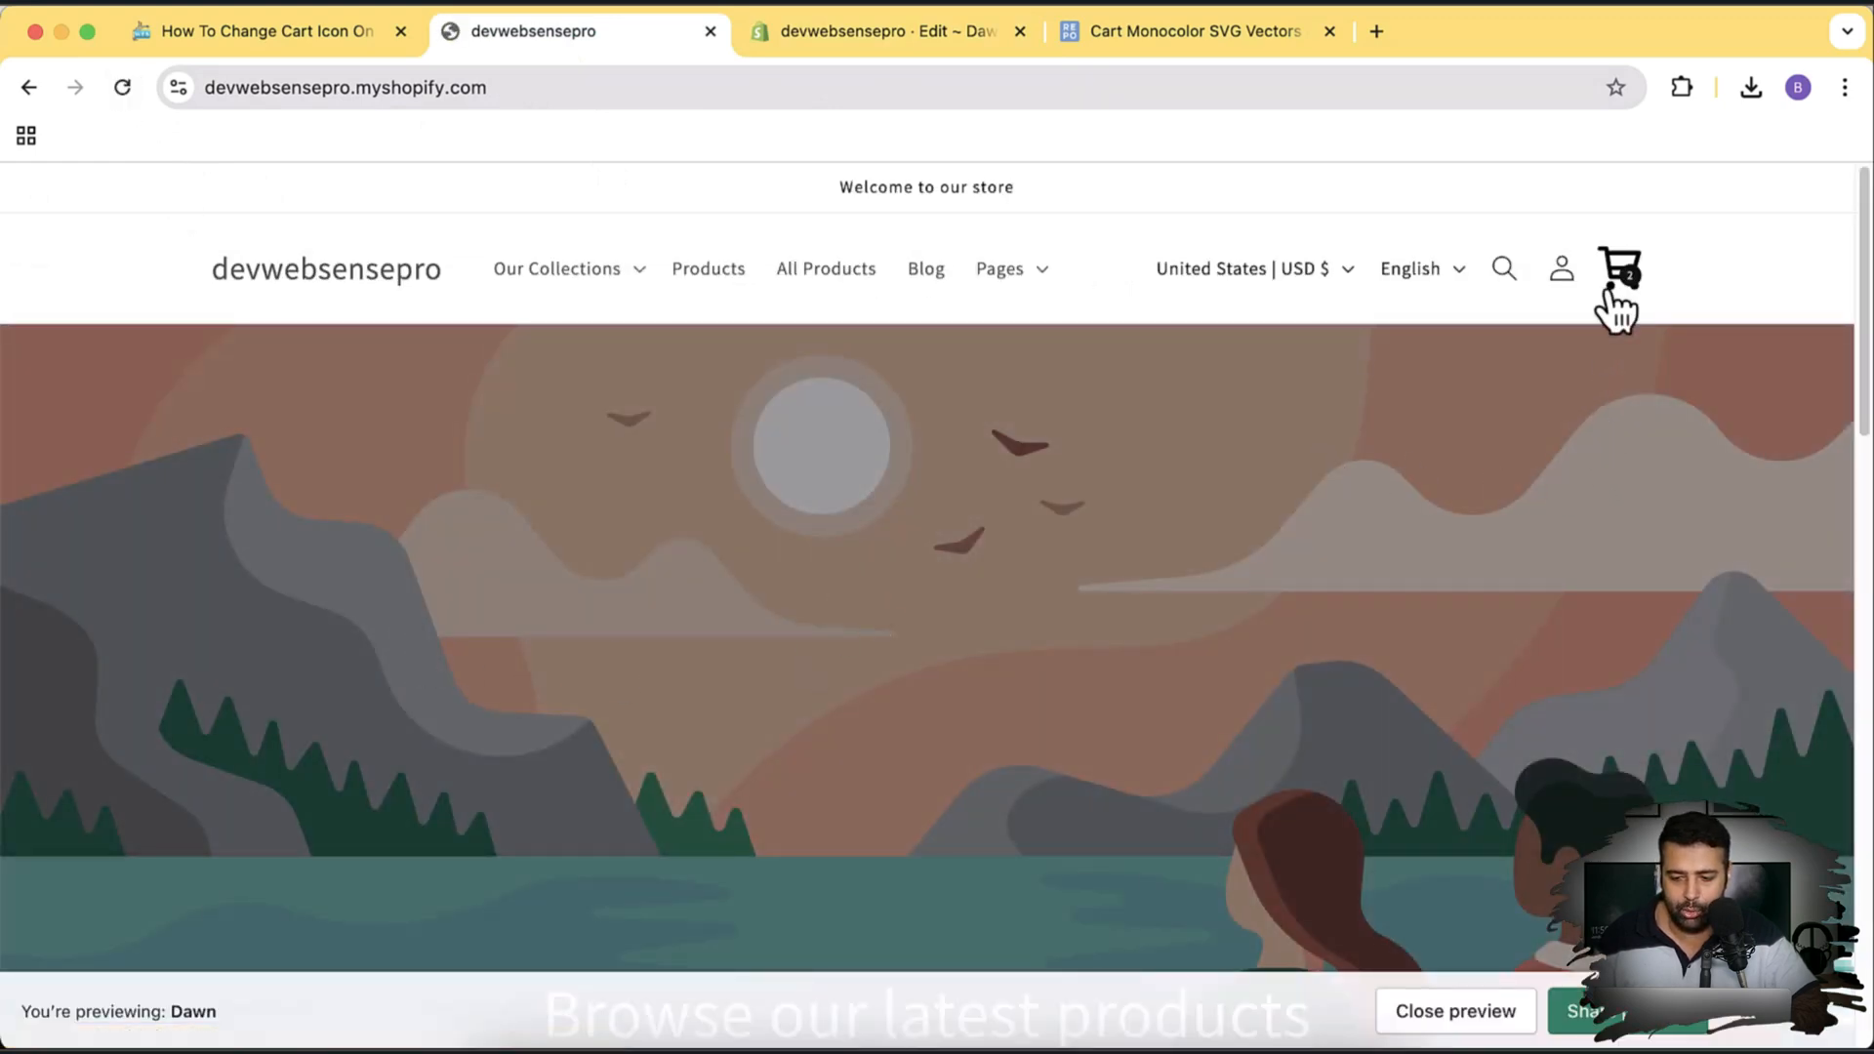
right_click(1619, 276)
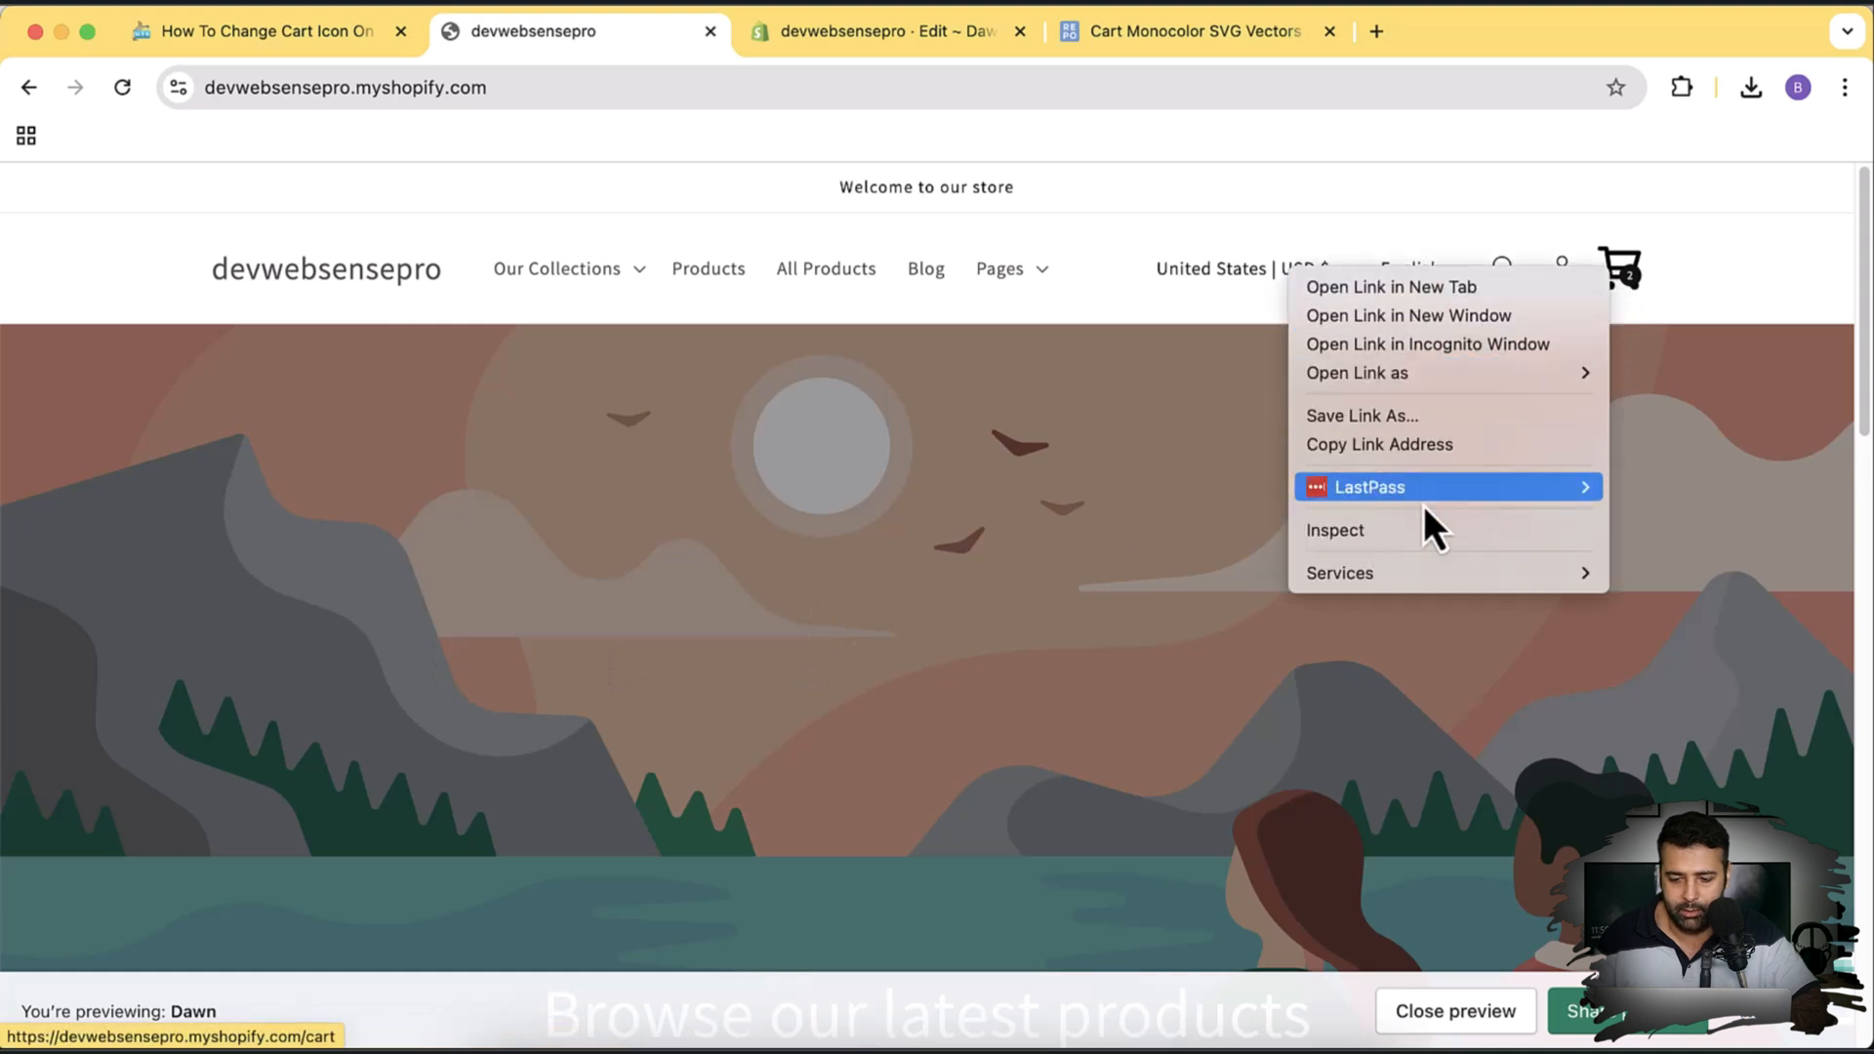
left_click(1423, 568)
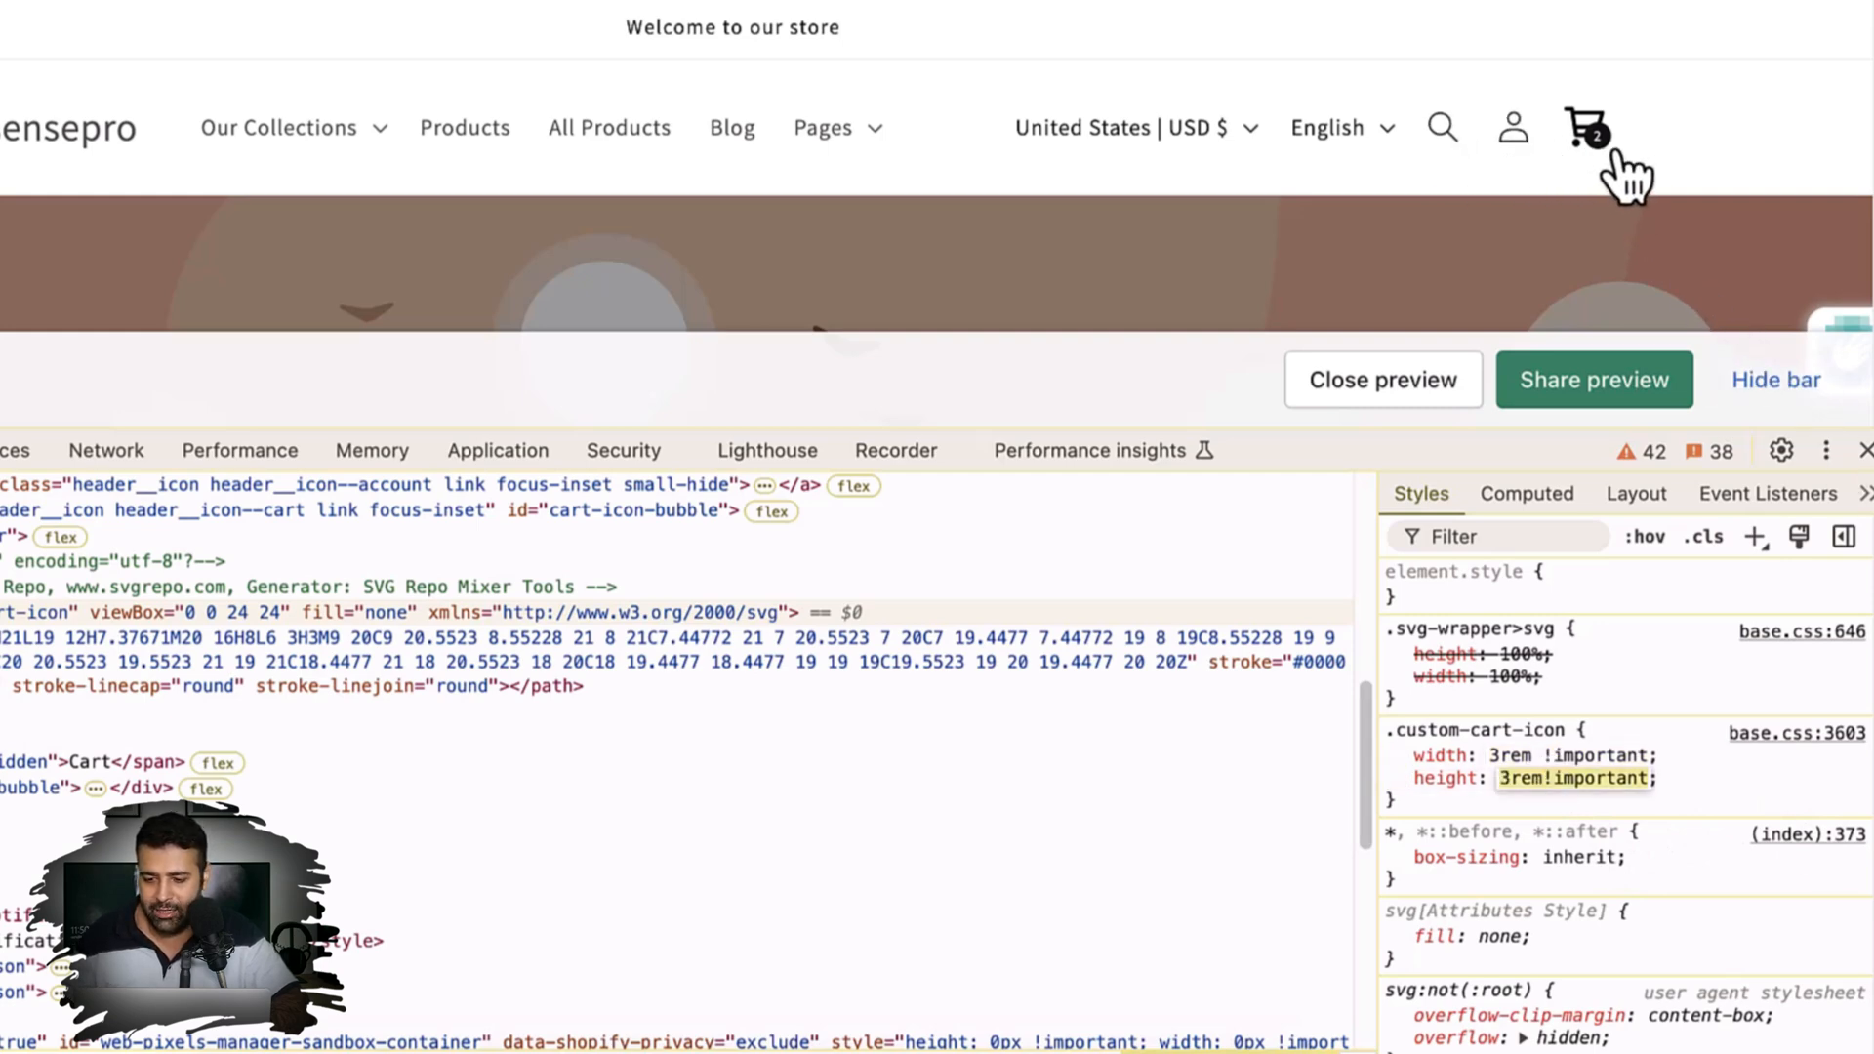
mouse_move(1464, 156)
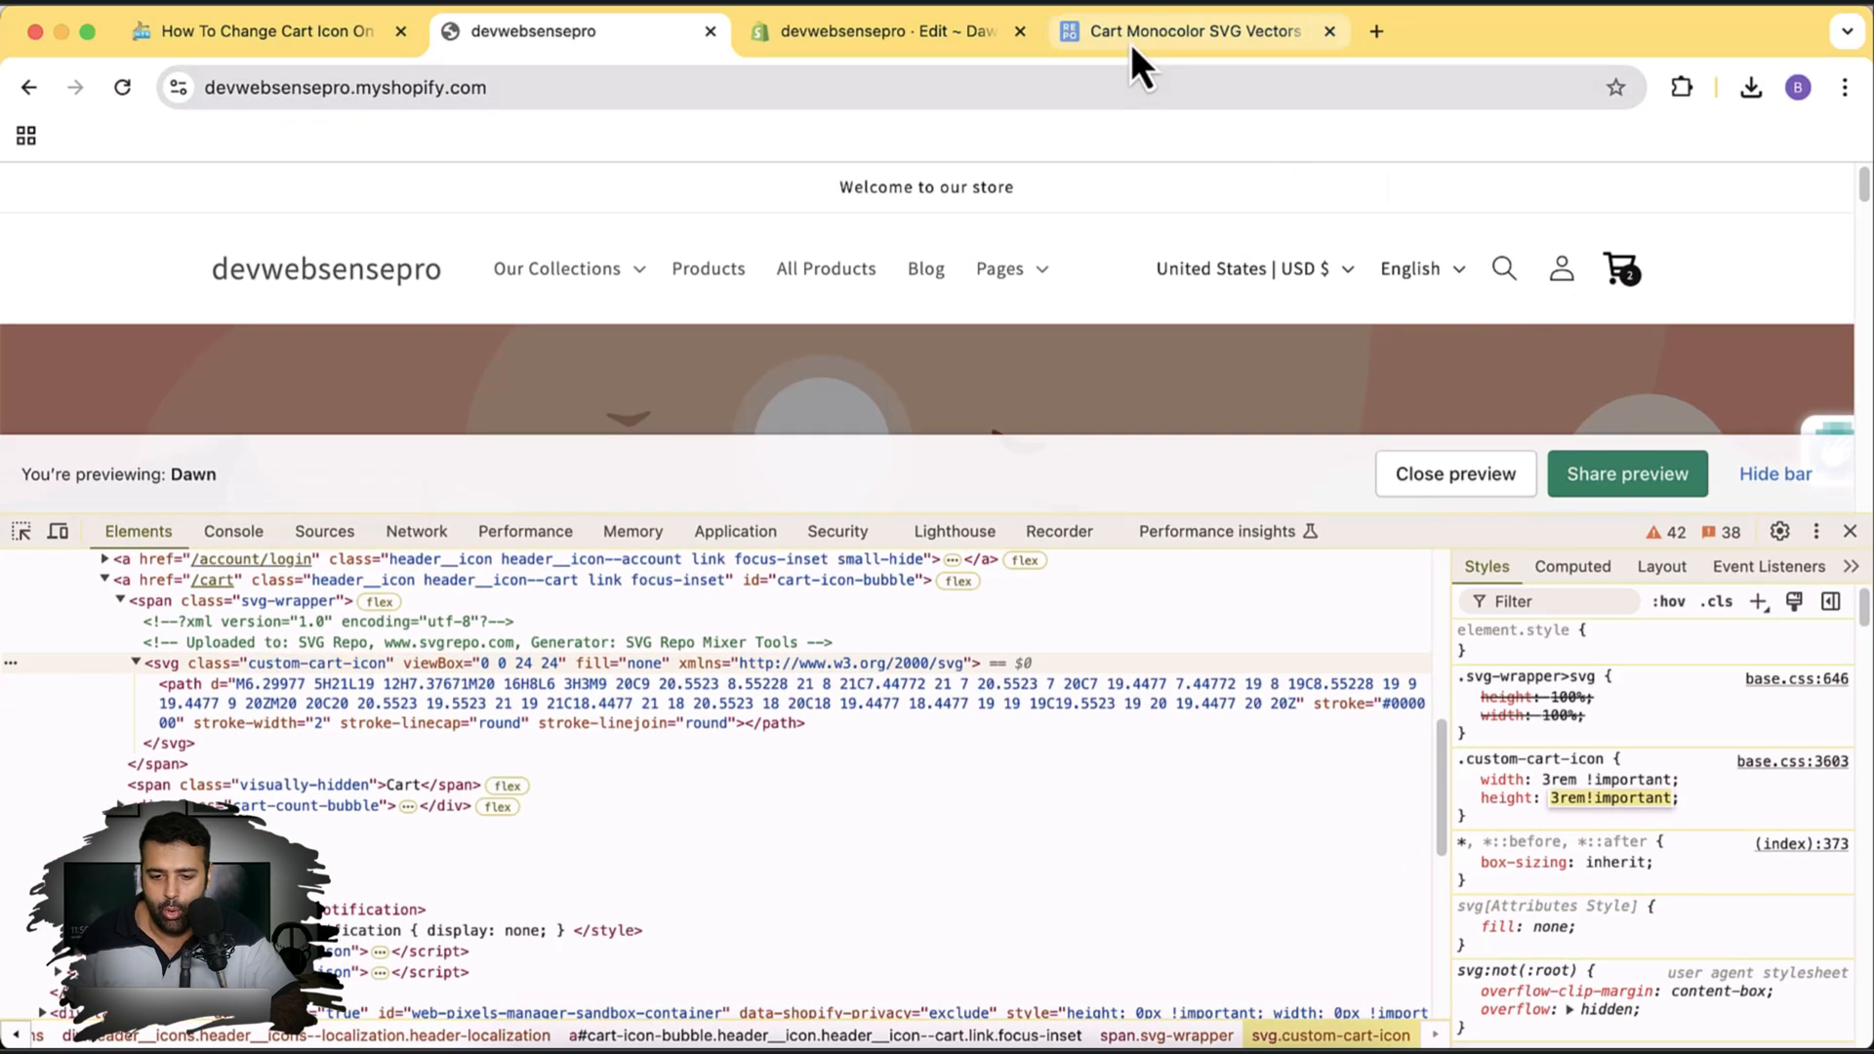
- Trial margin-right of 5px, 13px and 1rem on .custom-cart-icon in DevTools, then switch the margin off
left_click(1191, 31)
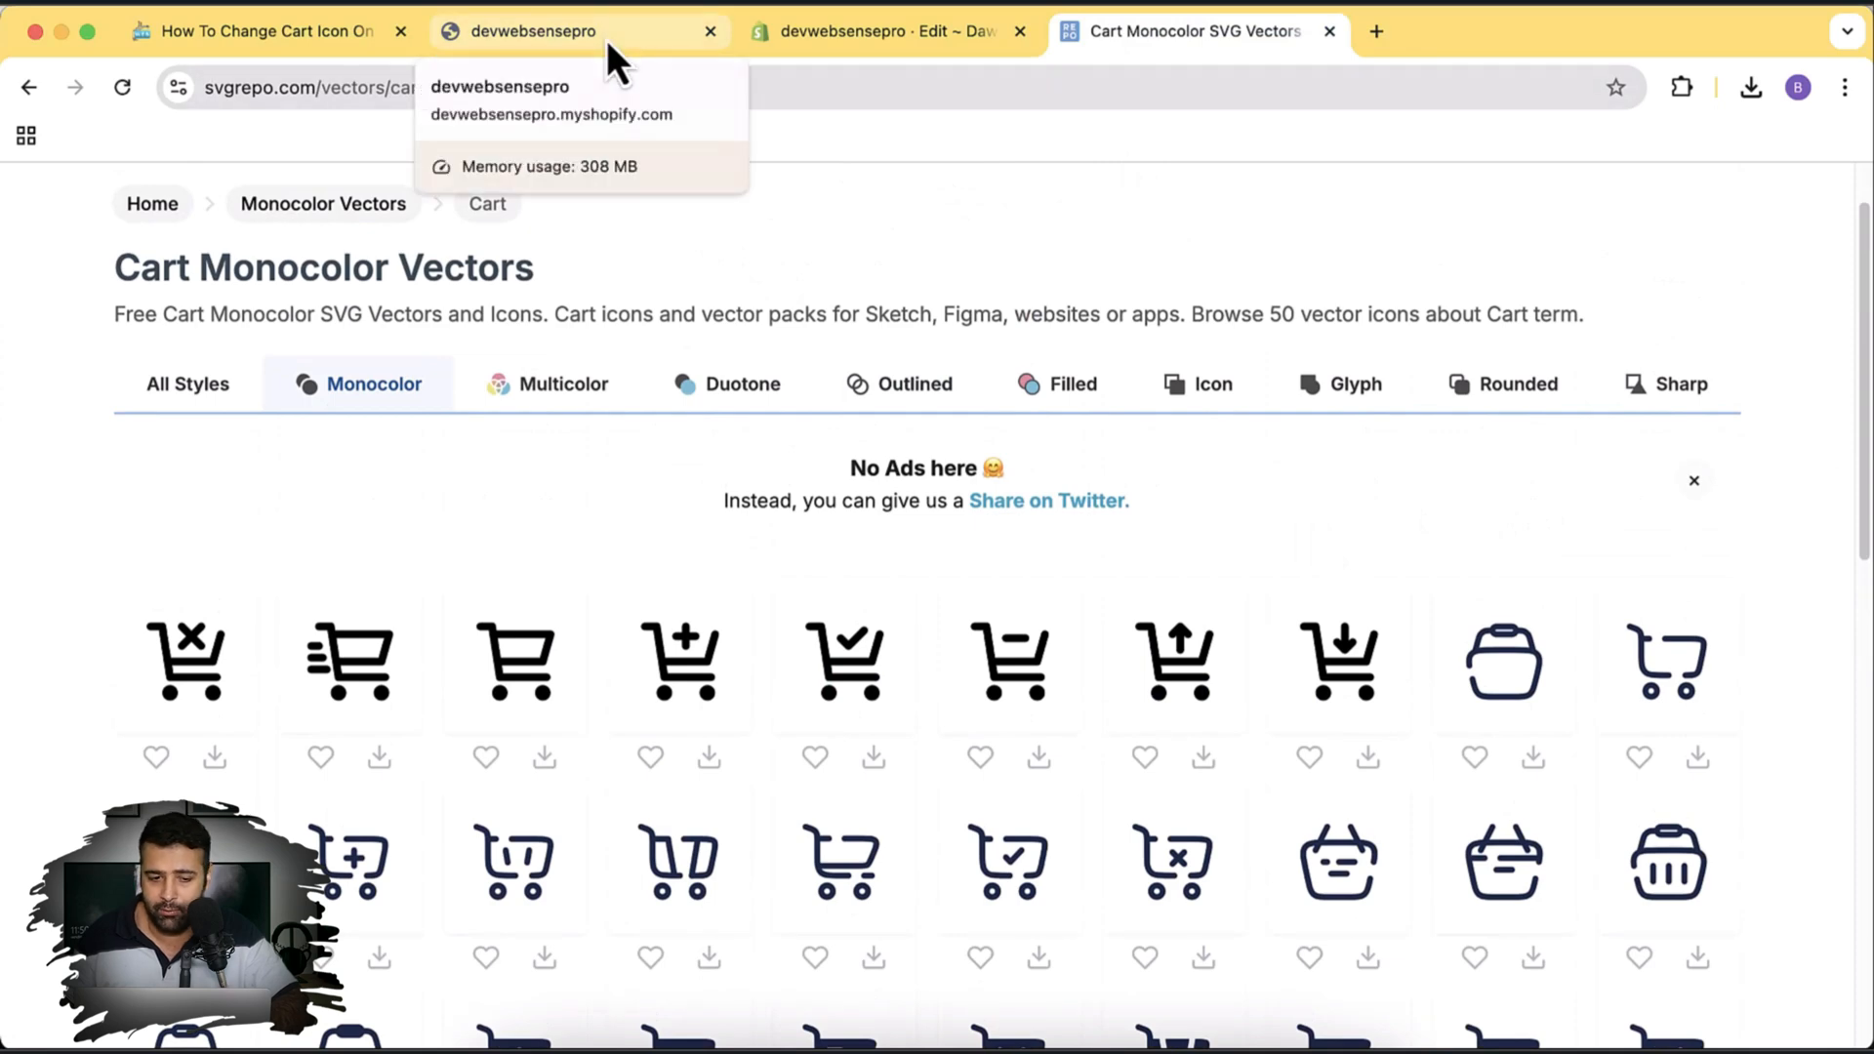
left_click(562, 31)
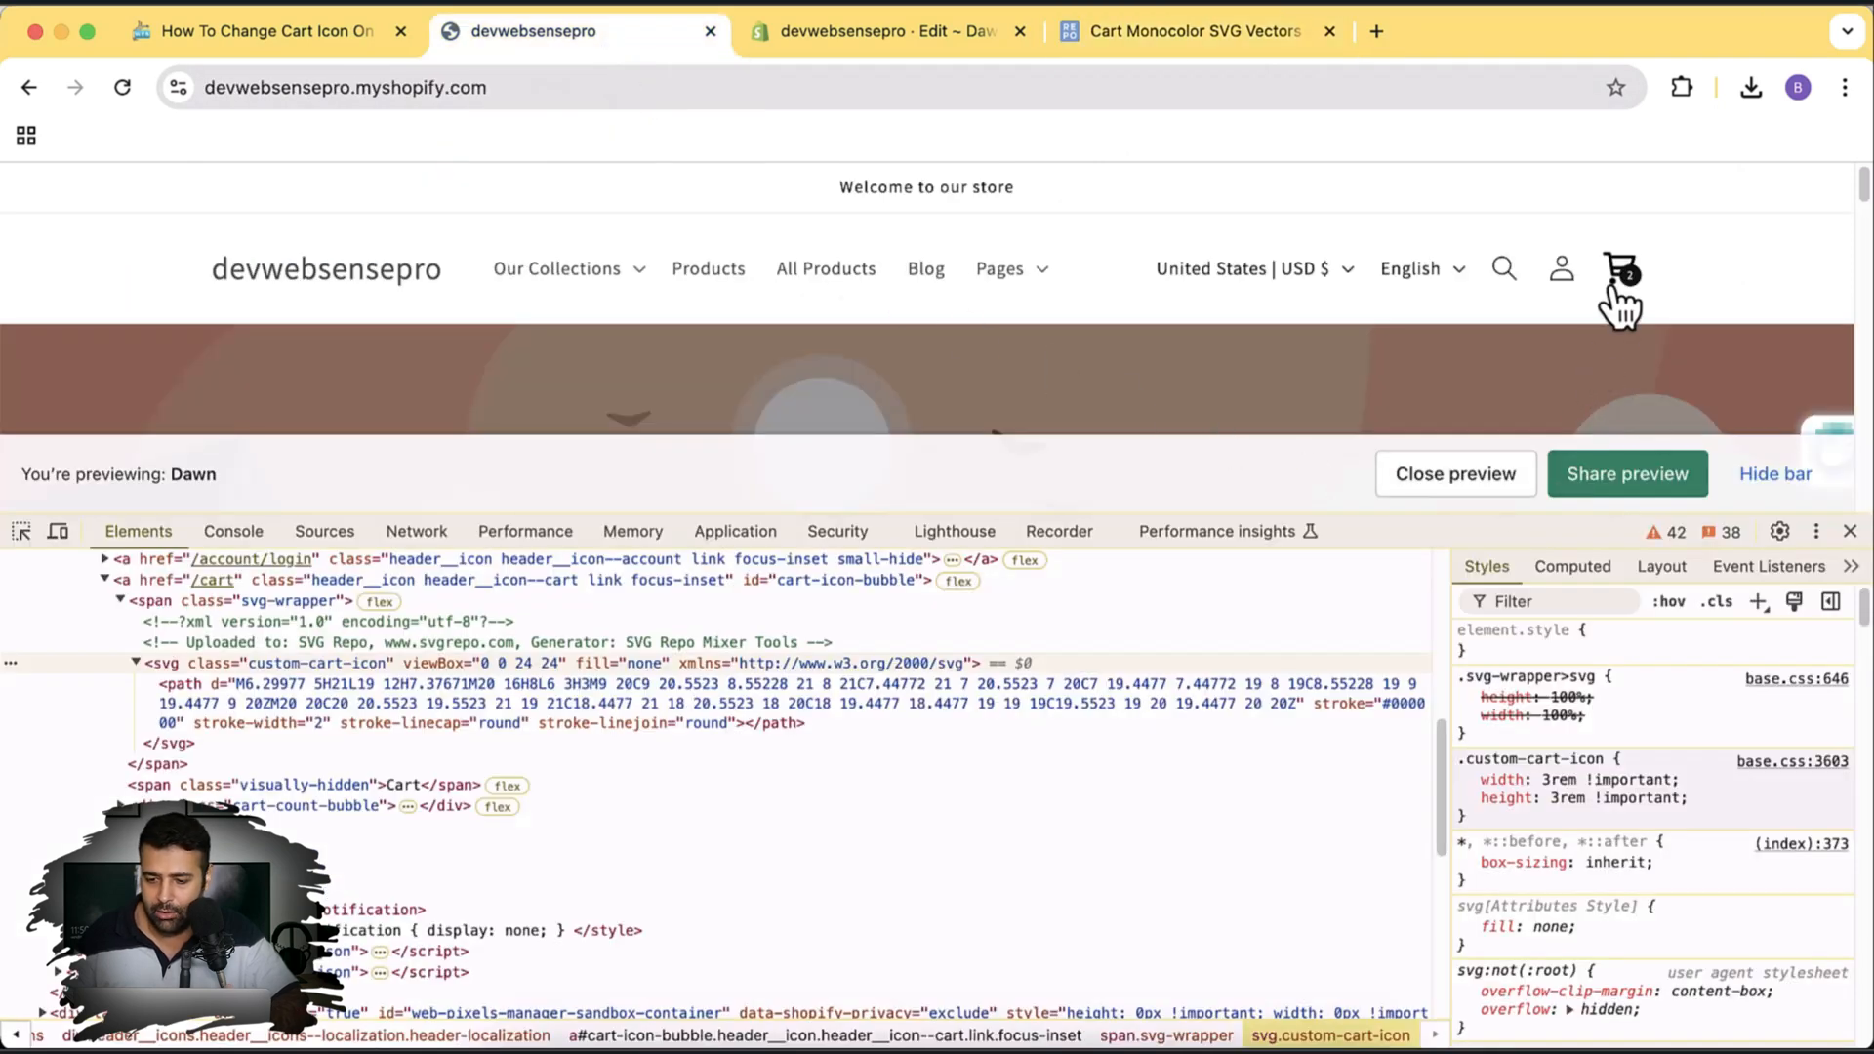
left_click(1466, 697)
type("margin-right: ;")
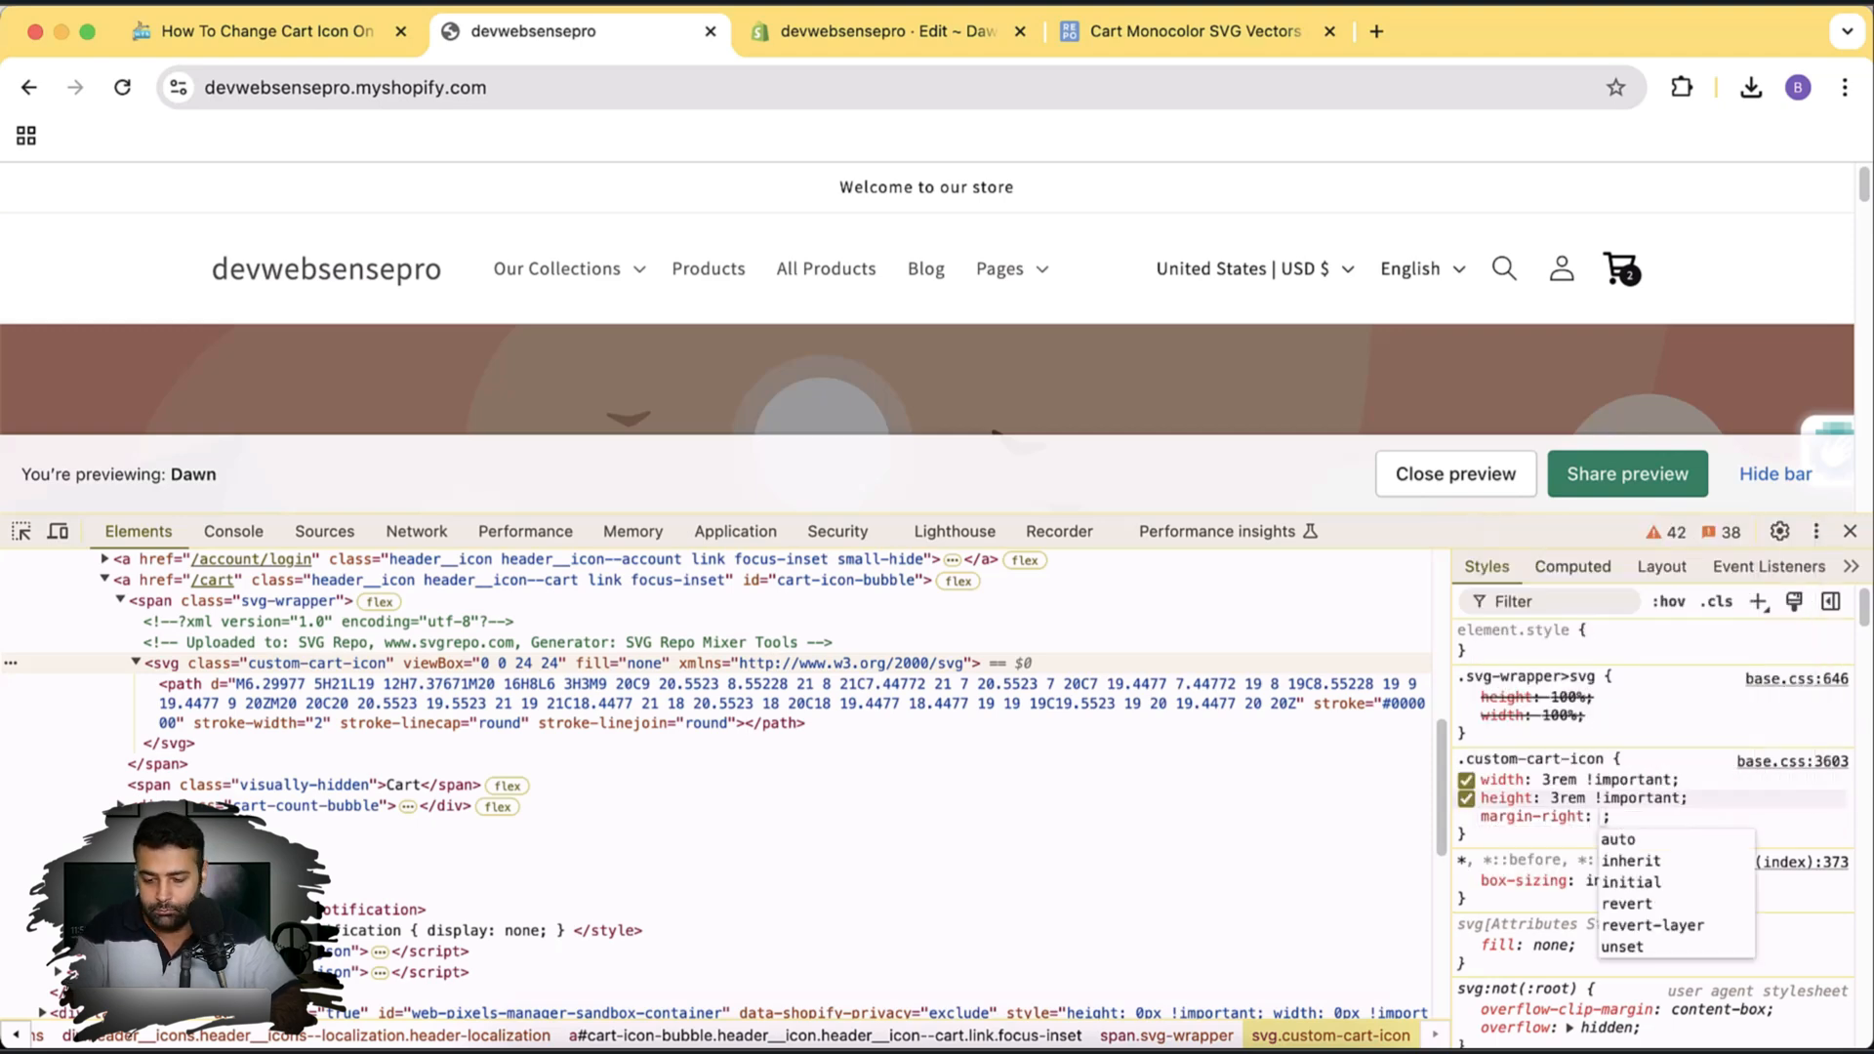
type("5px")
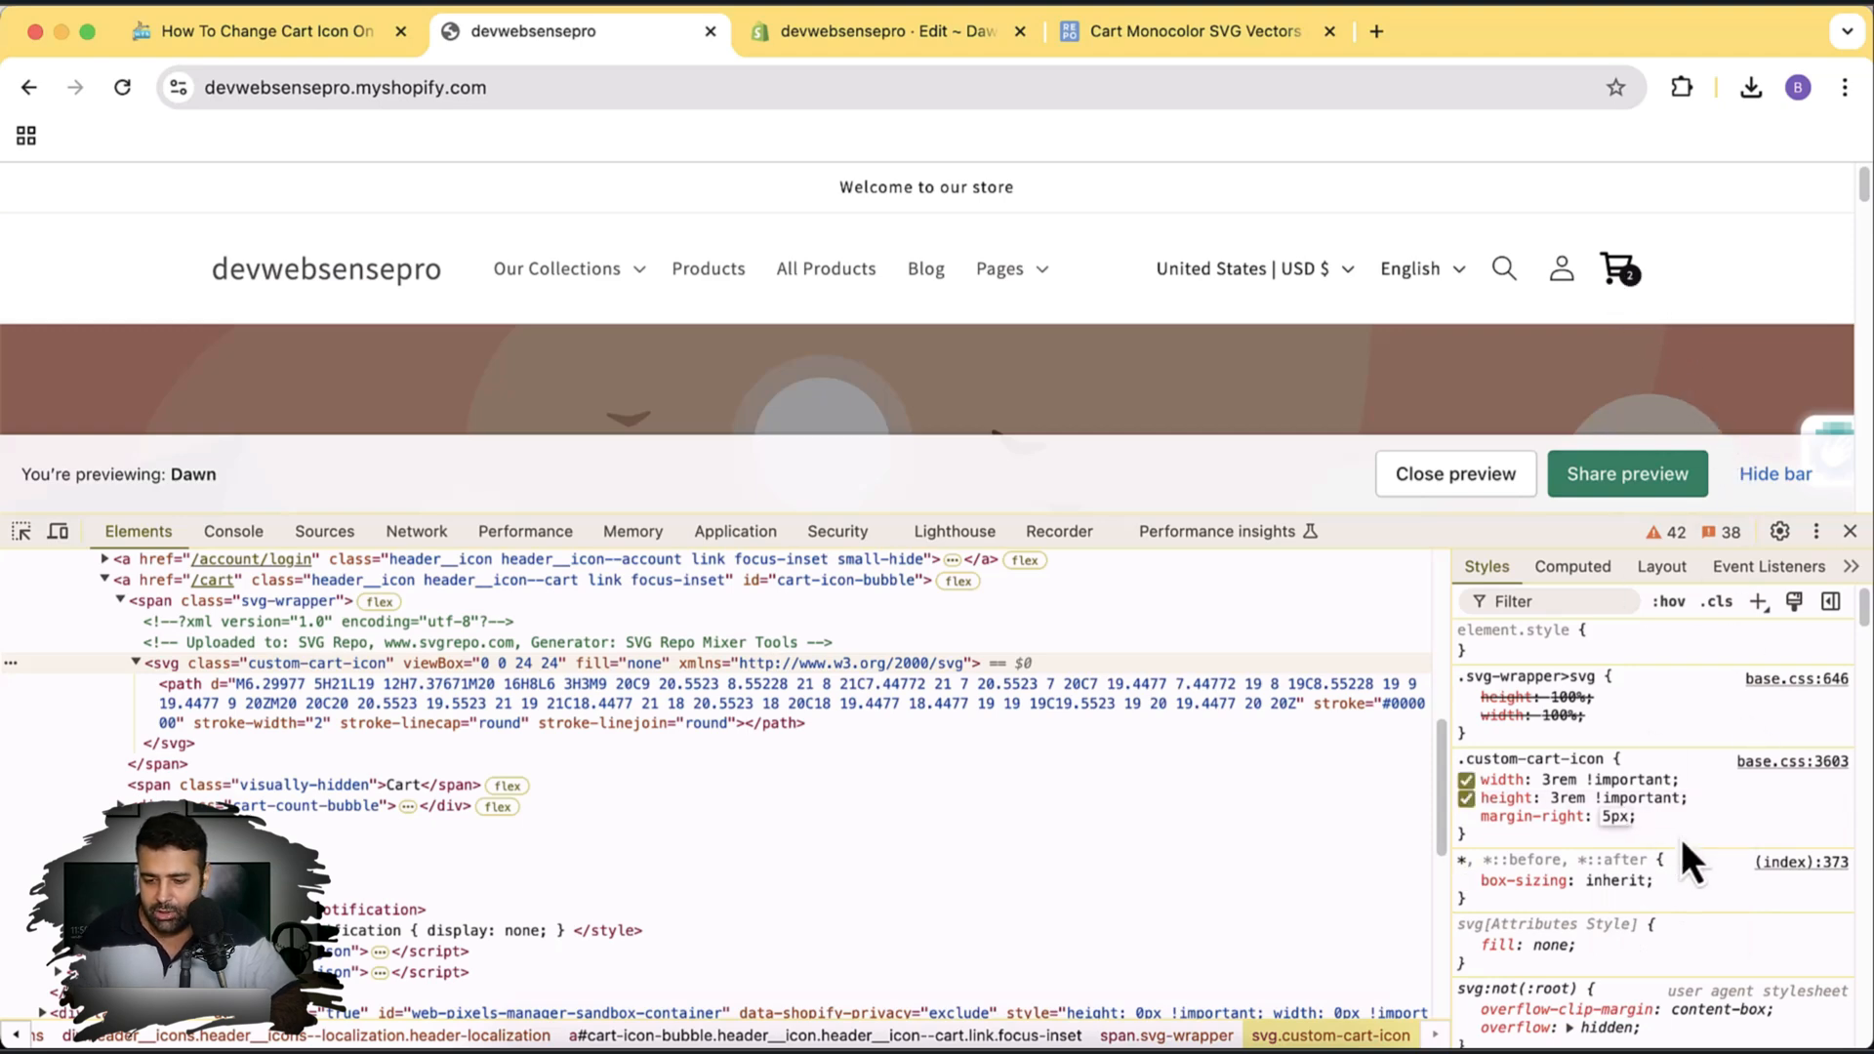
type("13px")
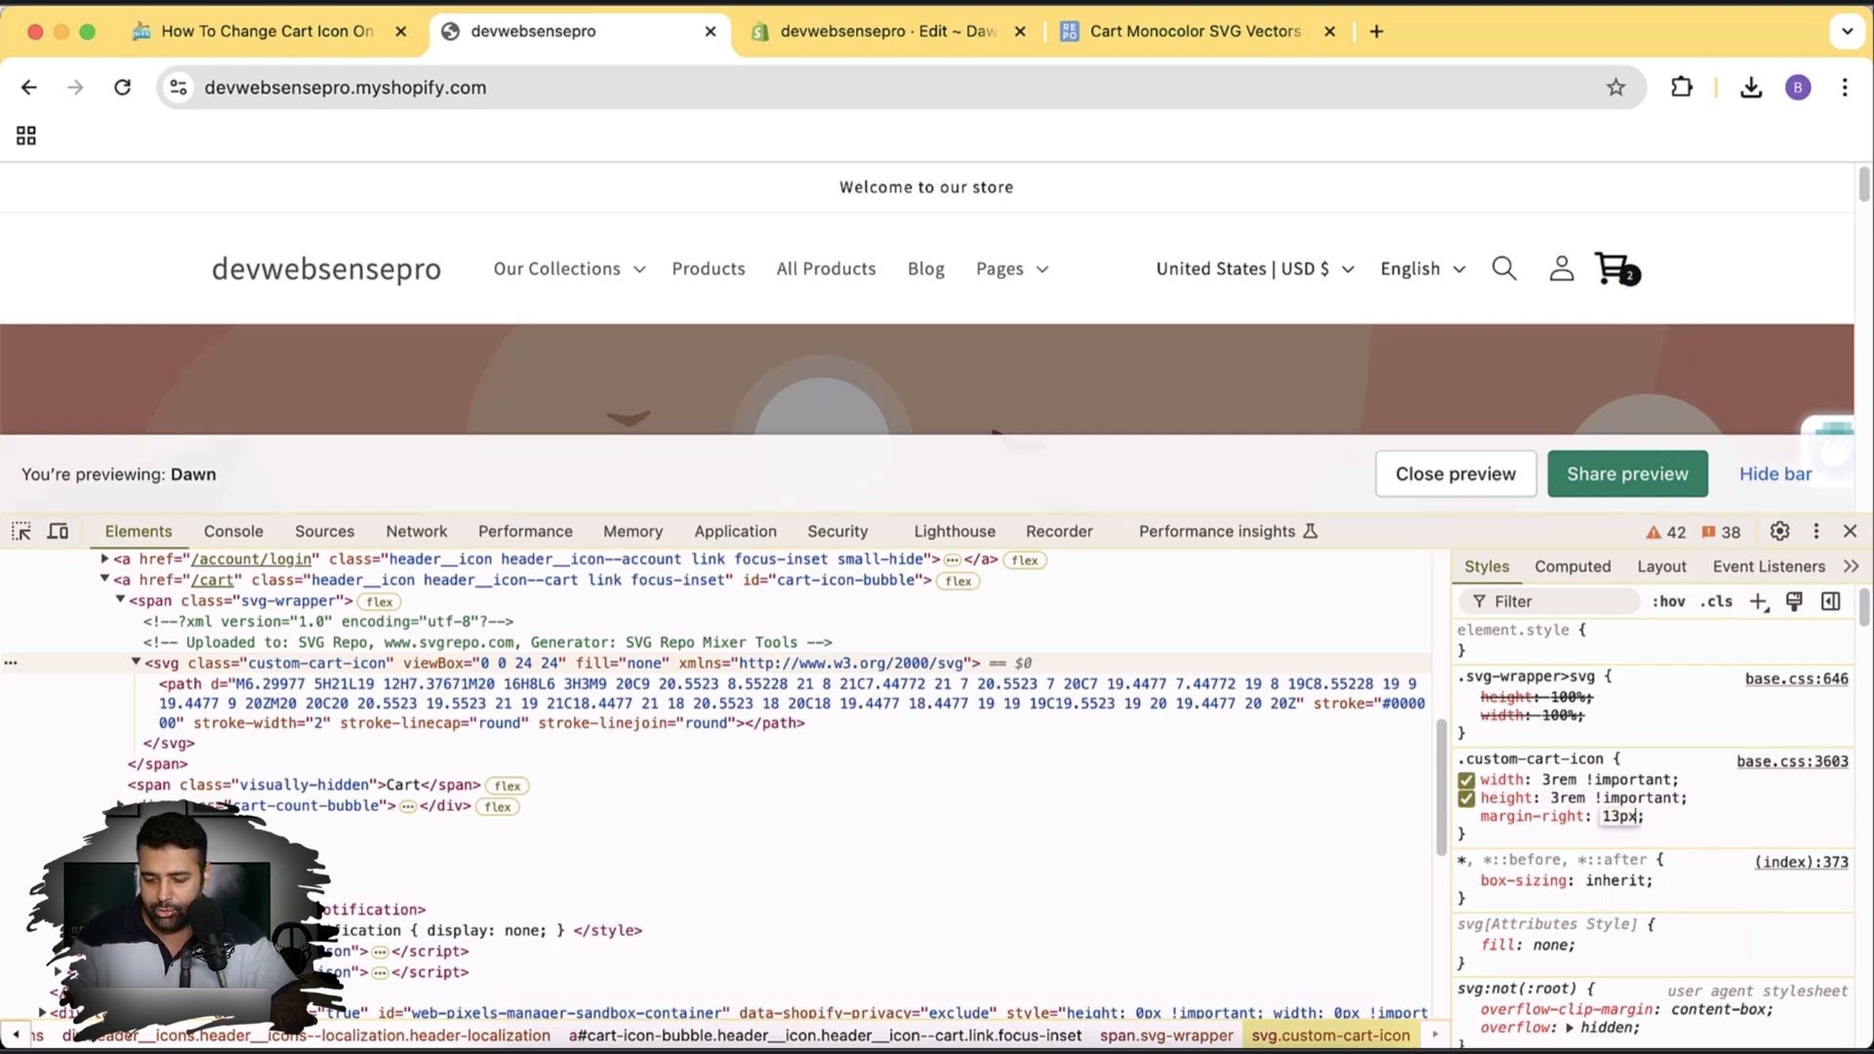
type("3")
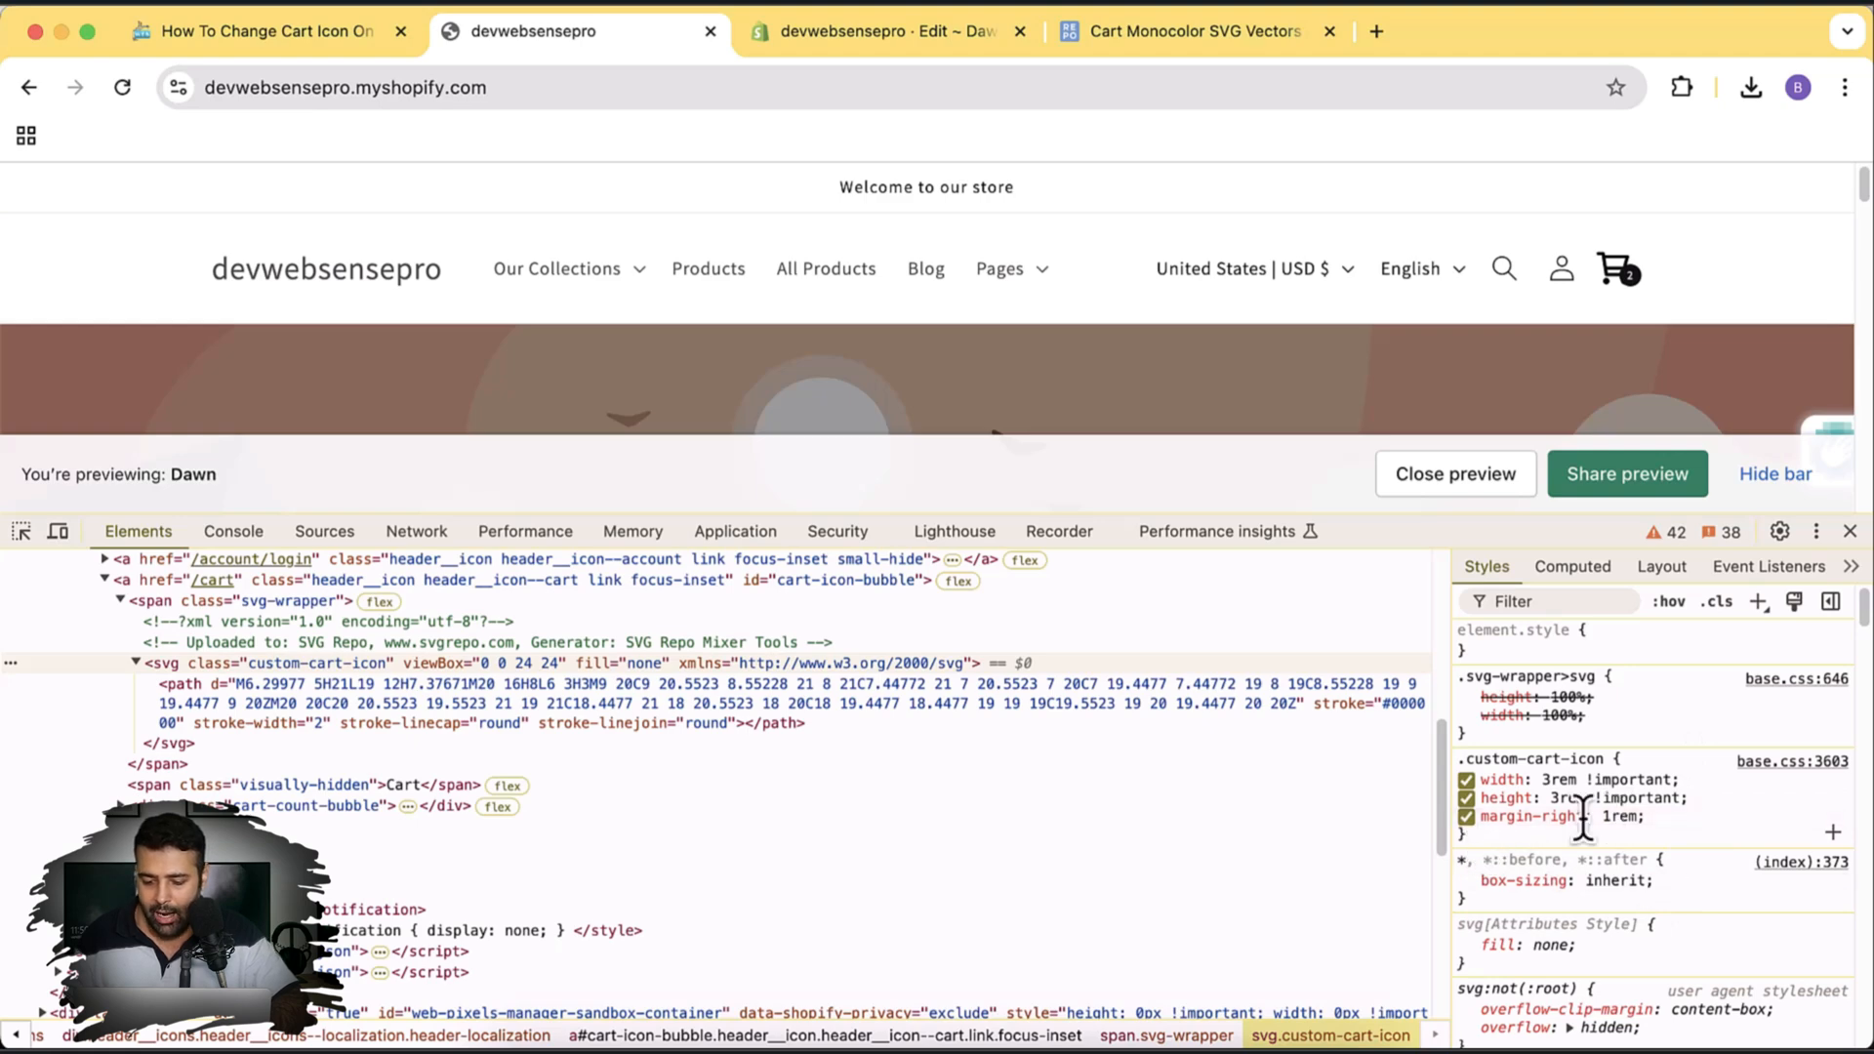
left_click(1468, 816)
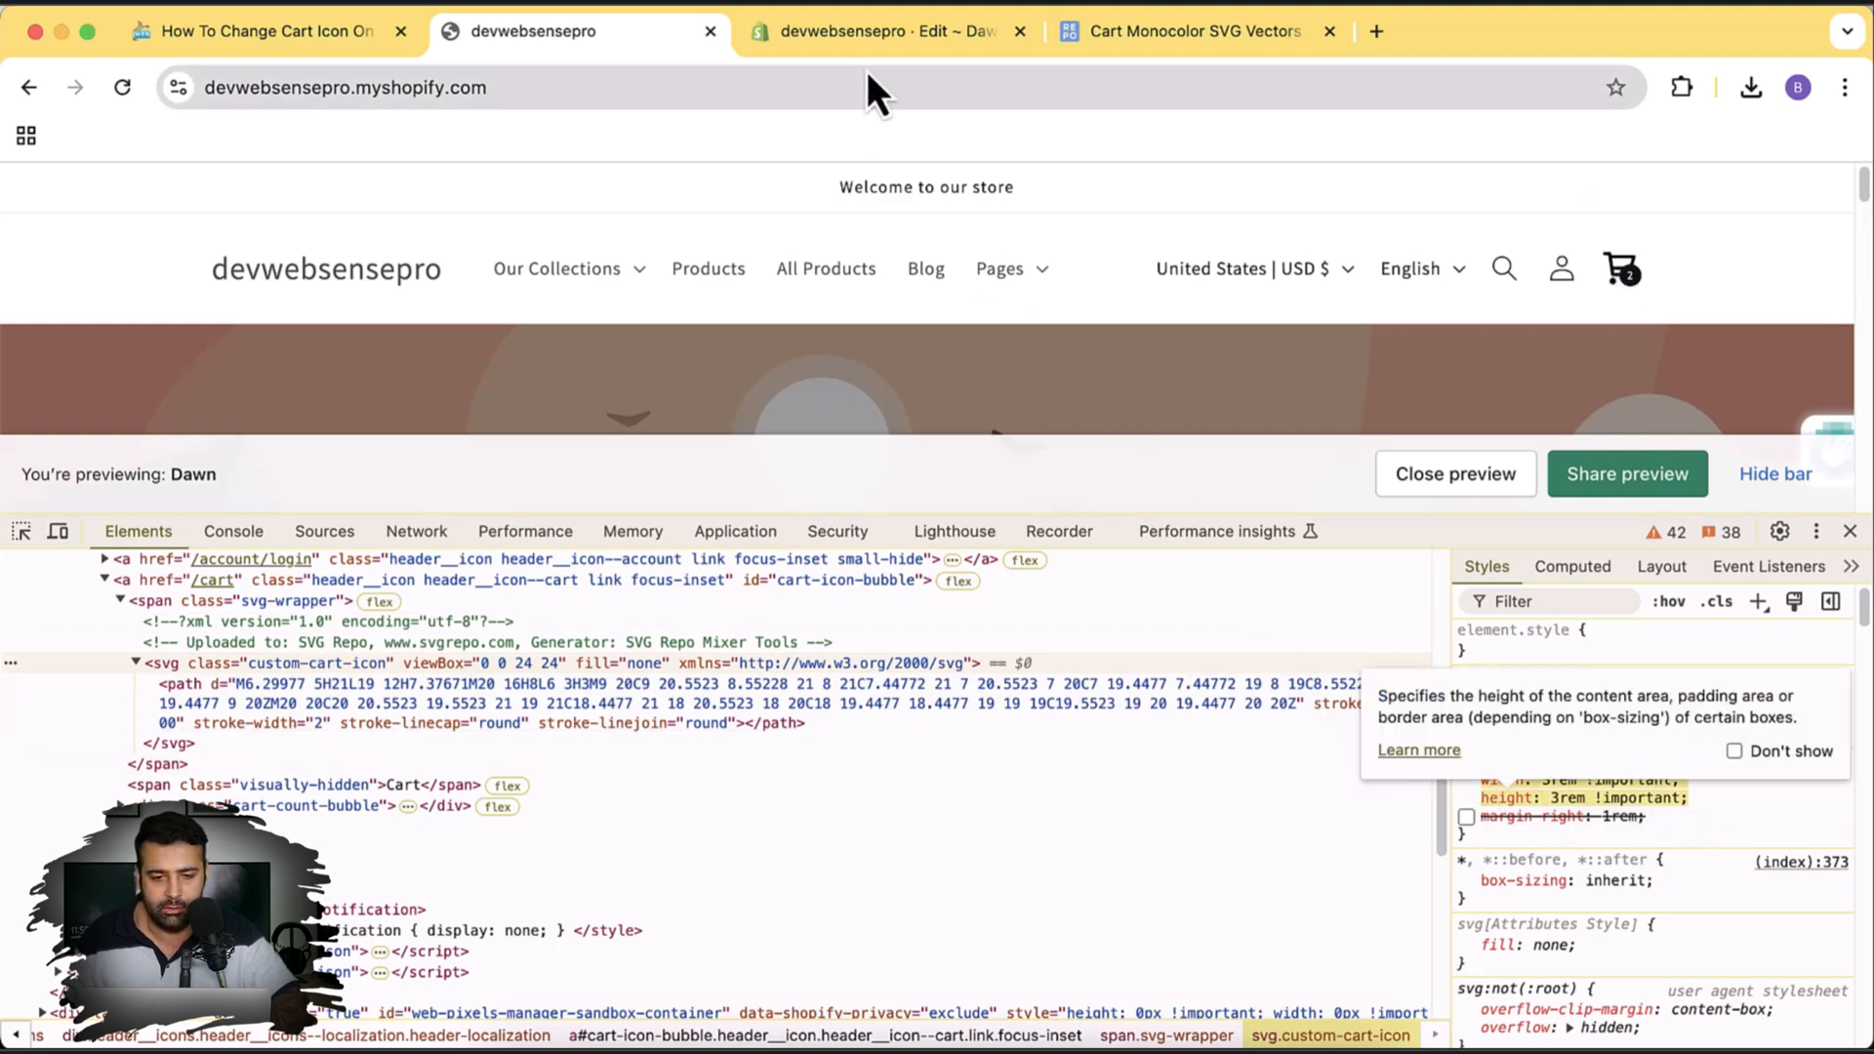
- Save base.css with the 3rem custom-cart-icon sizing and reload the storefront to see the smaller icon
left_click(884, 31)
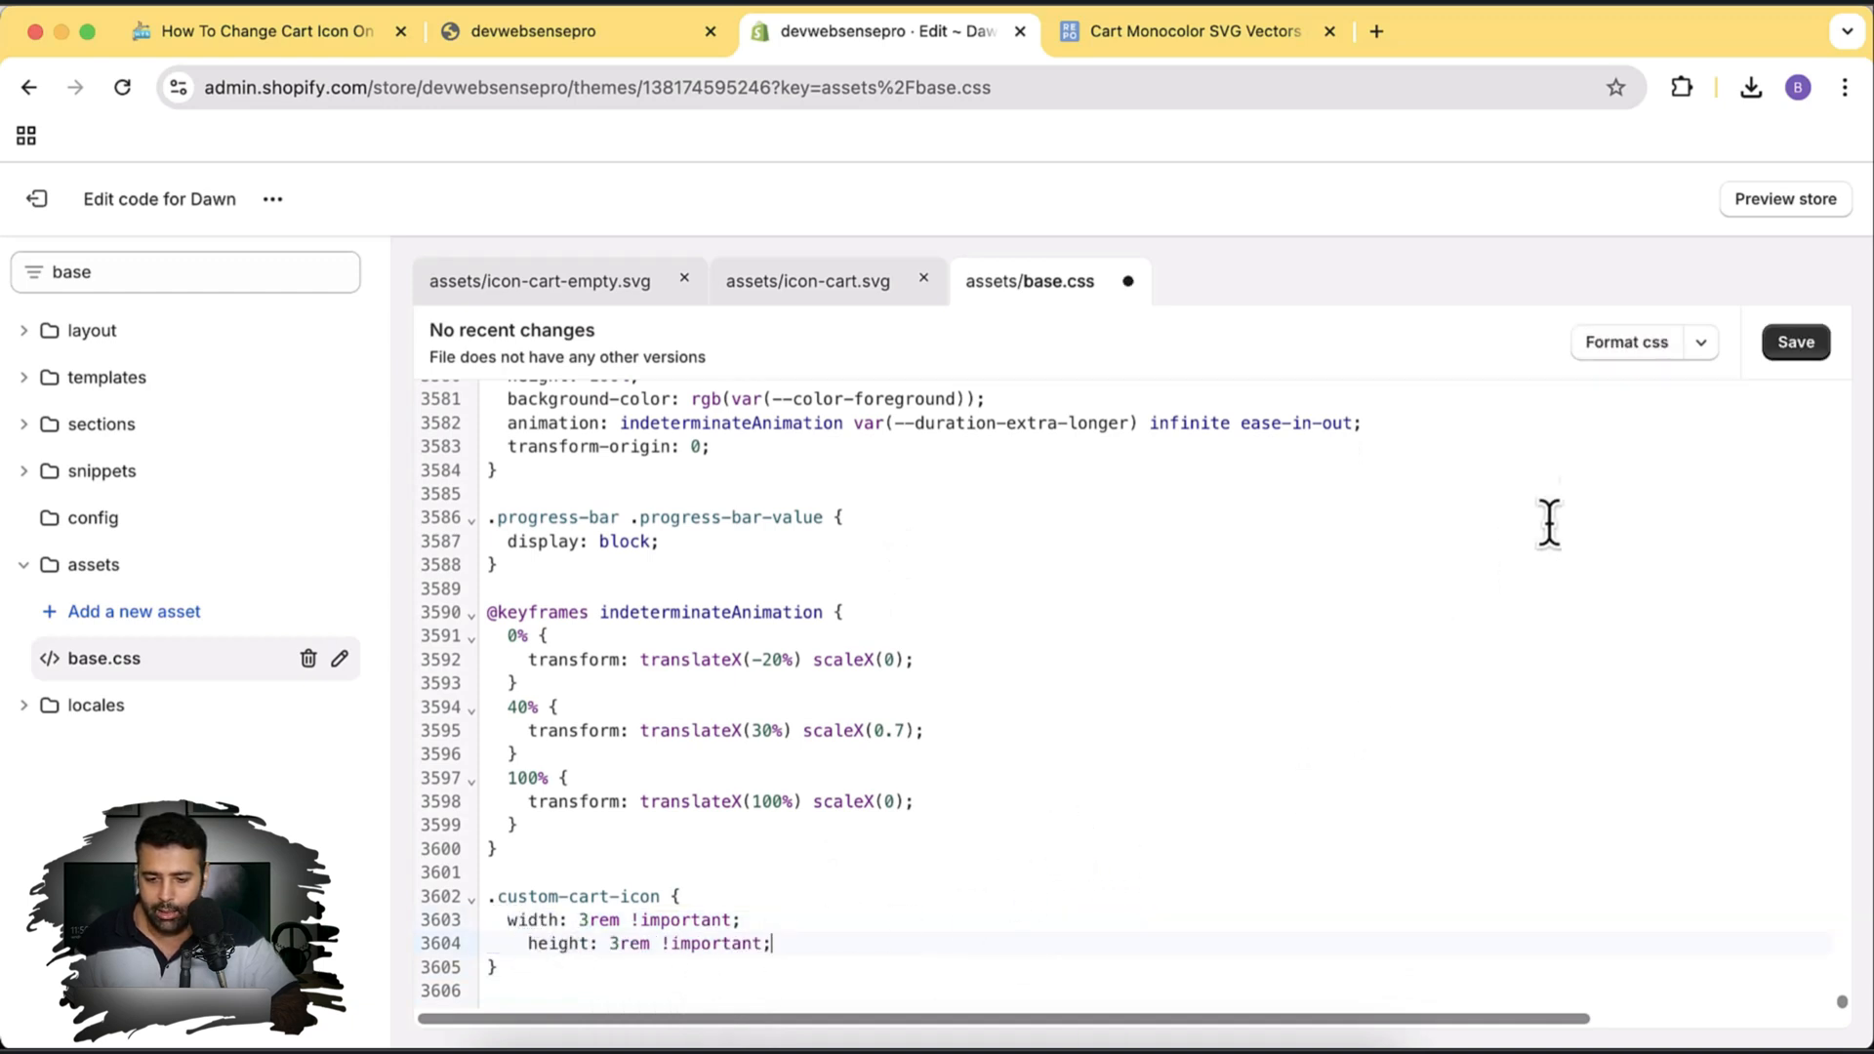
left_click(1794, 341)
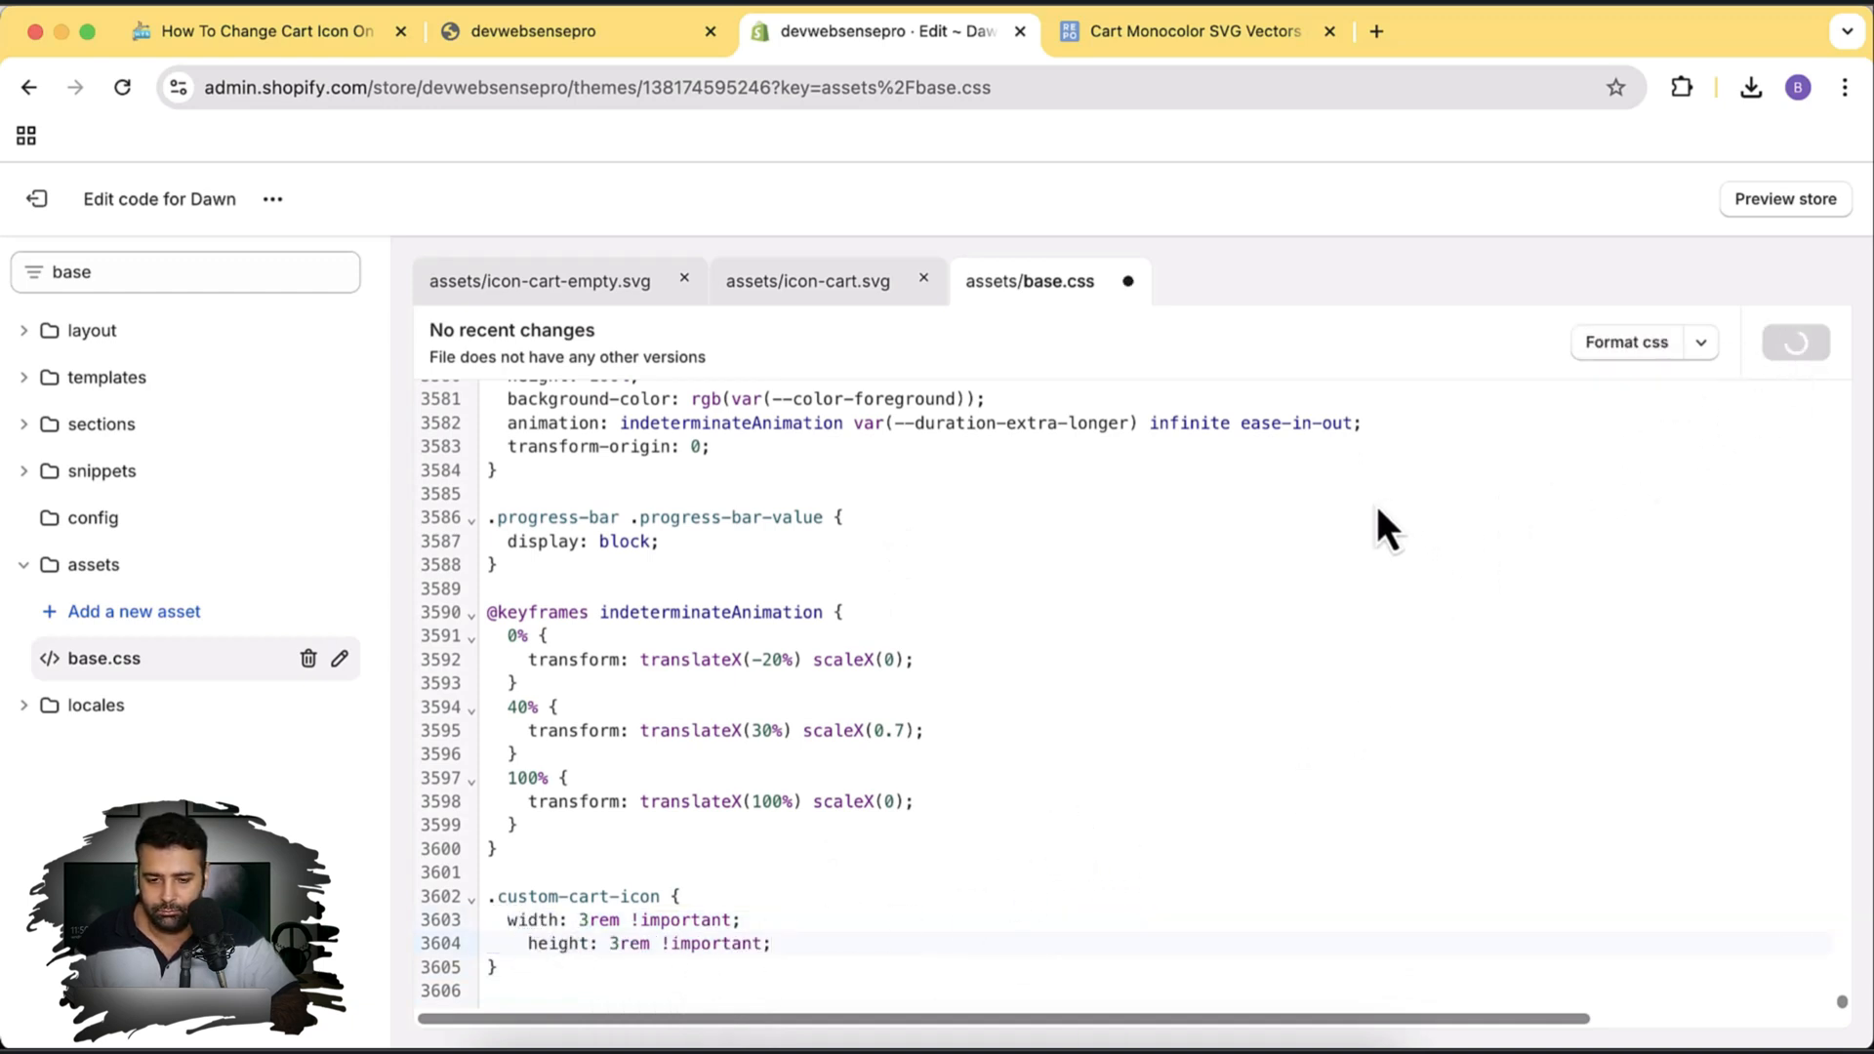
left_click(1794, 342)
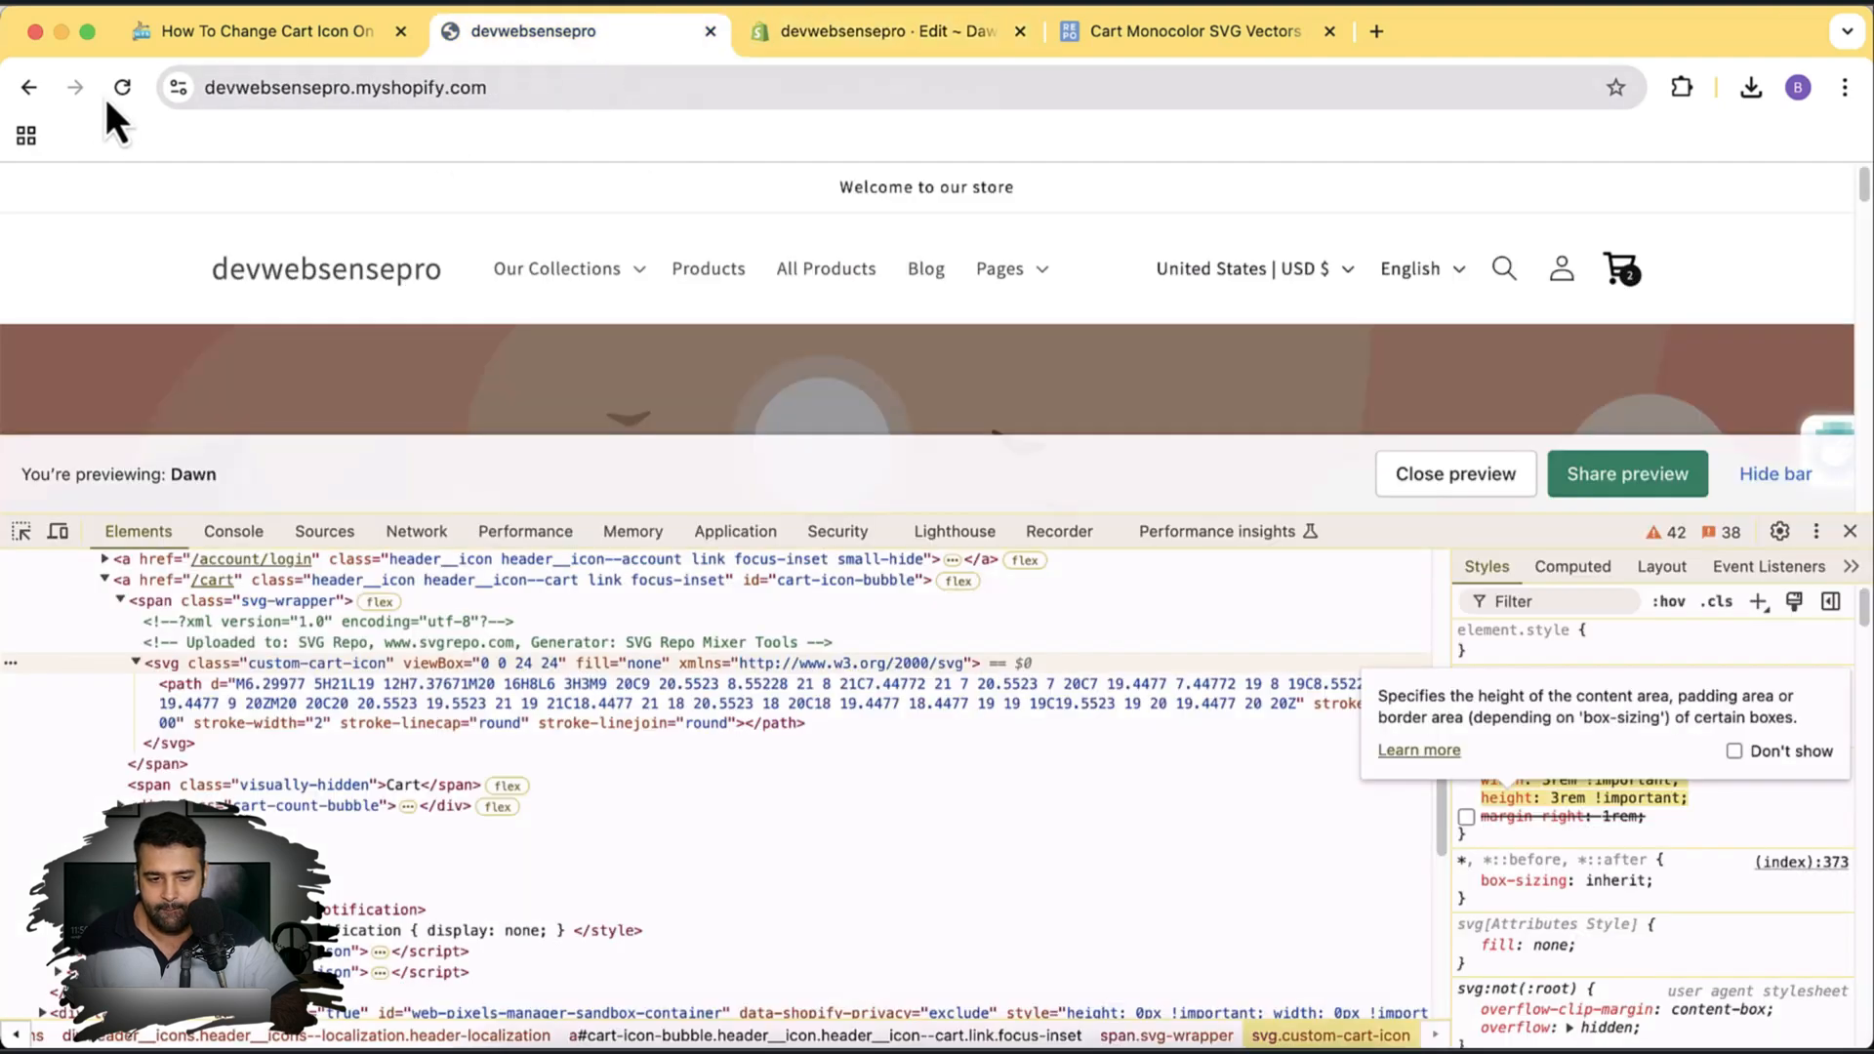
left_click(121, 86)
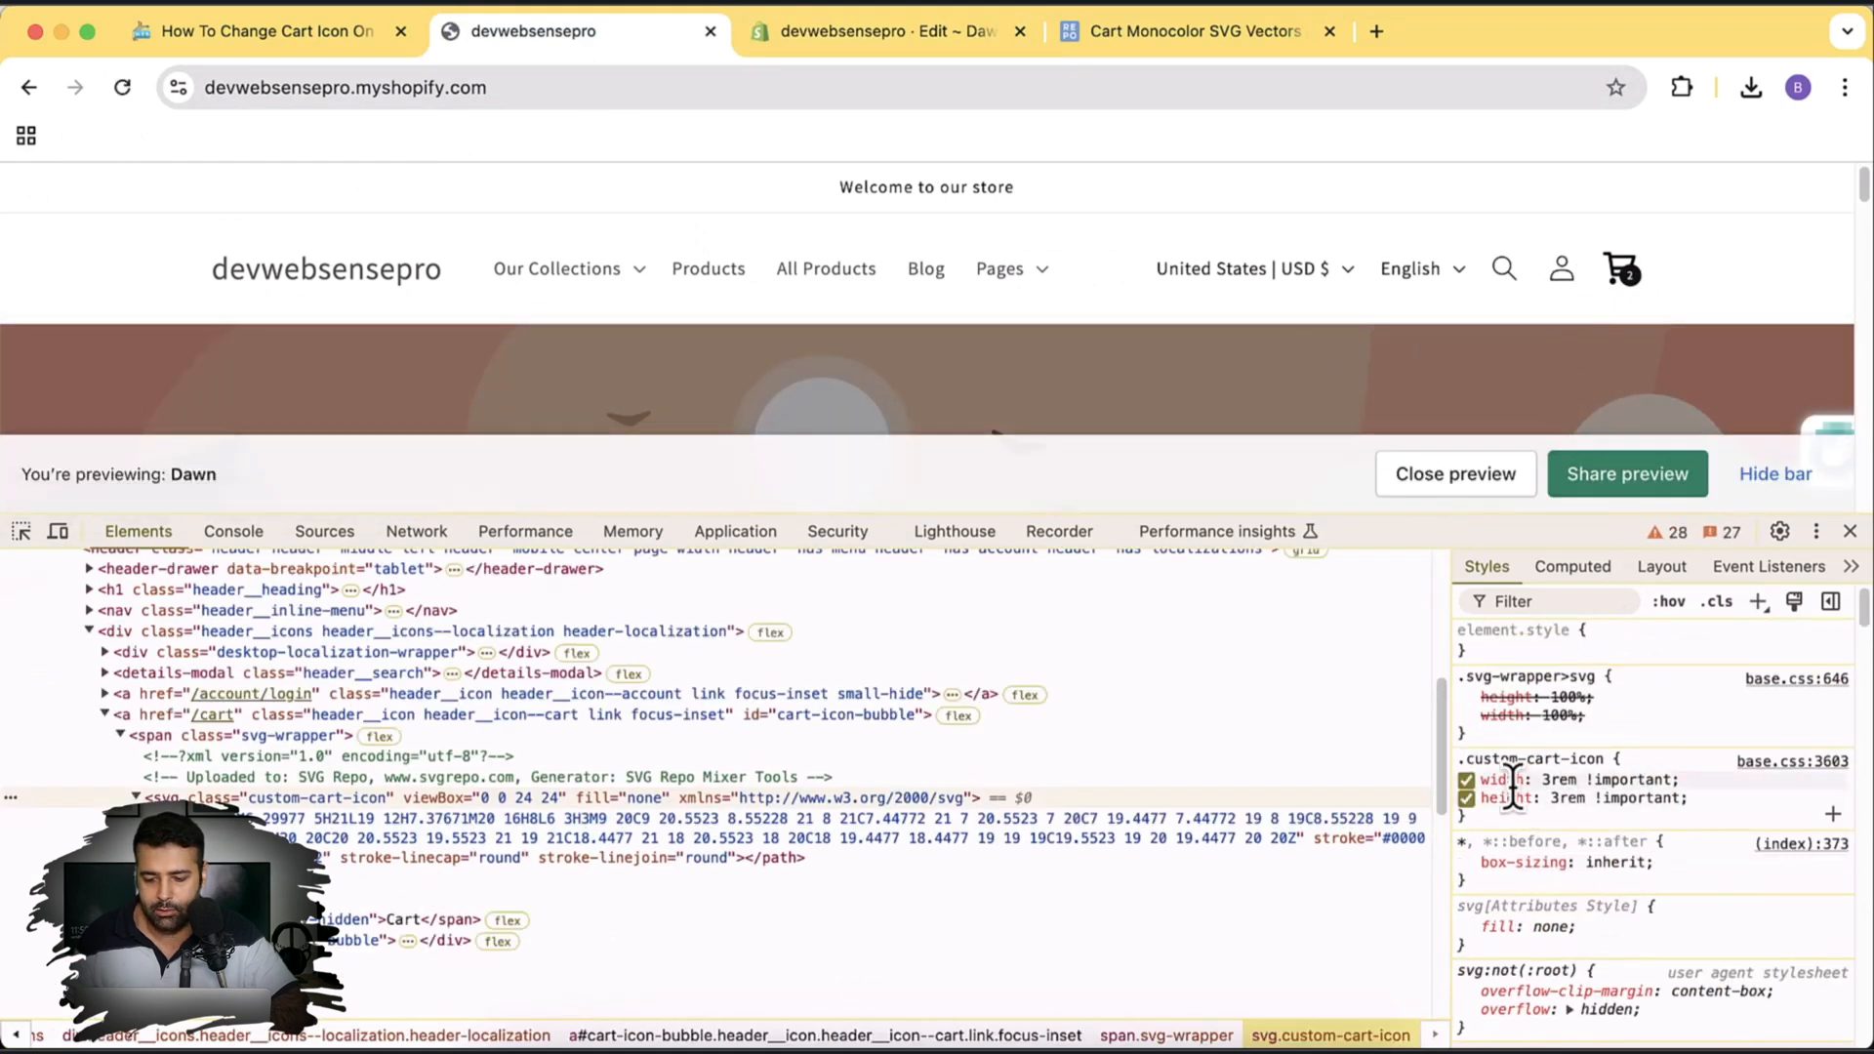
- Hide DevTools on the storefront and return to the Dawn theme code editor
left_click(1850, 531)
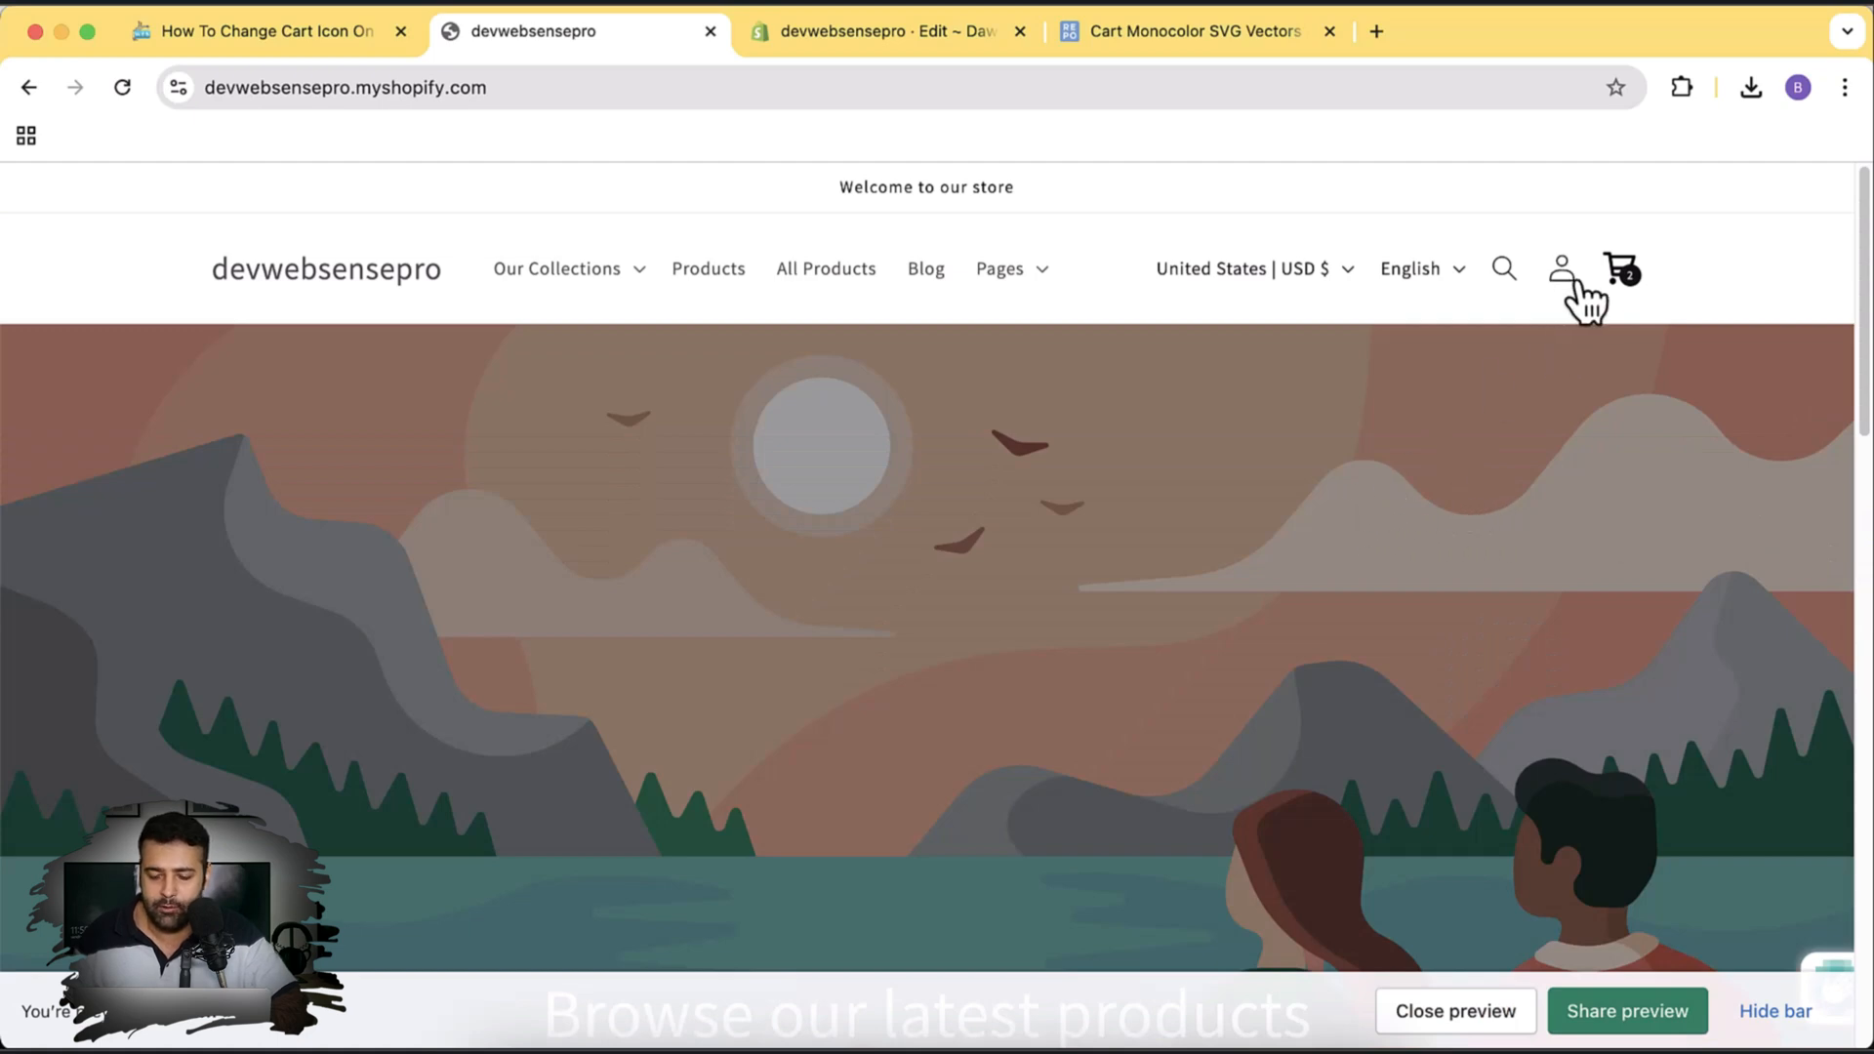
mouse_move(1502, 303)
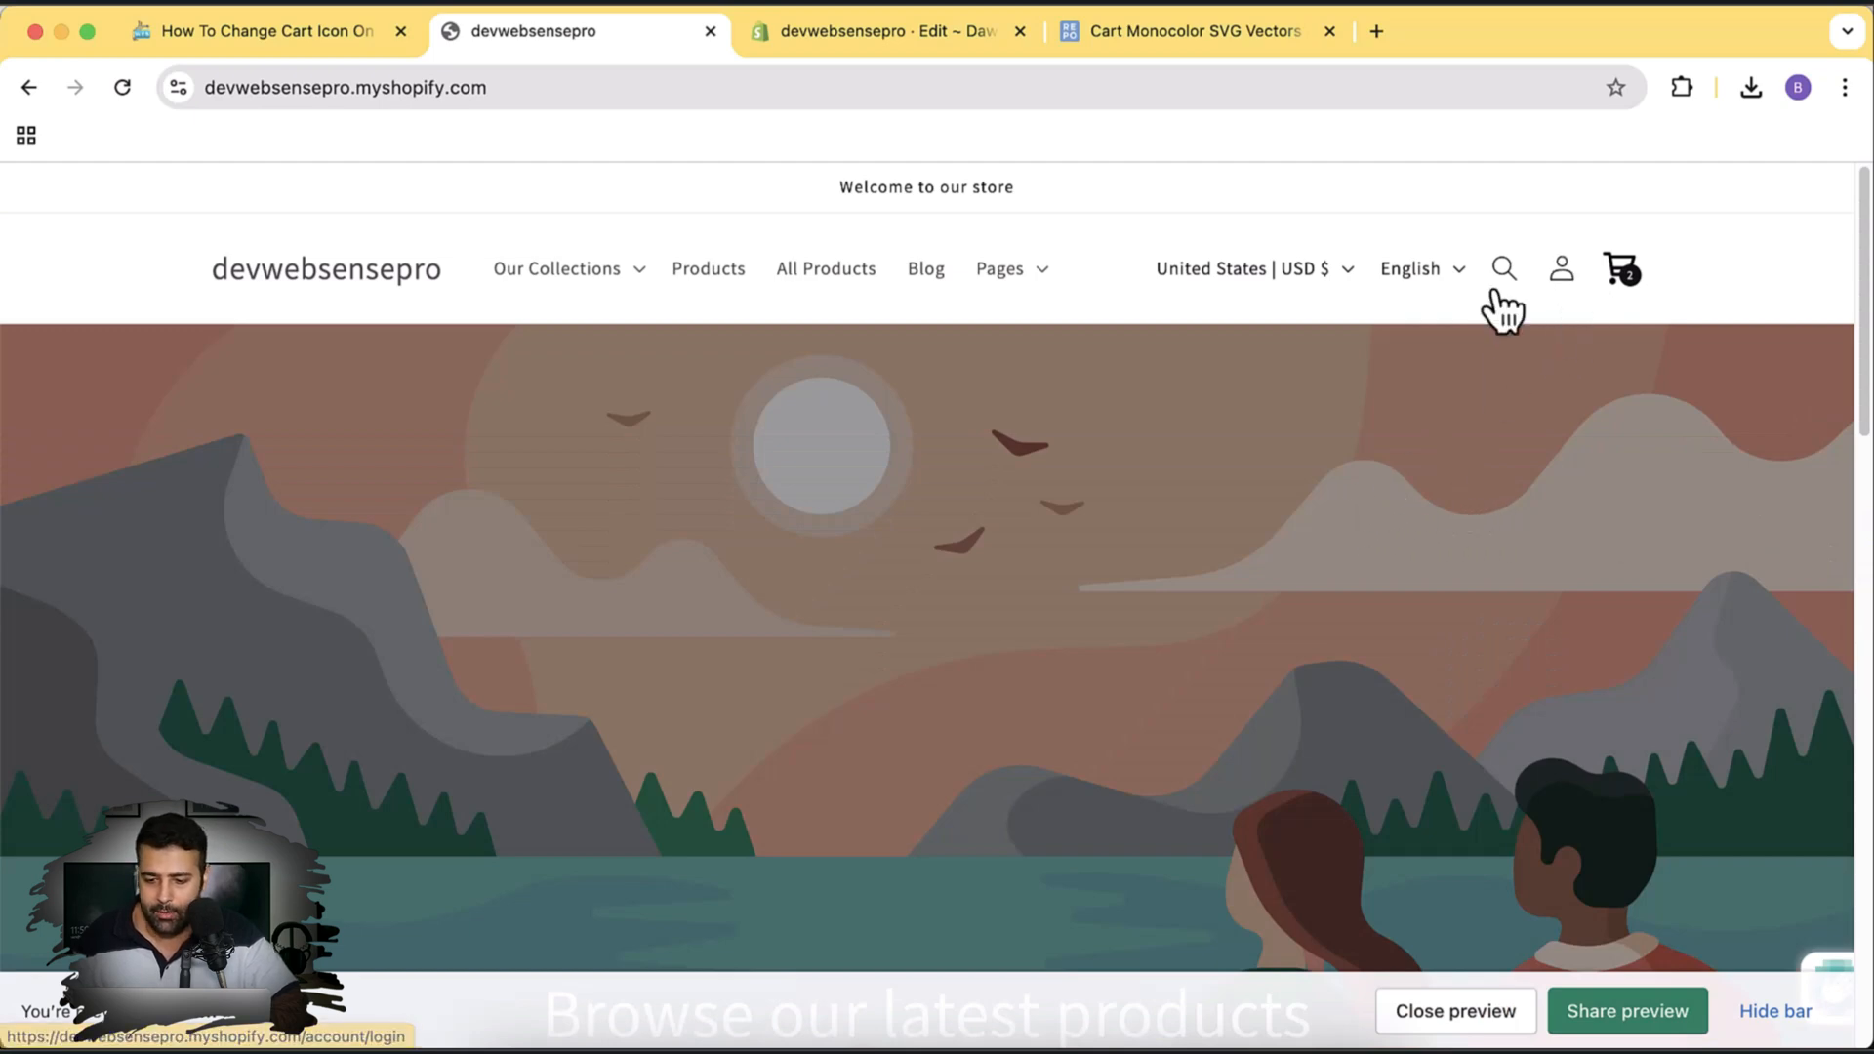
left_click(884, 31)
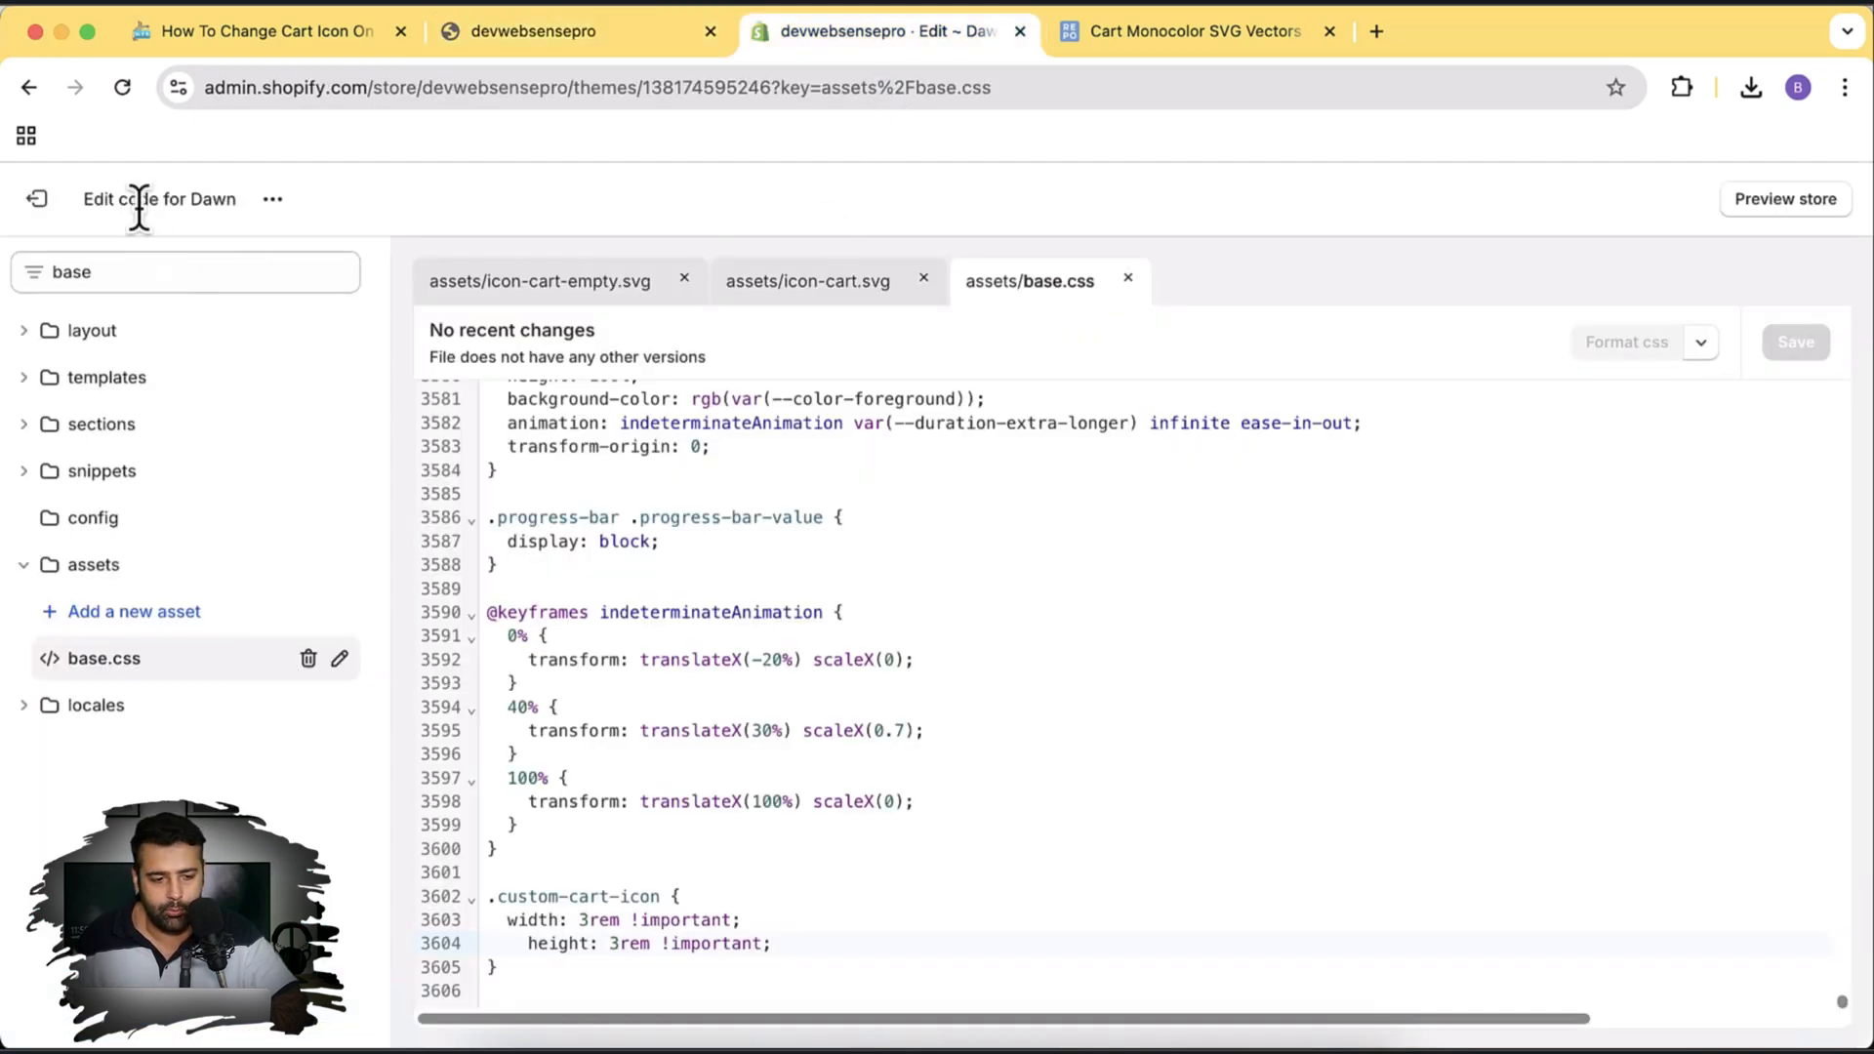
- Preview the Dawn 15.1.0 library theme's storefront from the Themes page
left_click(35, 199)
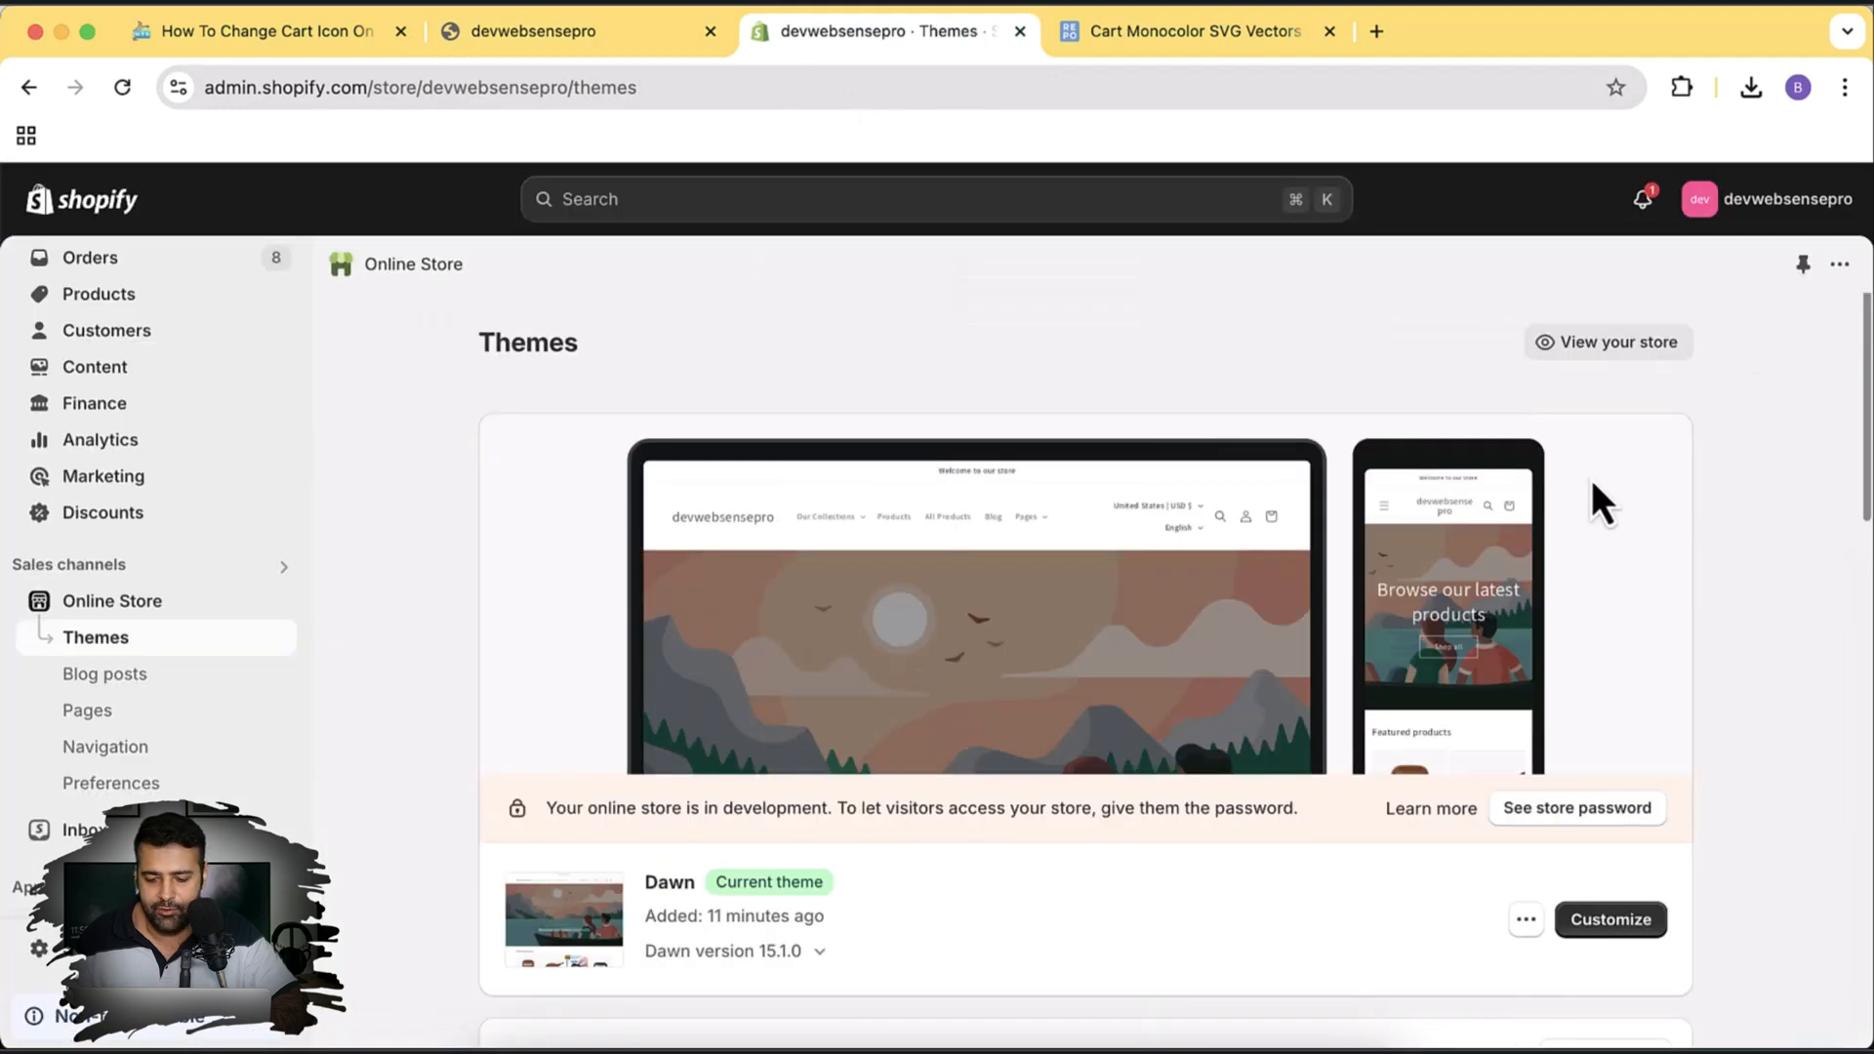
scroll("down", 3)
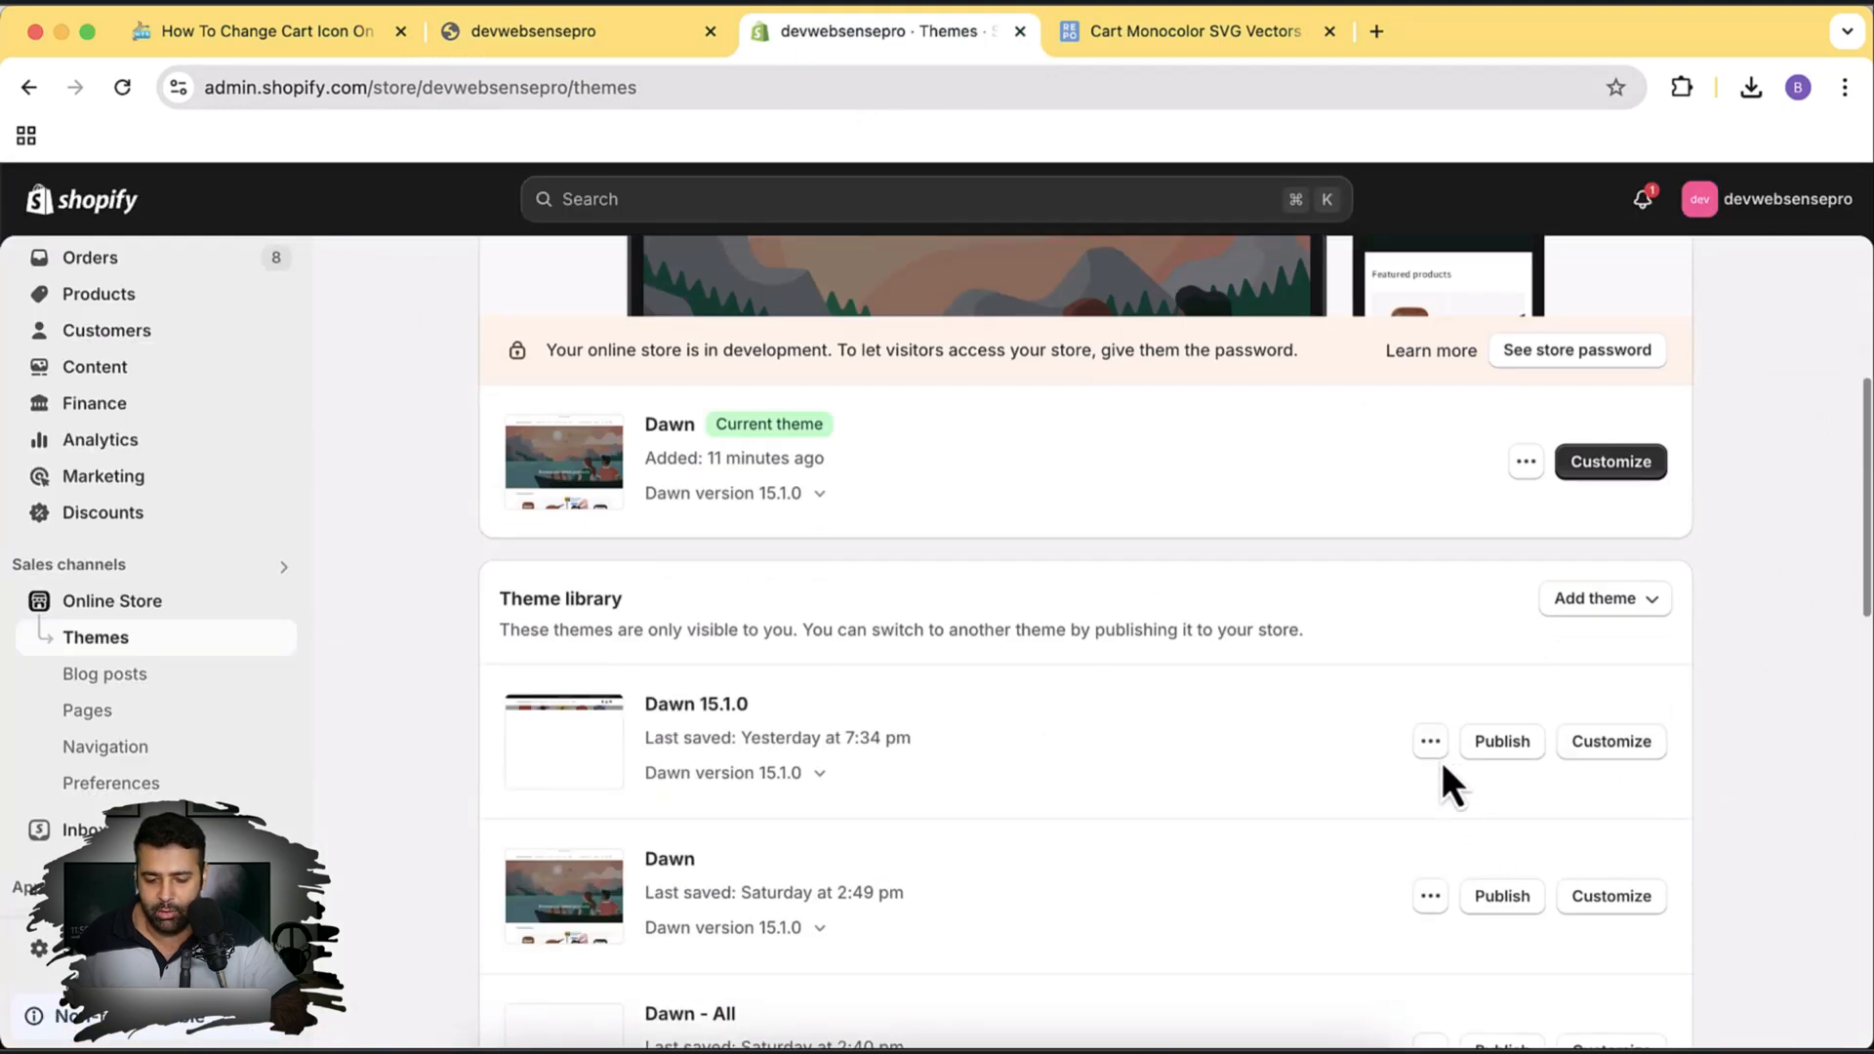
left_click(1429, 742)
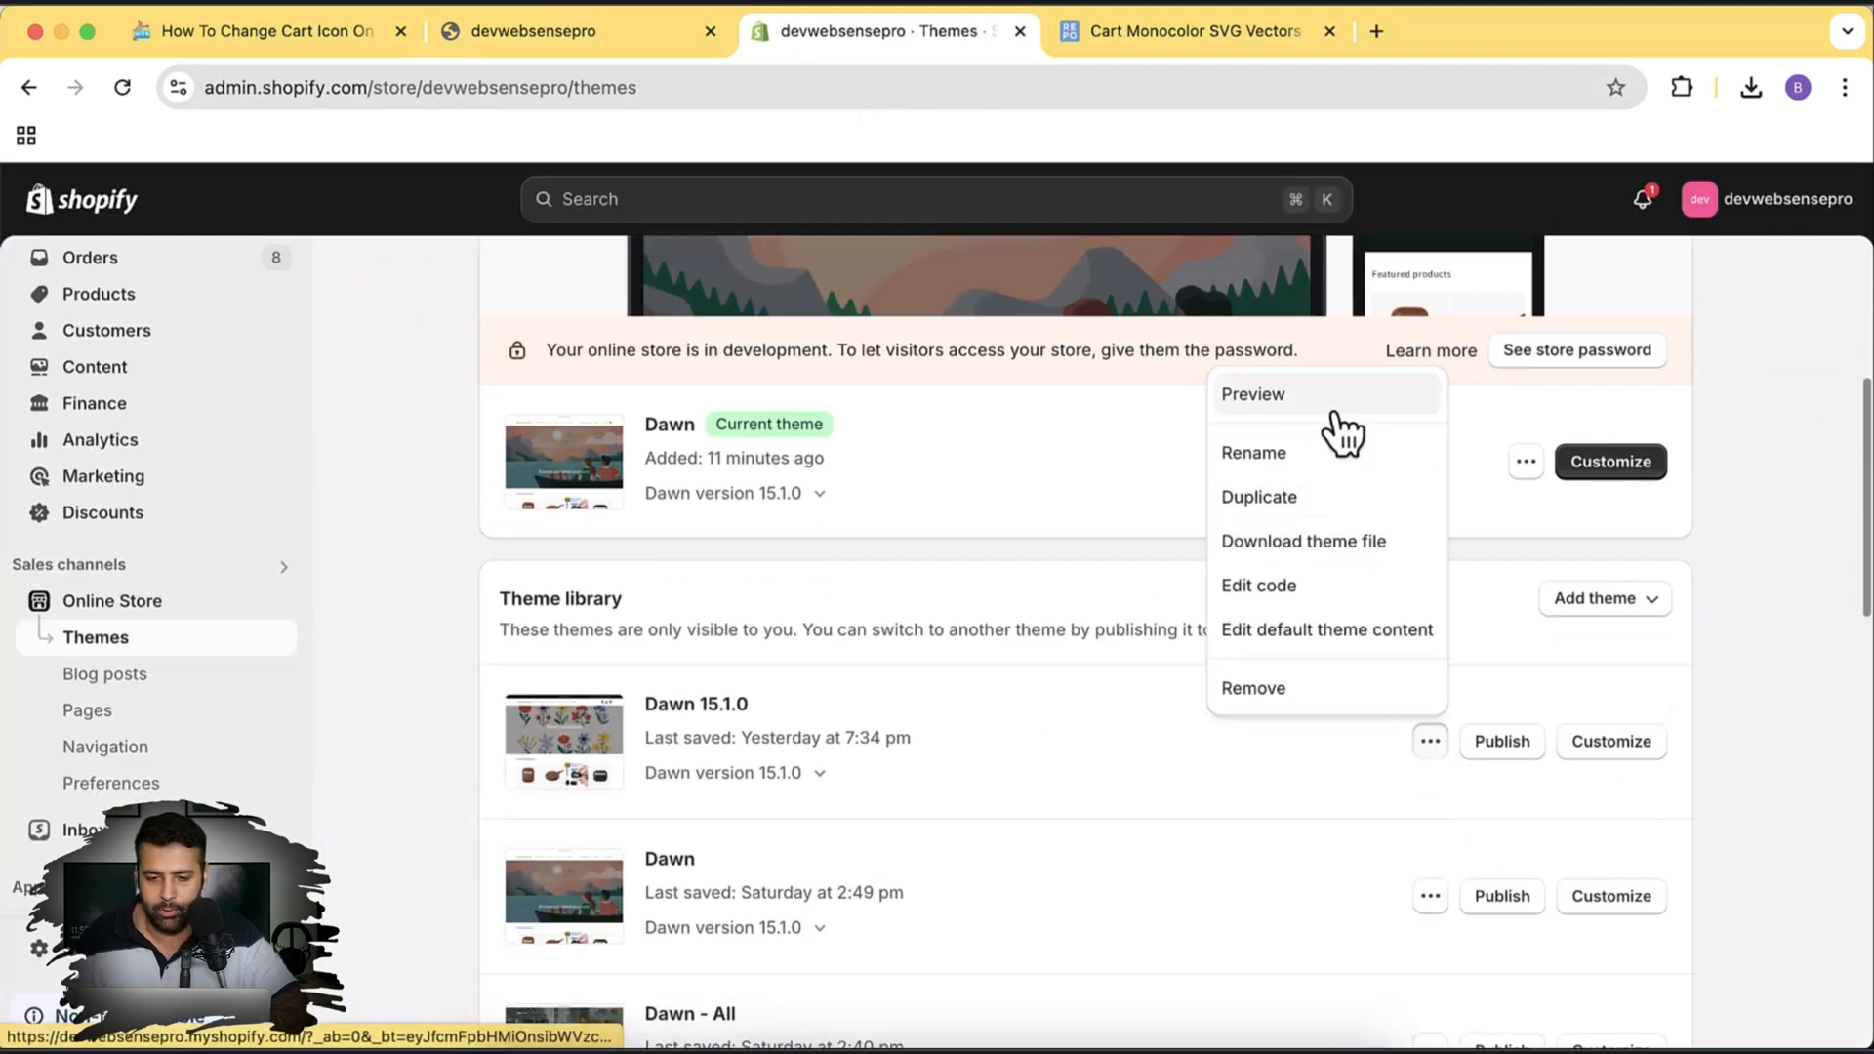
left_click(1253, 394)
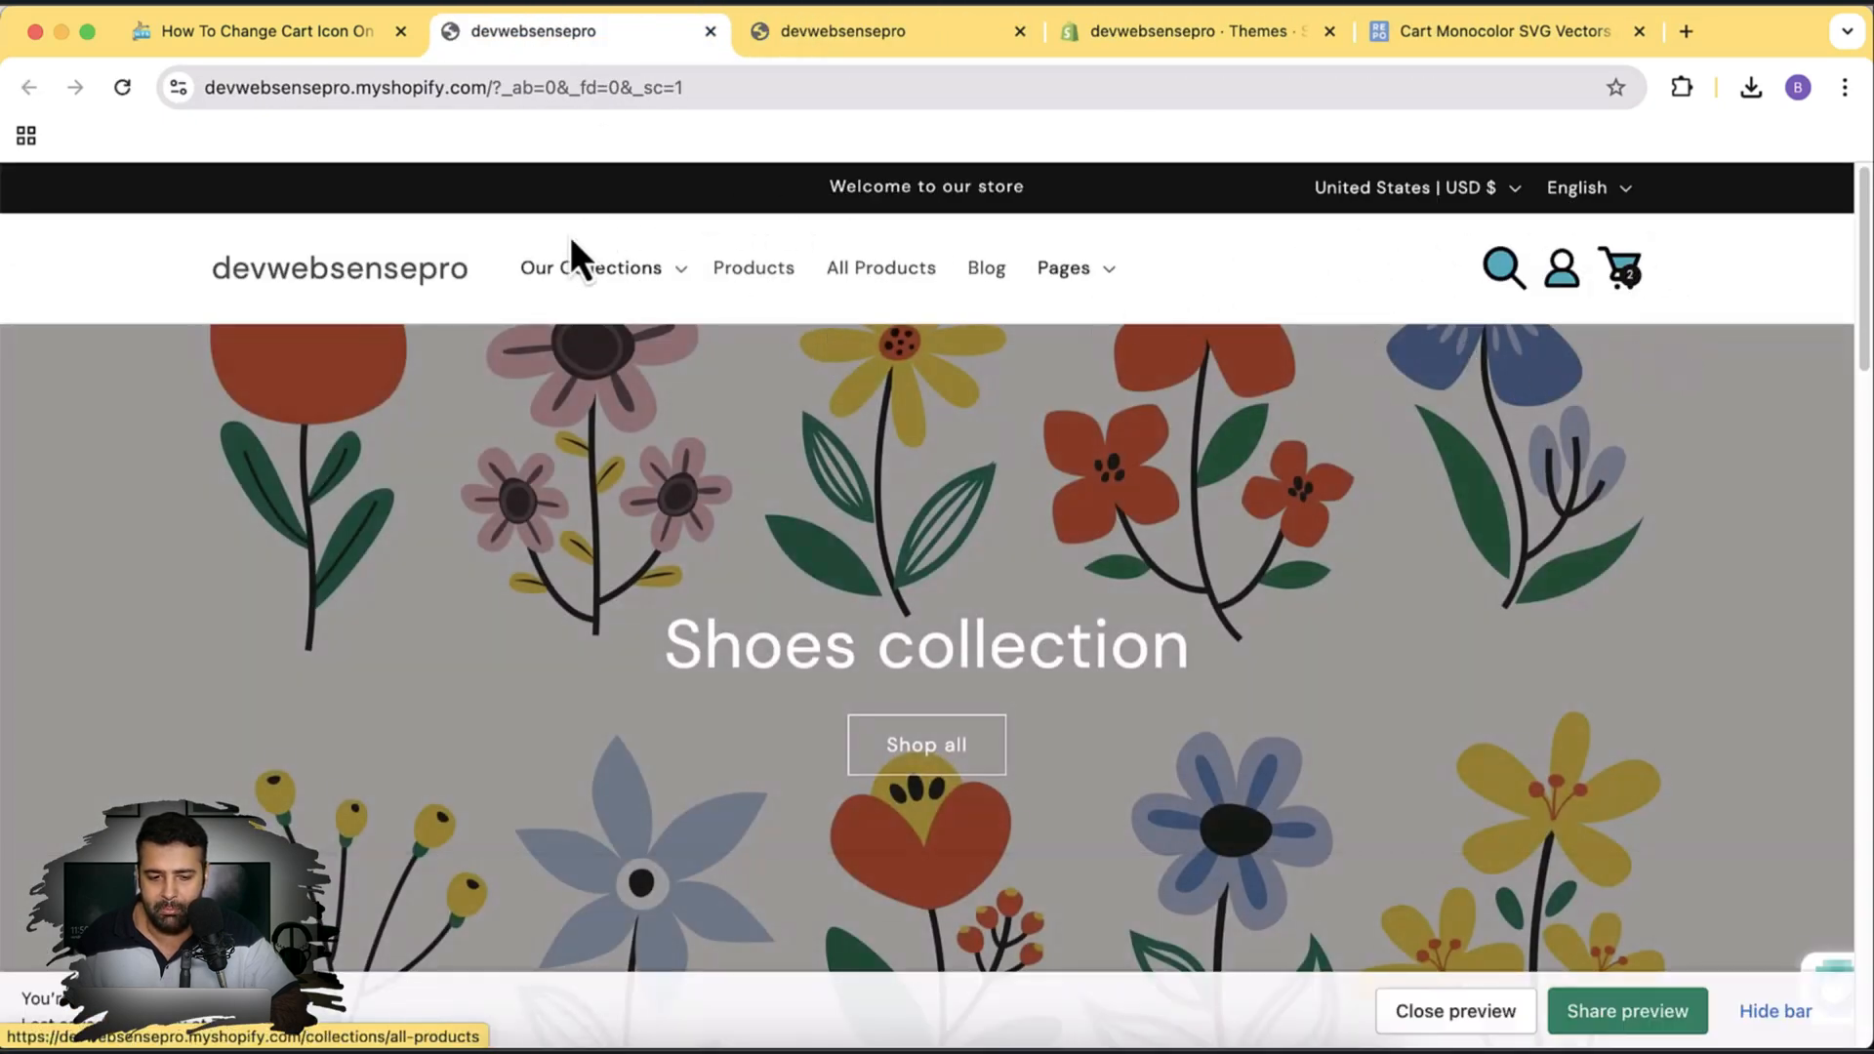
mouse_move(1448, 429)
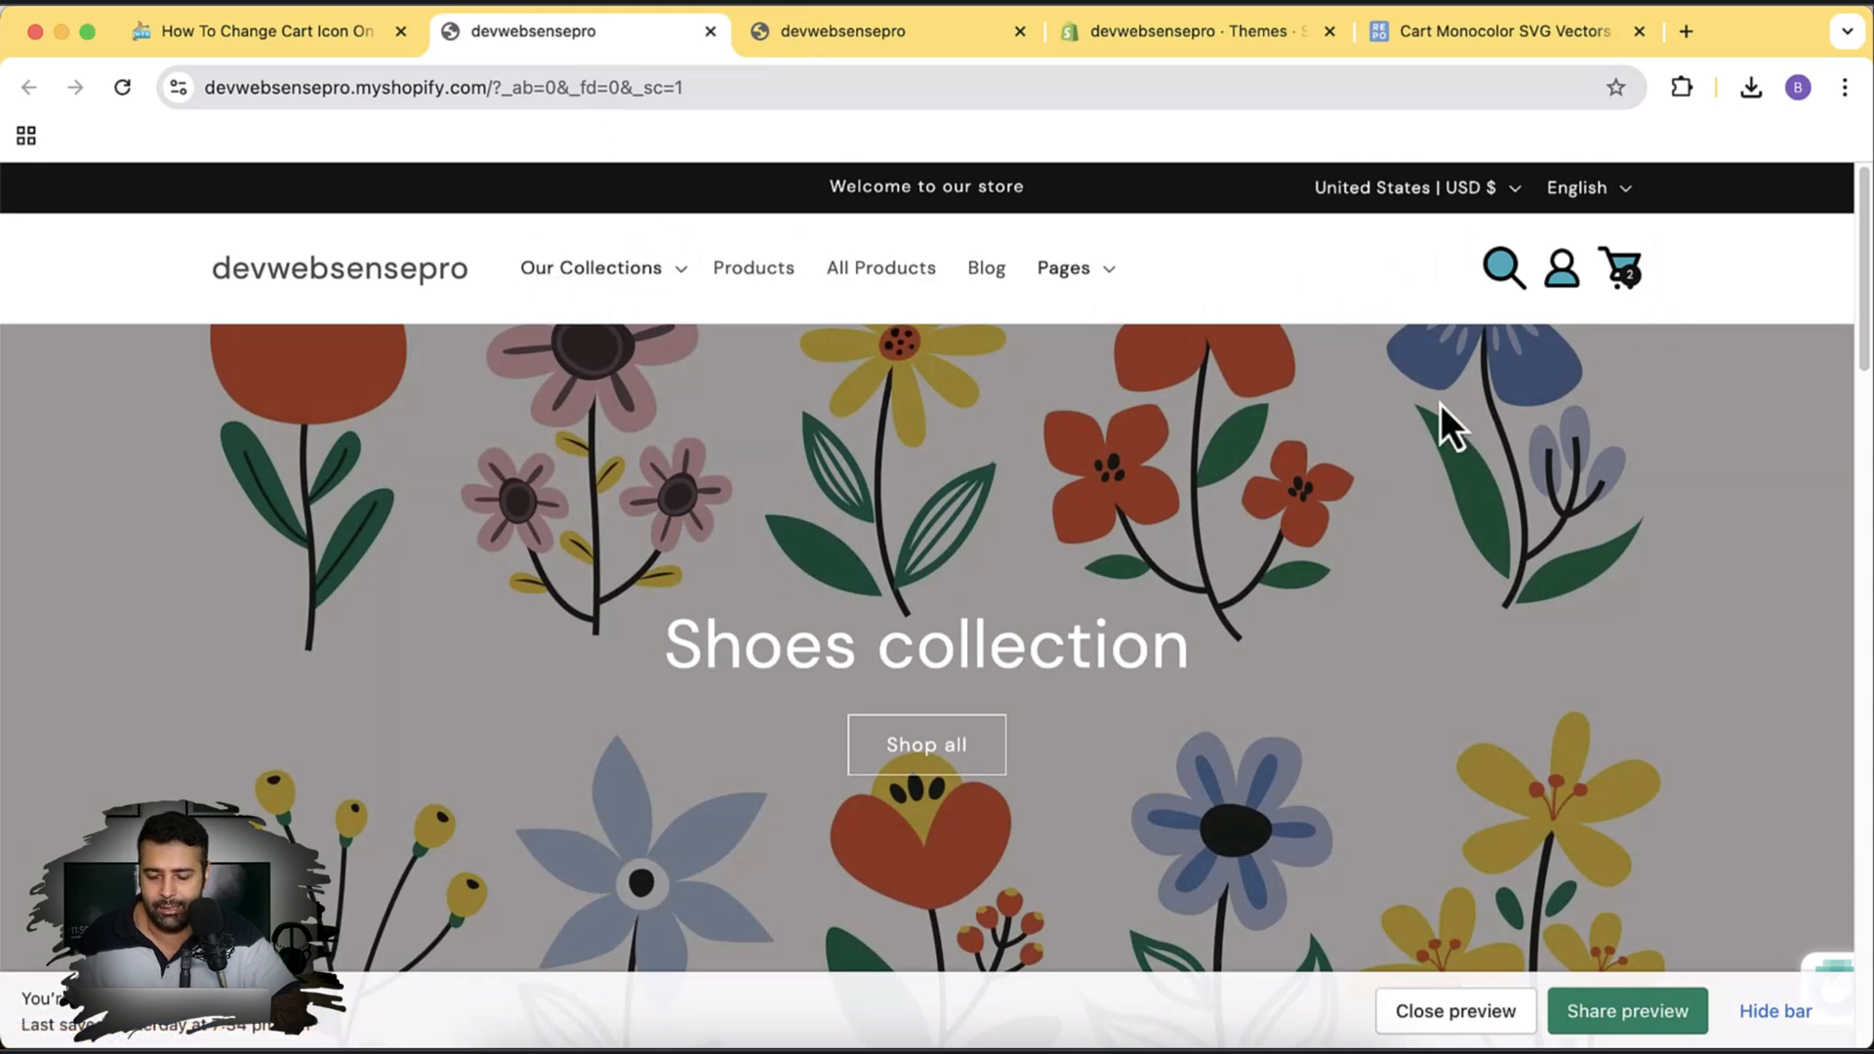
mouse_move(1626, 353)
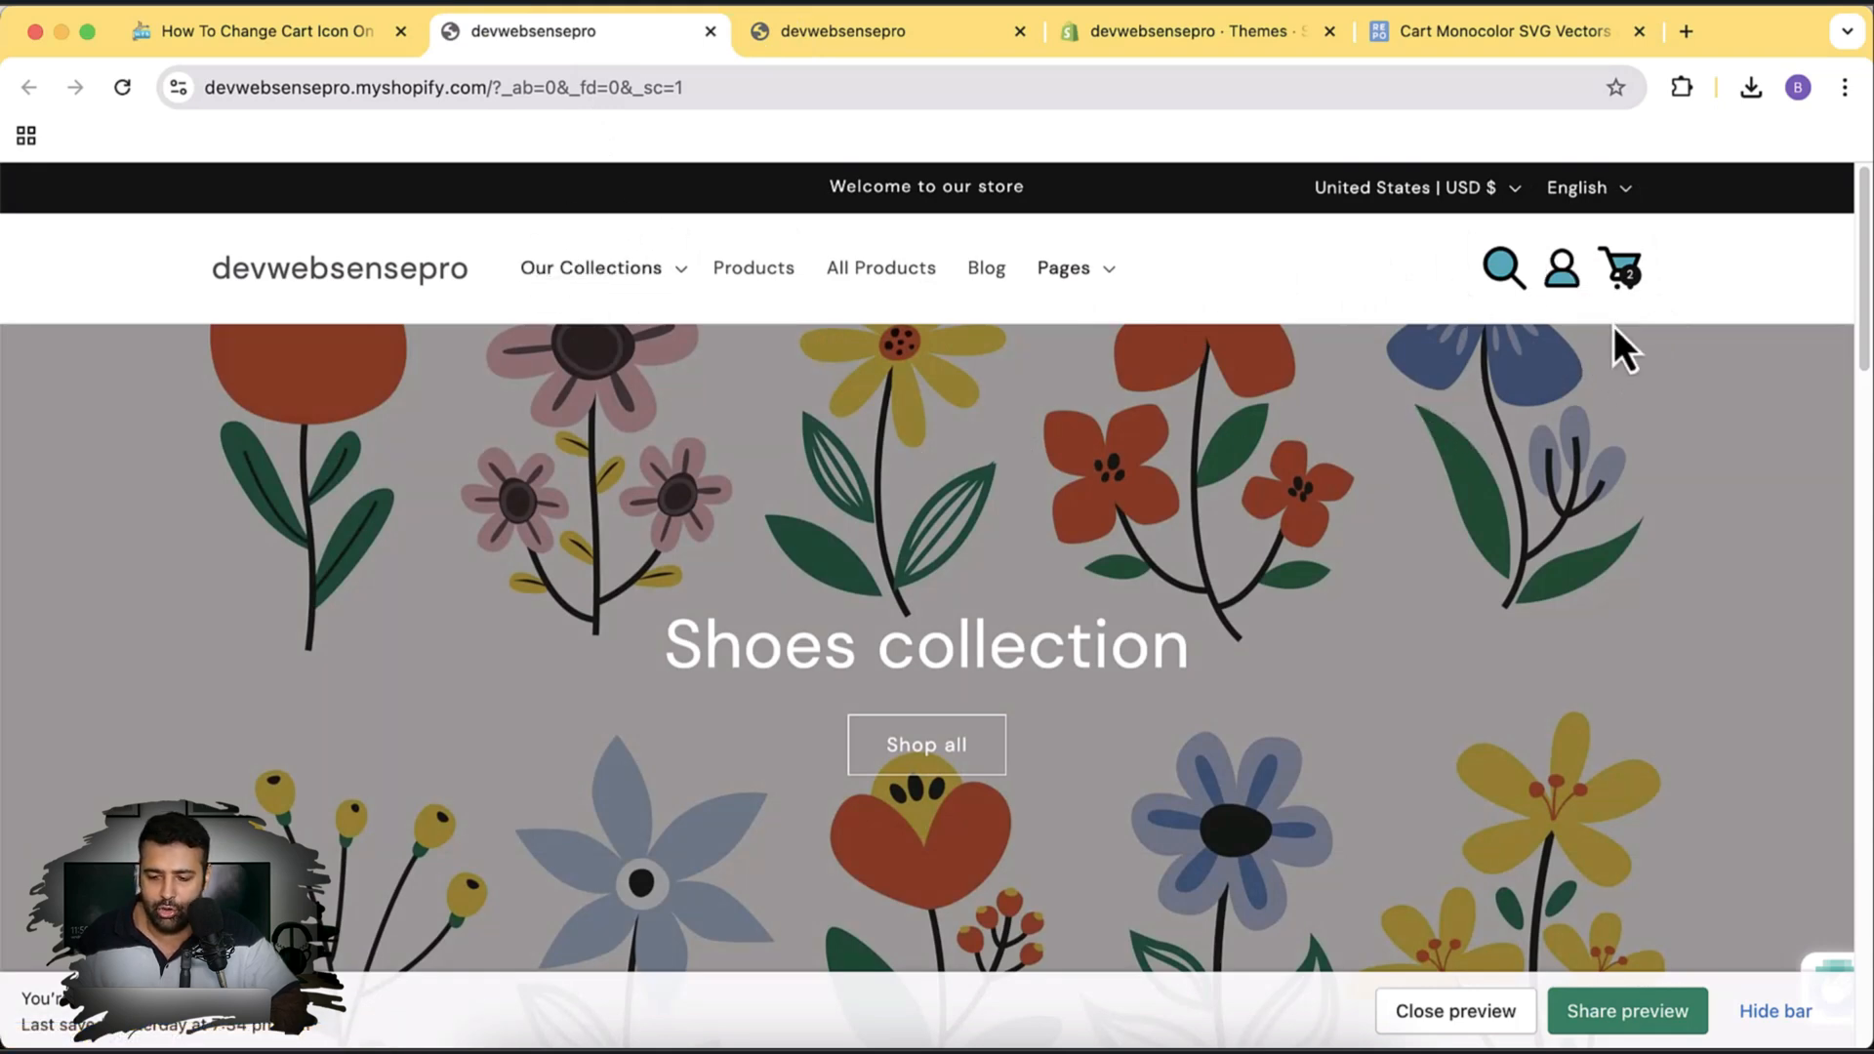
mouse_move(1417, 322)
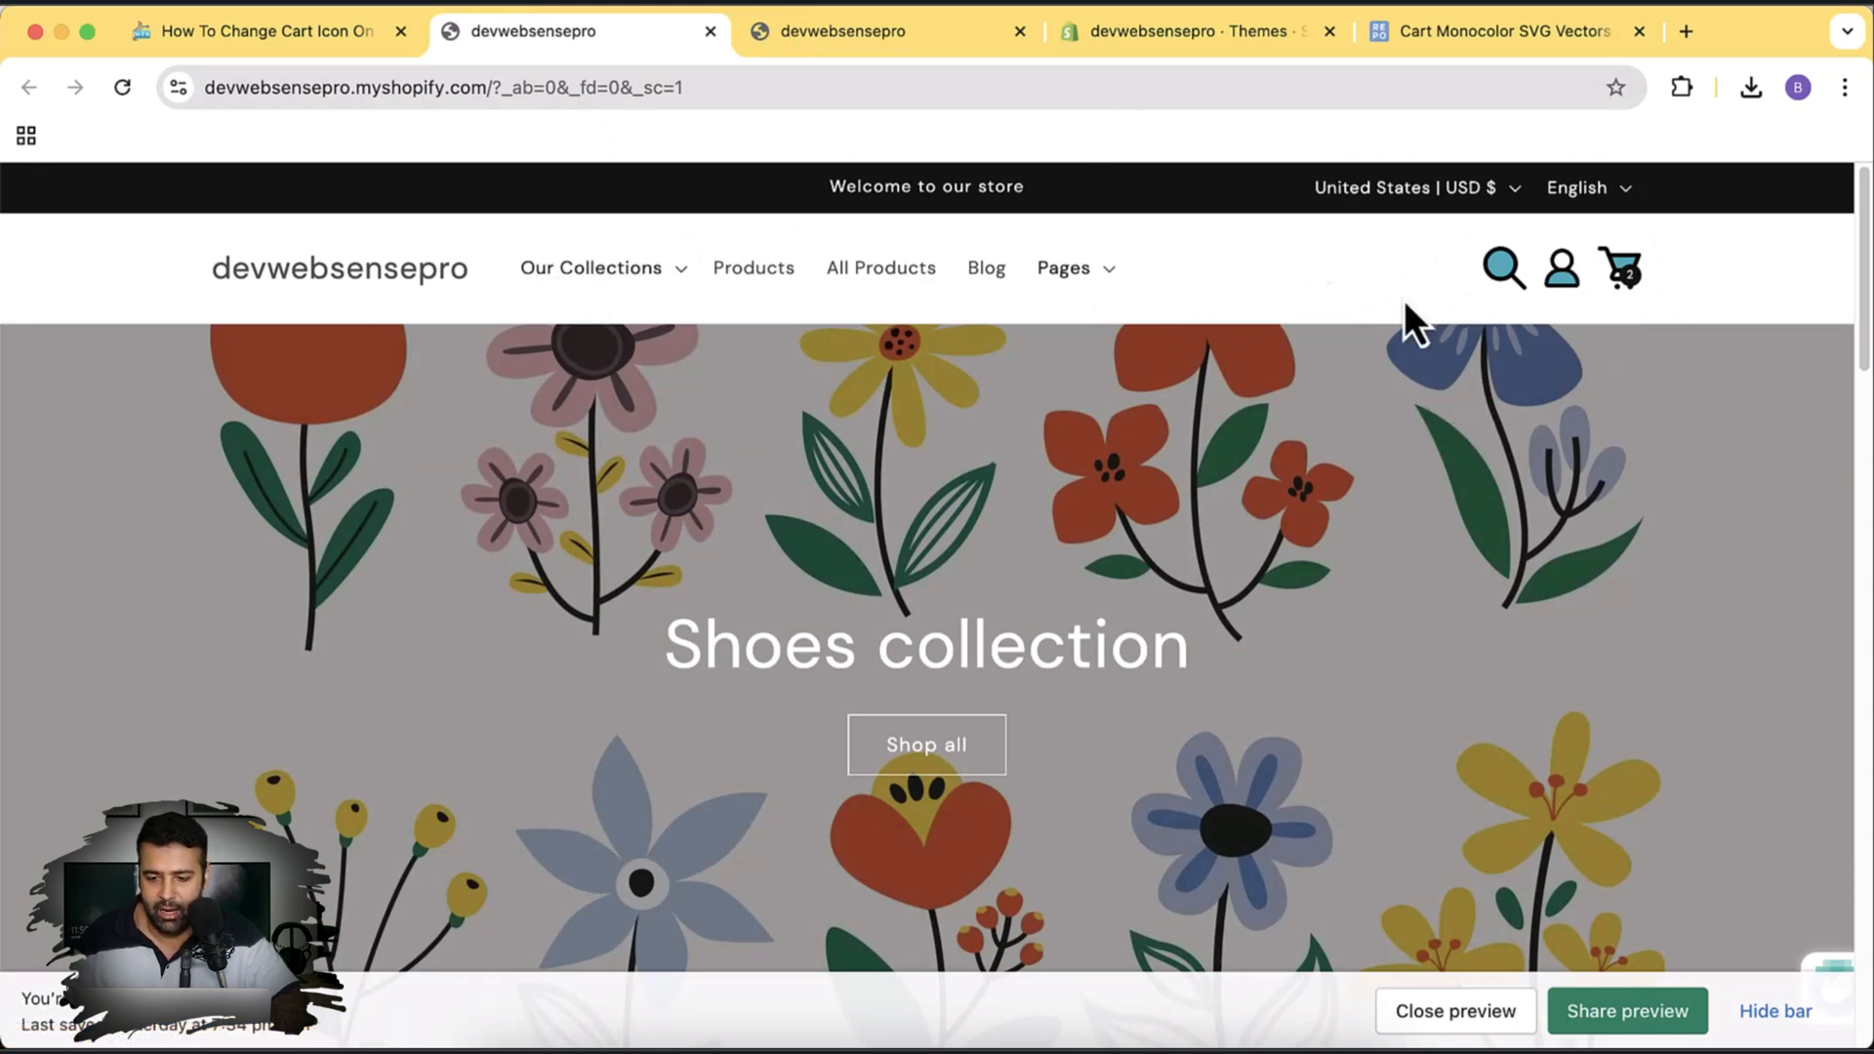
- Return to the Themes page and show the current Dawn theme's actions menu
left_click(1183, 31)
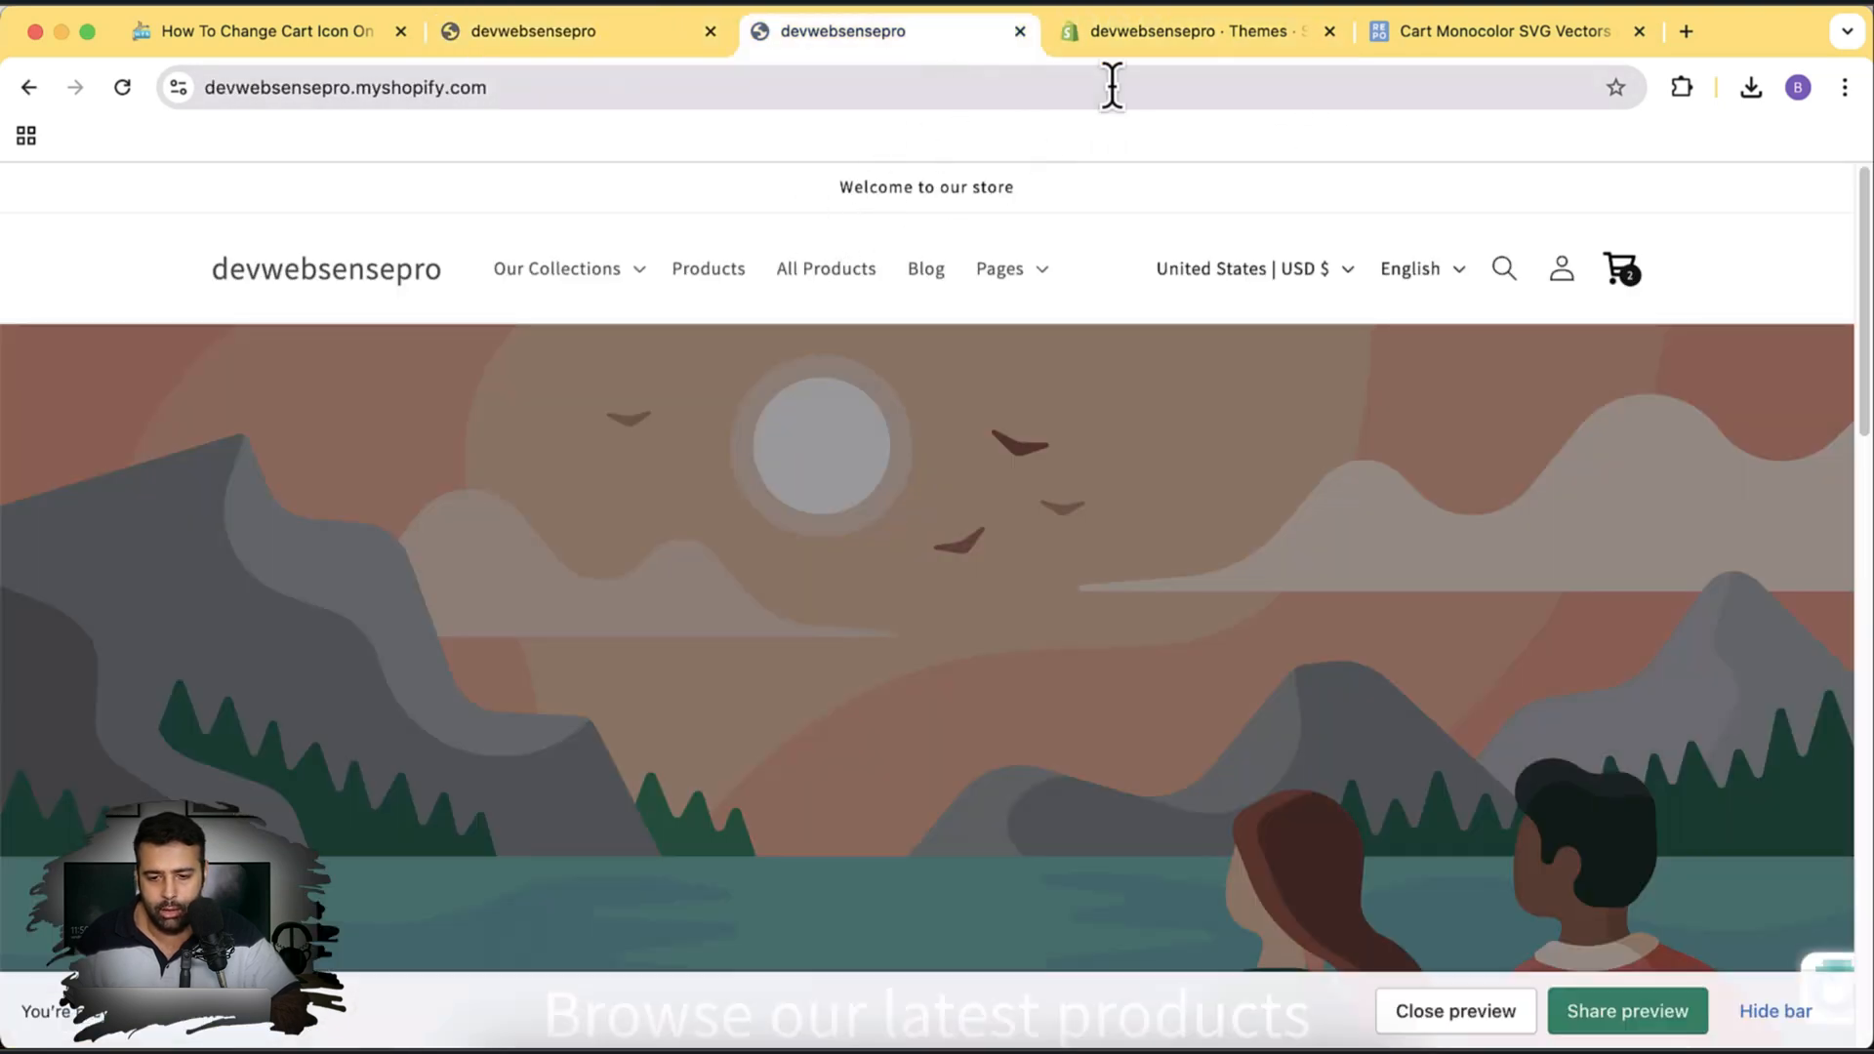
left_click(1189, 31)
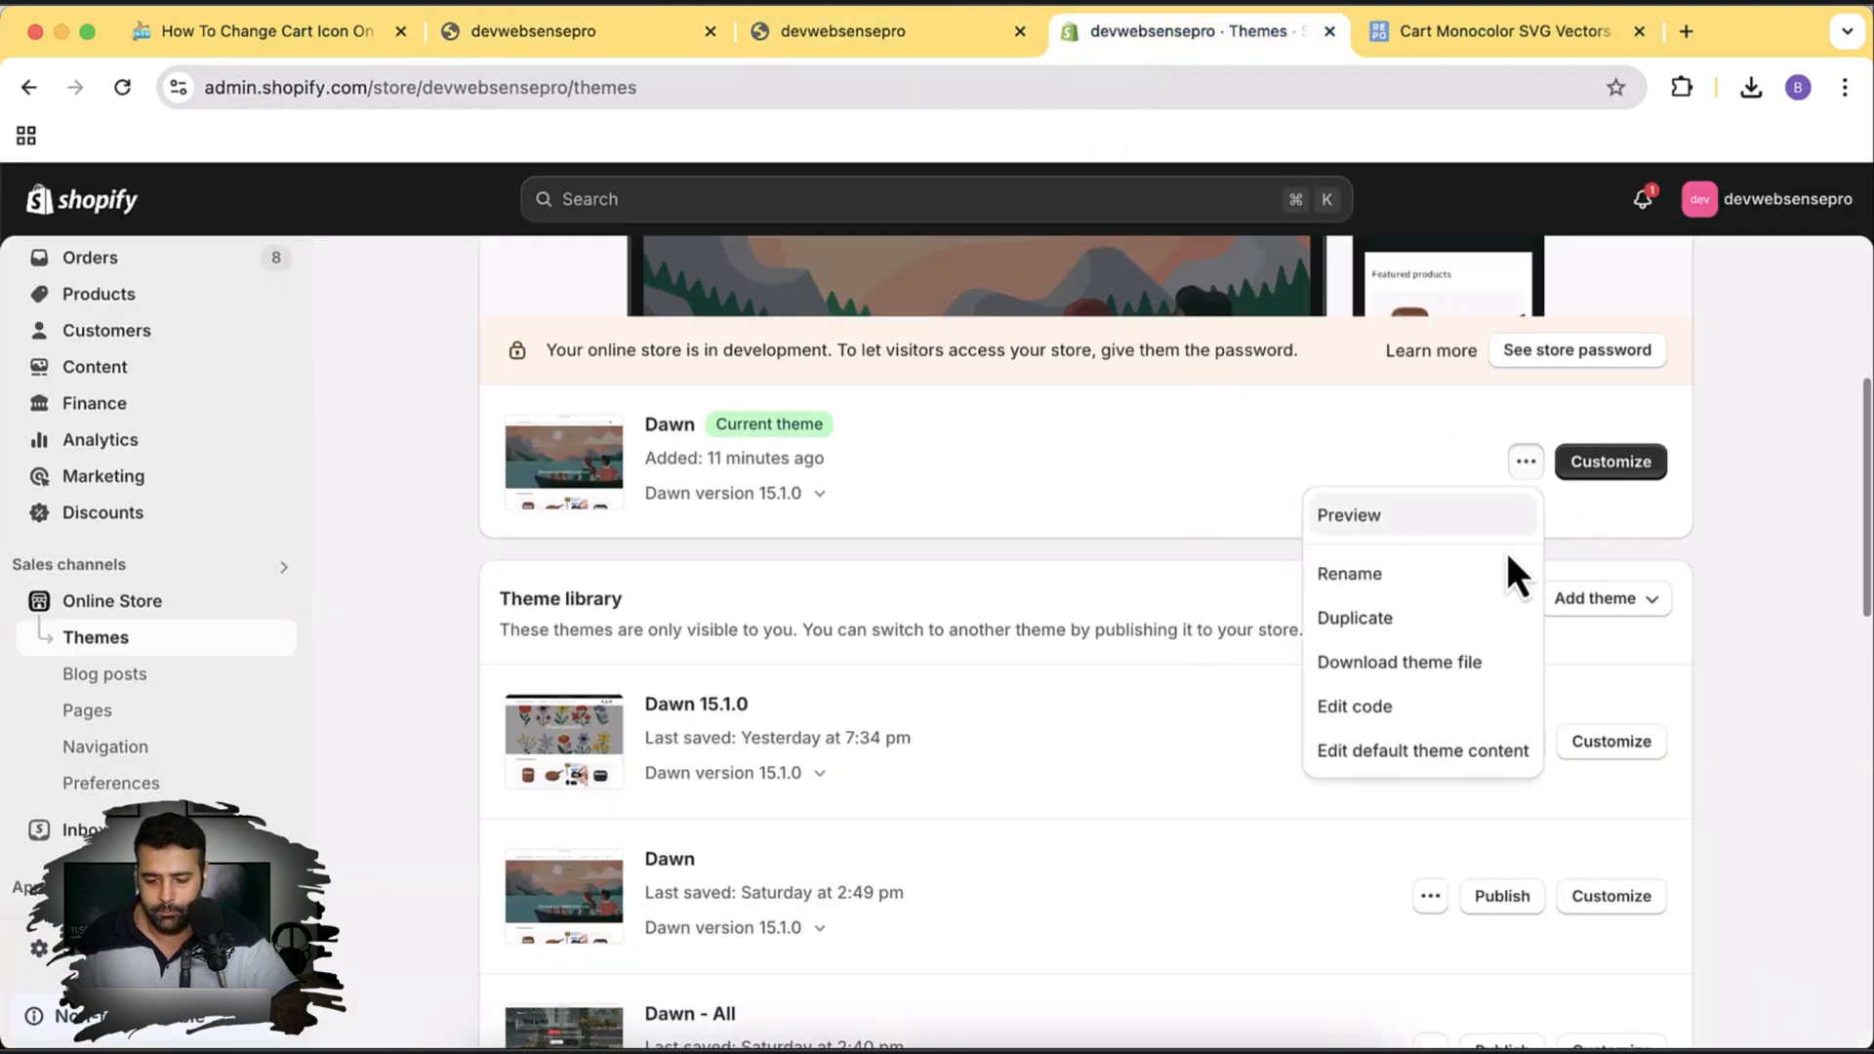
- In the Dawn theme code editor, filter for 'account' and load the icon-account.svg asset
left_click(1354, 705)
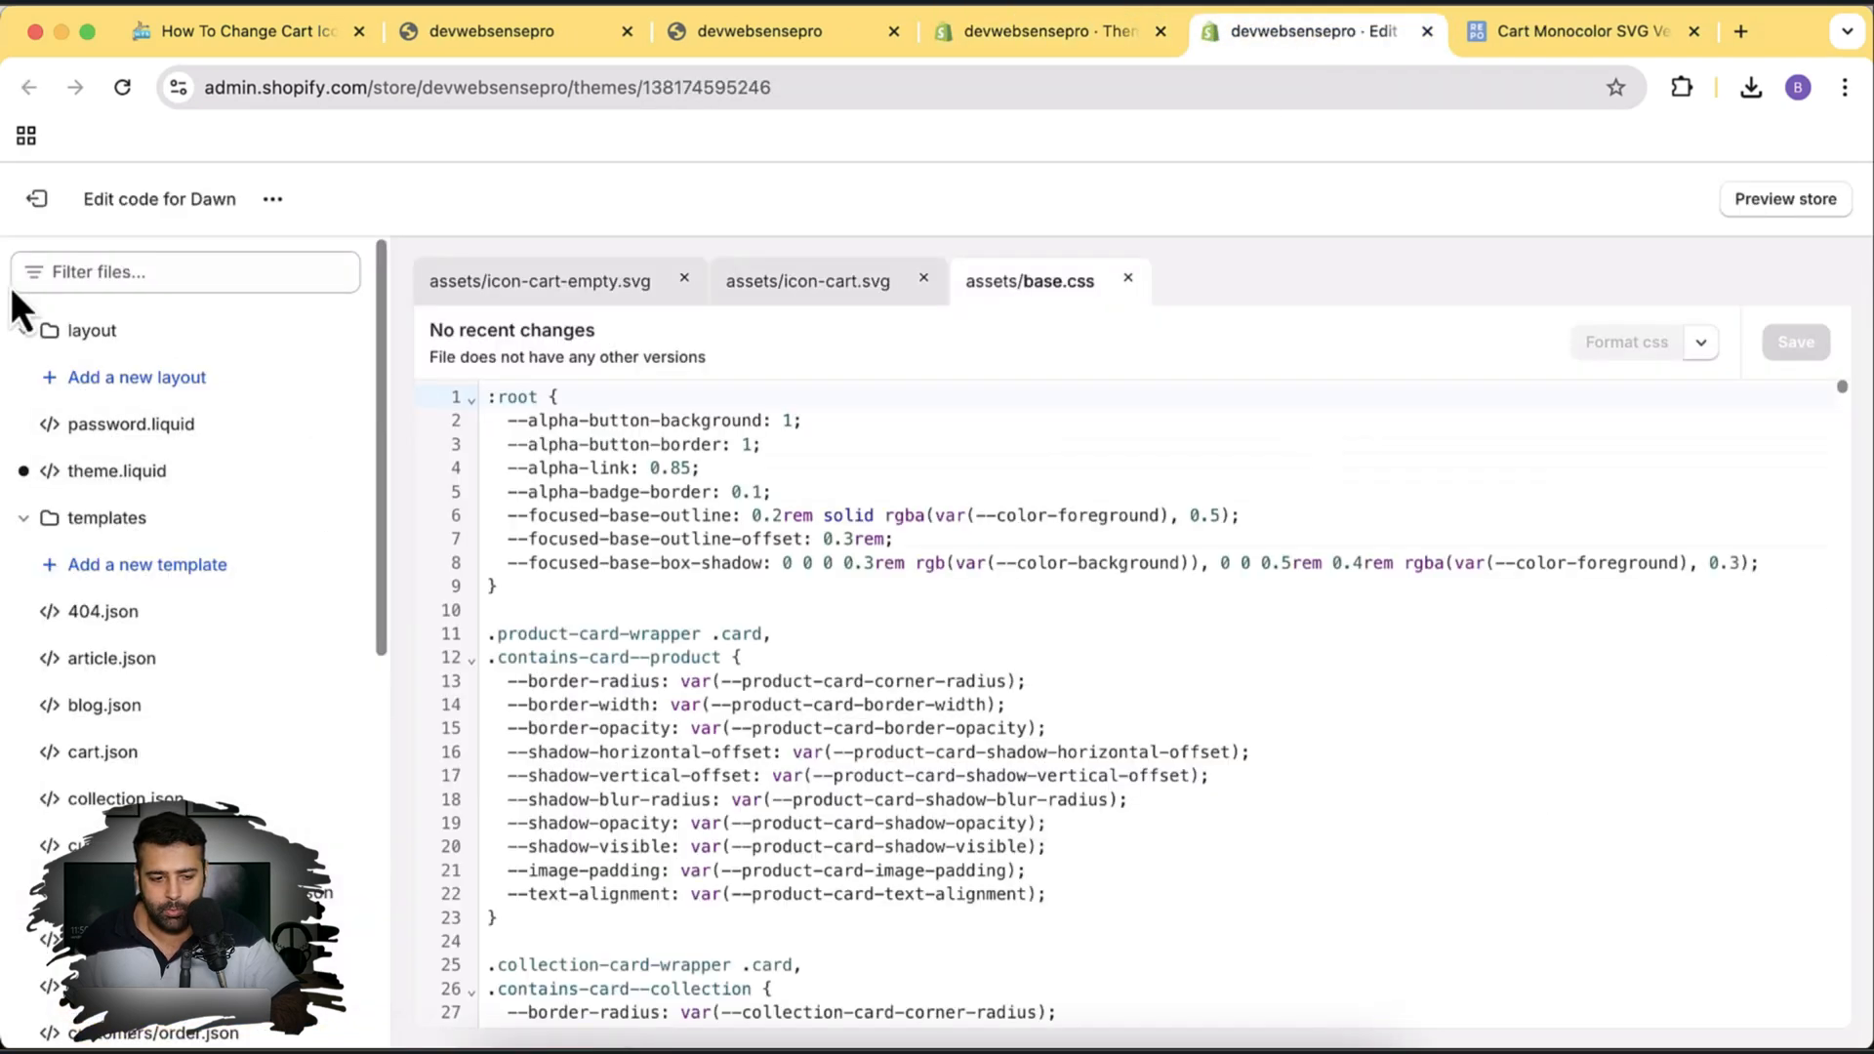
type("account")
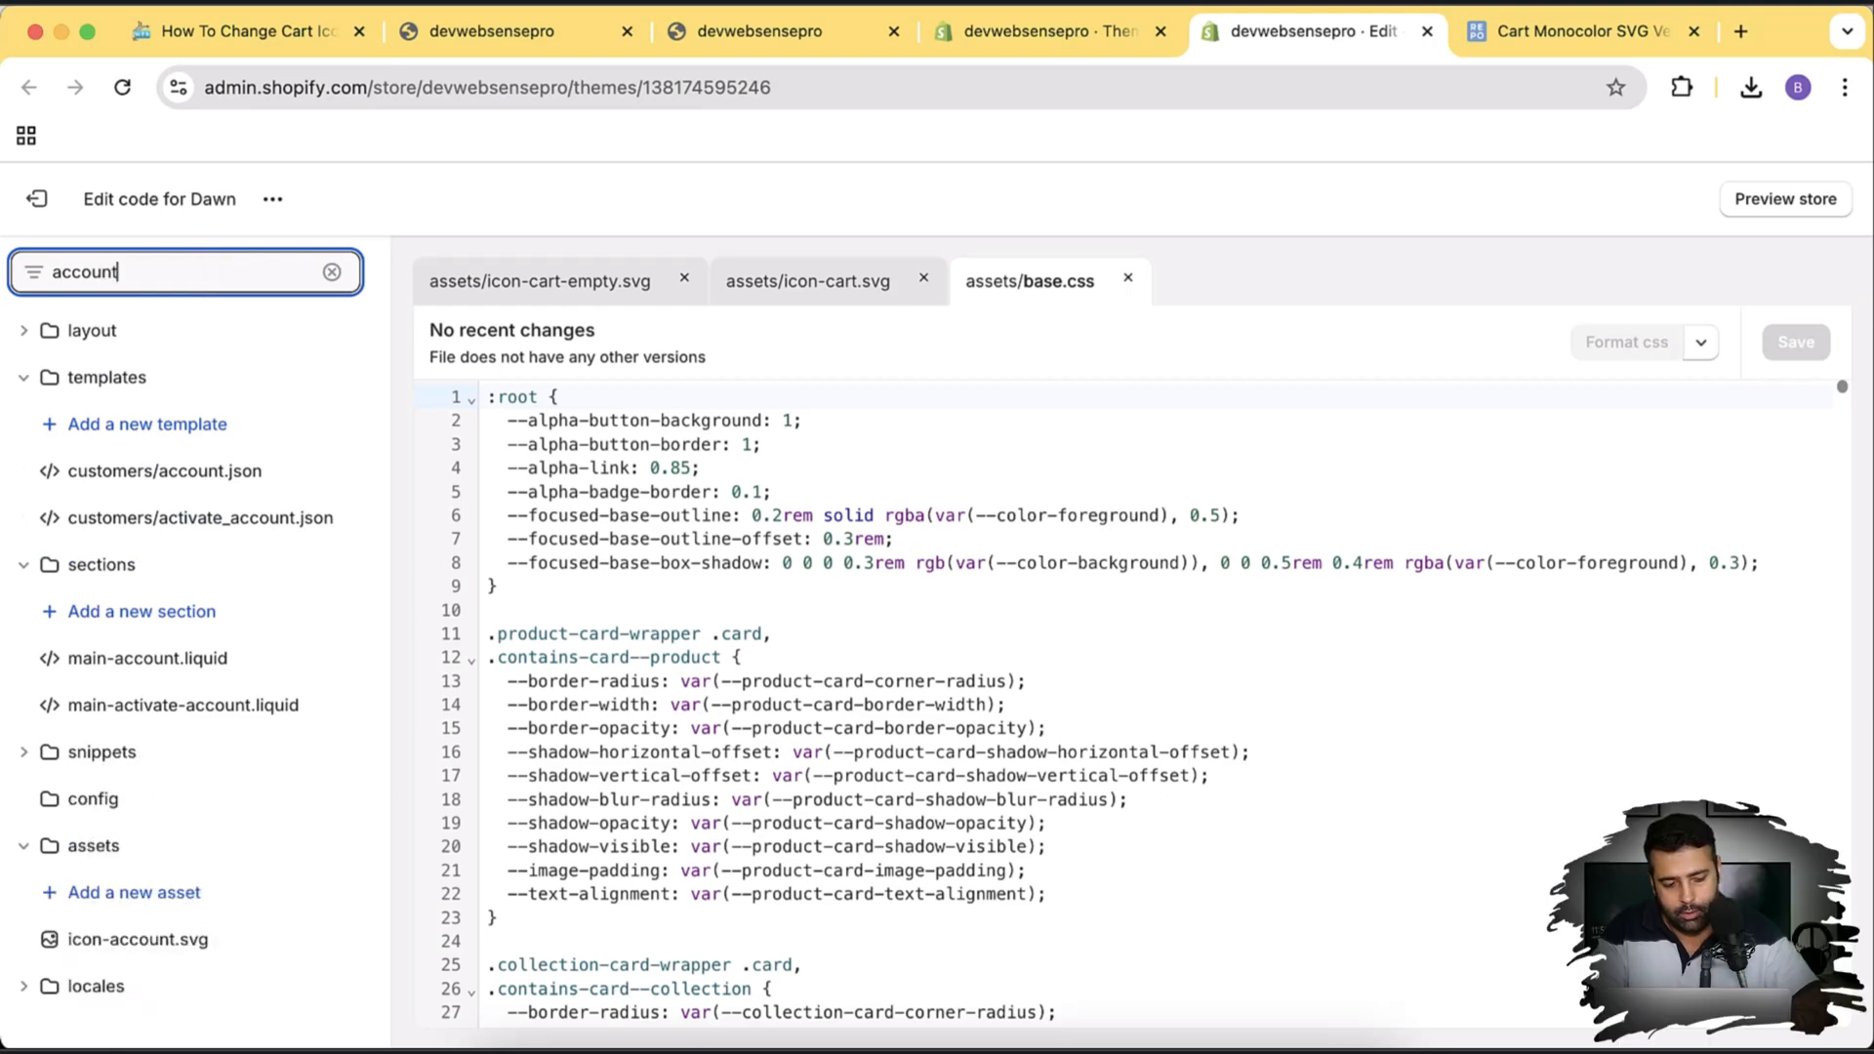
mouse_move(138, 939)
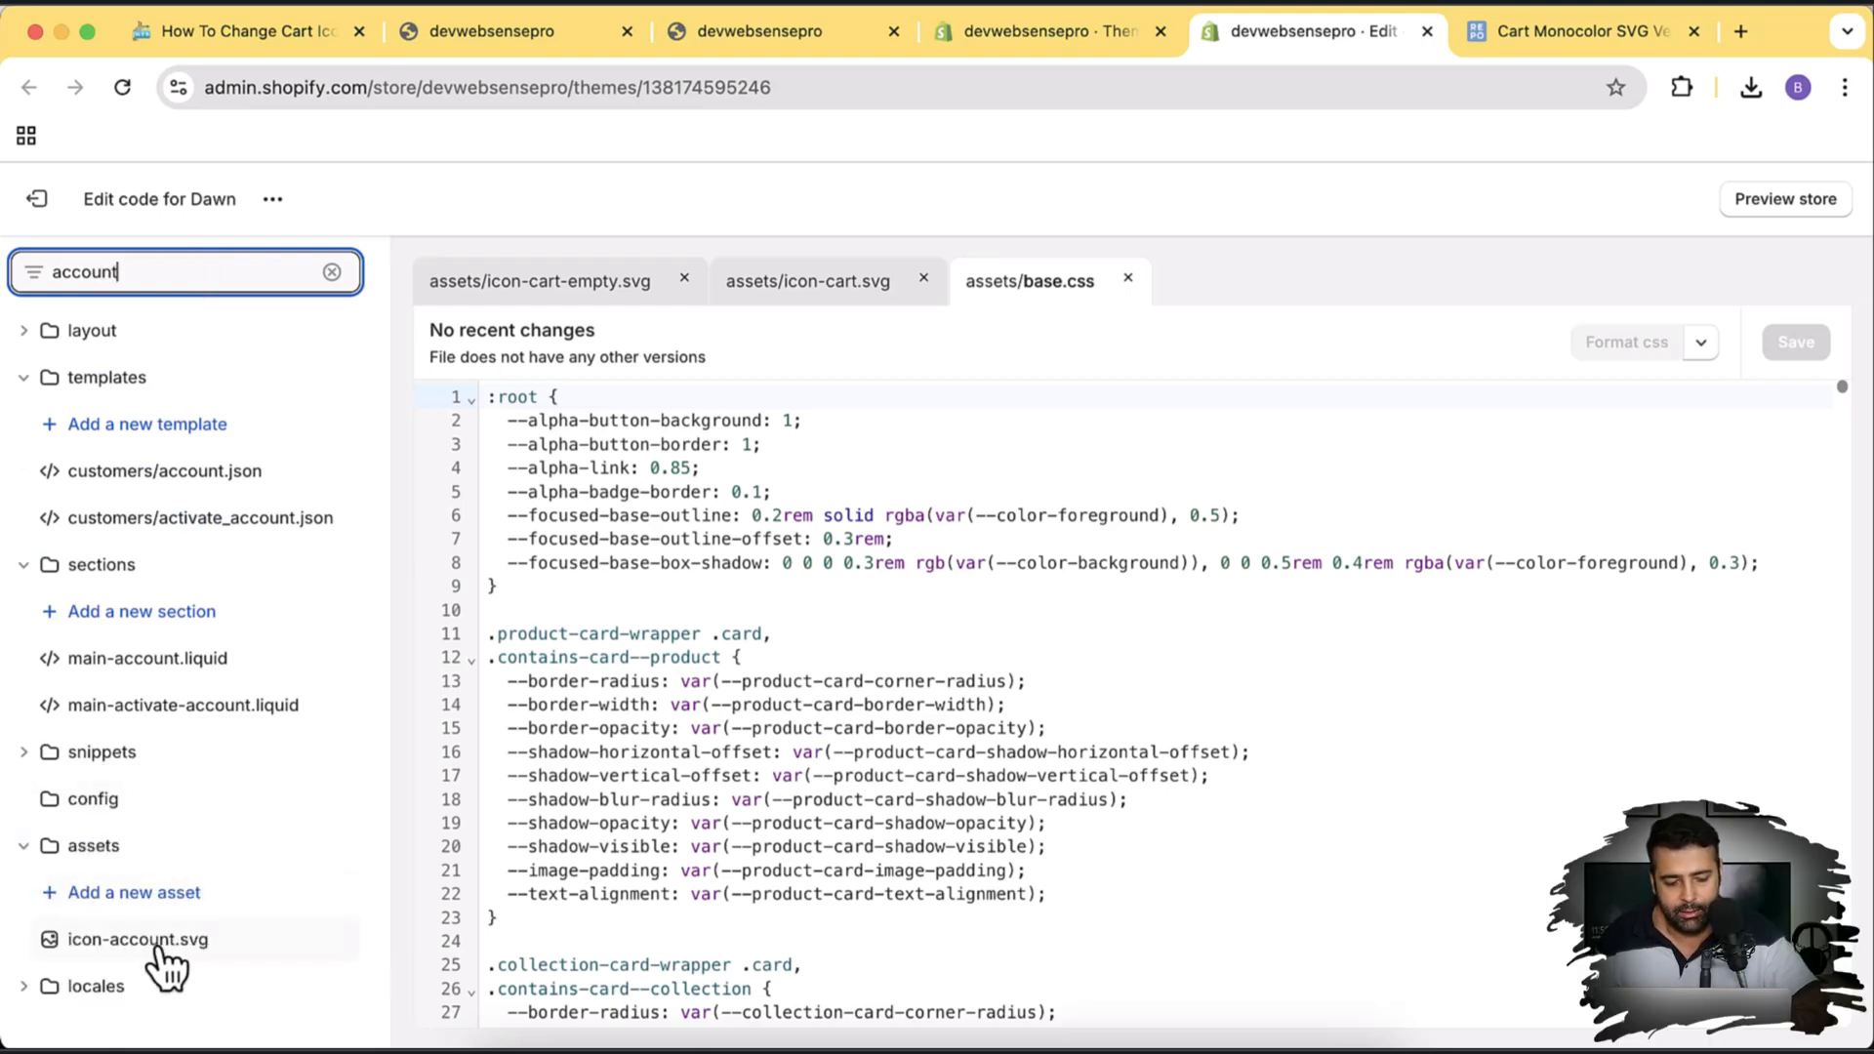
left_click(137, 939)
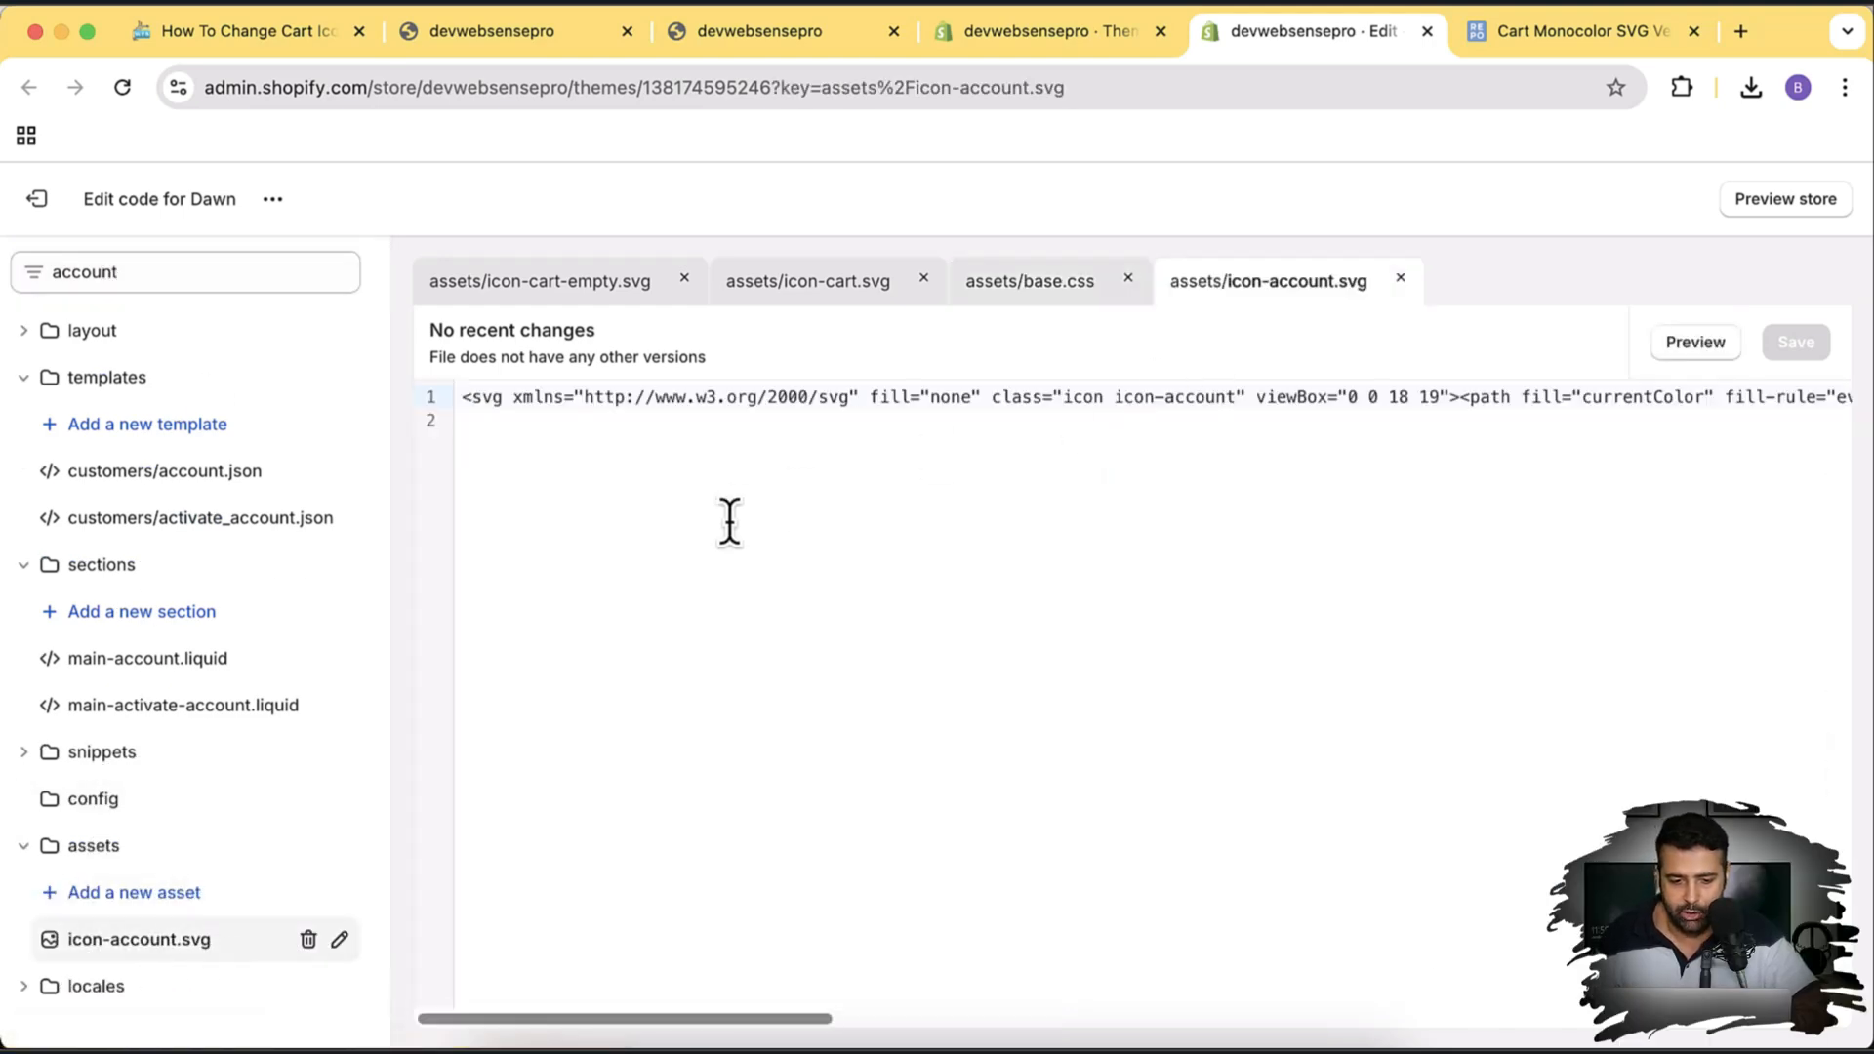
mouse_move(686, 400)
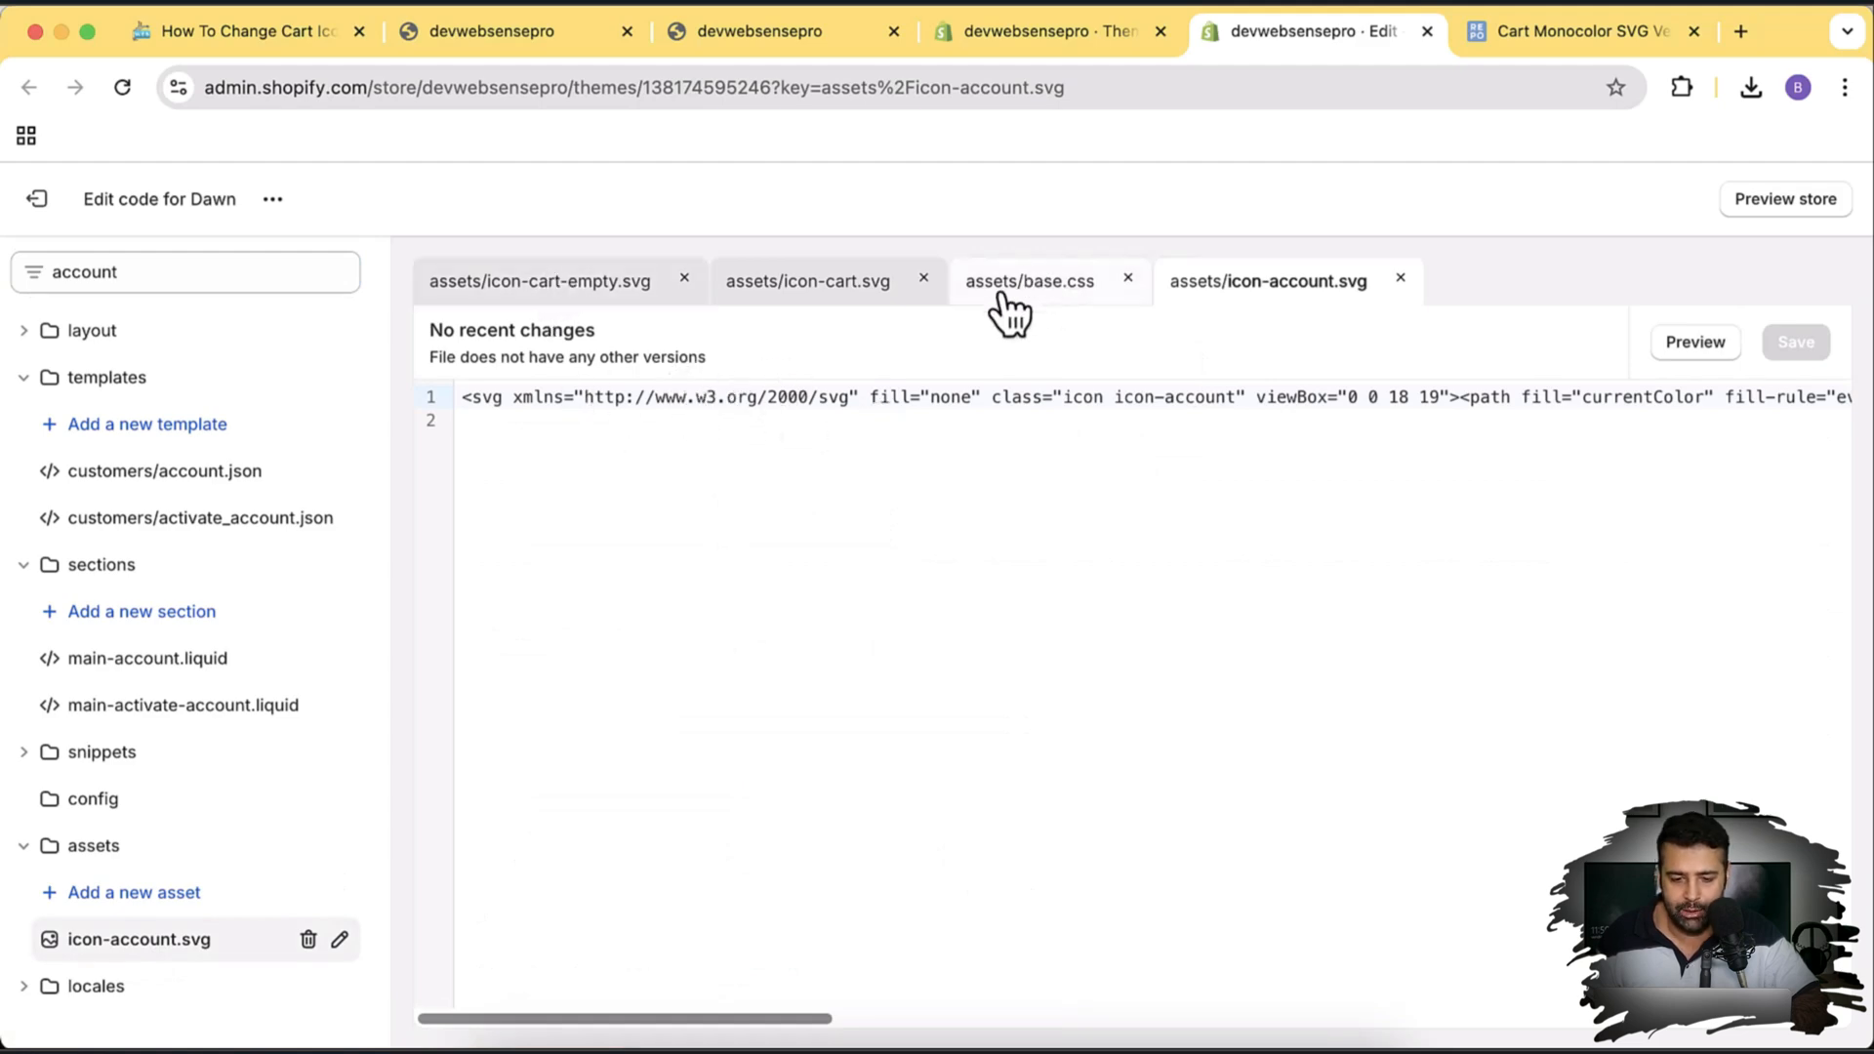
- Recheck the .custom-cart-icon rule in base.css, then return to icon-account.svg and the Dawn 15.1.0 preview
left_click(1029, 281)
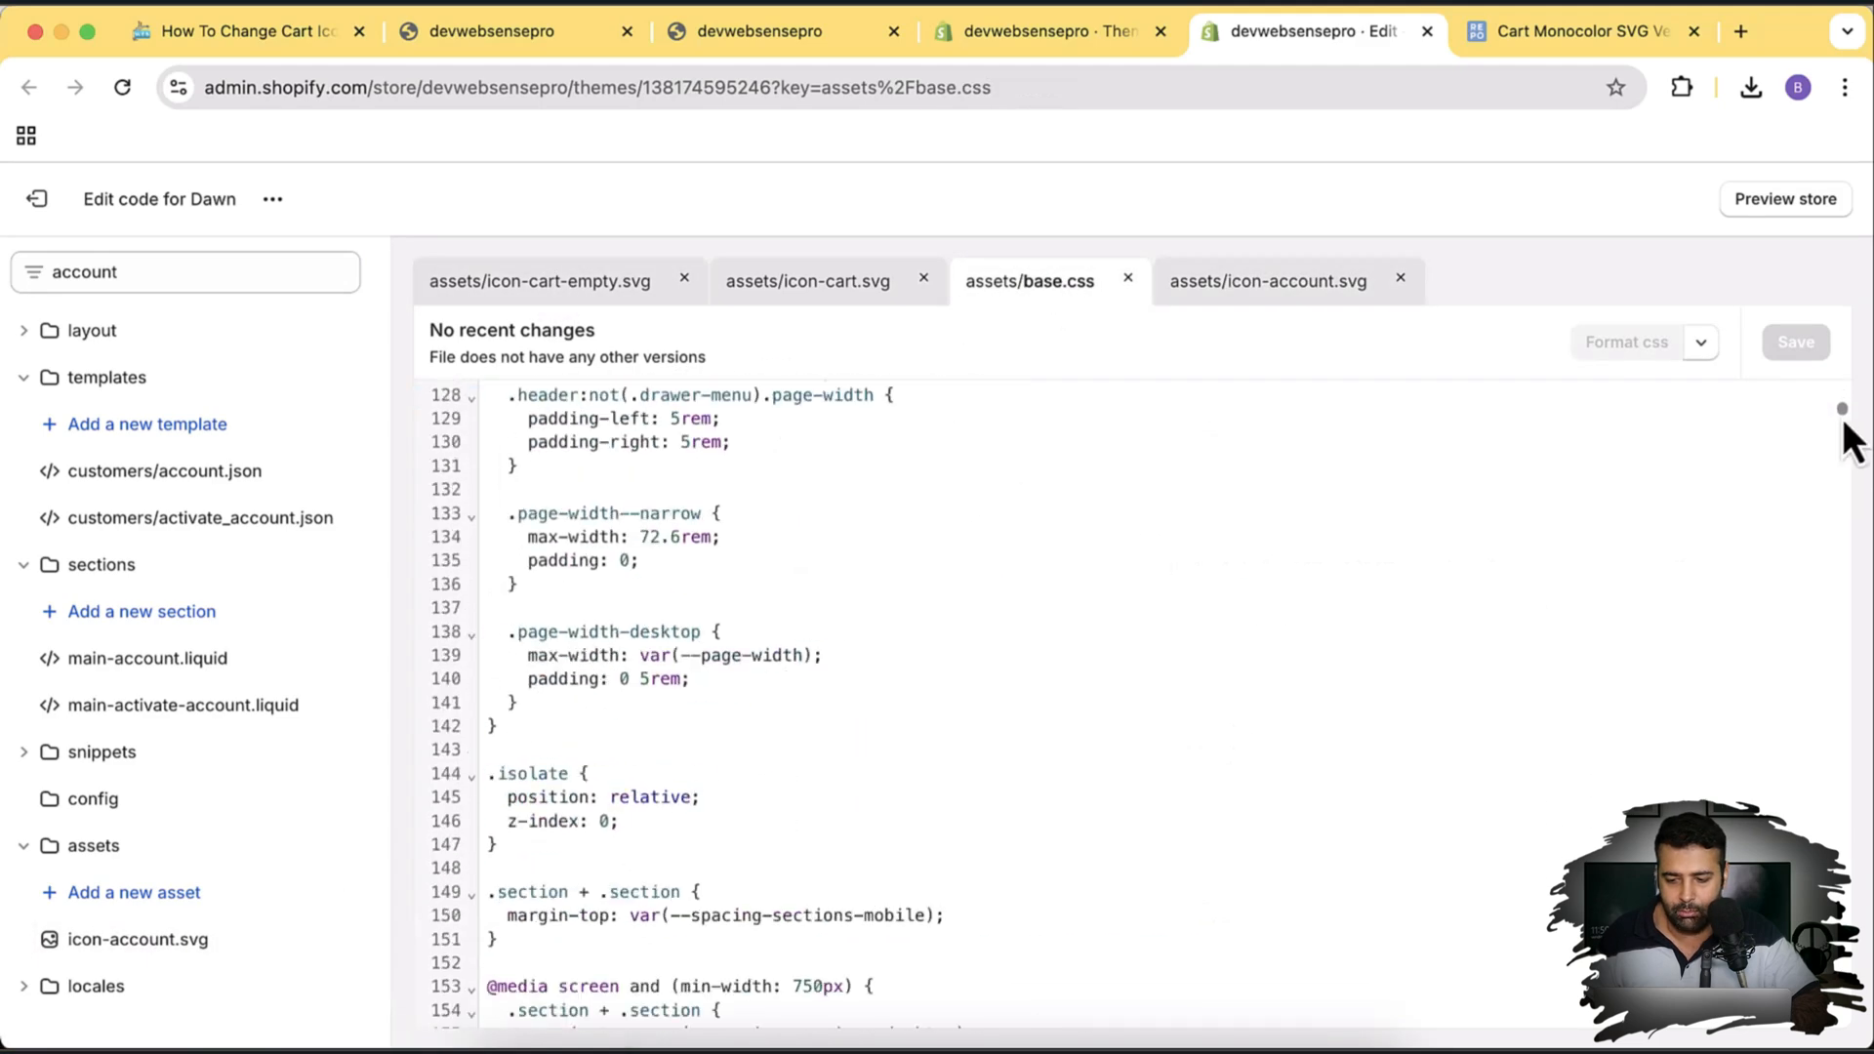
scroll("down", 3)
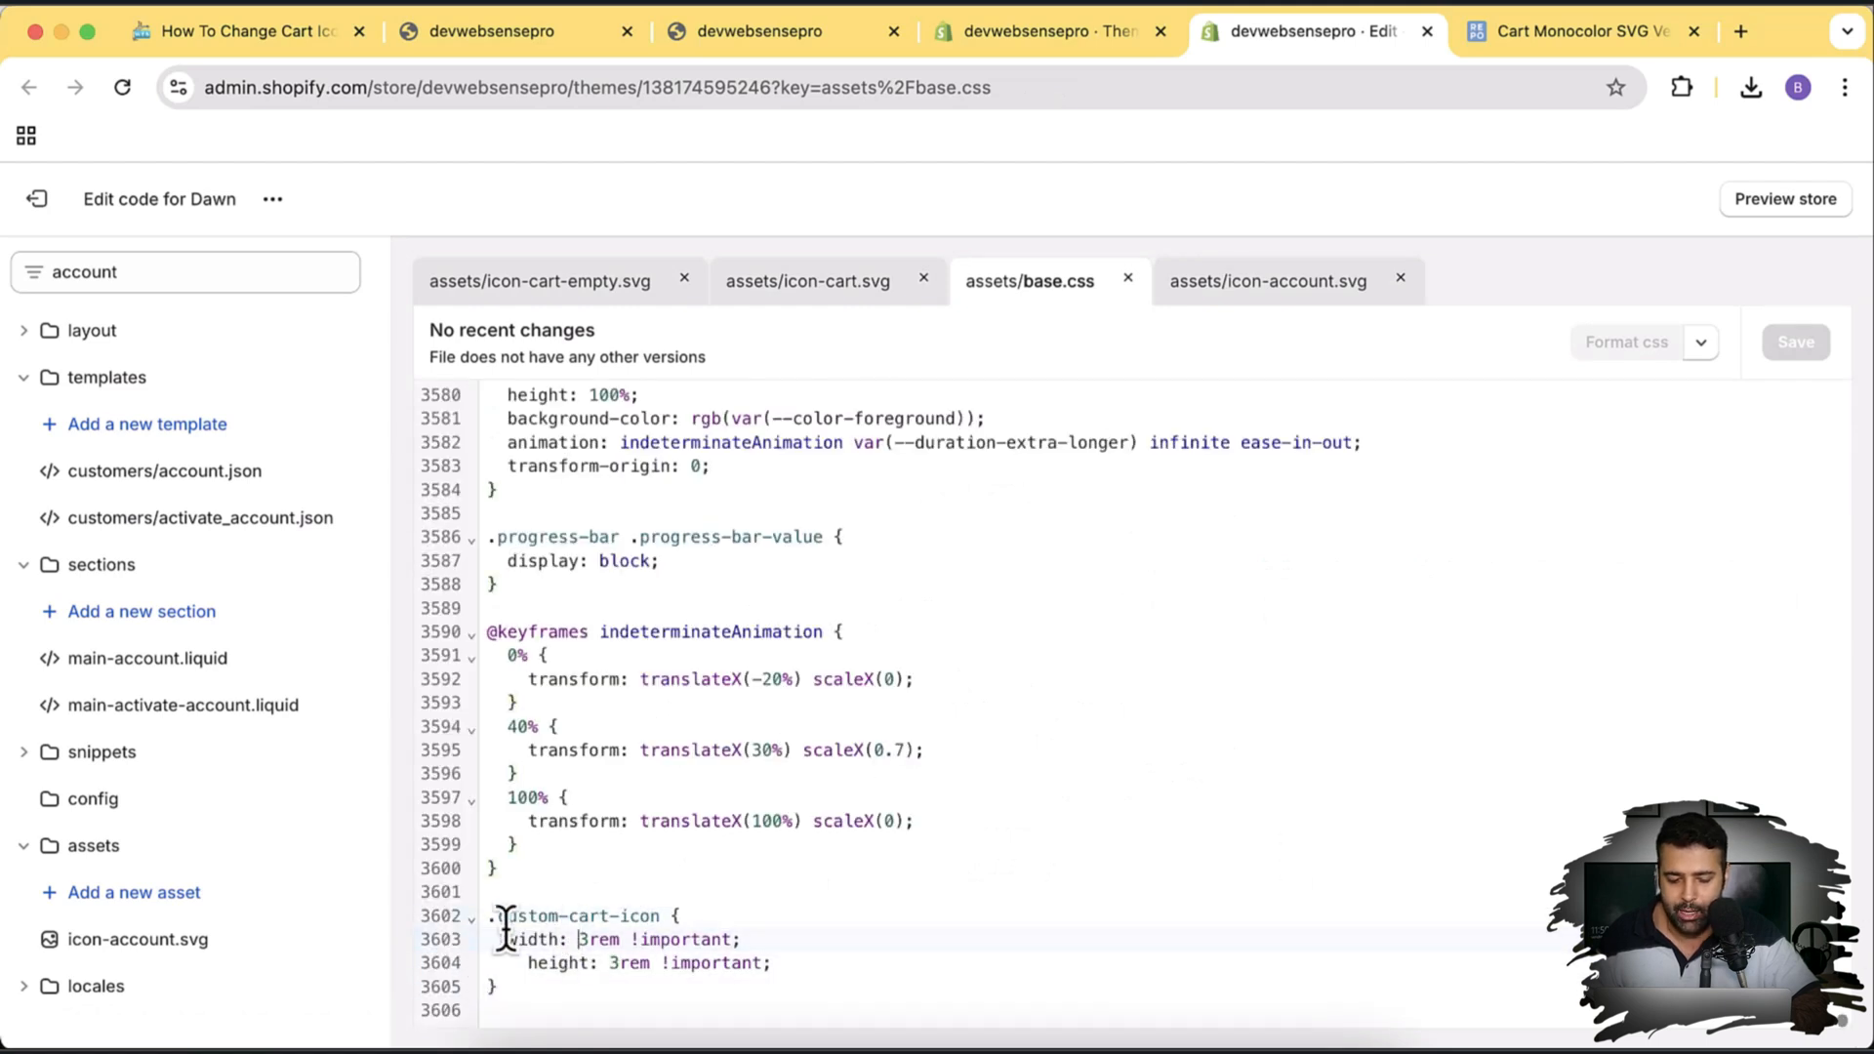
double_click(574, 915)
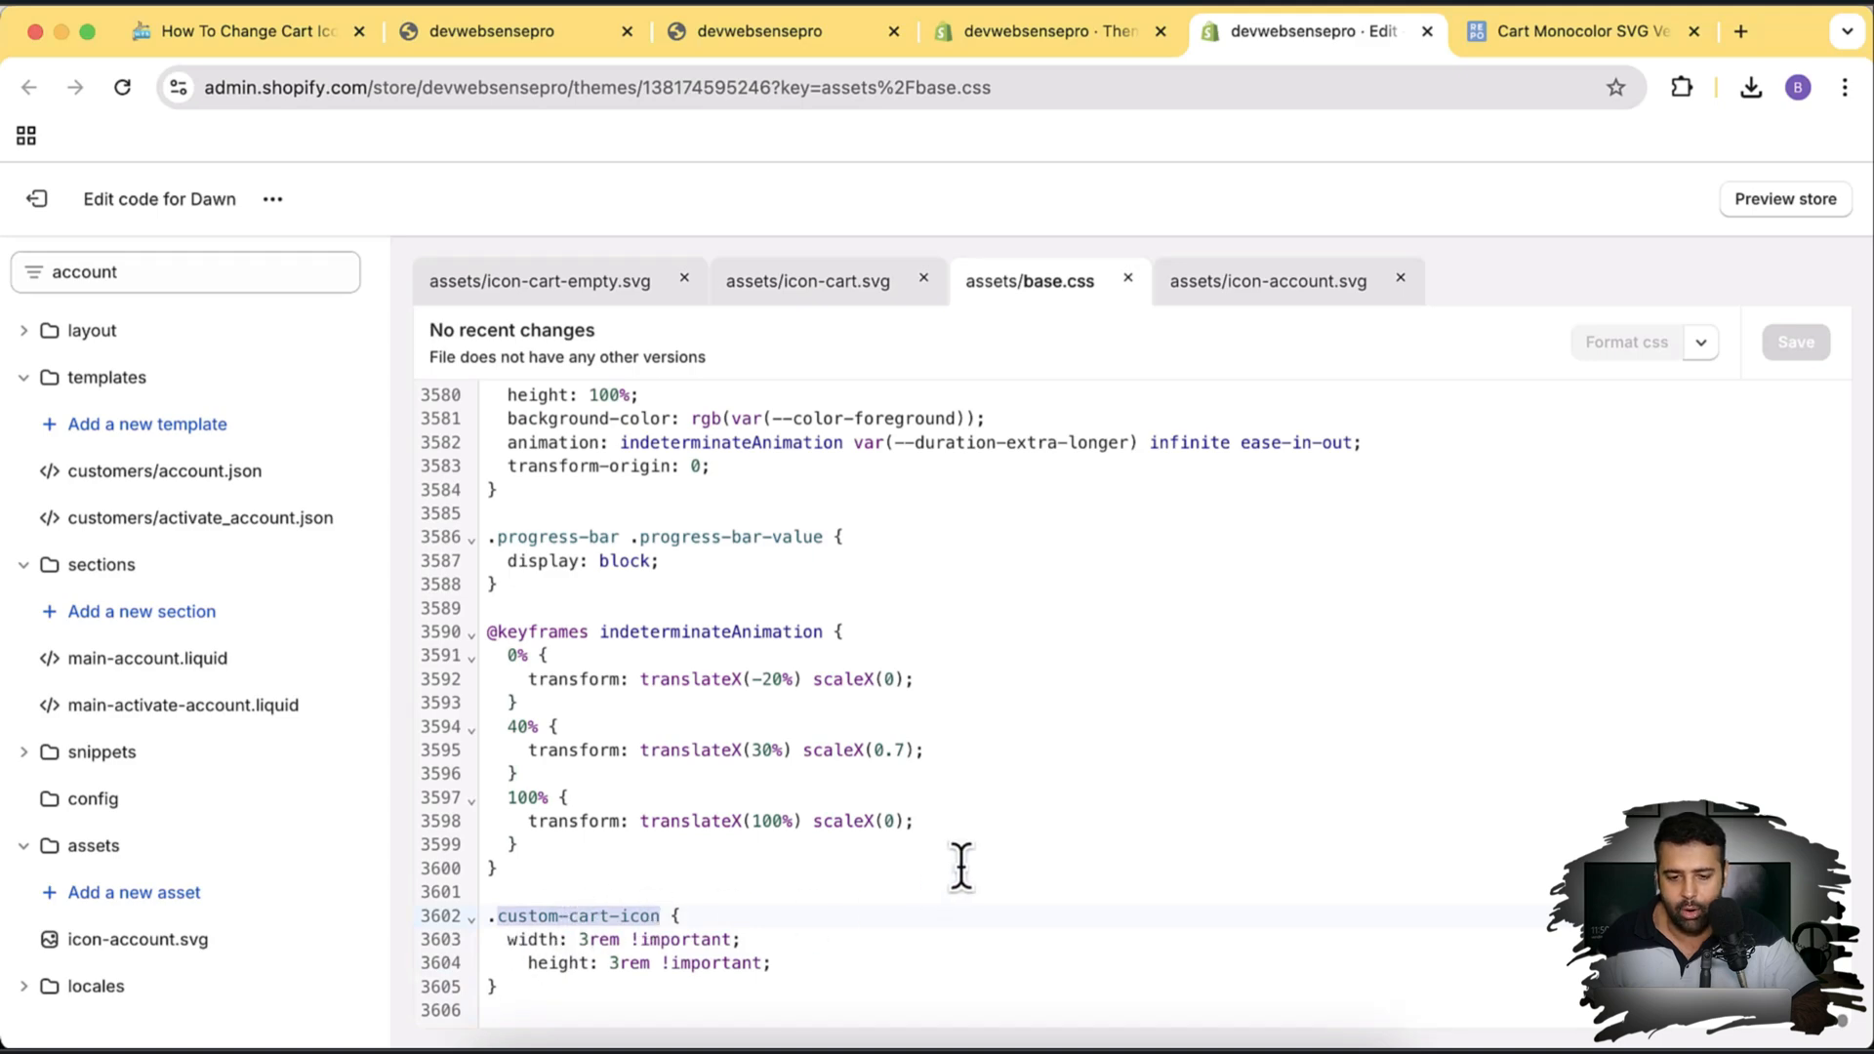
left_click(1267, 281)
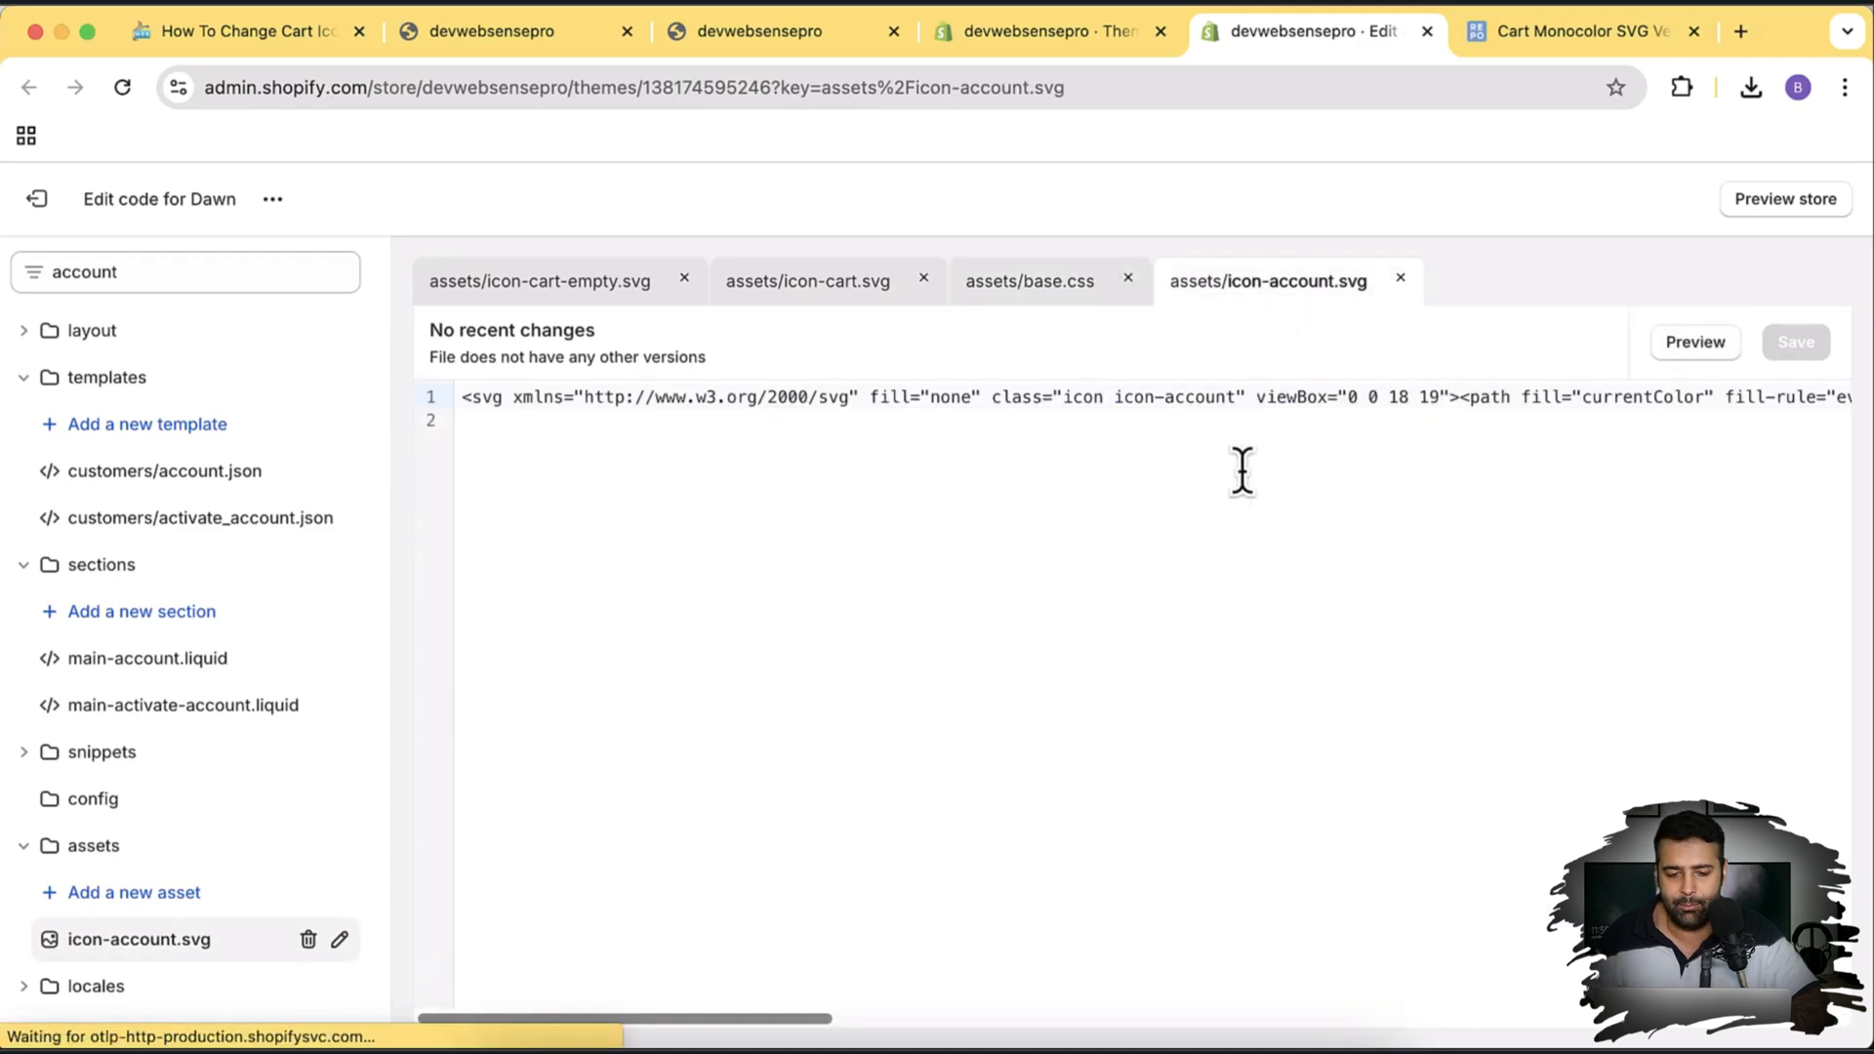
left_click(515, 31)
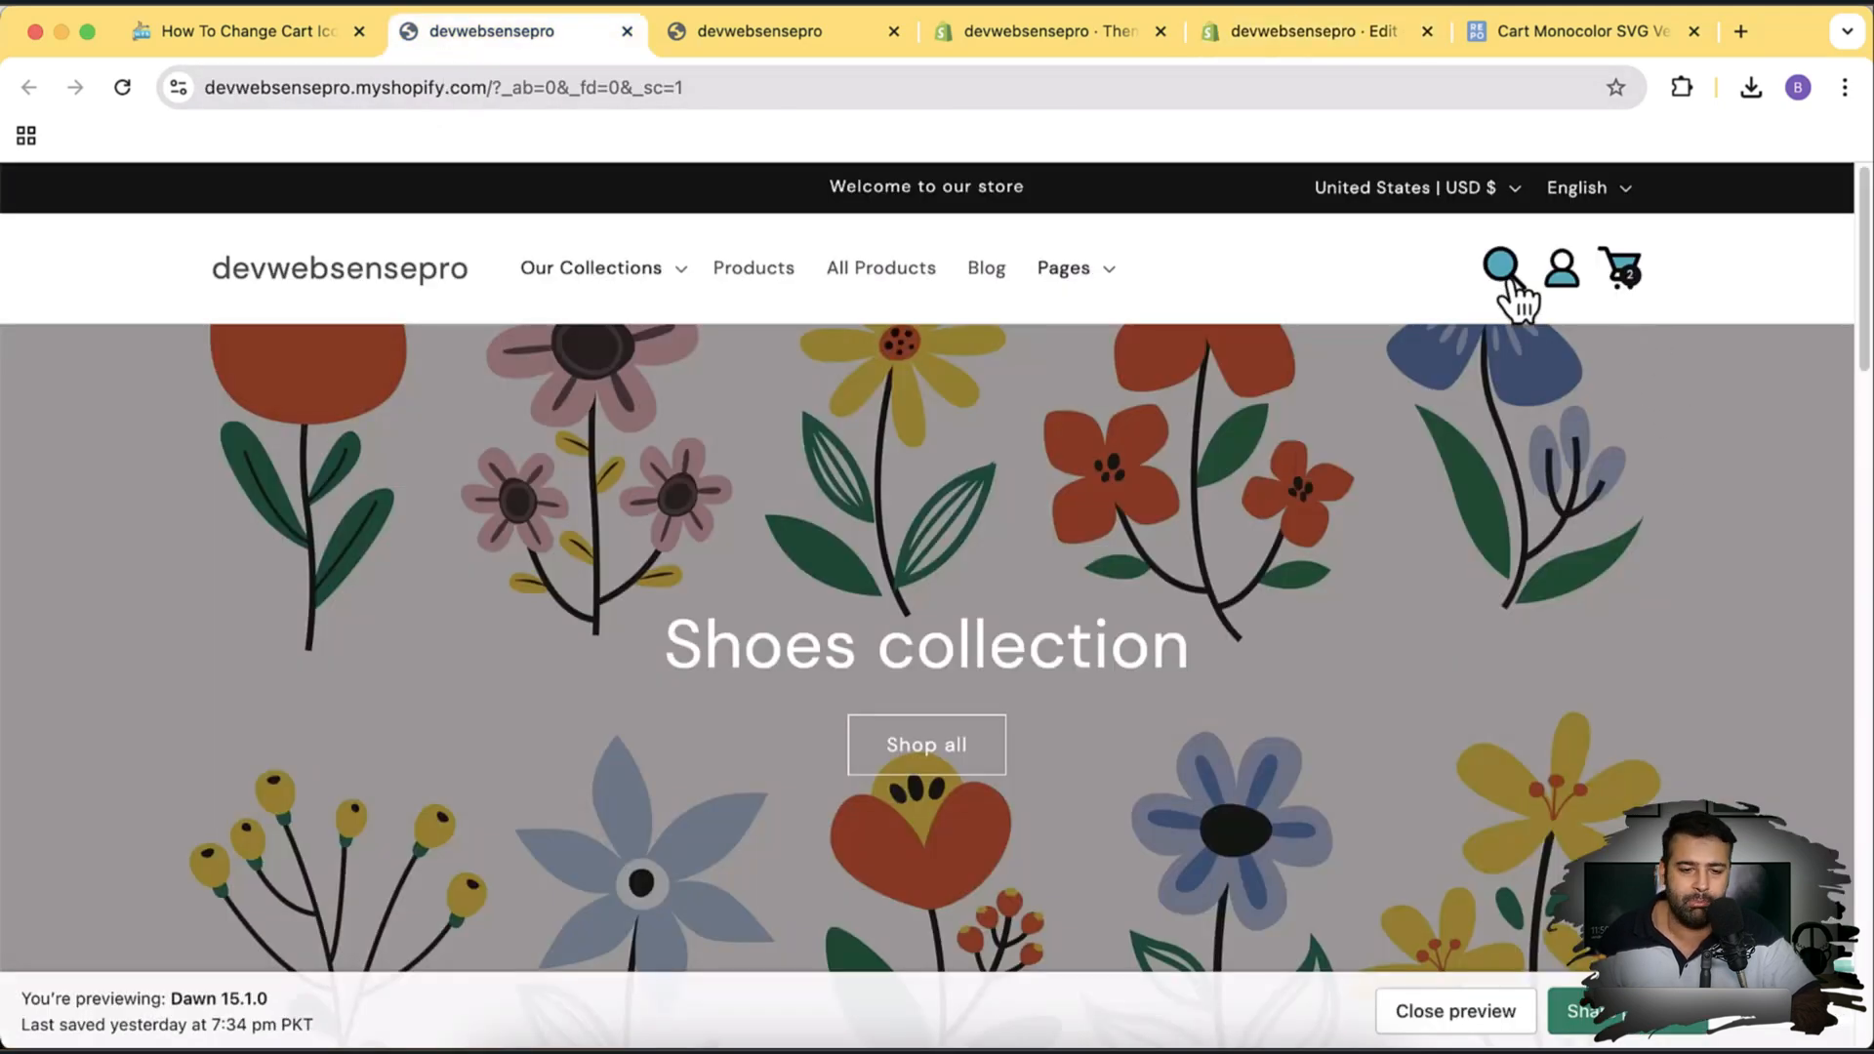